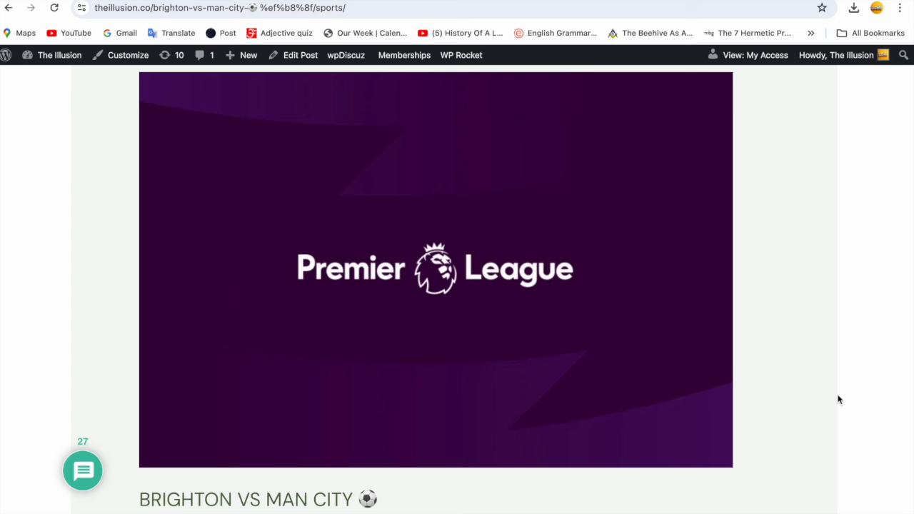
# - Scroll the Brighton vs Man City post down to its title, byline and opening betting odds
pyautogui.scroll(-3)
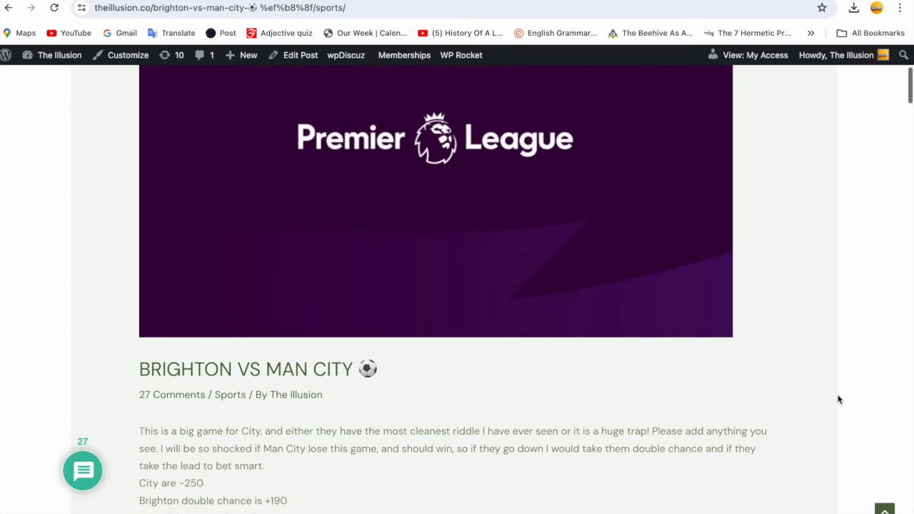
pyautogui.scroll(-3)
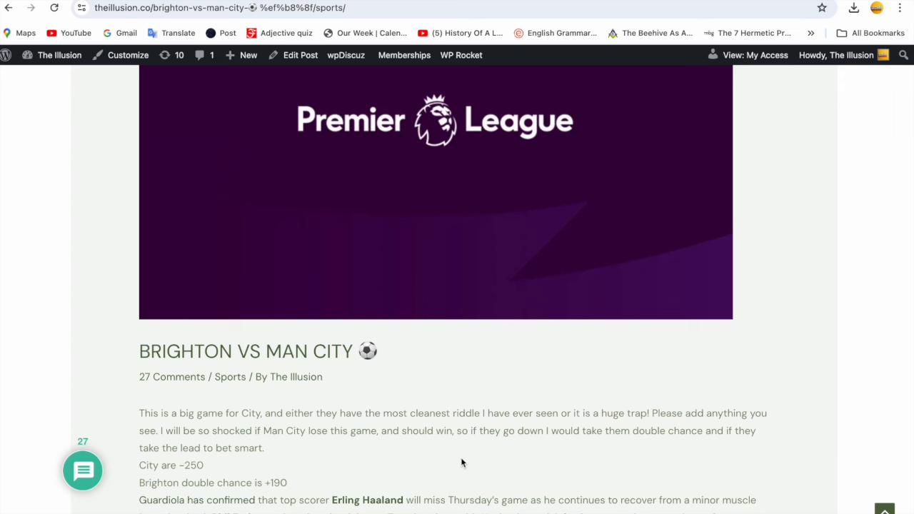
pyautogui.scroll(-3)
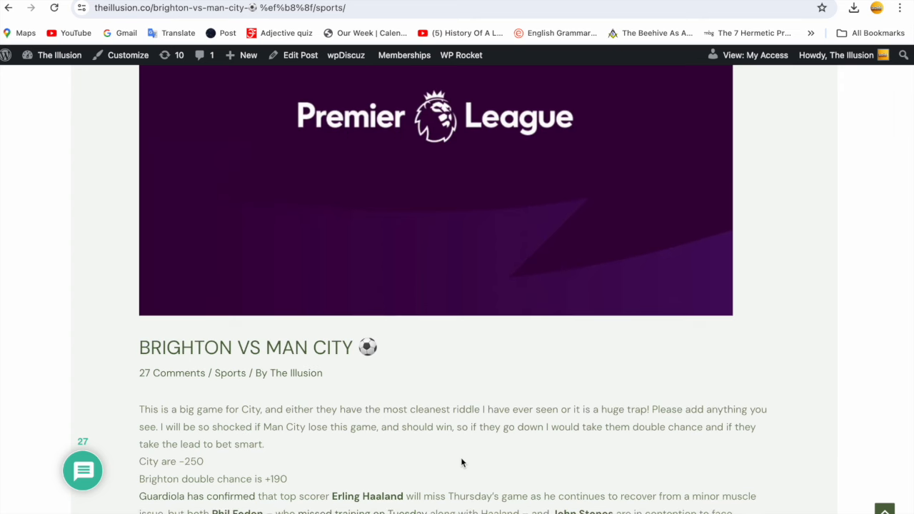
# - Read on through the Haaland injury news and numerology notes to the 73DN Pure heading
pyautogui.scroll(-3)
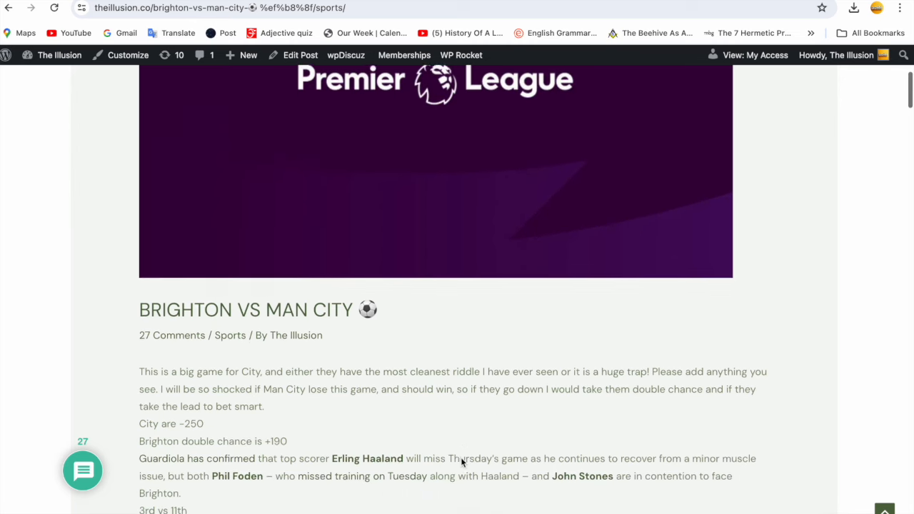
pyautogui.scroll(-3)
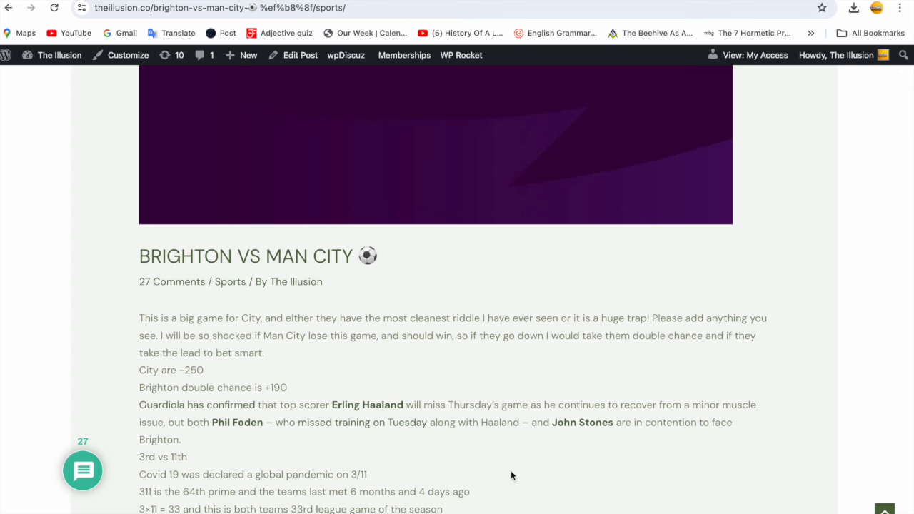
pyautogui.scroll(-3)
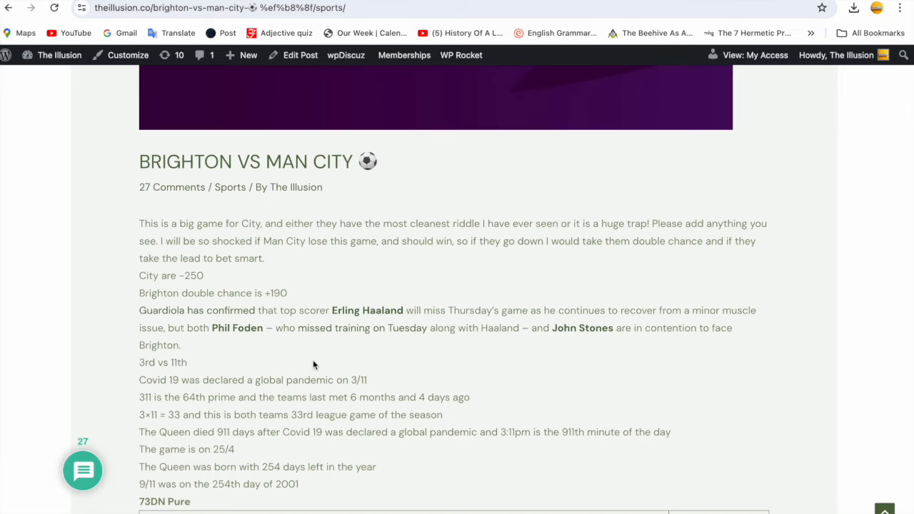
pyautogui.moveTo(440, 380)
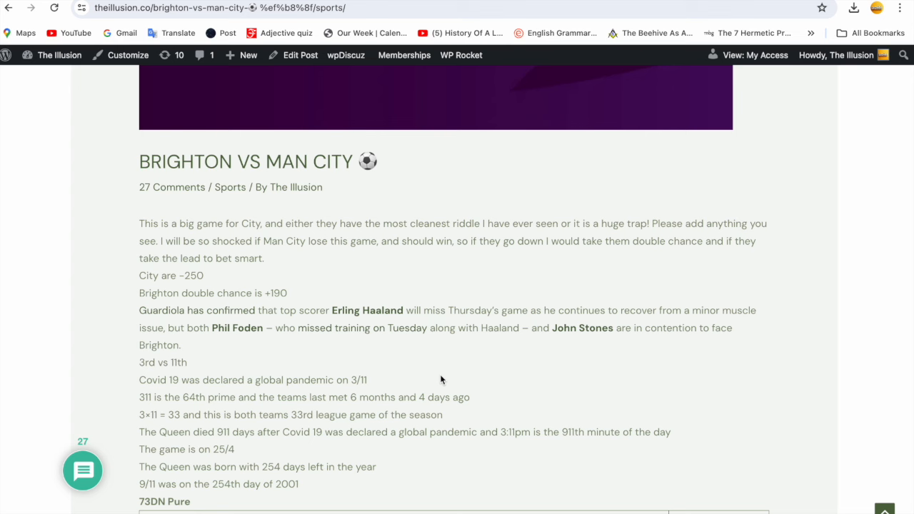
pyautogui.moveTo(484, 421)
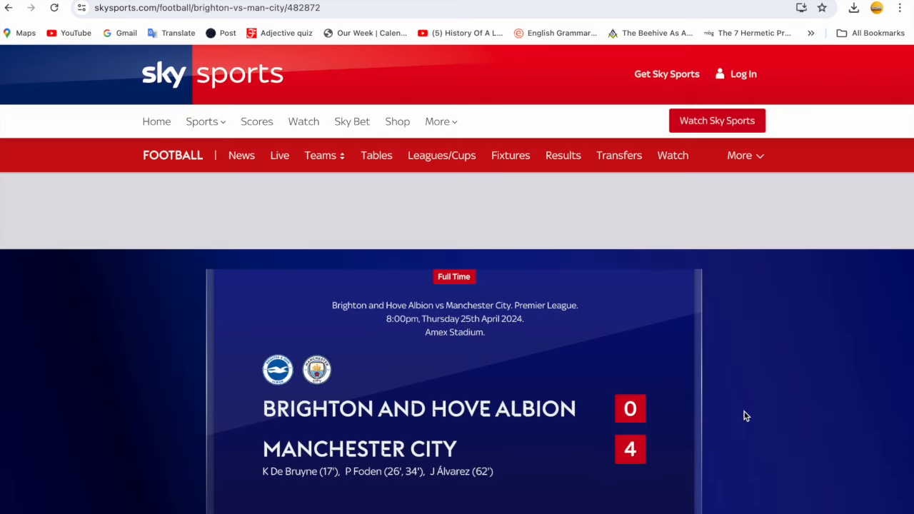
pyautogui.moveTo(439, 493)
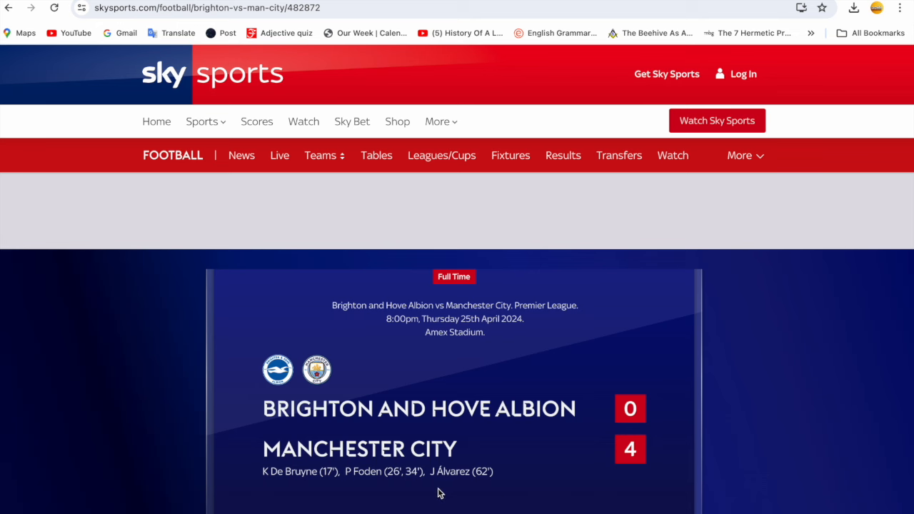
pyautogui.moveTo(489, 493)
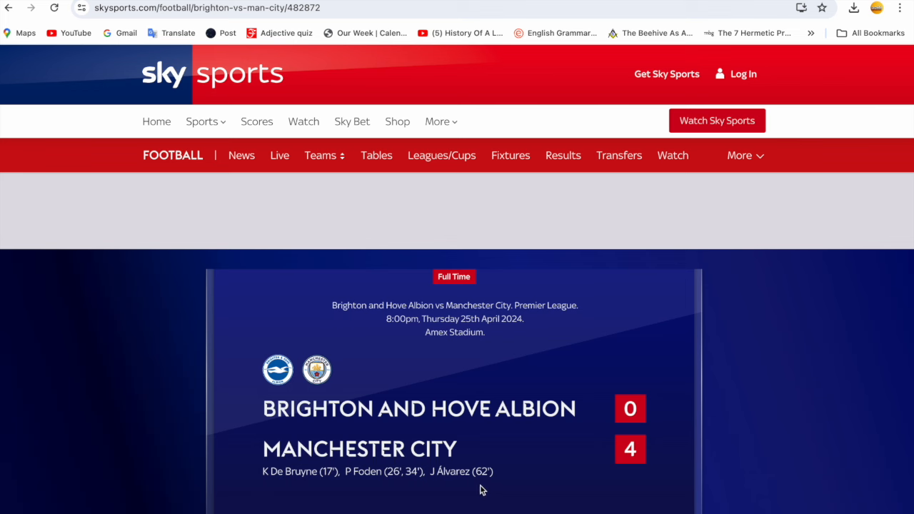
pyautogui.moveTo(491, 490)
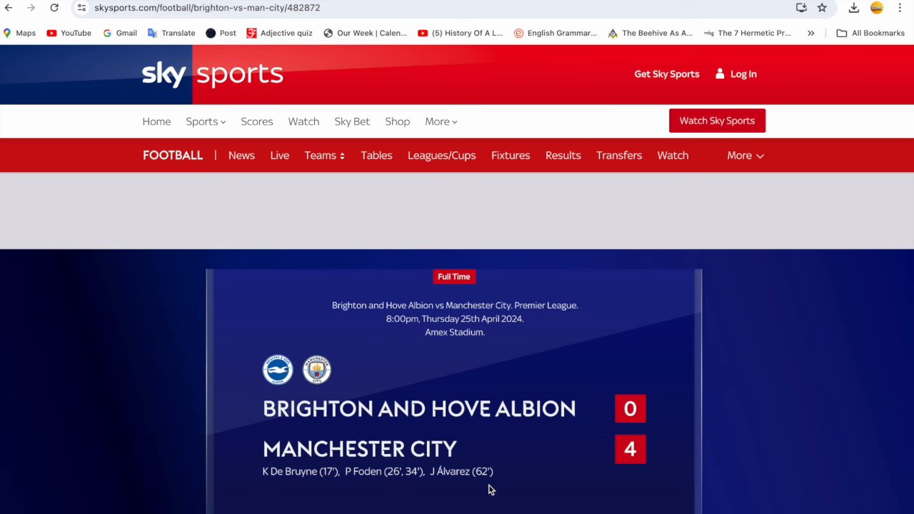
pyautogui.moveTo(470, 50)
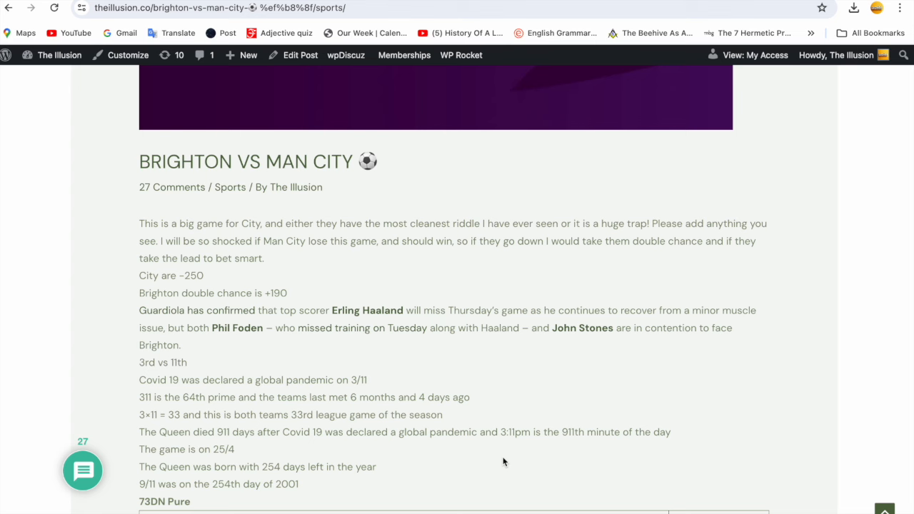
pyautogui.moveTo(489, 459)
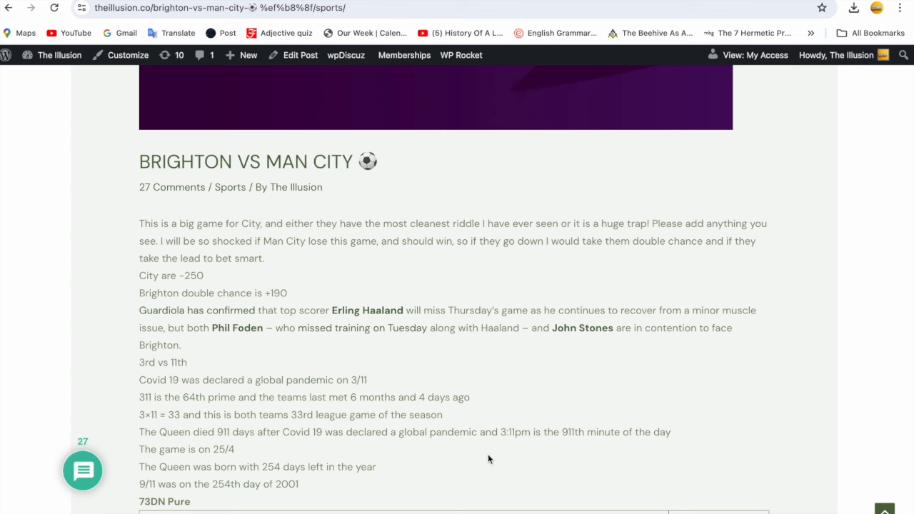
pyautogui.moveTo(294, 453)
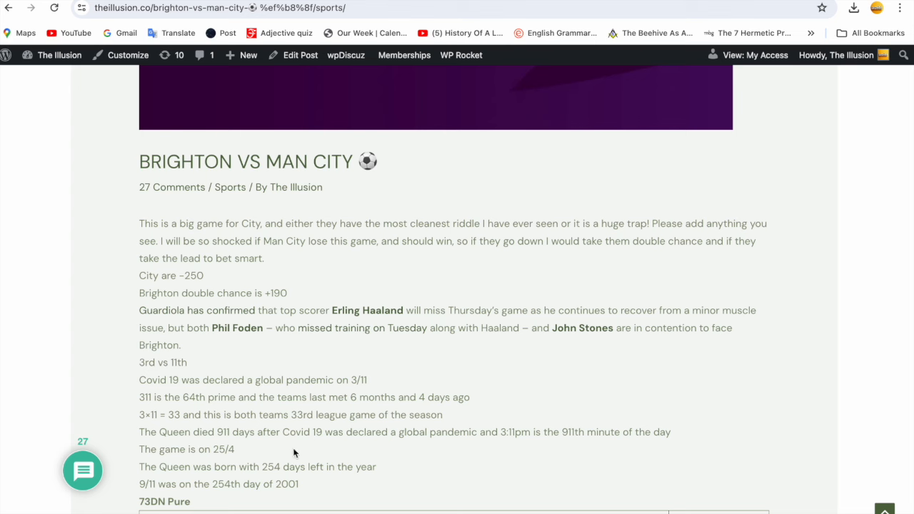
pyautogui.moveTo(456, 461)
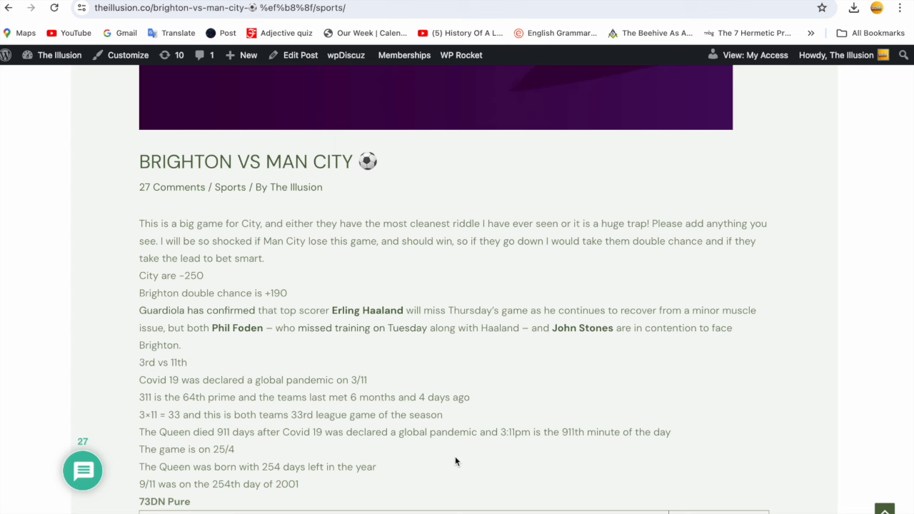
pyautogui.moveTo(603, 113)
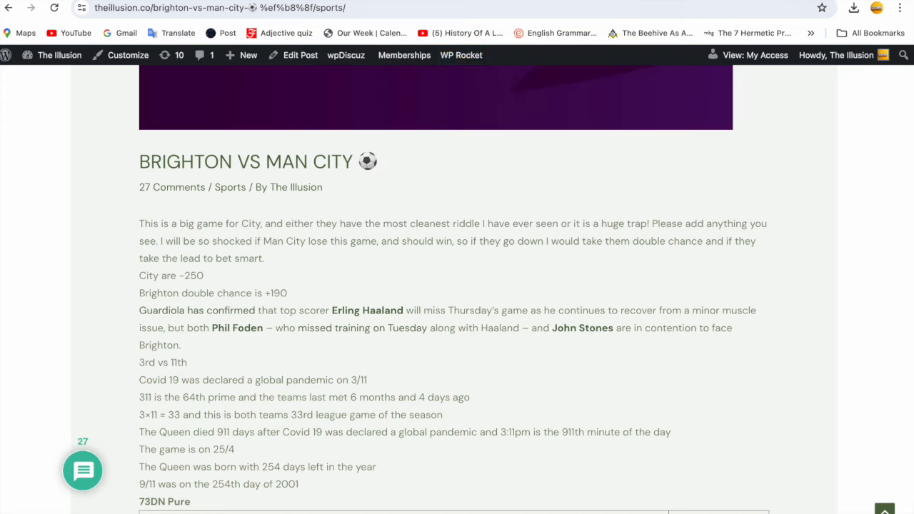
pyautogui.moveTo(460, 492)
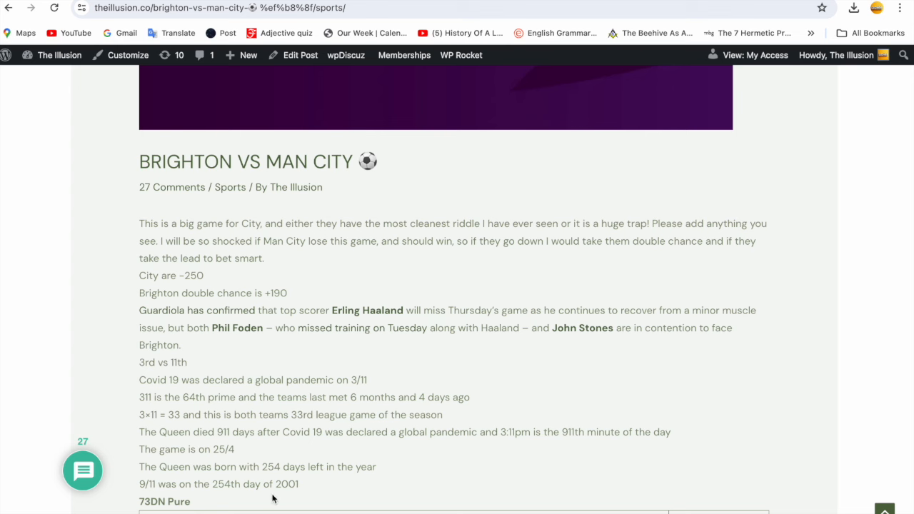
pyautogui.moveTo(308, 493)
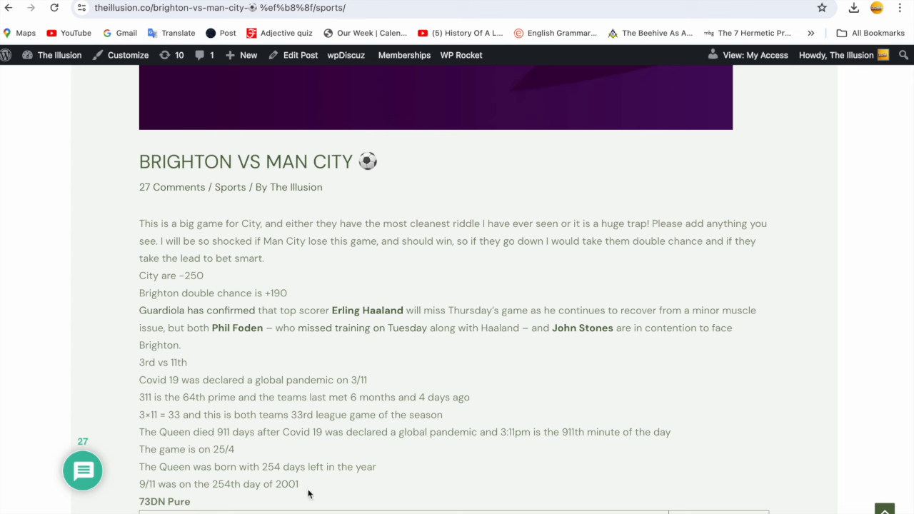
pyautogui.moveTo(489, 419)
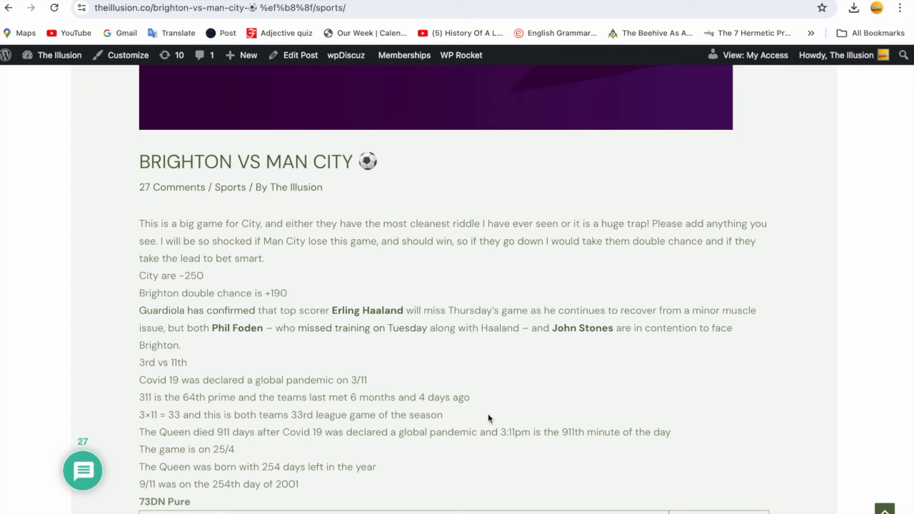
pyautogui.moveTo(434, 425)
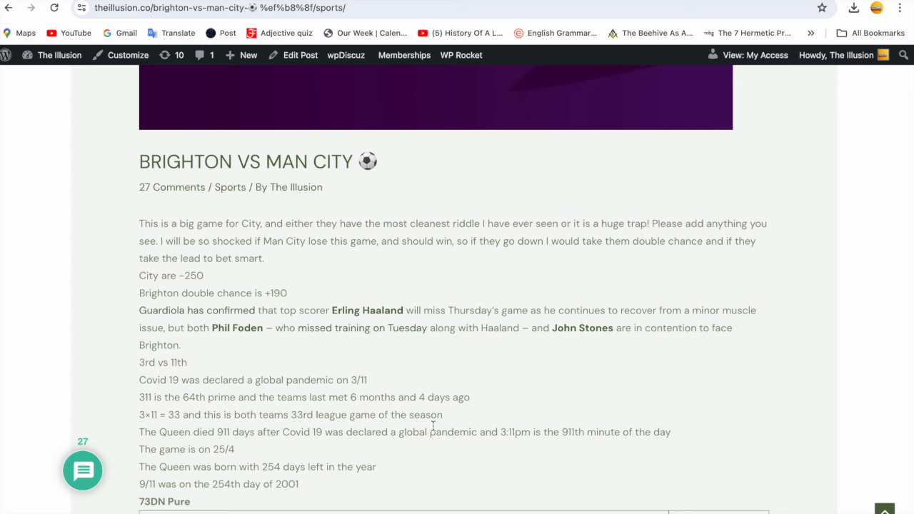
# - Reveal the start of the 73DN Pure table, (4)+(25)+(20)+(24) totalling 73
pyautogui.scroll(-3)
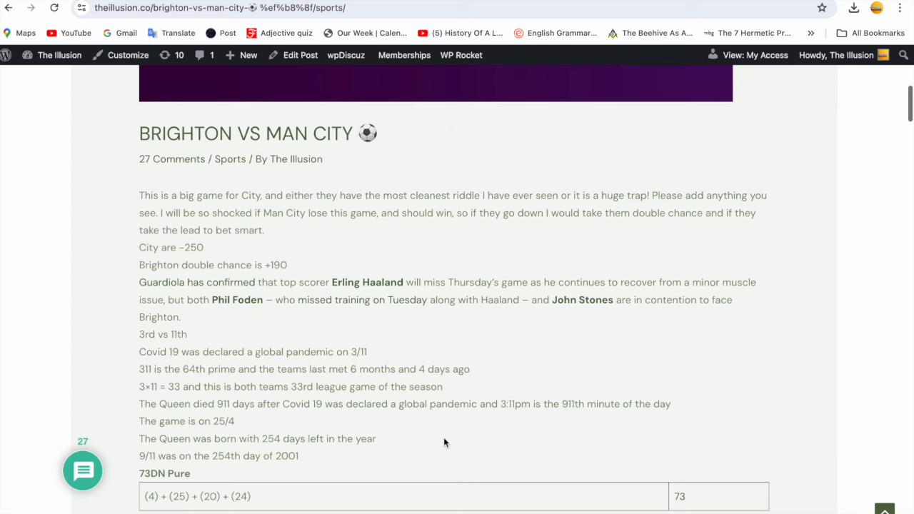
pyautogui.moveTo(217, 486)
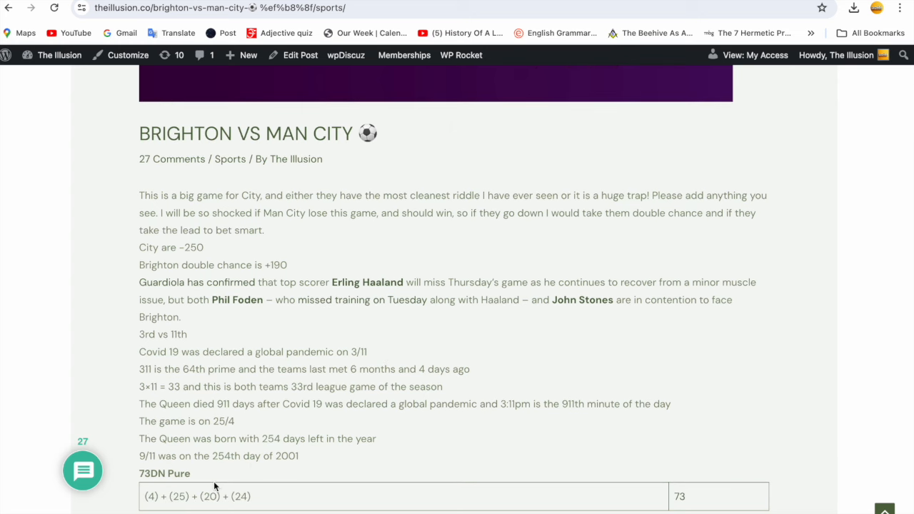
pyautogui.moveTo(245, 510)
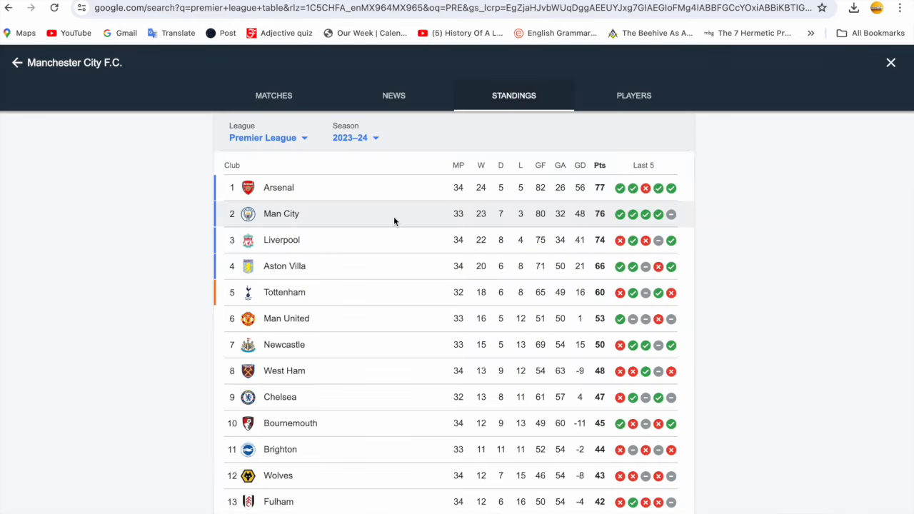
pyautogui.moveTo(493, 230)
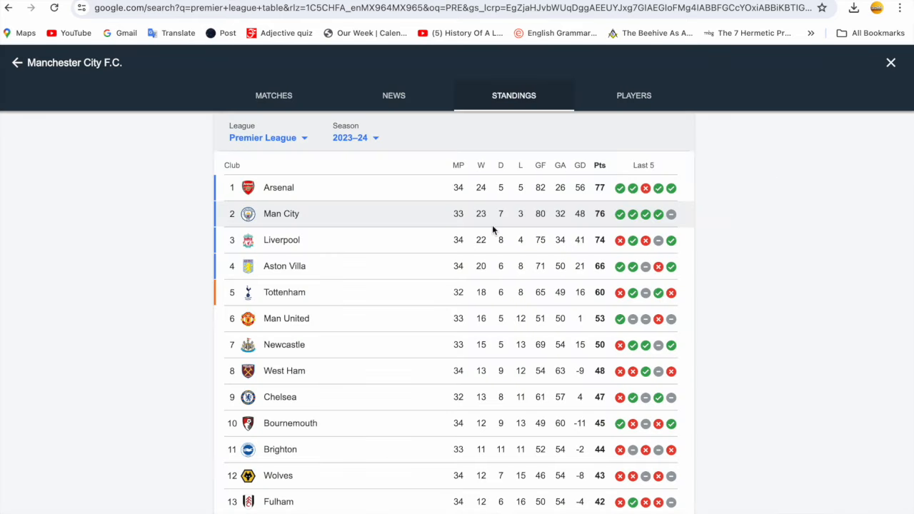
pyautogui.moveTo(503, 229)
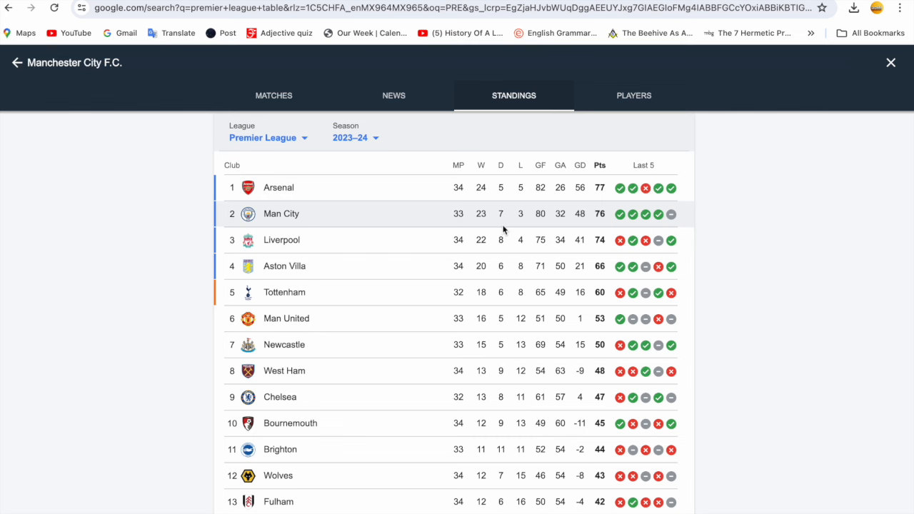
pyautogui.moveTo(471, 71)
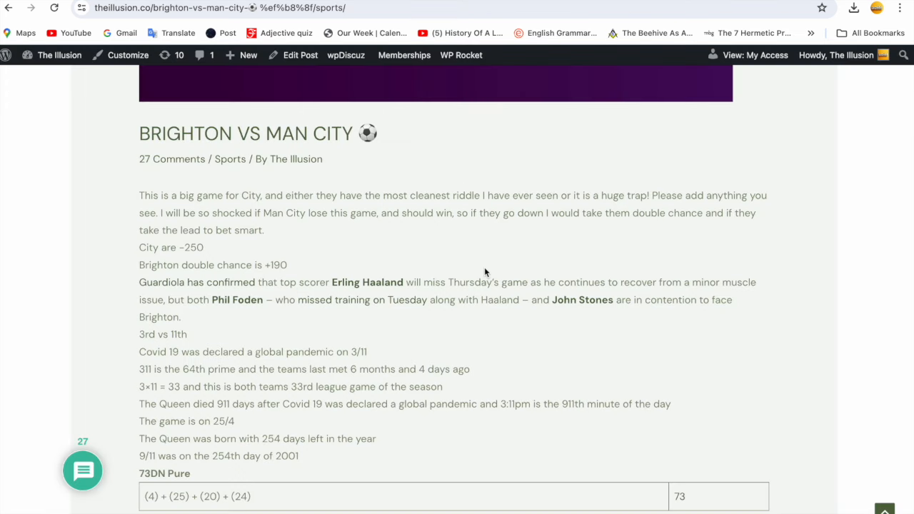
pyautogui.scroll(-3)
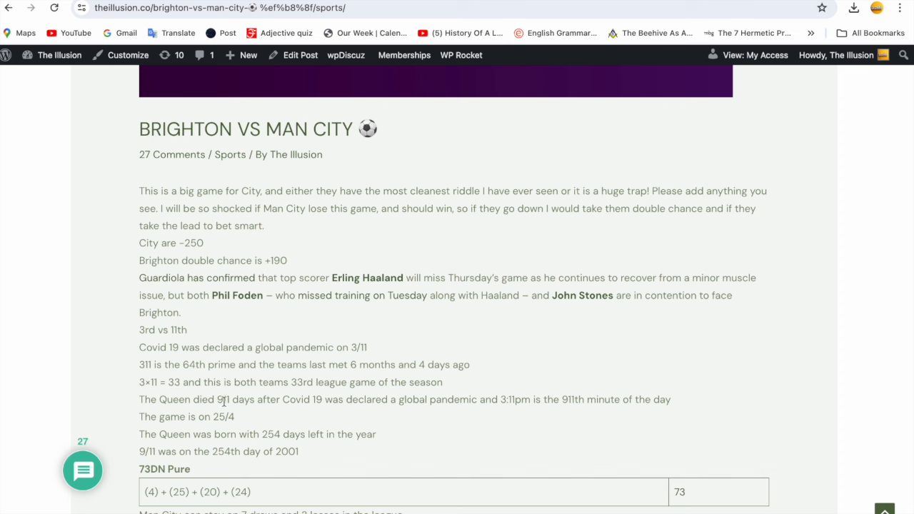
pyautogui.moveTo(259, 416)
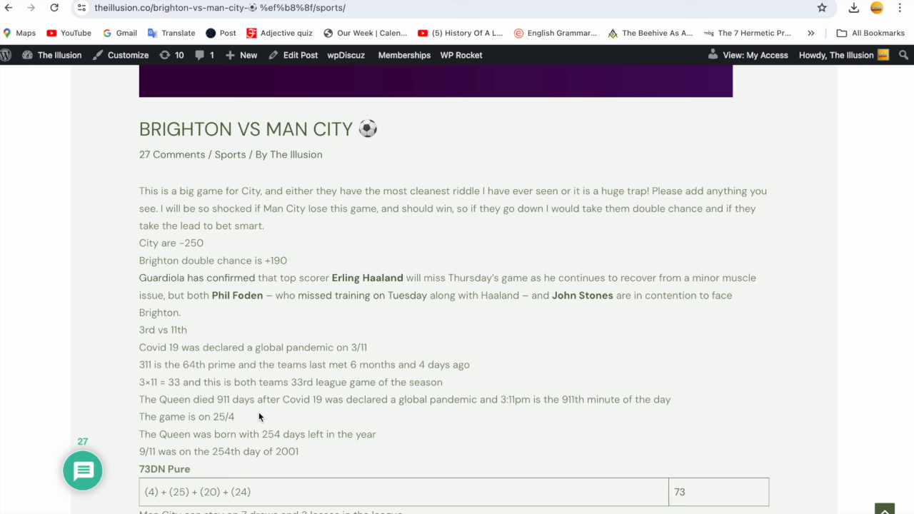
pyautogui.scroll(-3)
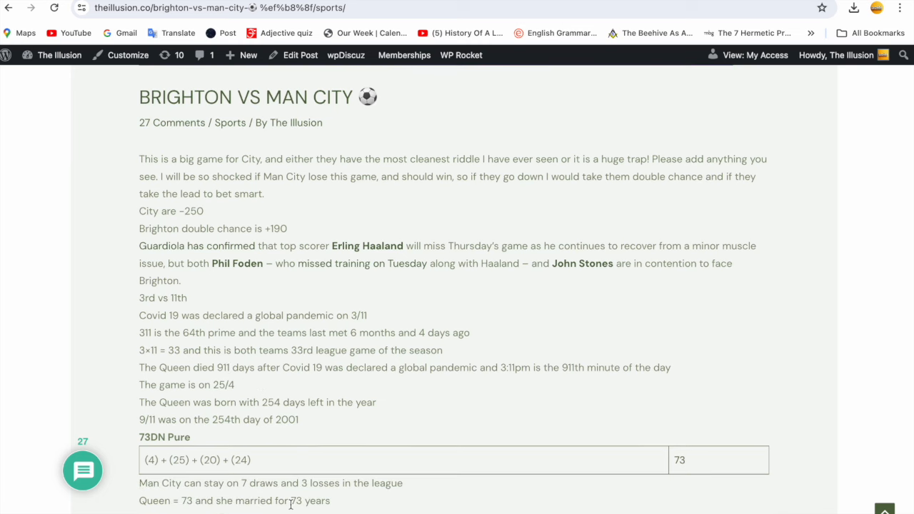
pyautogui.moveTo(323, 508)
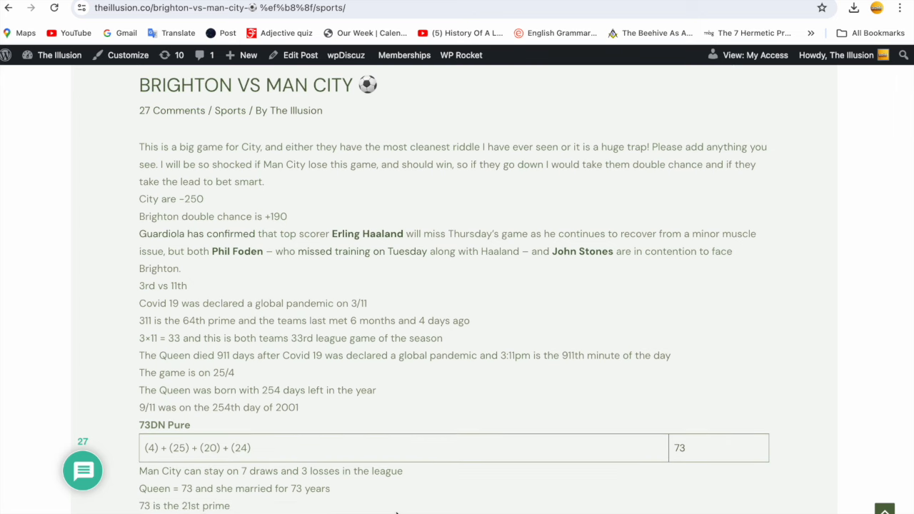
pyautogui.scroll(-3)
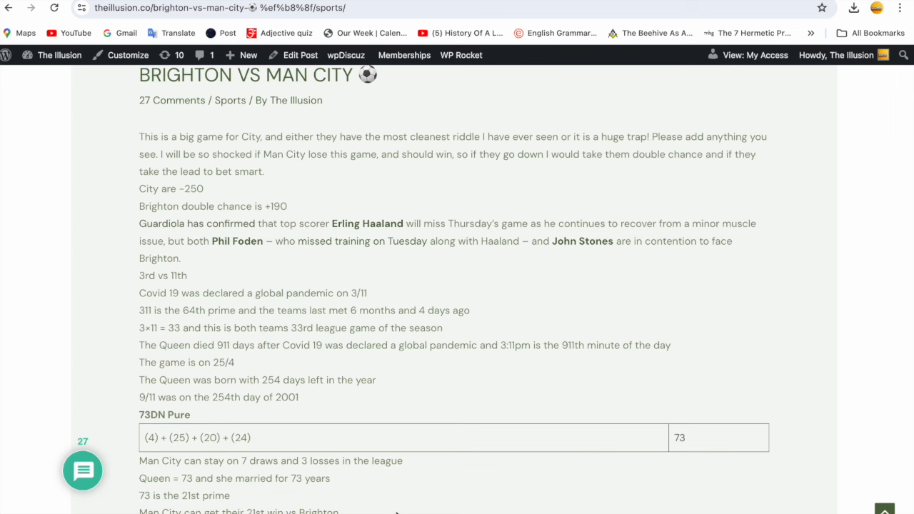
pyautogui.scroll(-3)
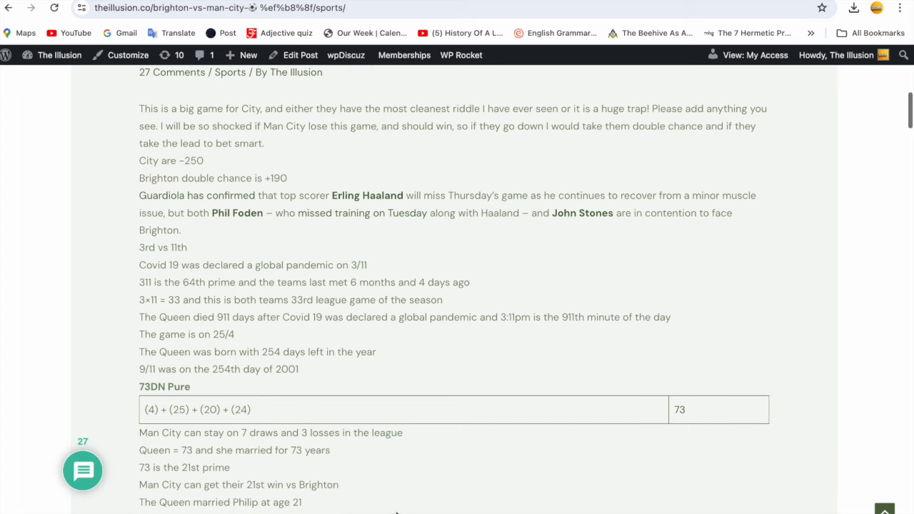
pyautogui.moveTo(422, 504)
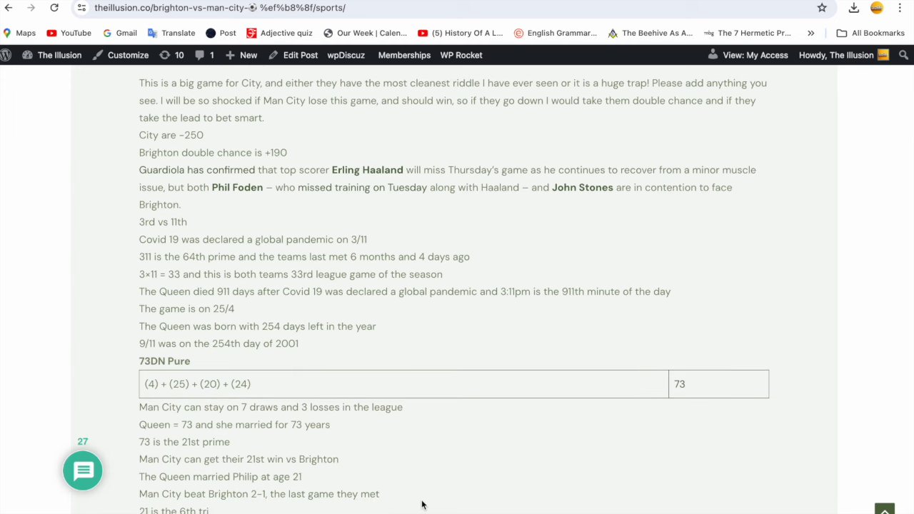
pyautogui.moveTo(349, 511)
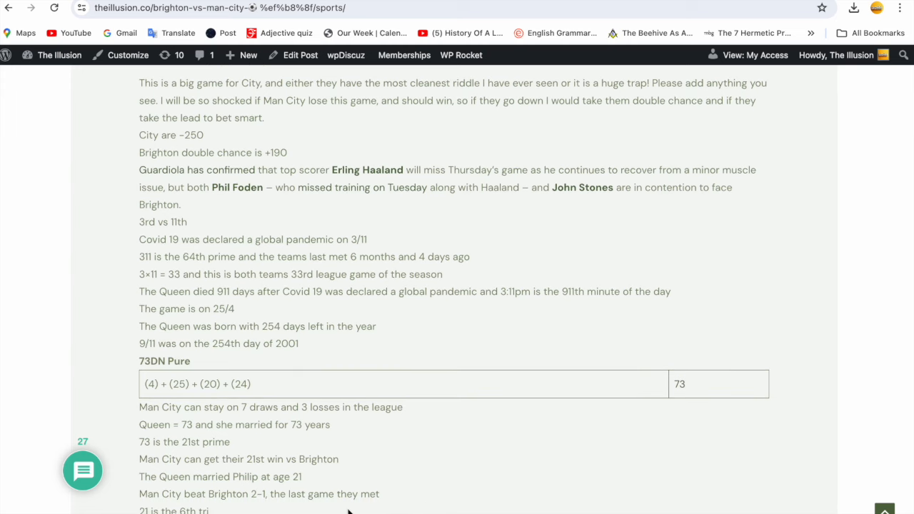
pyautogui.scroll(-3)
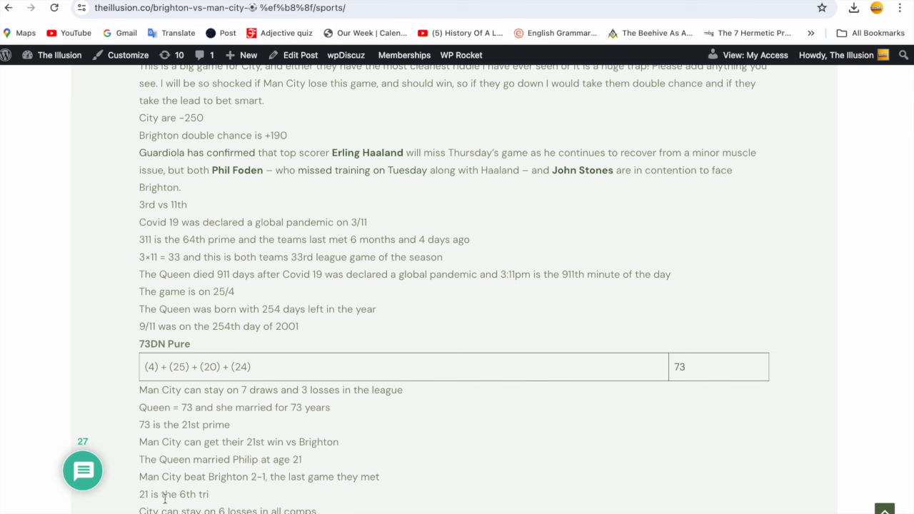
pyautogui.moveTo(265, 507)
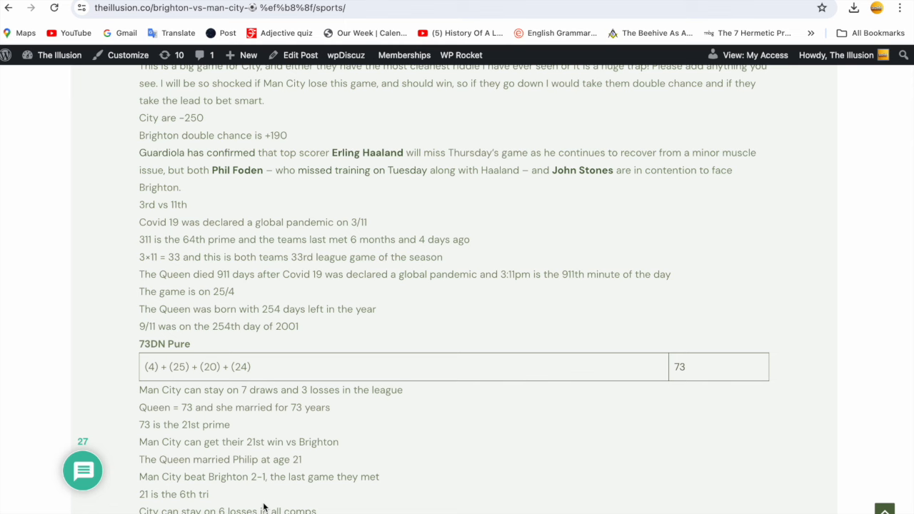
pyautogui.moveTo(342, 497)
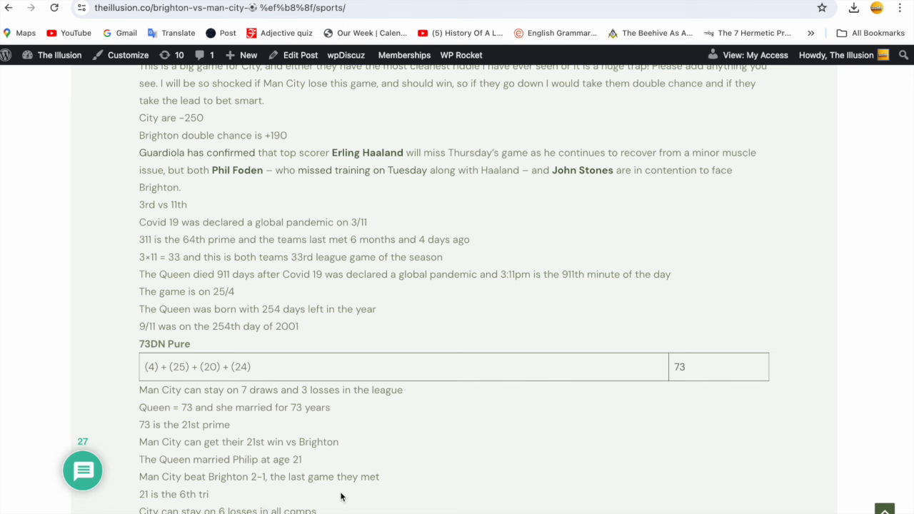
pyautogui.moveTo(357, 499)
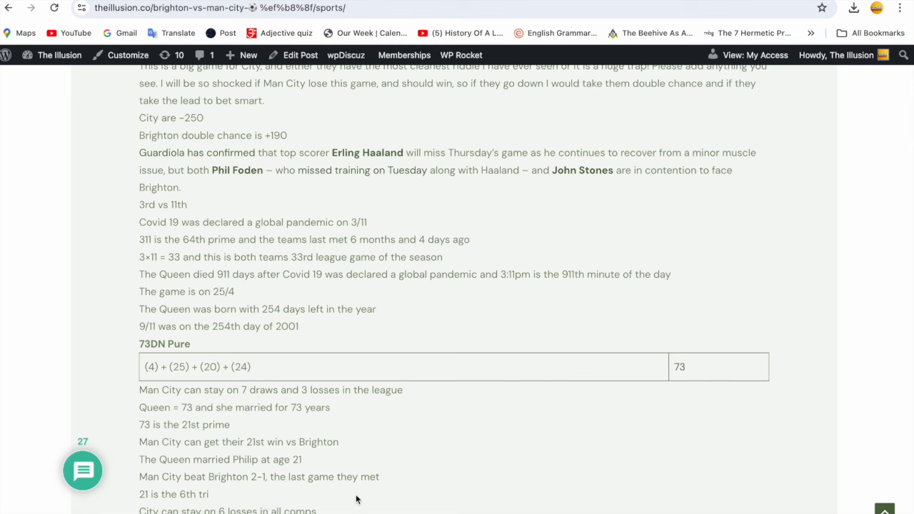
pyautogui.moveTo(489, 235)
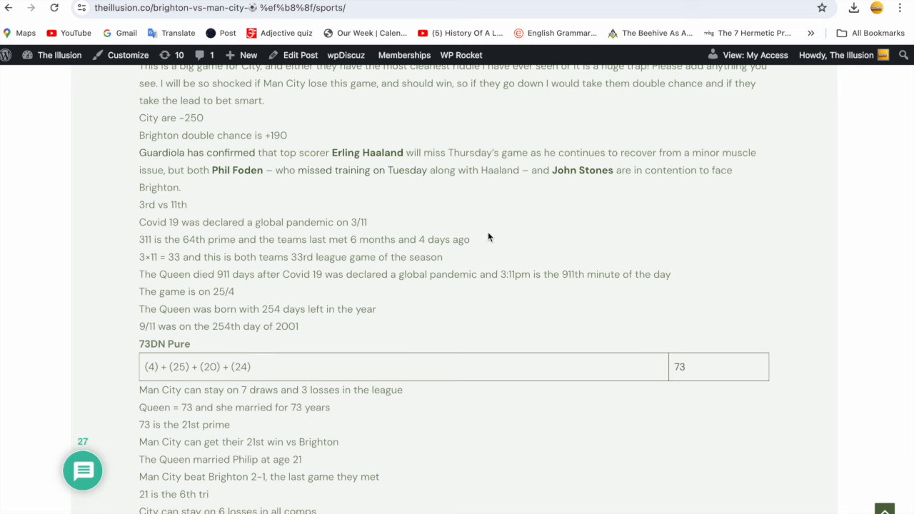
# - Return to Sky Sports' full-time result: Brighton and Hove Albion 0–4 Manchester City
pyautogui.click(207, 8)
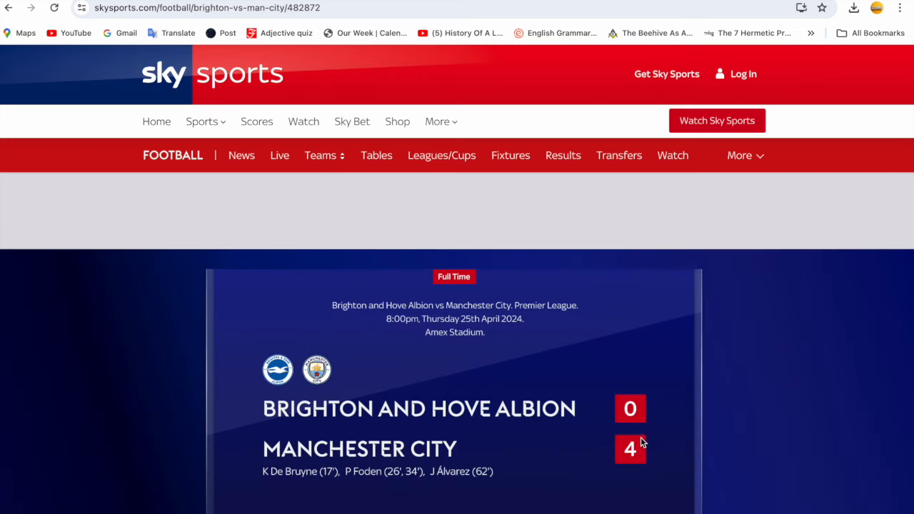
pyautogui.moveTo(642, 451)
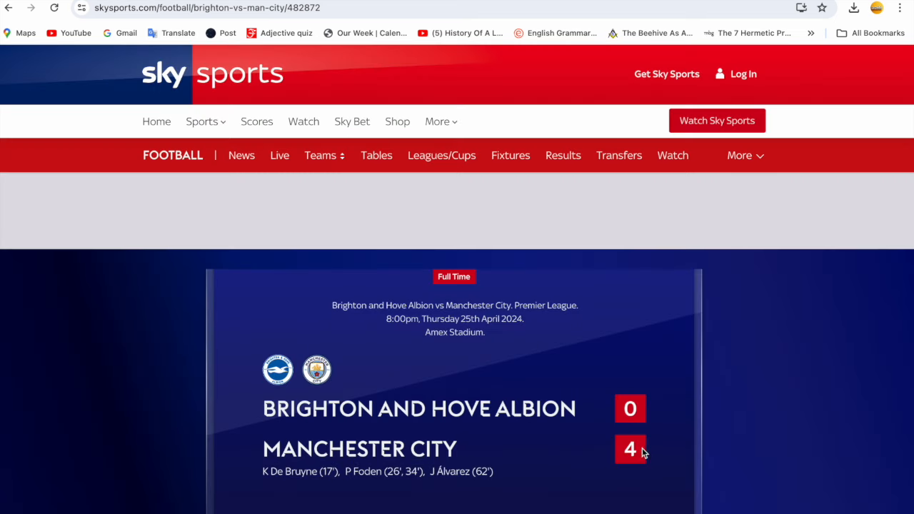
pyautogui.moveTo(665, 471)
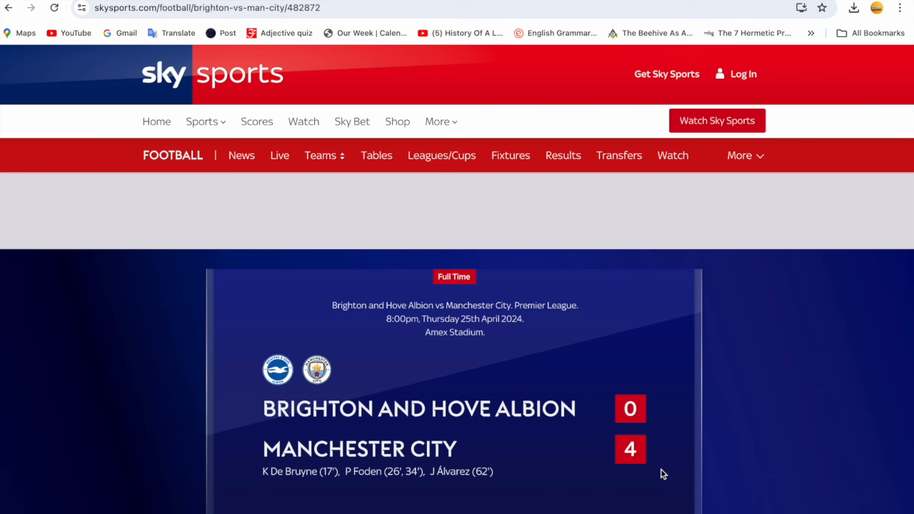
pyautogui.moveTo(650, 467)
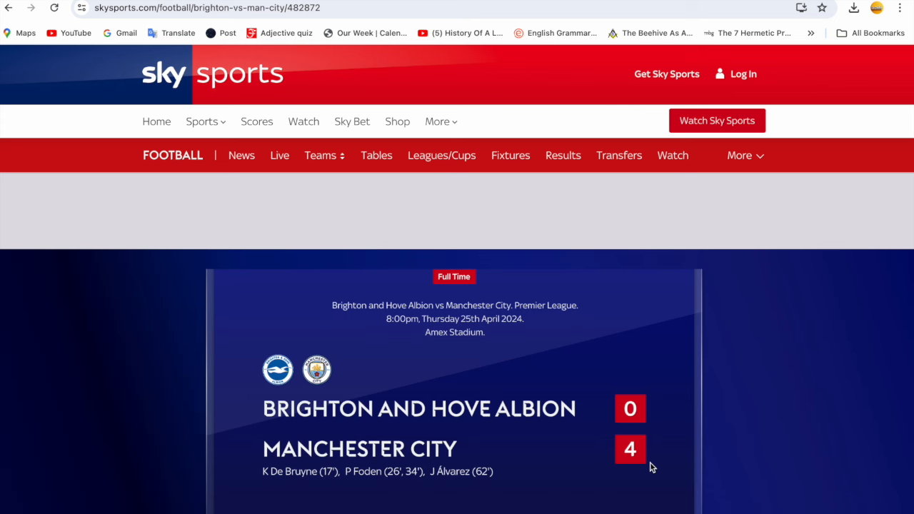
pyautogui.moveTo(711, 417)
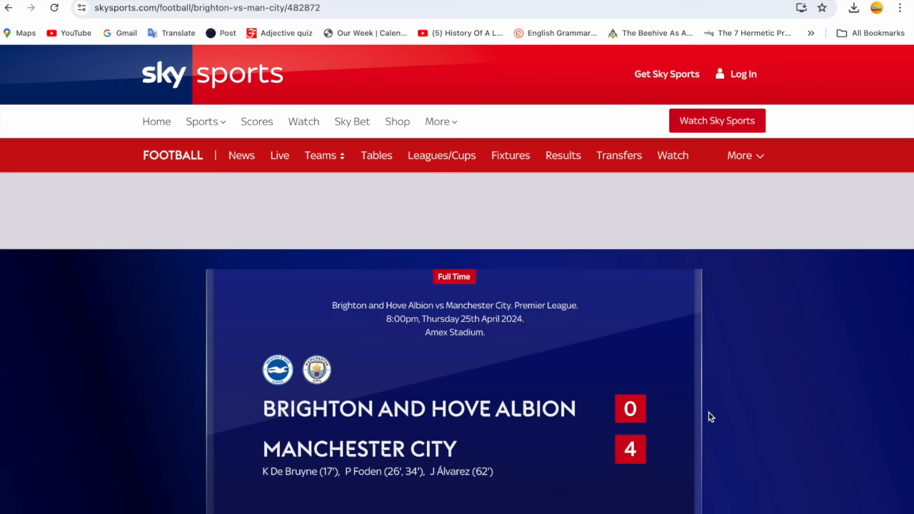
pyautogui.moveTo(540, 174)
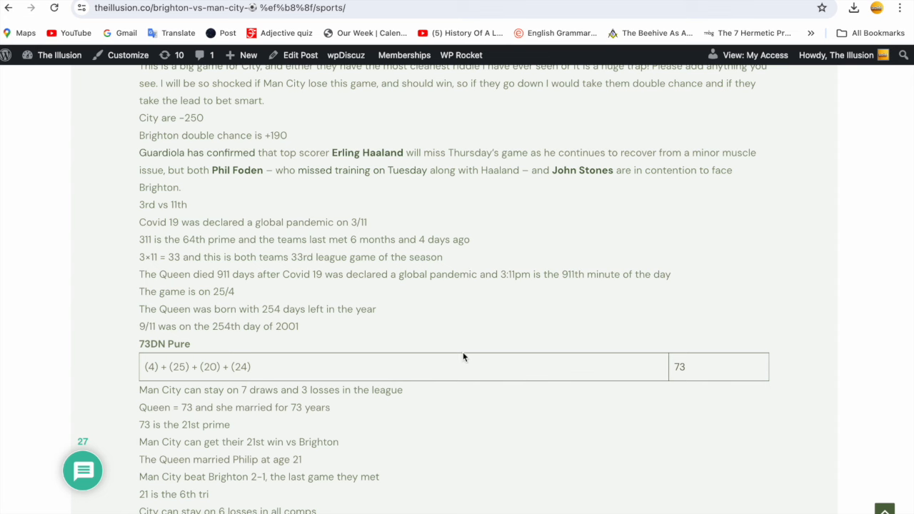
pyautogui.moveTo(463, 401)
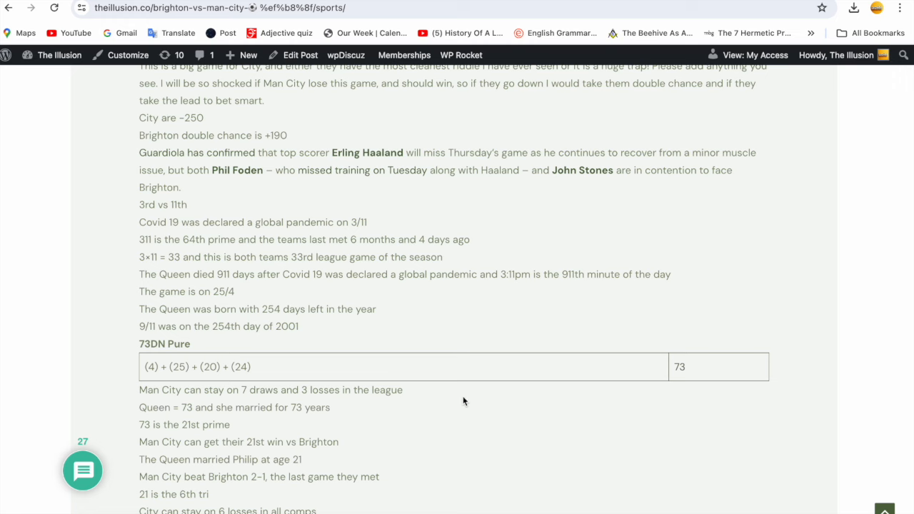
pyautogui.scroll(-3)
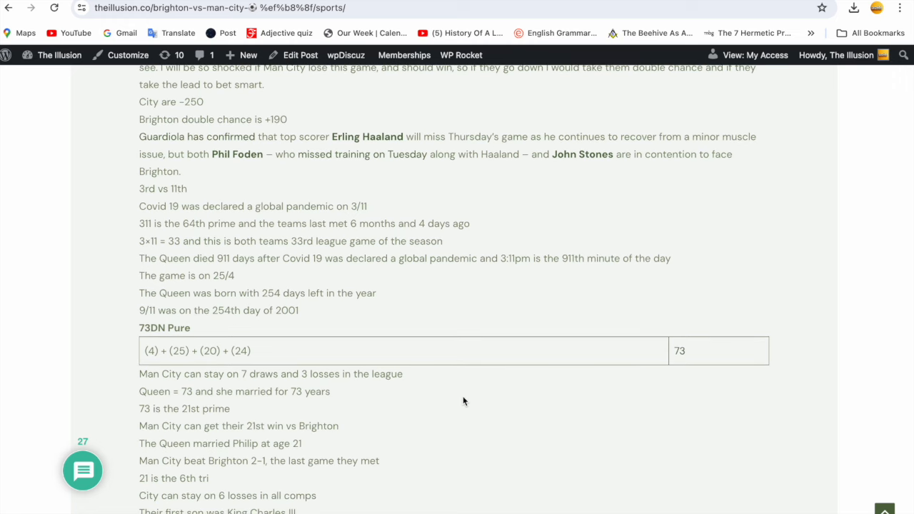
pyautogui.scroll(-3)
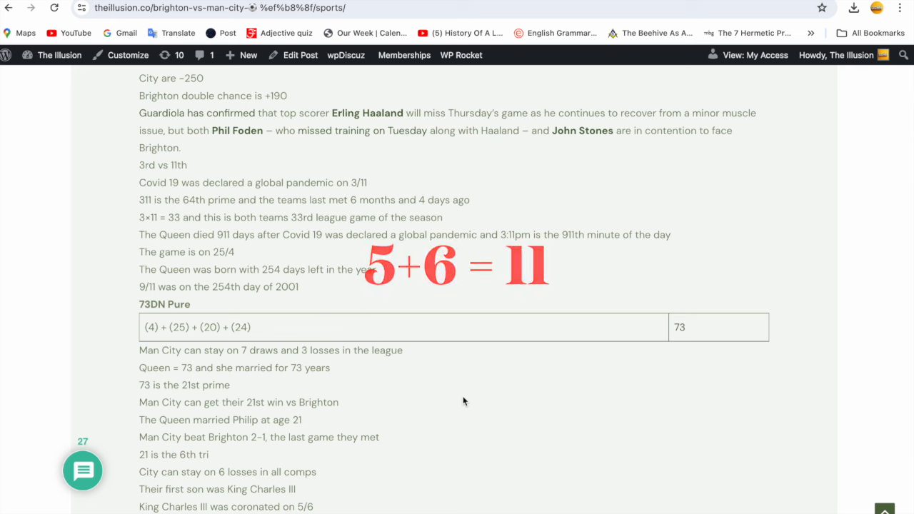
pyautogui.scroll(-3)
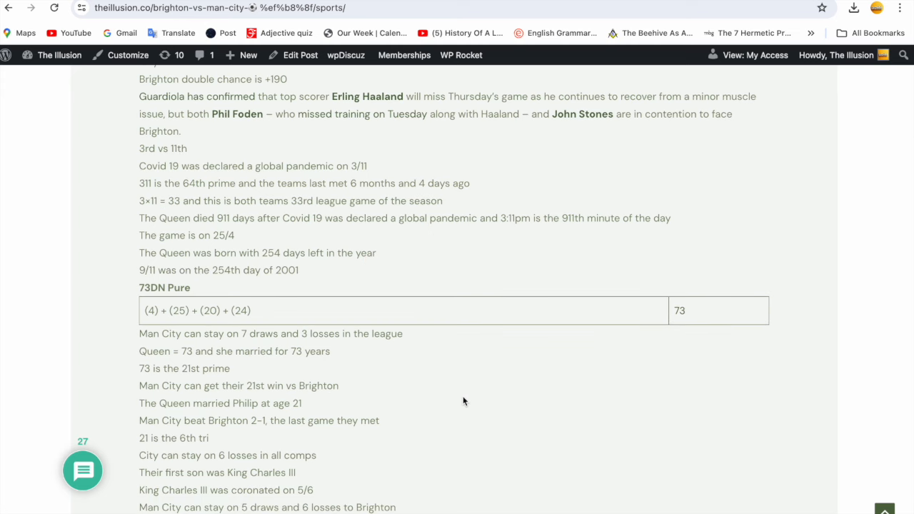
pyautogui.scroll(3)
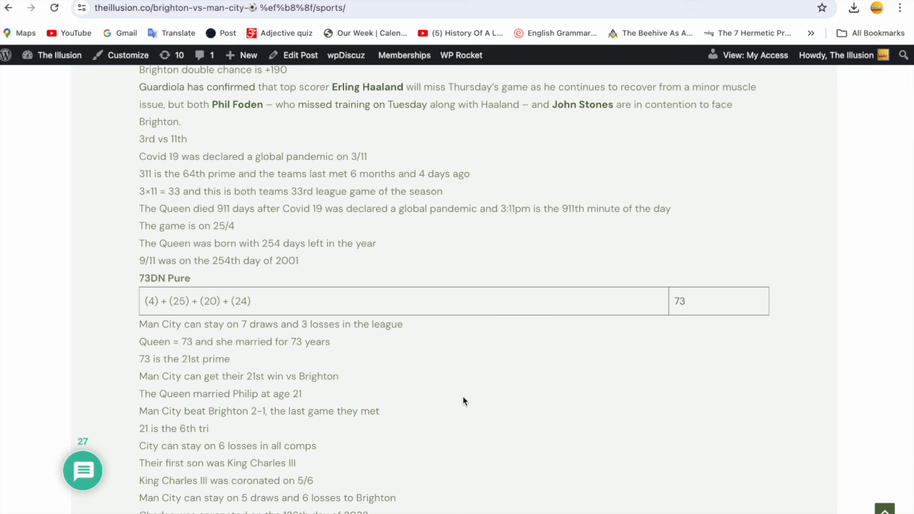
pyautogui.scroll(-3)
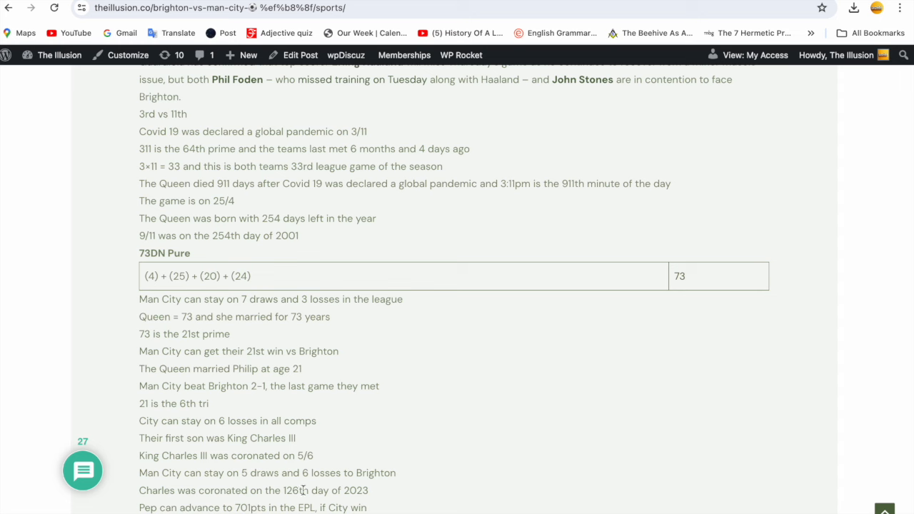
pyautogui.moveTo(548, 472)
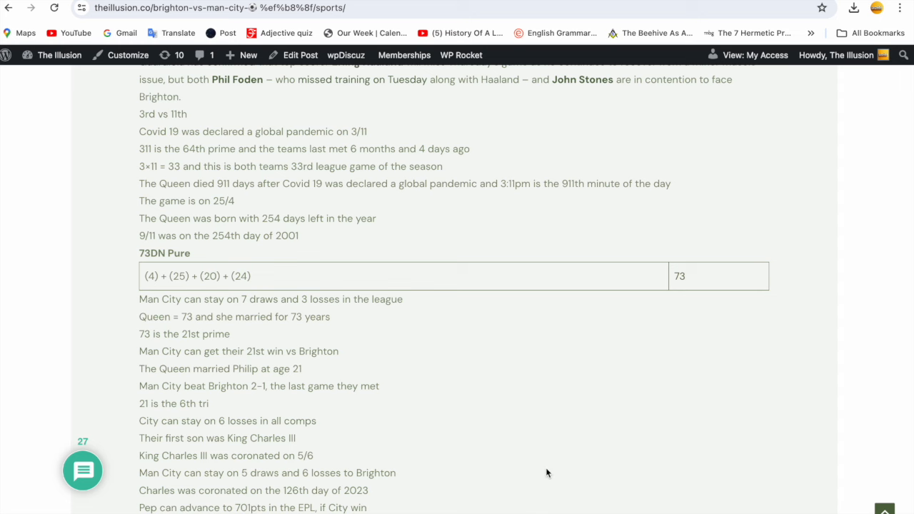
pyautogui.scroll(-3)
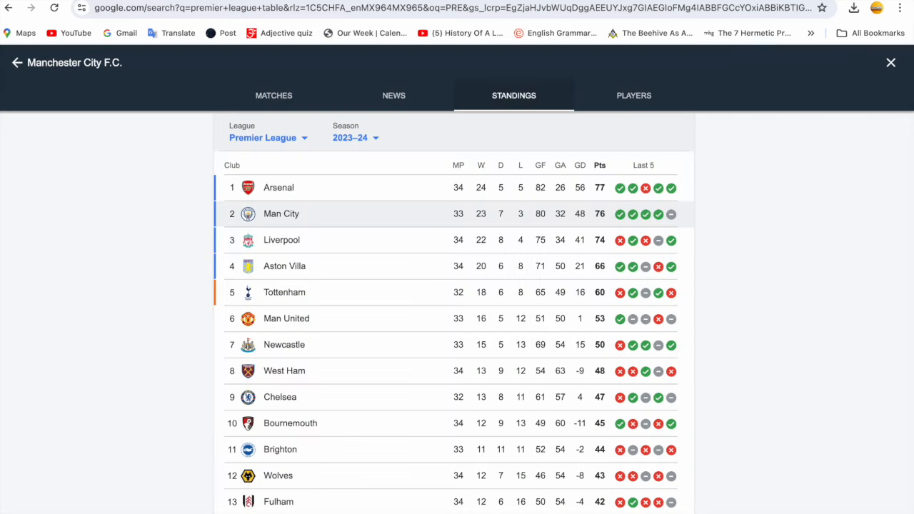
pyautogui.moveTo(612, 460)
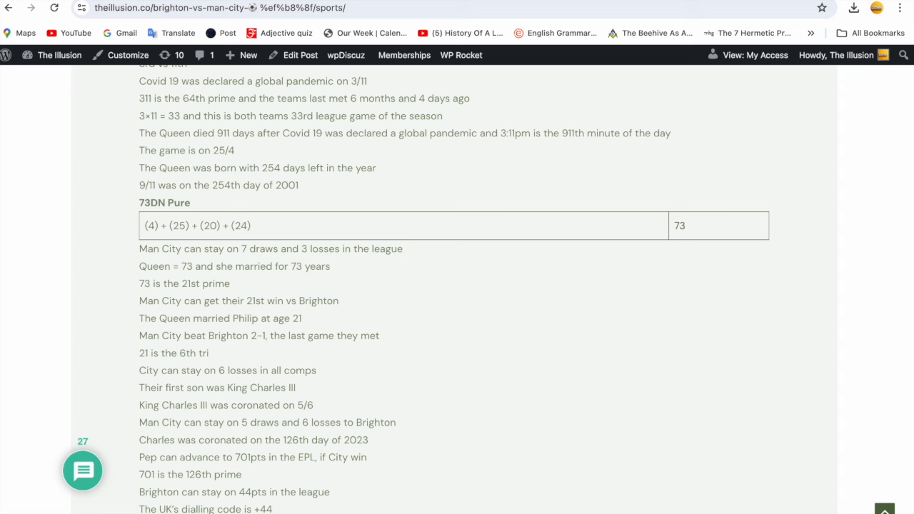
pyautogui.moveTo(580, 458)
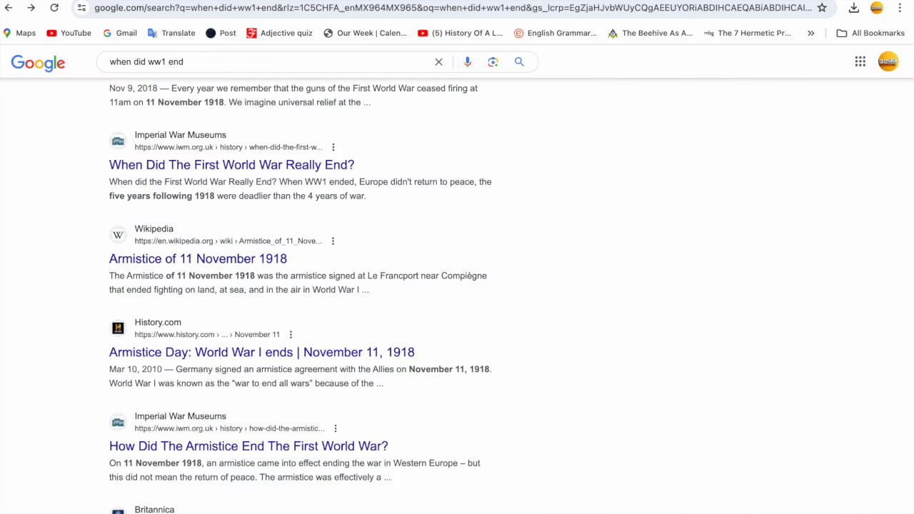
pyautogui.moveTo(266, 117)
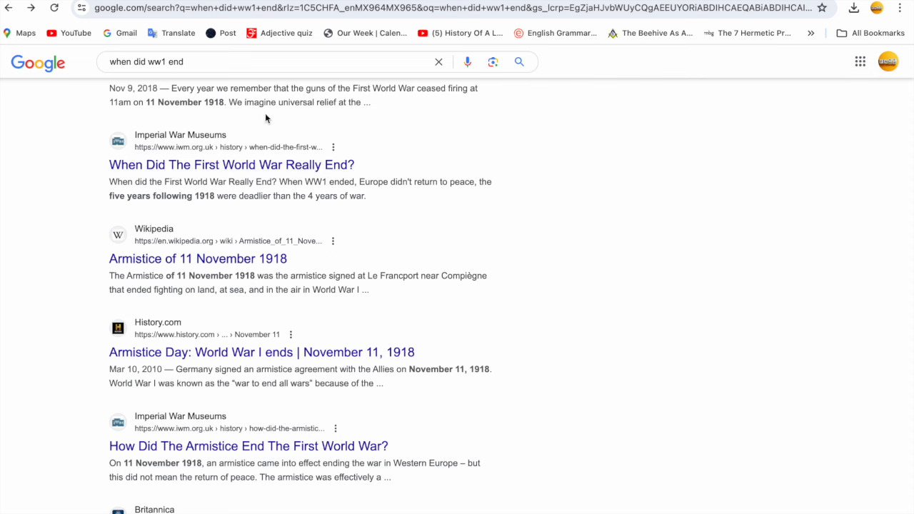
pyautogui.moveTo(373, 106)
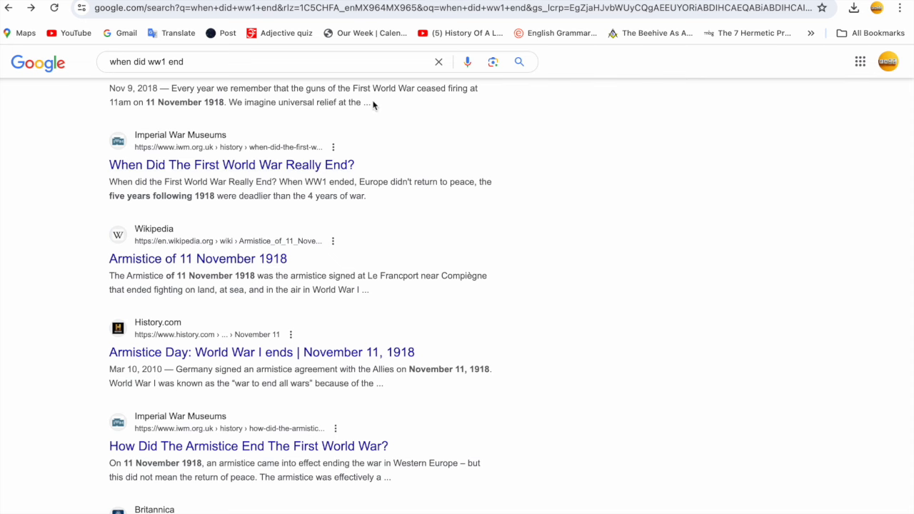
pyautogui.moveTo(128, 116)
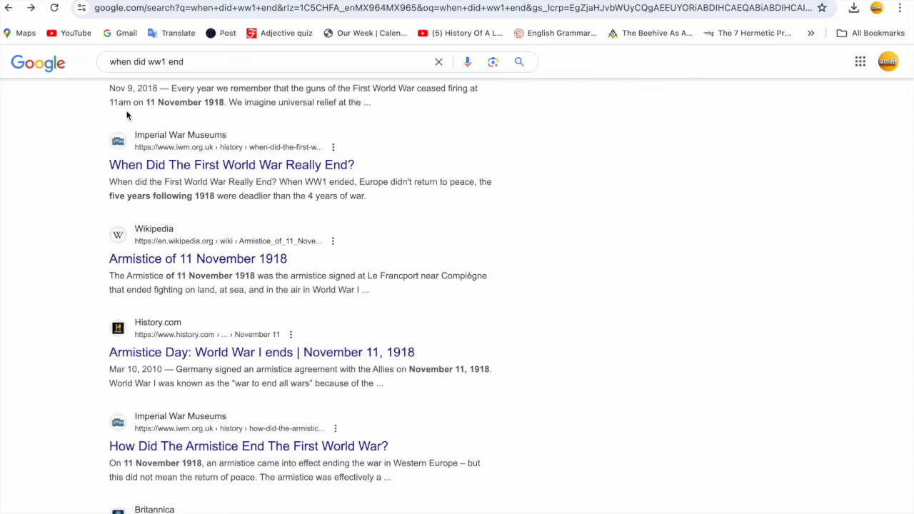
pyautogui.moveTo(198, 121)
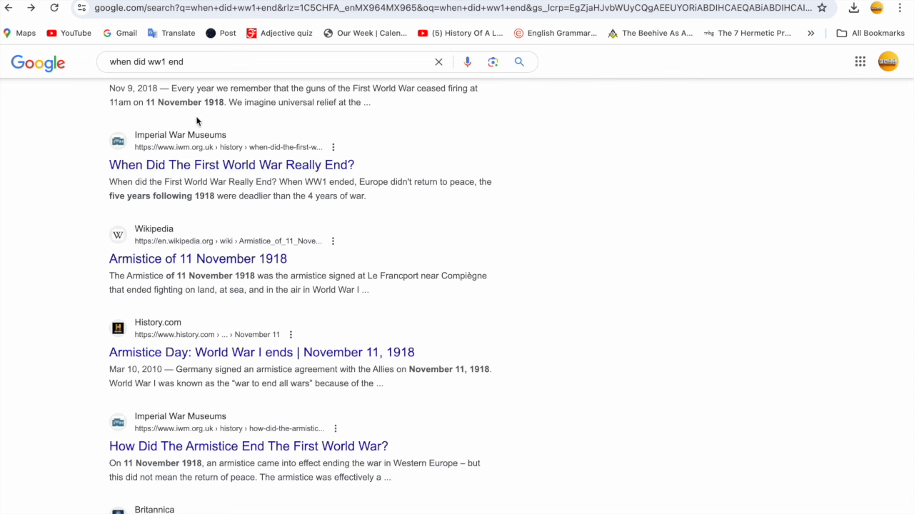
pyautogui.moveTo(220, 124)
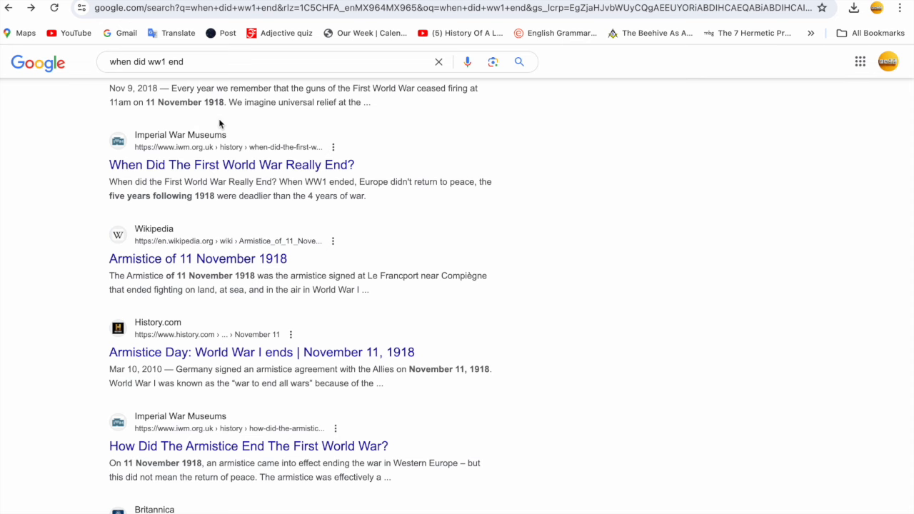
pyautogui.moveTo(712, 112)
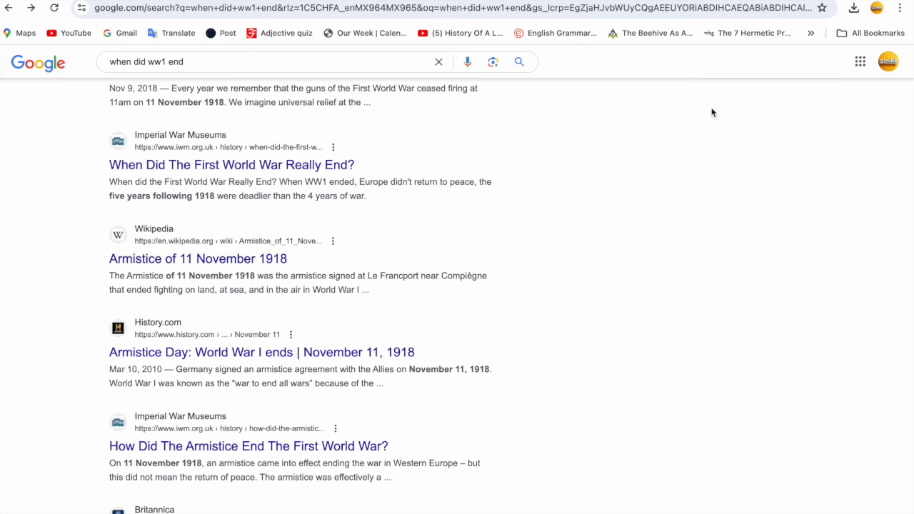
pyautogui.moveTo(738, 108)
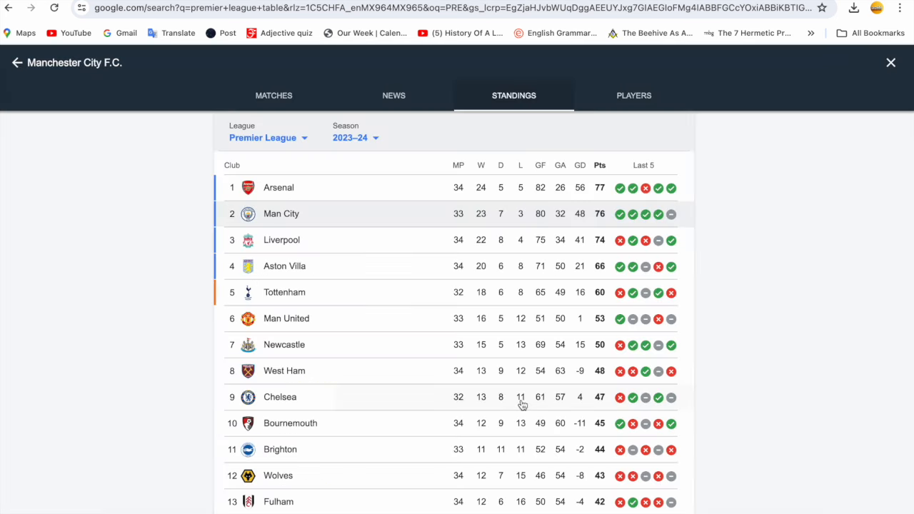
pyautogui.moveTo(235, 462)
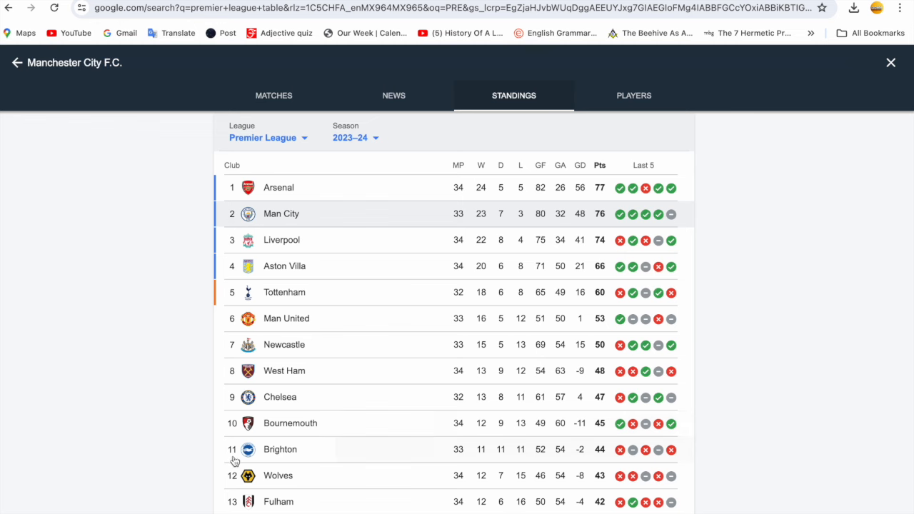
pyautogui.moveTo(488, 465)
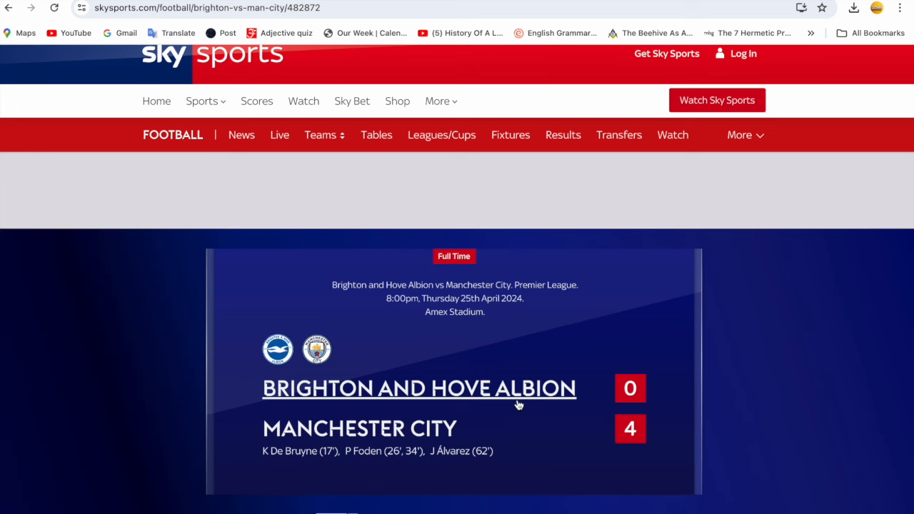
pyautogui.moveTo(519, 405)
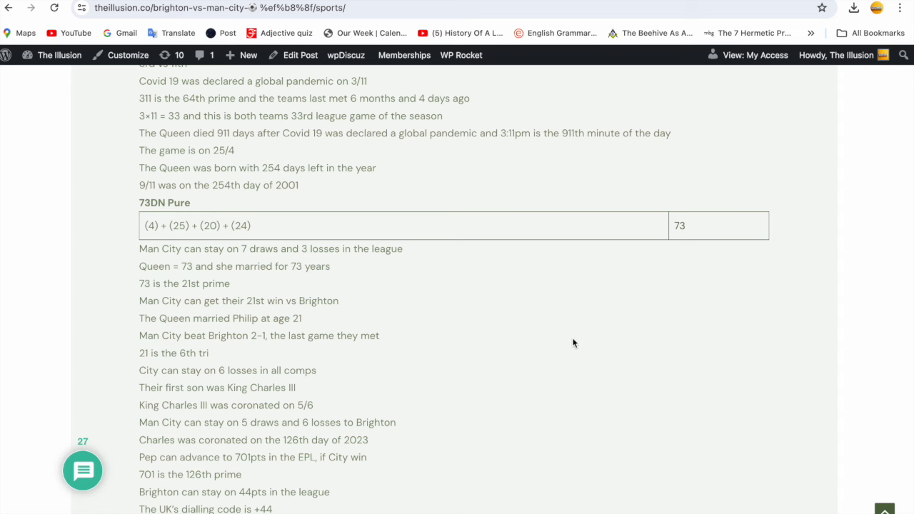
pyautogui.scroll(-3)
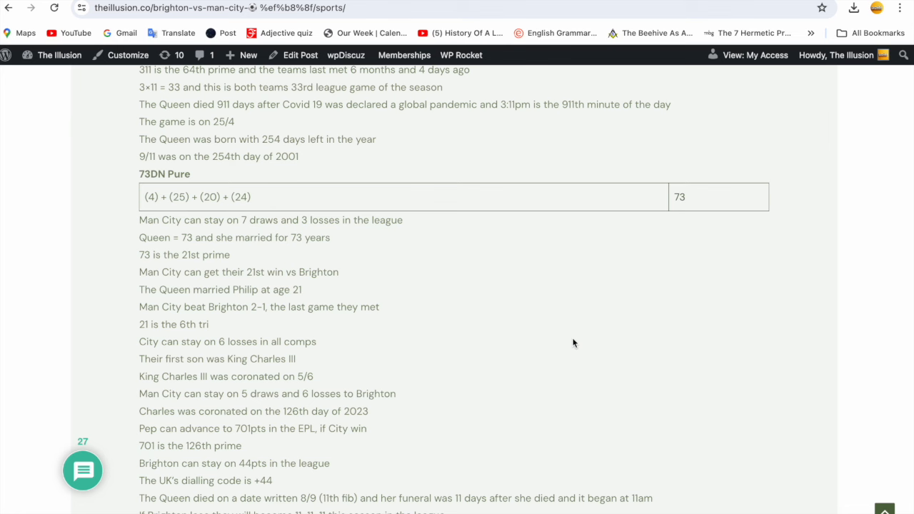
pyautogui.scroll(-3)
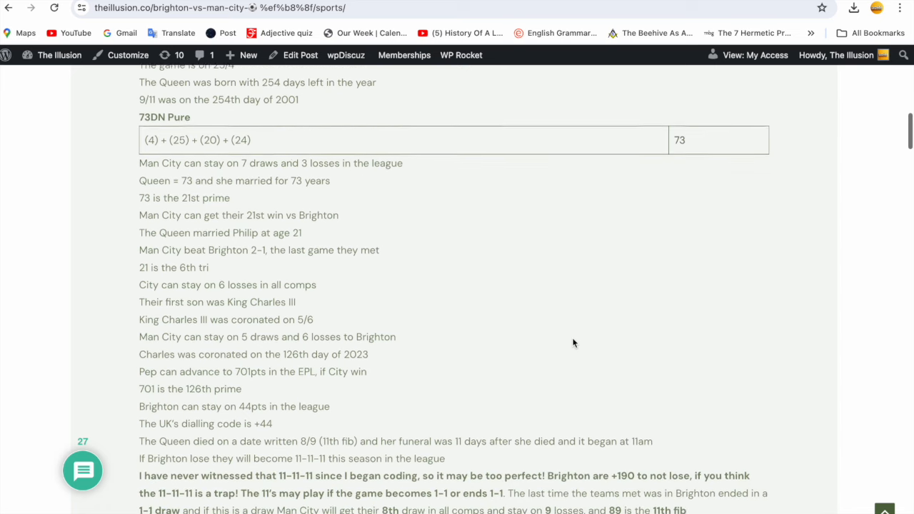
pyautogui.scroll(-3)
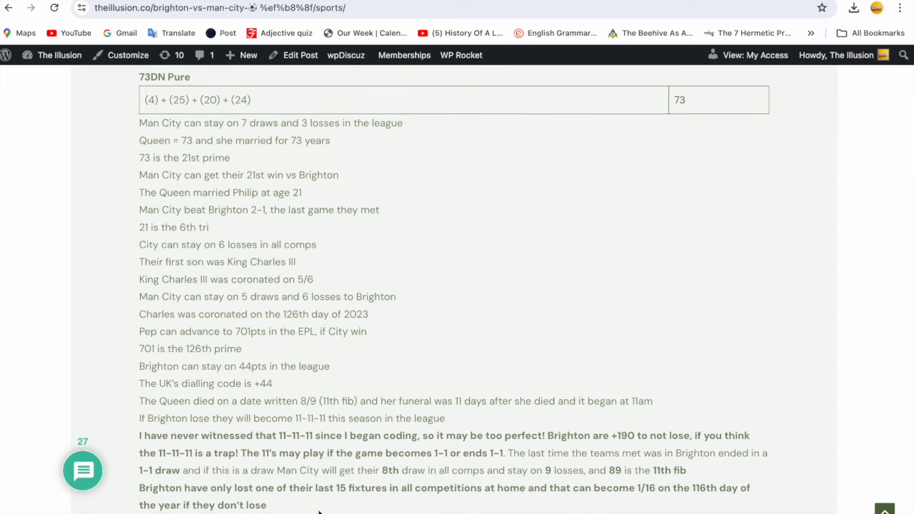
pyautogui.moveTo(225, 457)
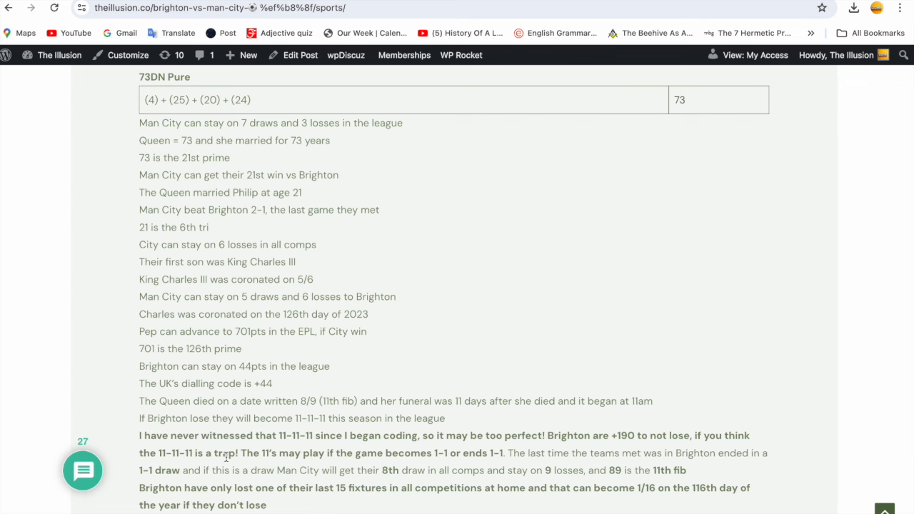
pyautogui.moveTo(273, 505)
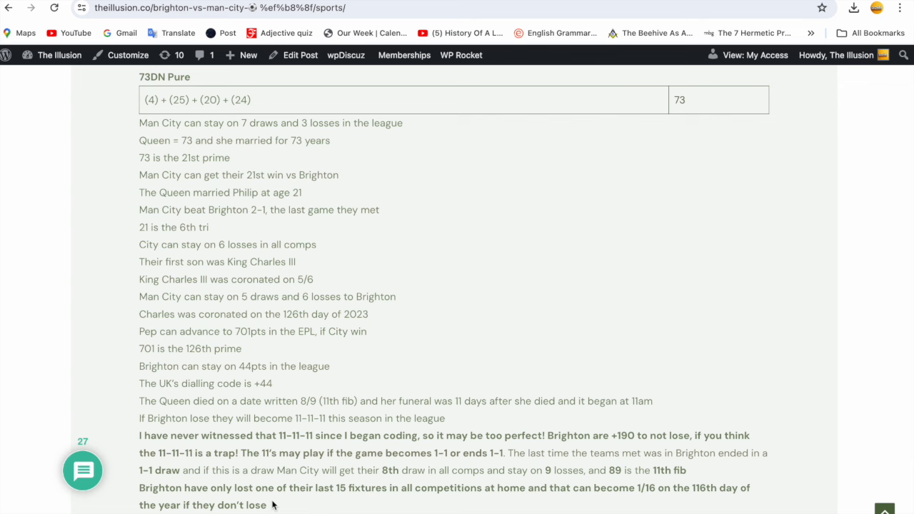
pyautogui.scroll(3)
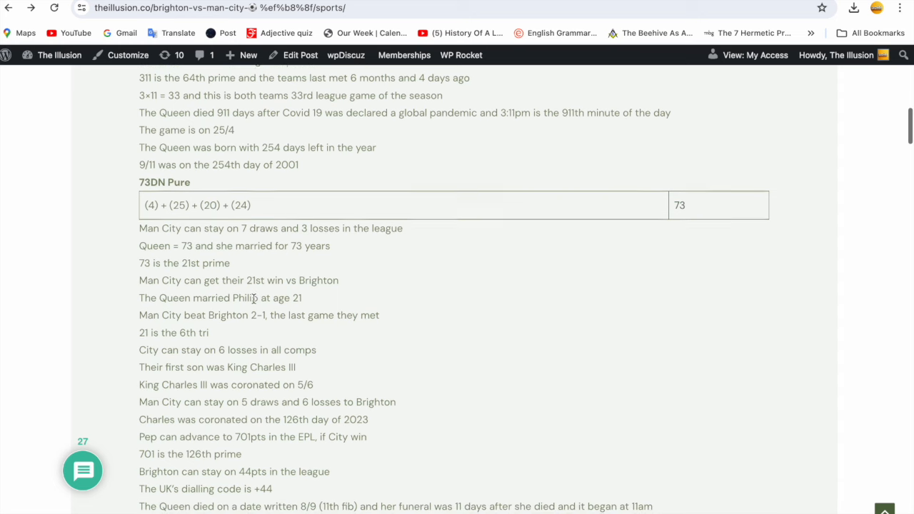
pyautogui.scroll(-3)
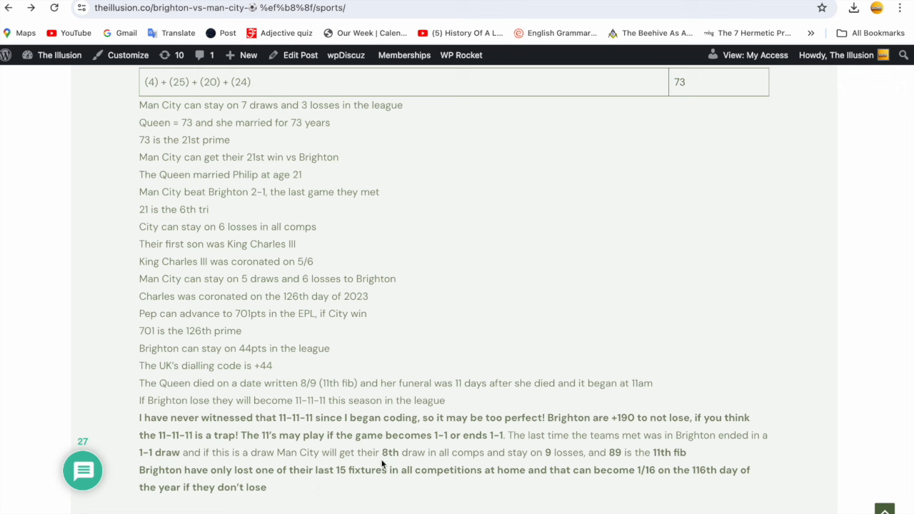
pyautogui.moveTo(427, 451)
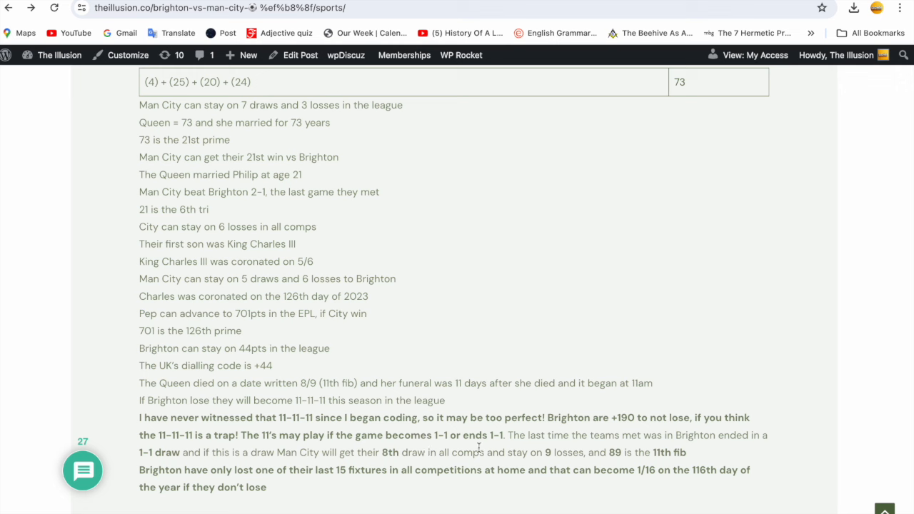
pyautogui.moveTo(501, 449)
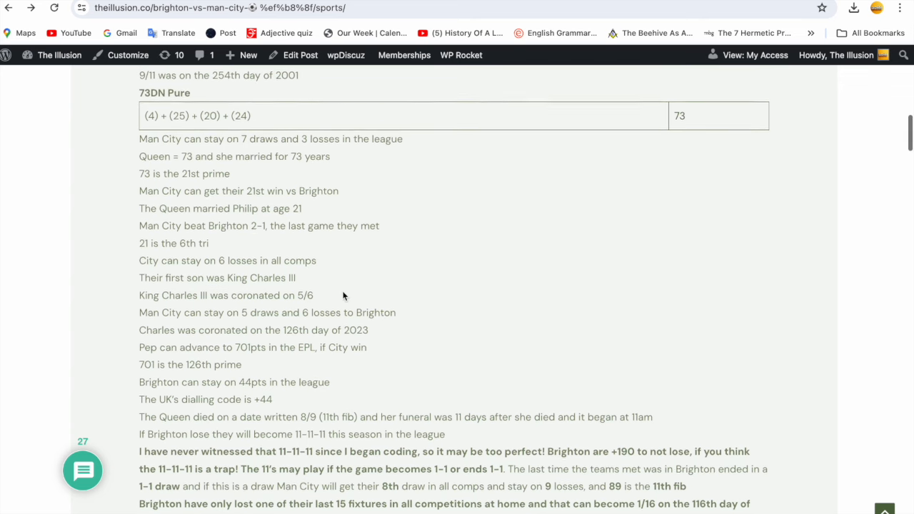
pyautogui.scroll(-3)
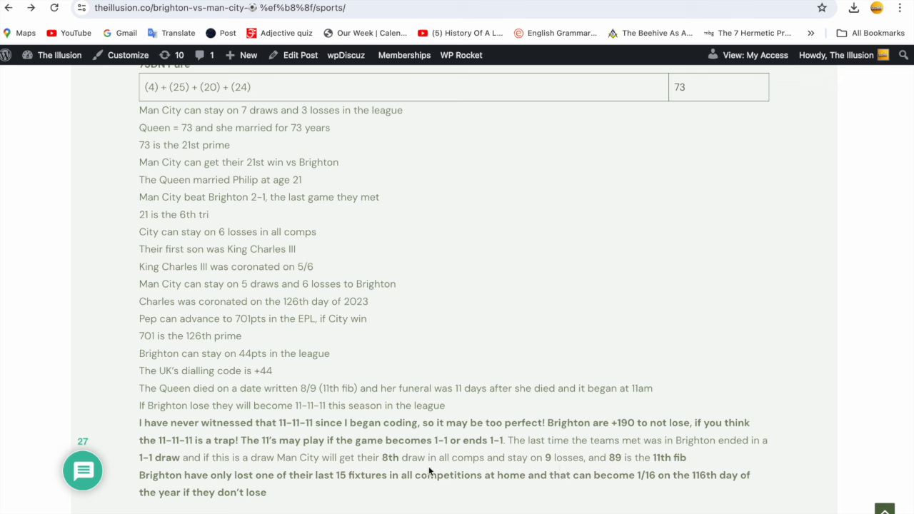
pyautogui.moveTo(567, 473)
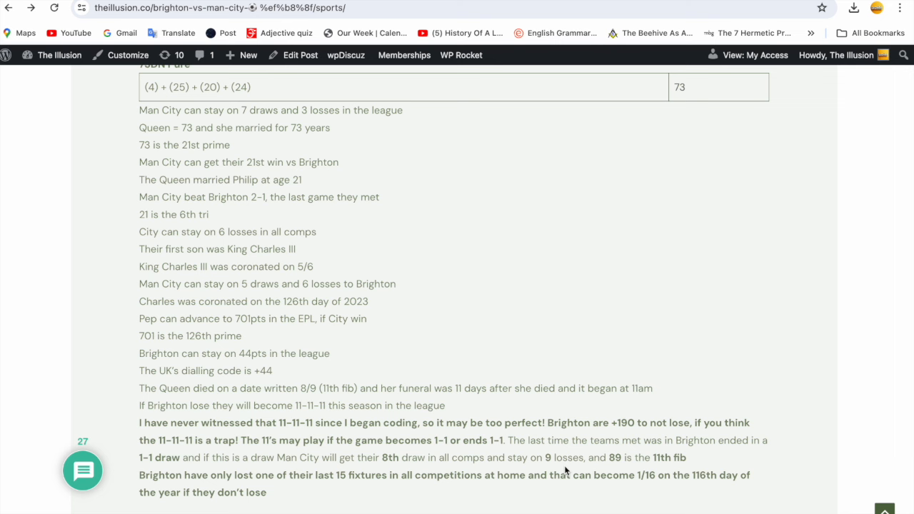
pyautogui.moveTo(797, 107)
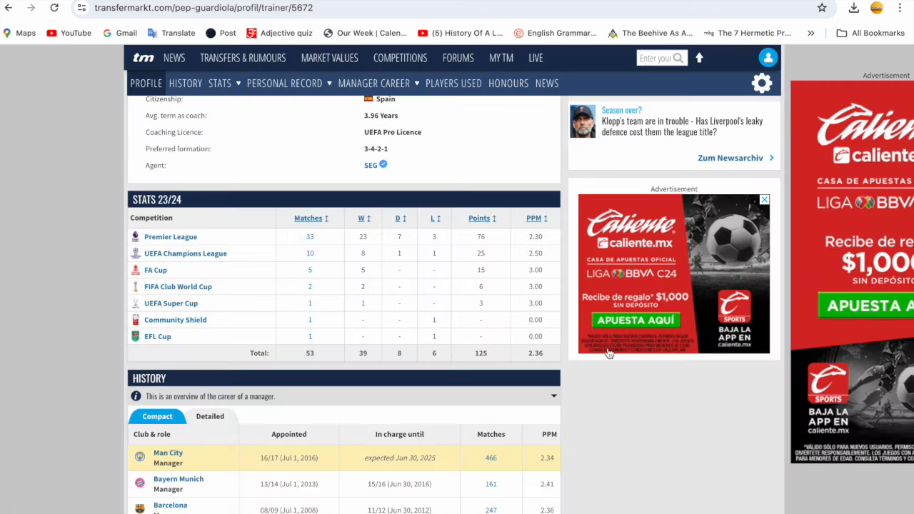
pyautogui.moveTo(397, 370)
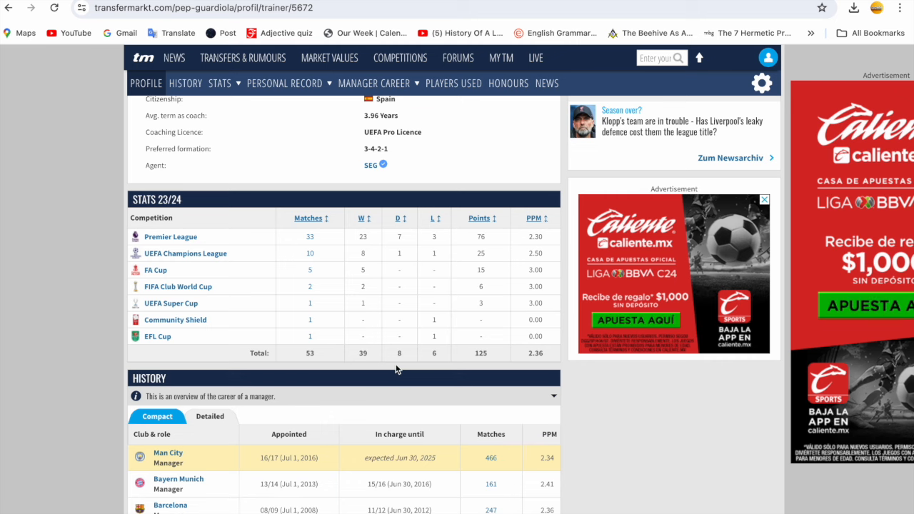
pyautogui.moveTo(565, 55)
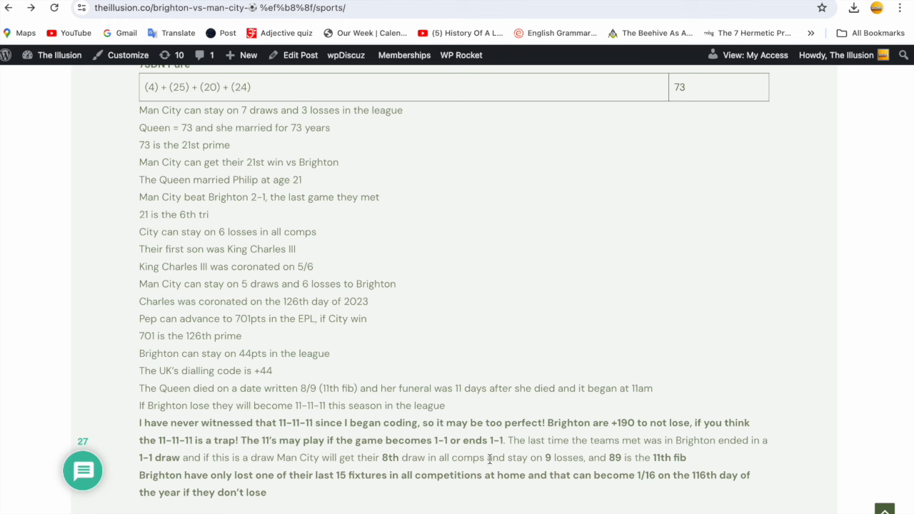
pyautogui.moveTo(443, 475)
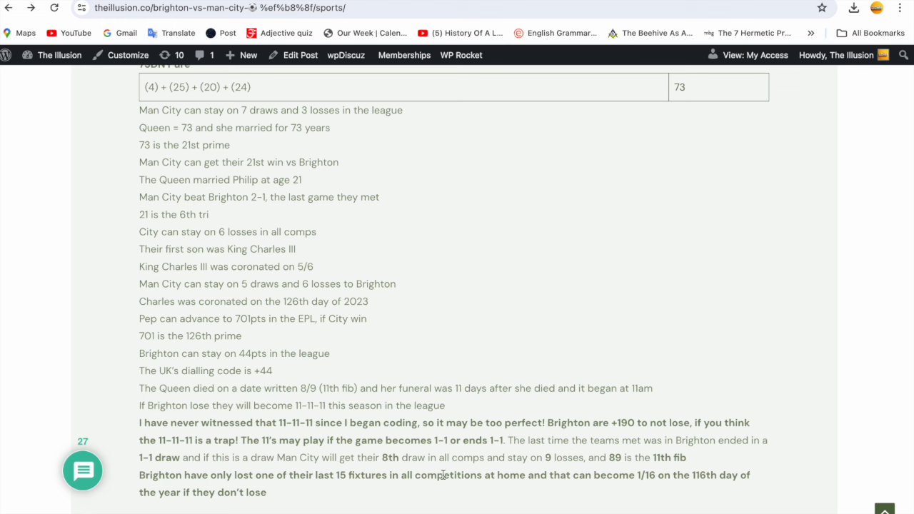
pyautogui.moveTo(285, 493)
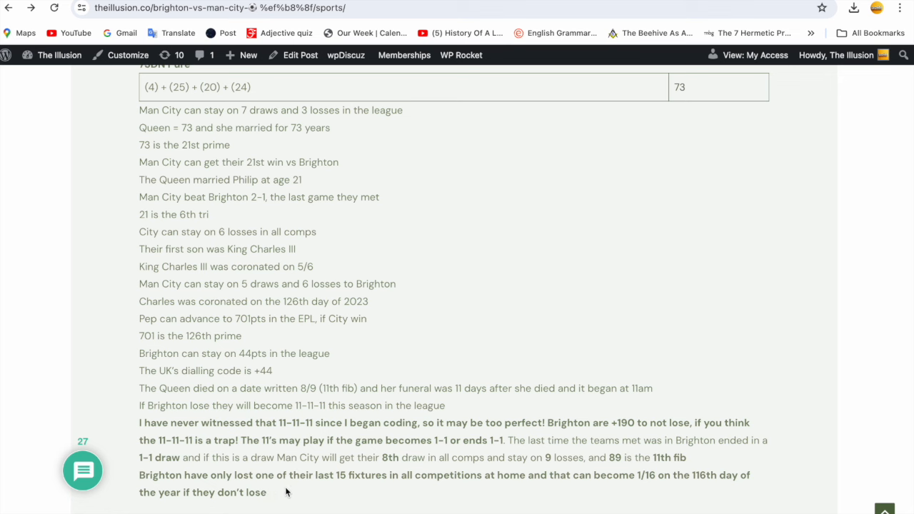
pyautogui.moveTo(370, 493)
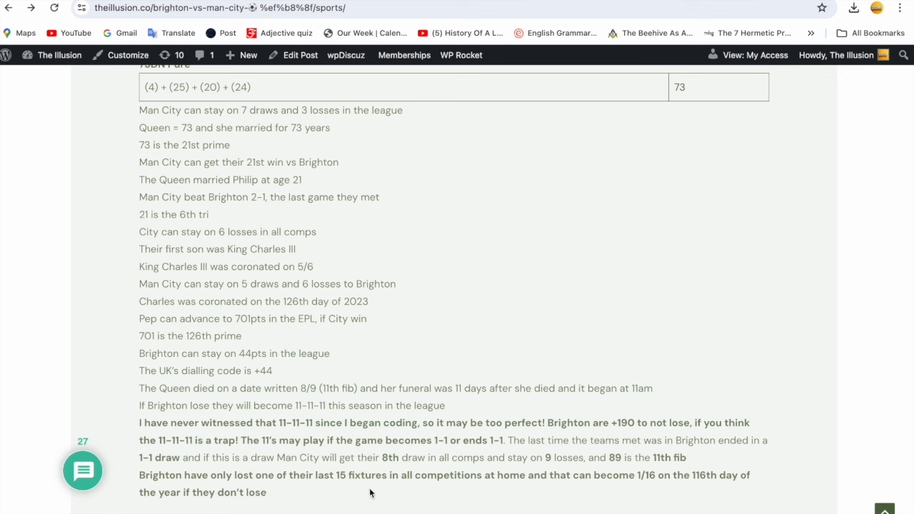
pyautogui.moveTo(637, 501)
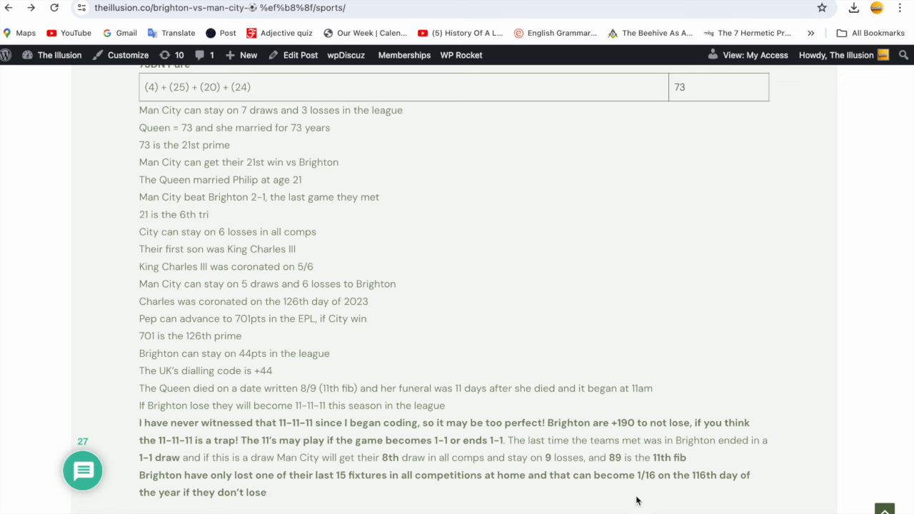
pyautogui.moveTo(752, 493)
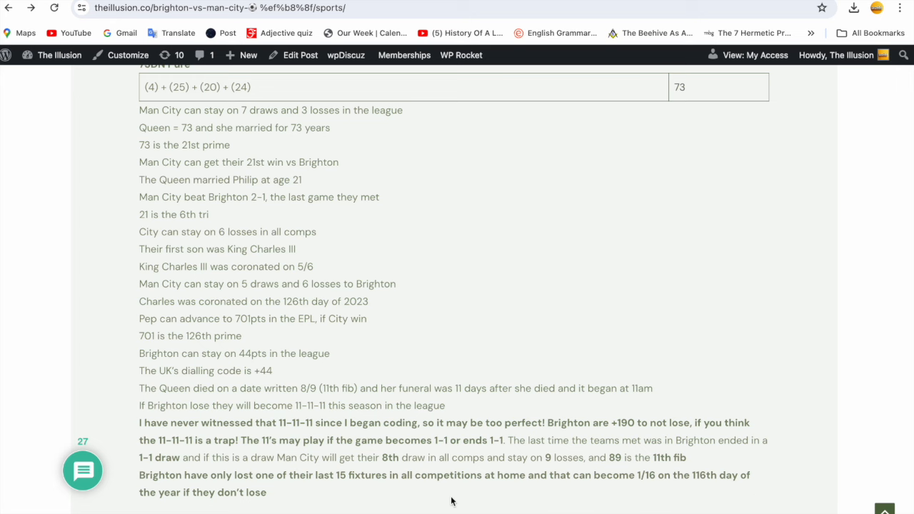
pyautogui.moveTo(585, 490)
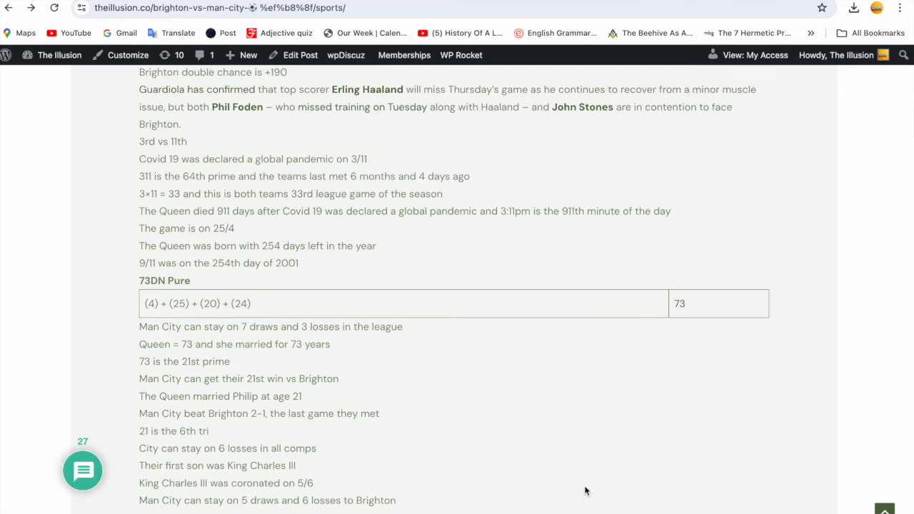
pyautogui.moveTo(214, 439)
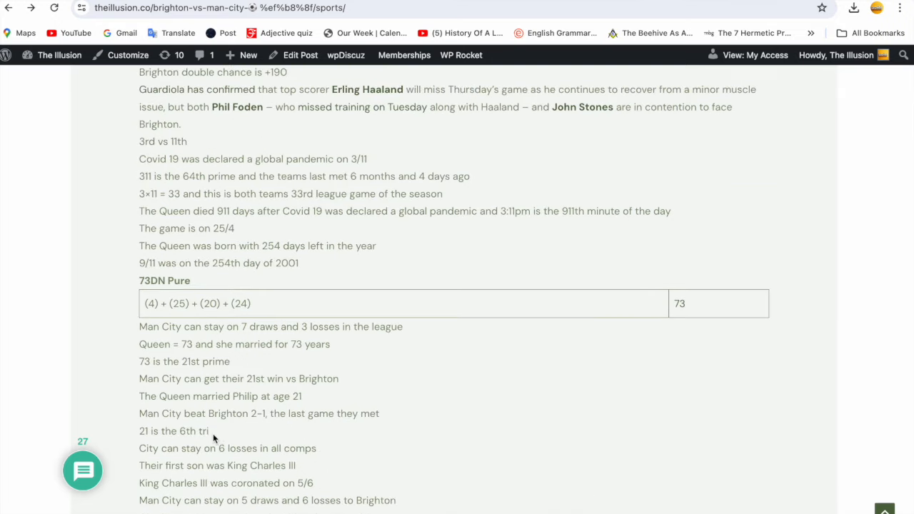
pyautogui.moveTo(139, 446)
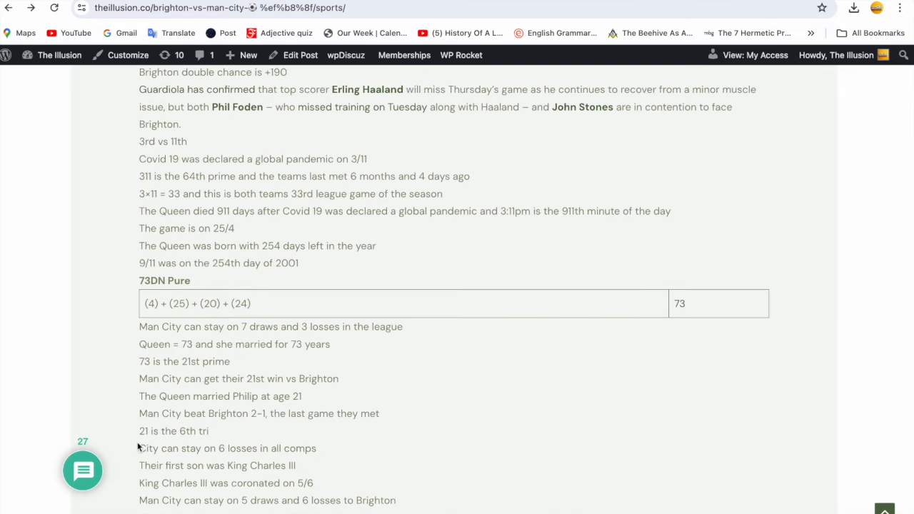
pyautogui.moveTo(198, 445)
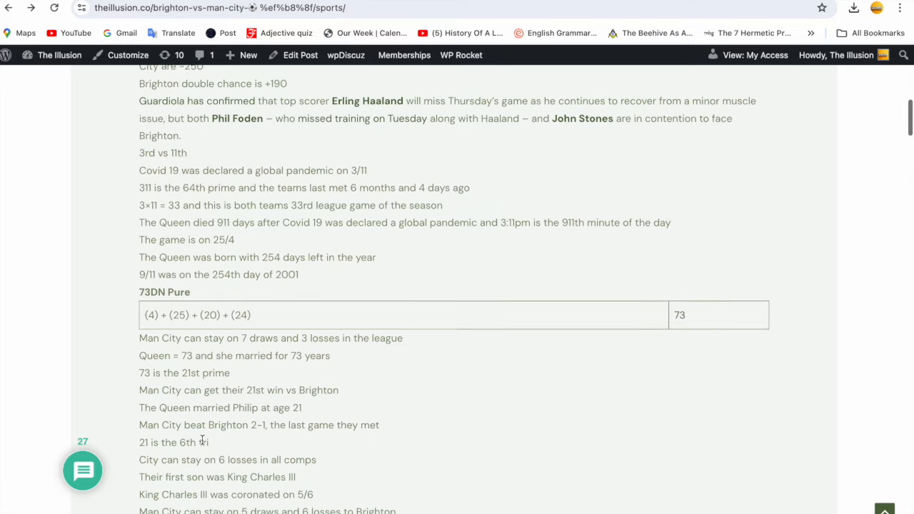
# - Scroll back up the post, then down toward the closing 11-11-11 paragraph
pyautogui.scroll(3)
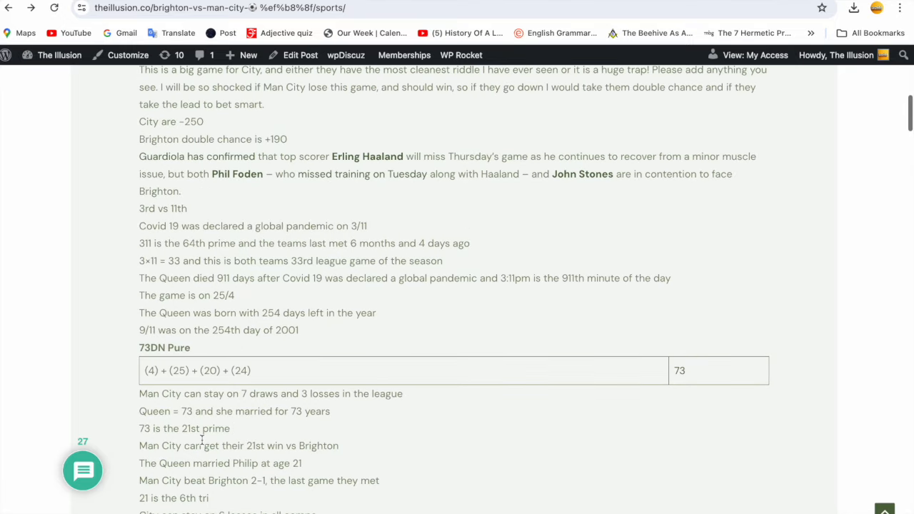
pyautogui.scroll(3)
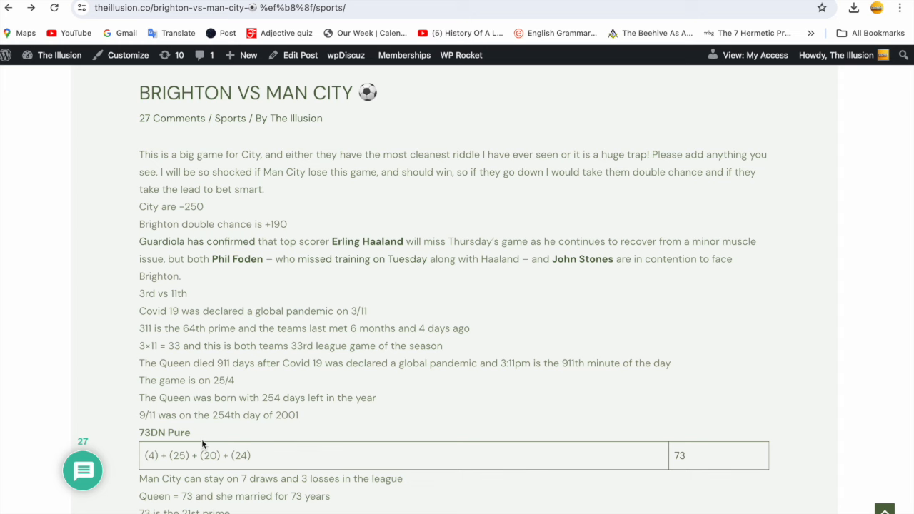
pyautogui.scroll(3)
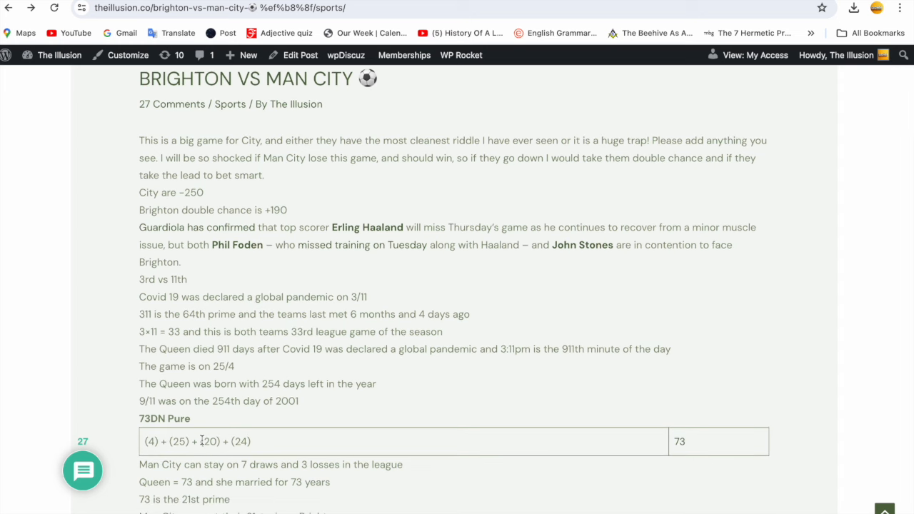
pyautogui.scroll(-3)
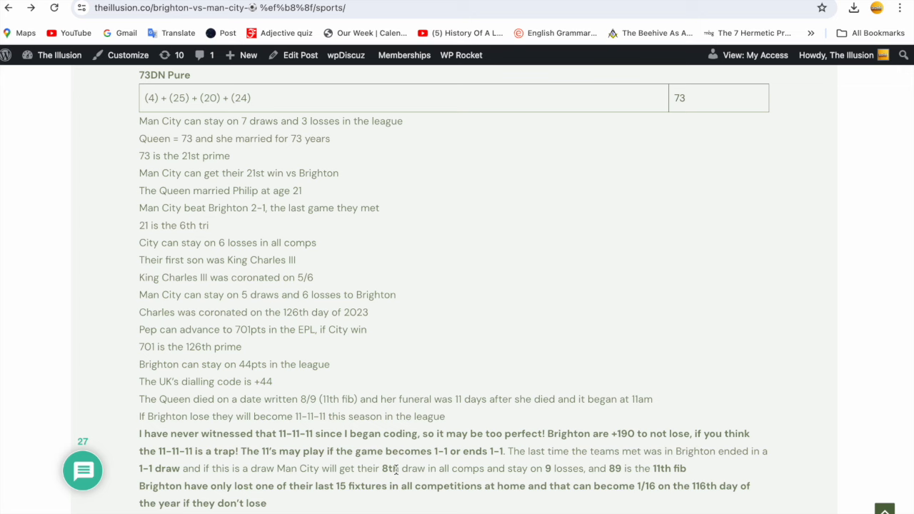
pyautogui.moveTo(298, 232)
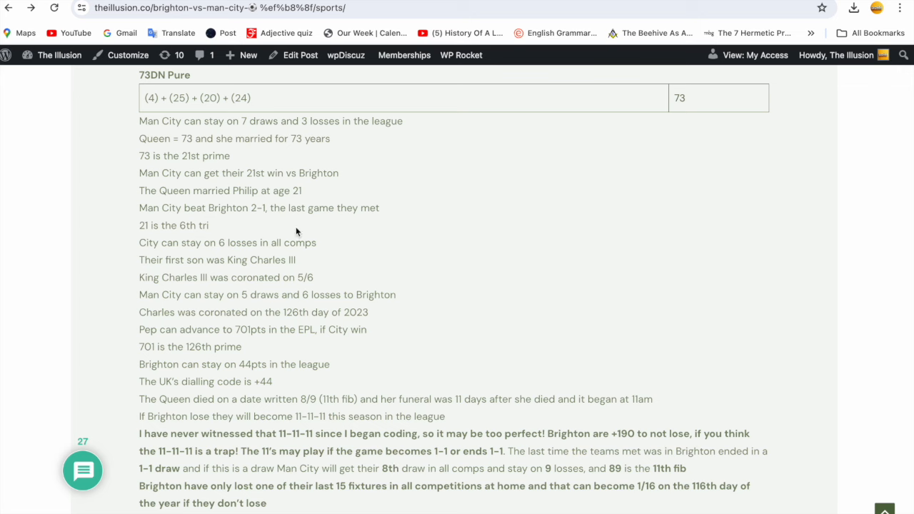
pyautogui.moveTo(343, 364)
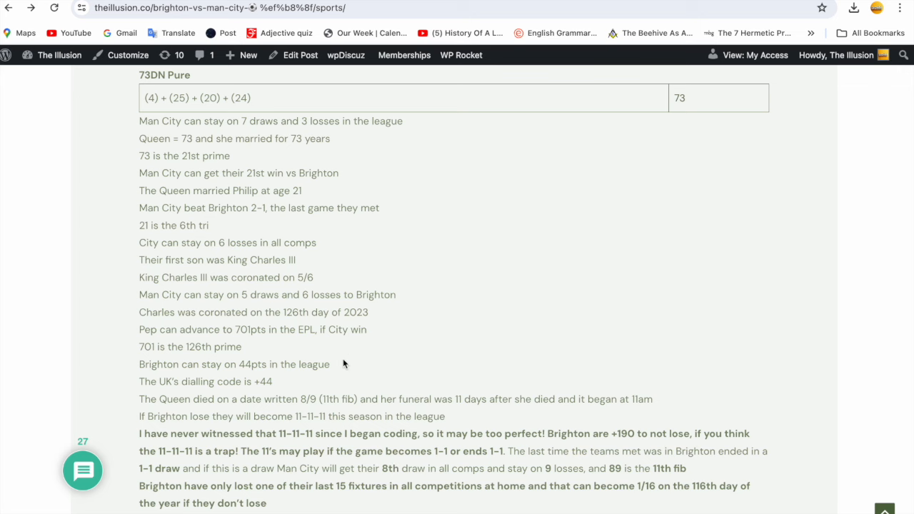
pyautogui.scroll(-3)
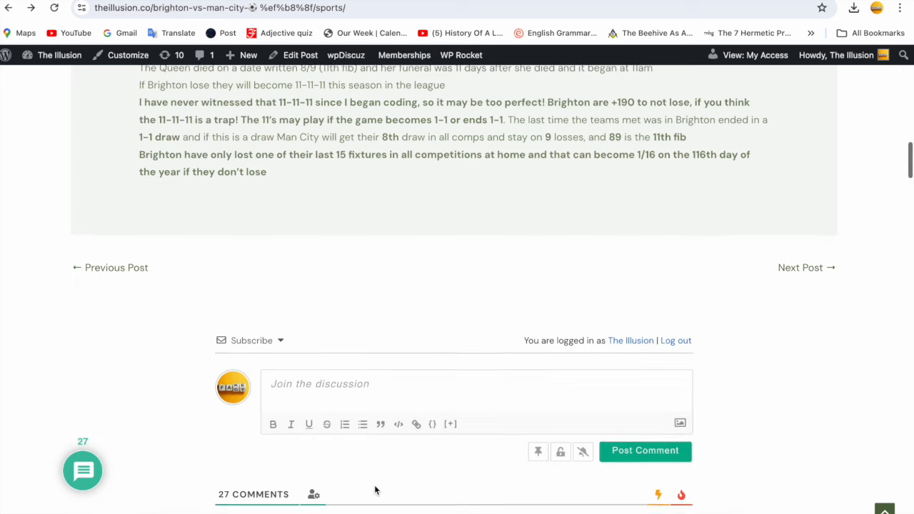
pyautogui.scroll(-3)
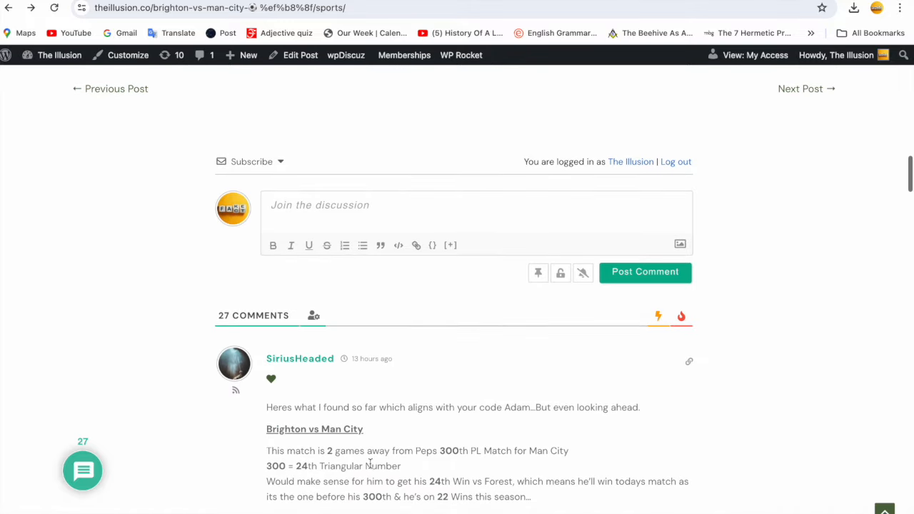
pyautogui.moveTo(498, 424)
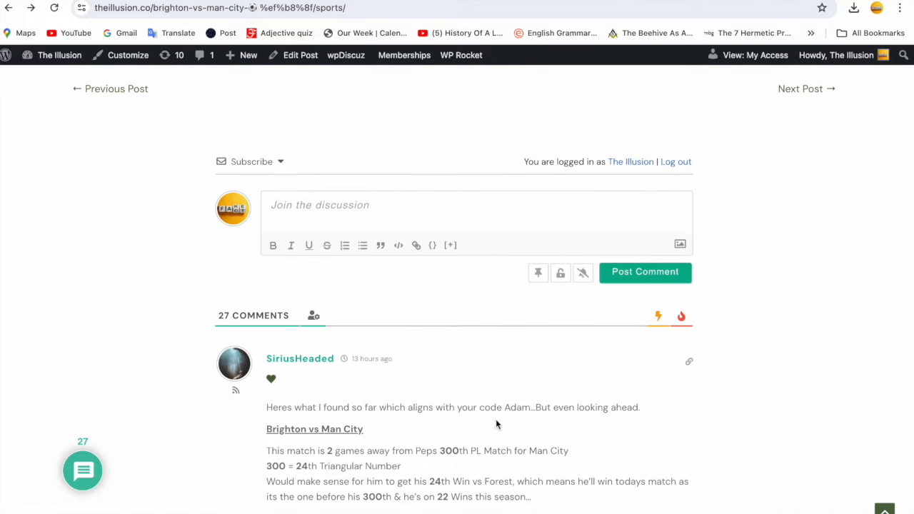
pyautogui.scroll(-3)
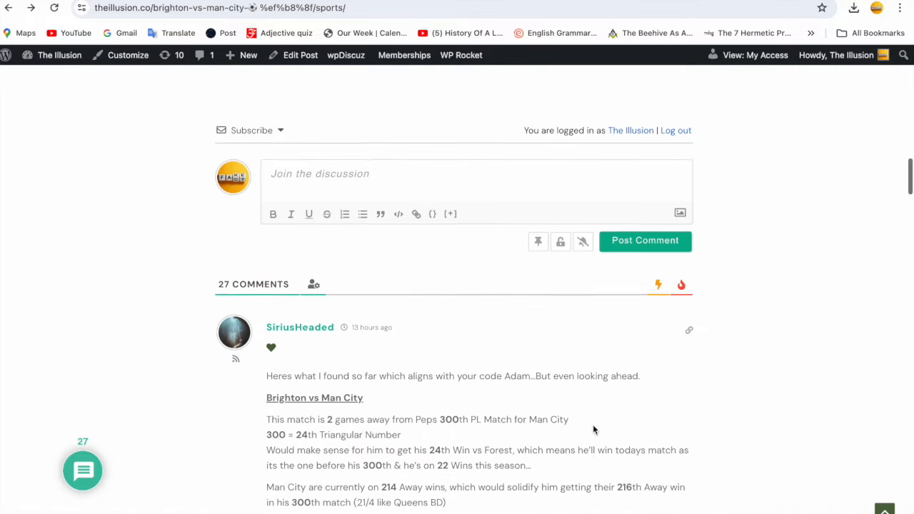
pyautogui.scroll(-3)
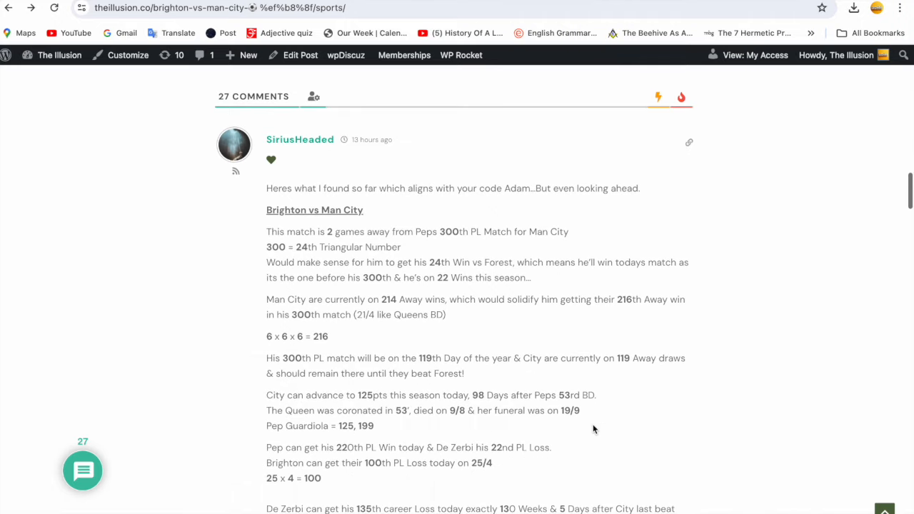
pyautogui.scroll(-3)
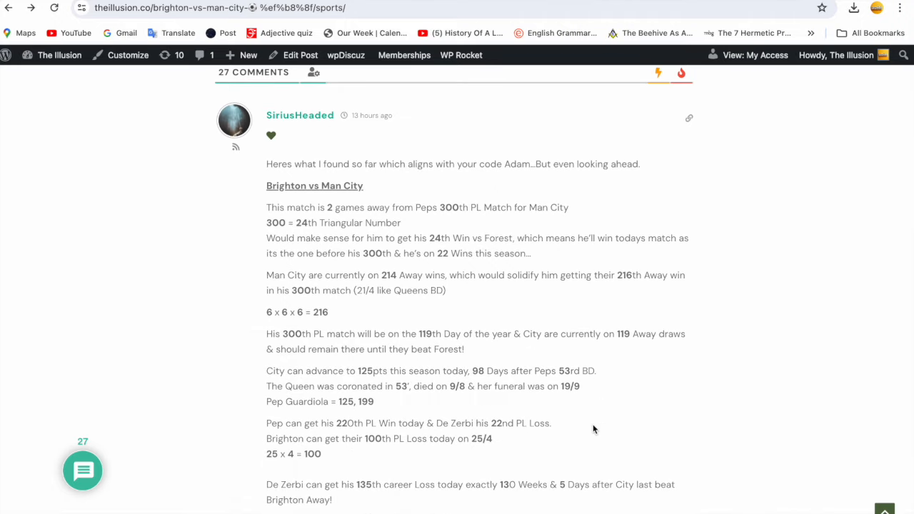
pyautogui.moveTo(525, 336)
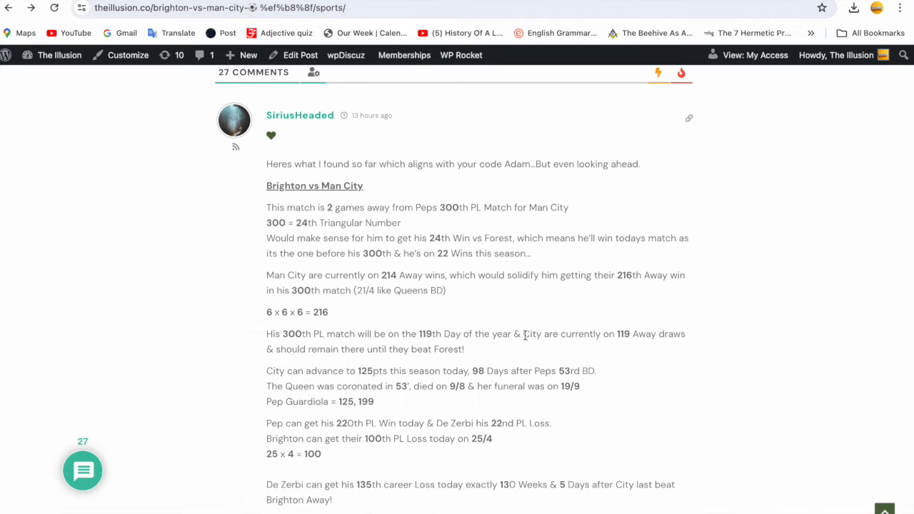
pyautogui.moveTo(476, 243)
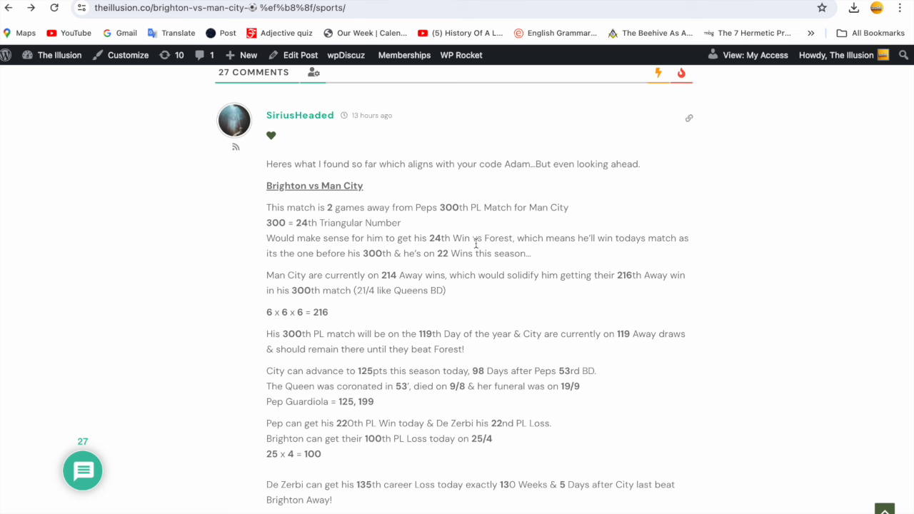
pyautogui.moveTo(486, 280)
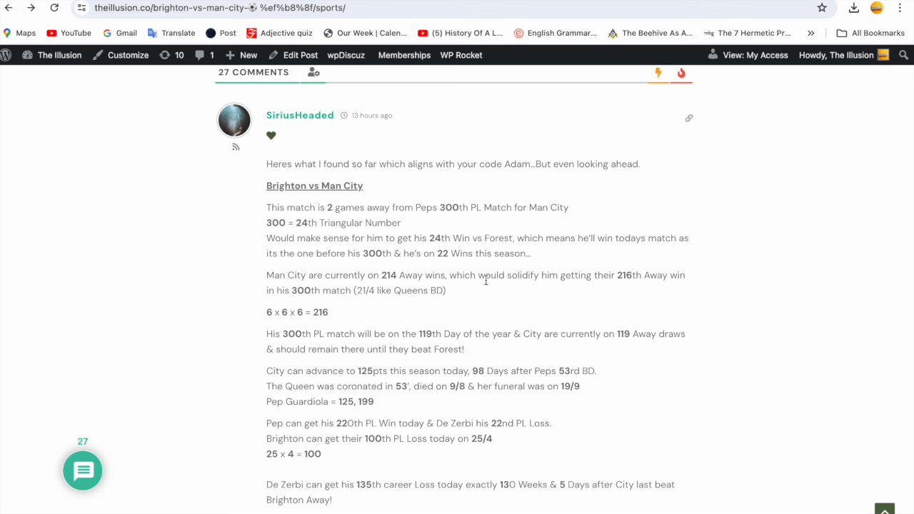
pyautogui.scroll(-3)
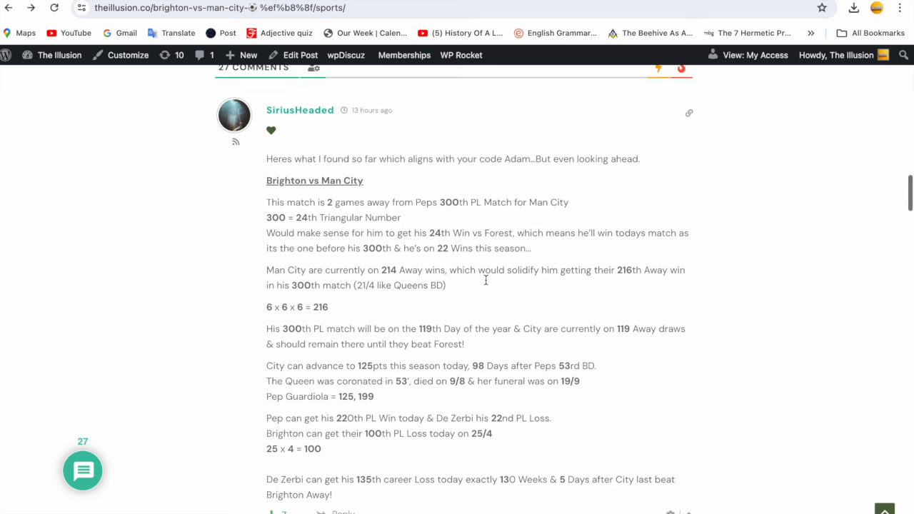
pyautogui.moveTo(450, 350)
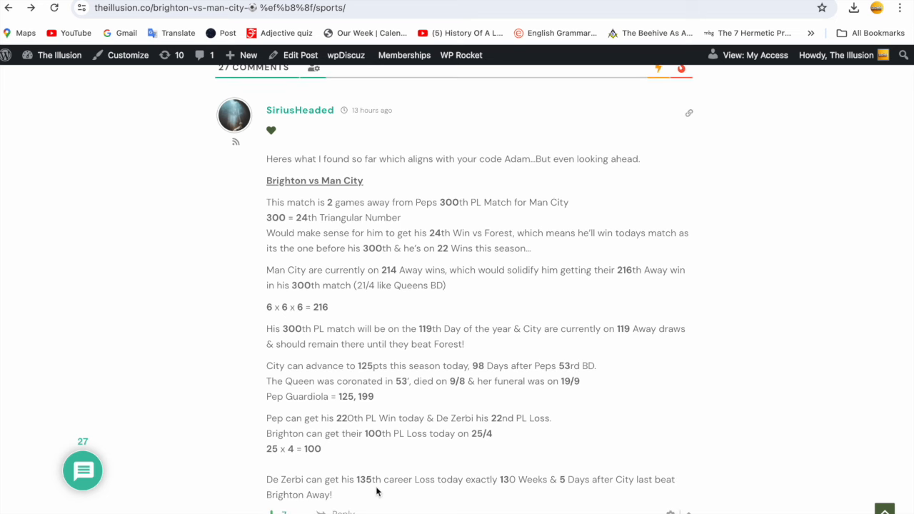
pyautogui.moveTo(509, 496)
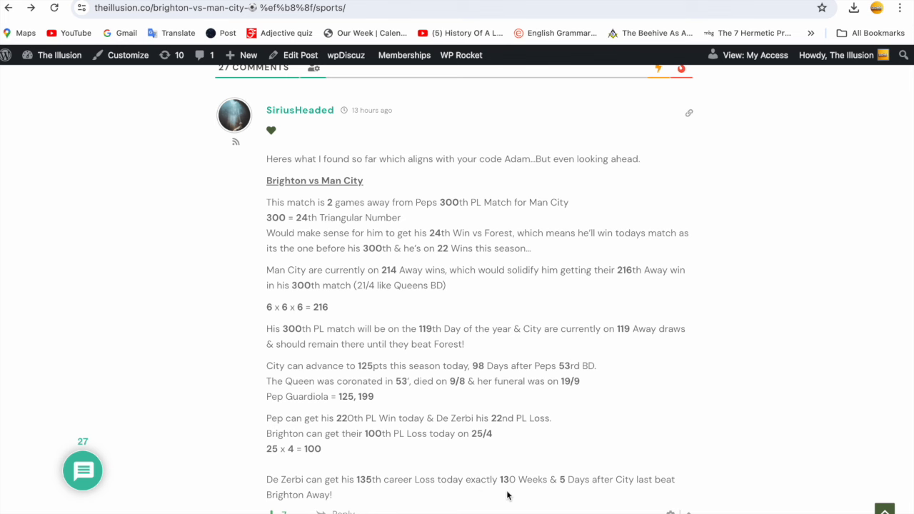
pyautogui.moveTo(619, 483)
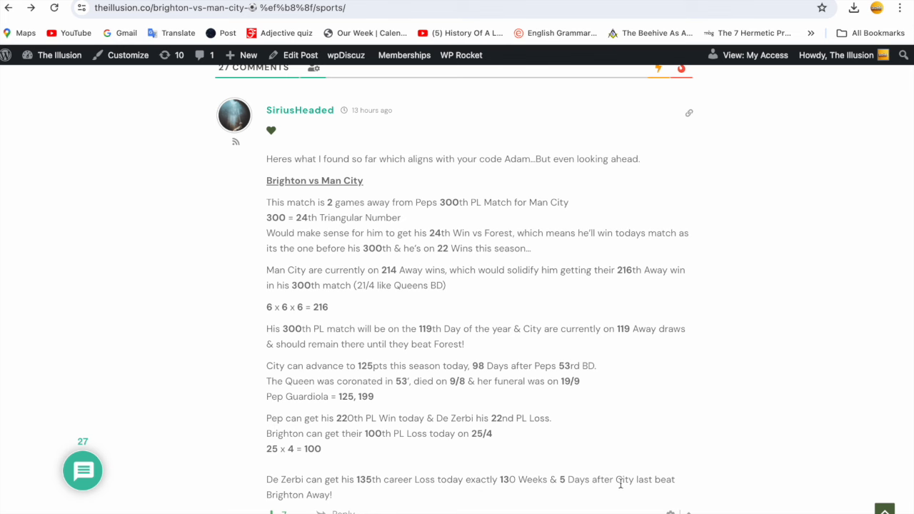
pyautogui.moveTo(370, 509)
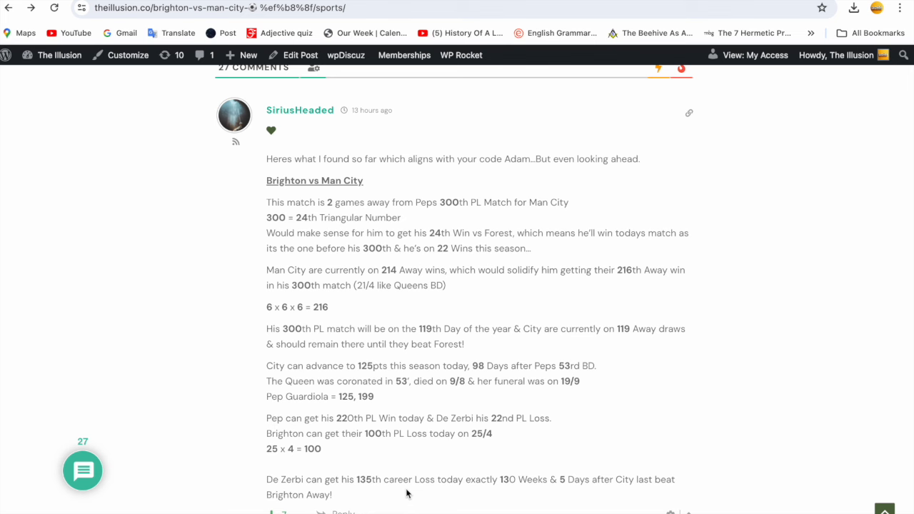
pyautogui.moveTo(523, 418)
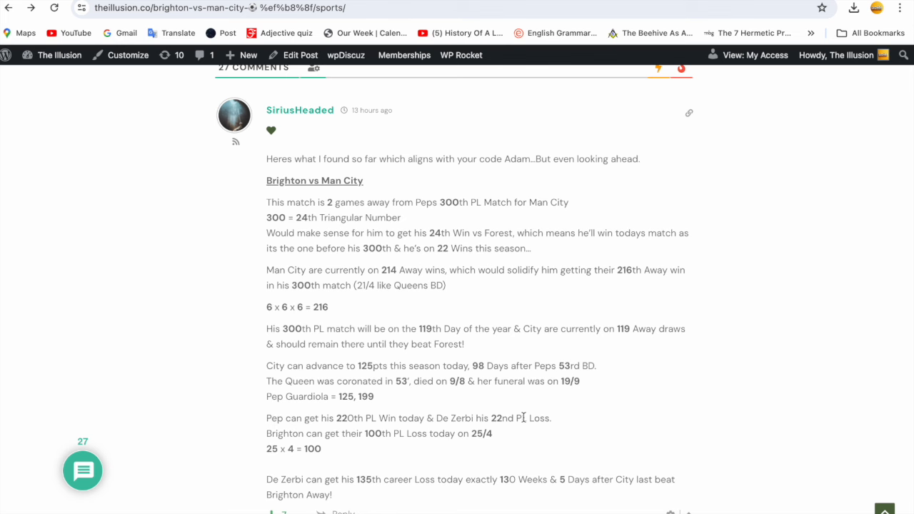
pyautogui.moveTo(602, 440)
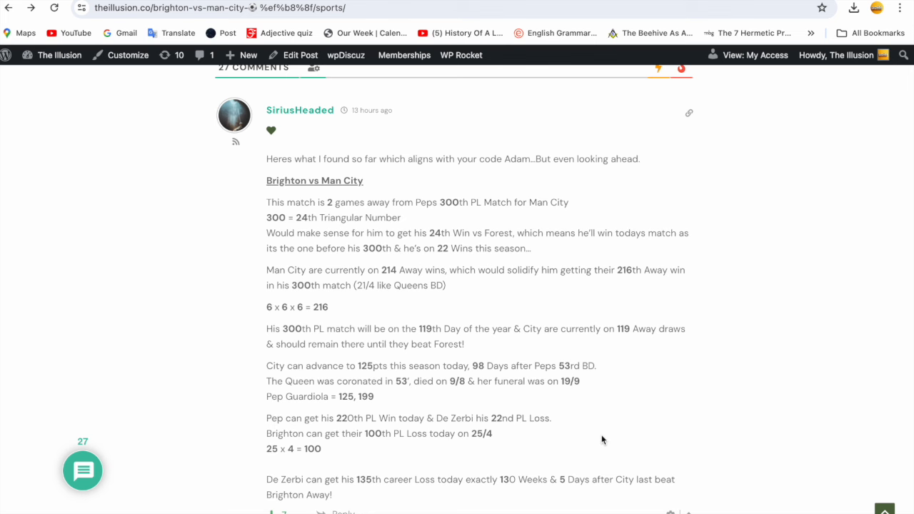
pyautogui.moveTo(384, 377)
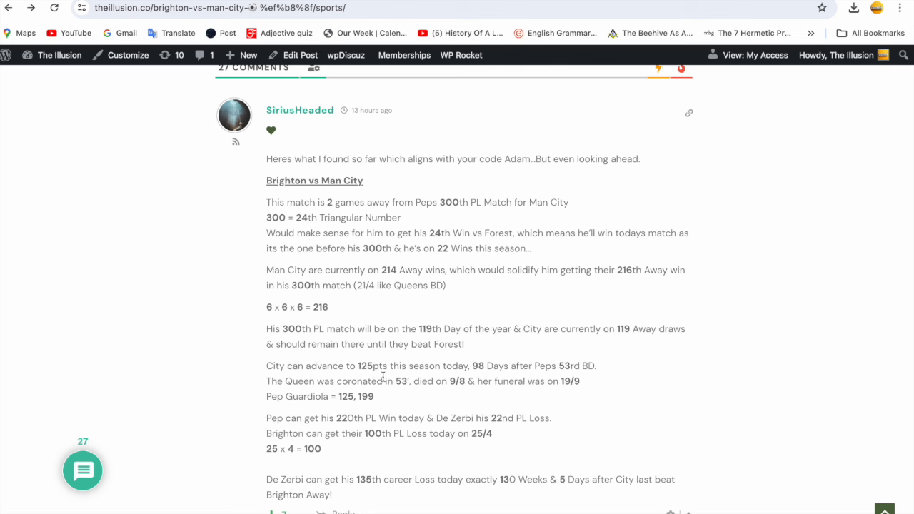
pyautogui.moveTo(480, 377)
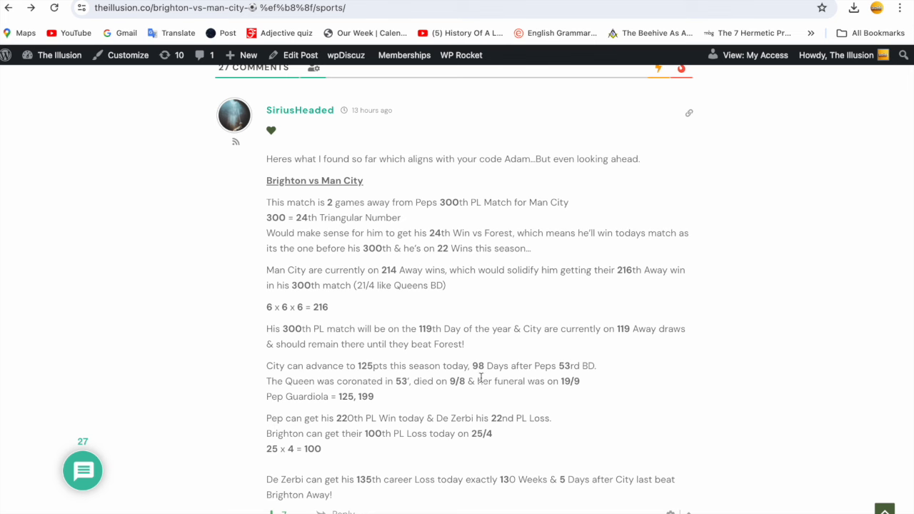
pyautogui.moveTo(606, 378)
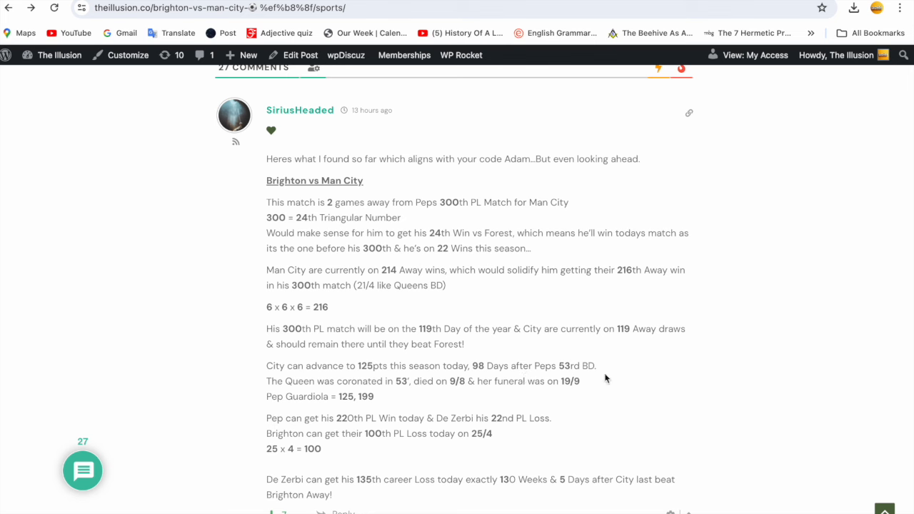
pyautogui.moveTo(411, 399)
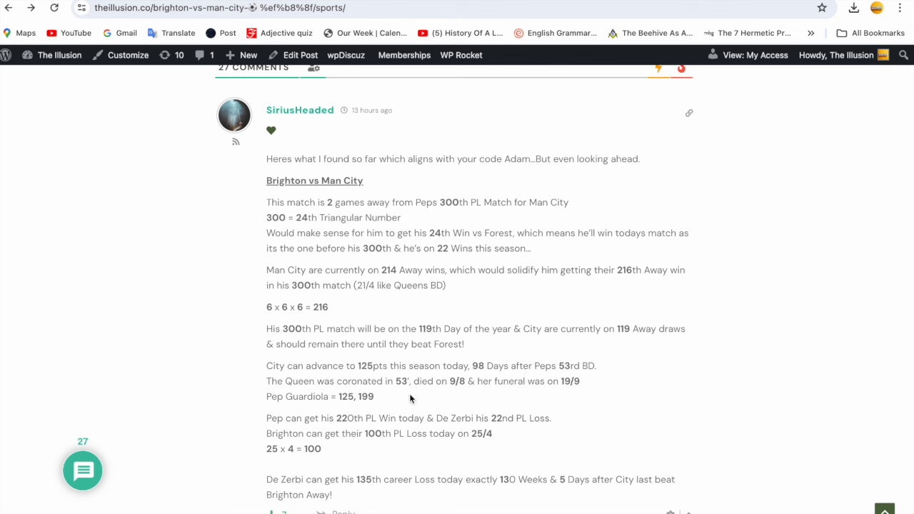
pyautogui.moveTo(505, 404)
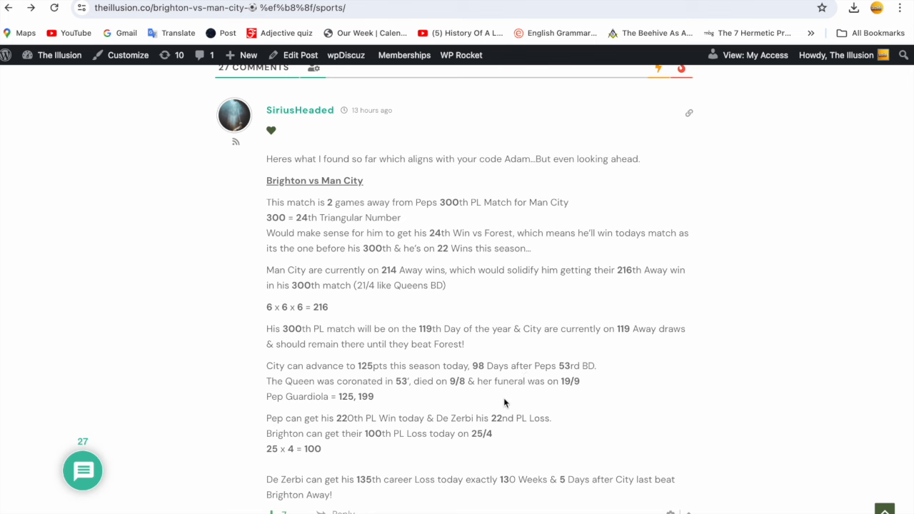
pyautogui.moveTo(347, 422)
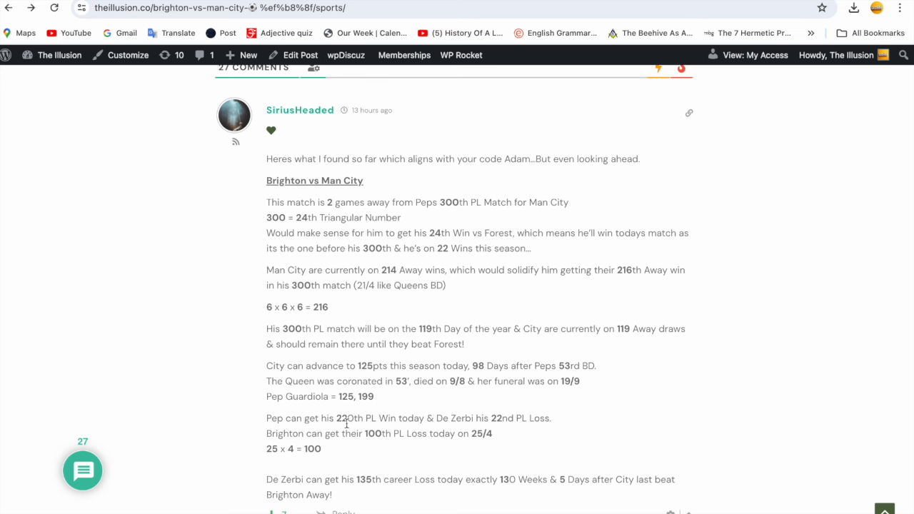
pyautogui.moveTo(375, 409)
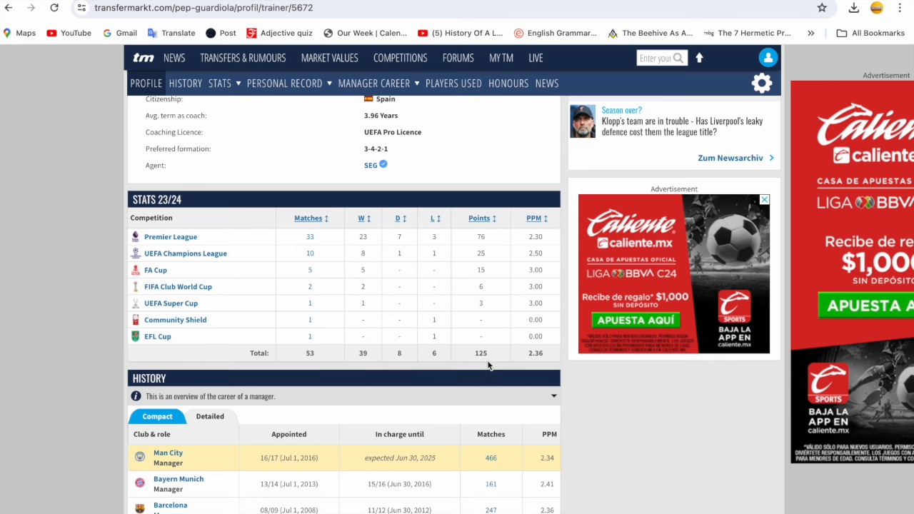
pyautogui.moveTo(310, 366)
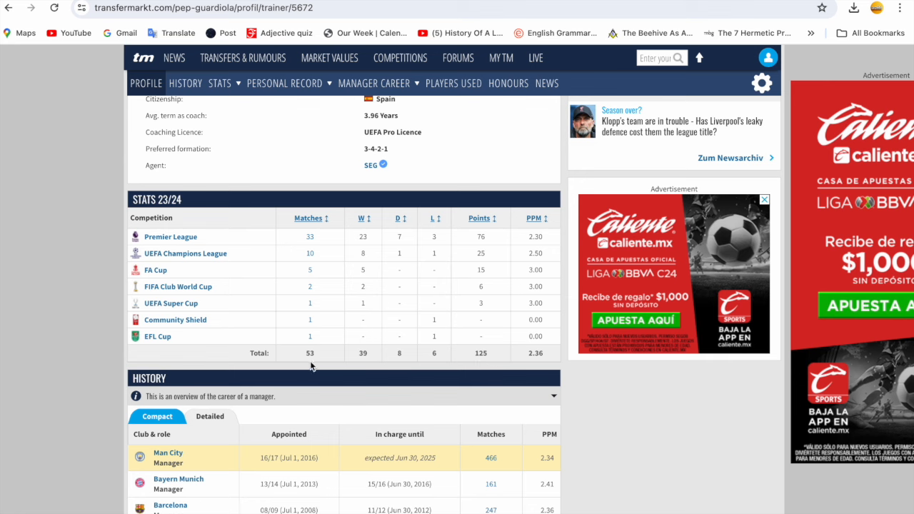
pyautogui.moveTo(368, 369)
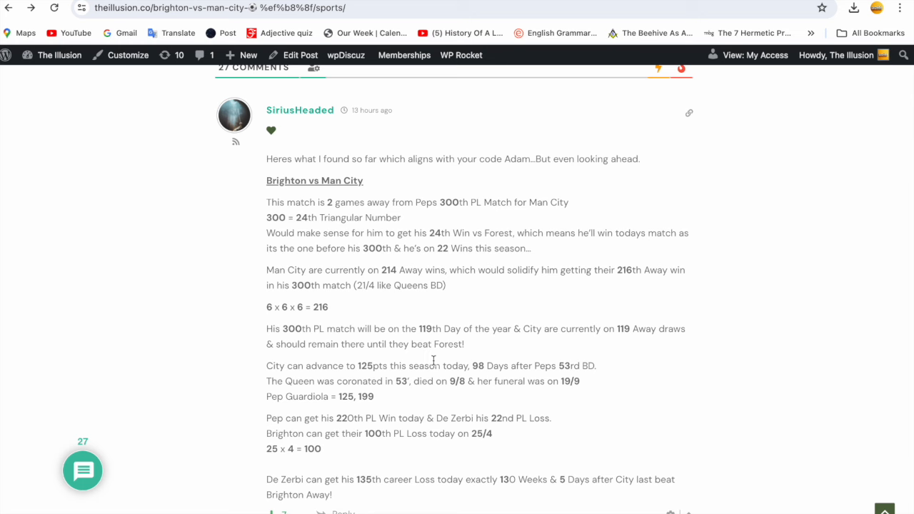
pyautogui.scroll(-3)
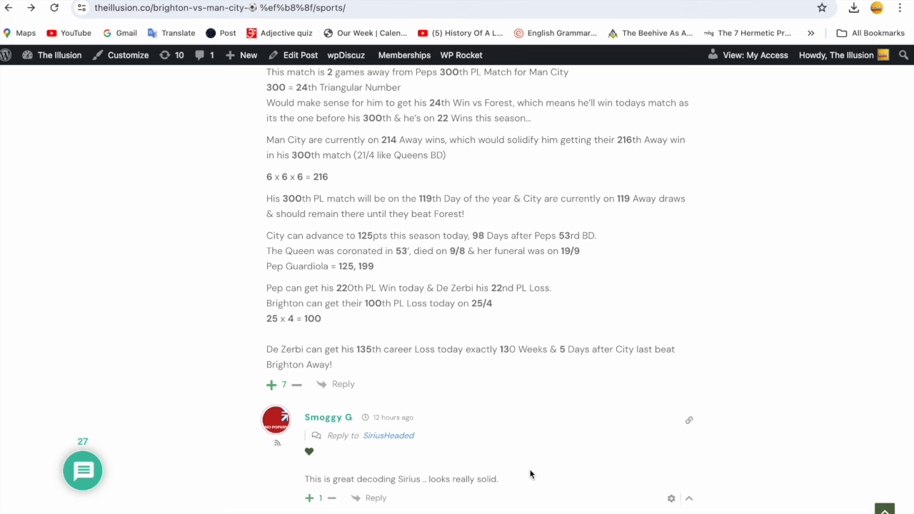
pyautogui.moveTo(384, 321)
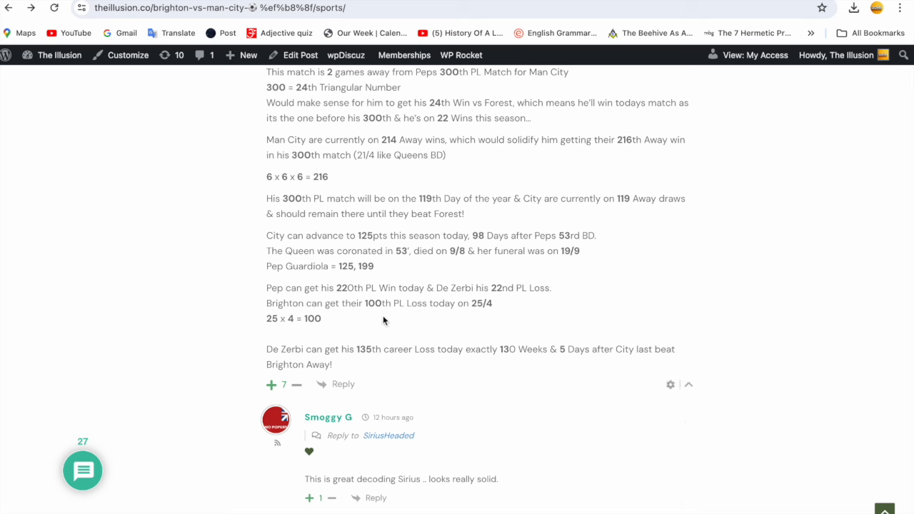
pyautogui.moveTo(496, 316)
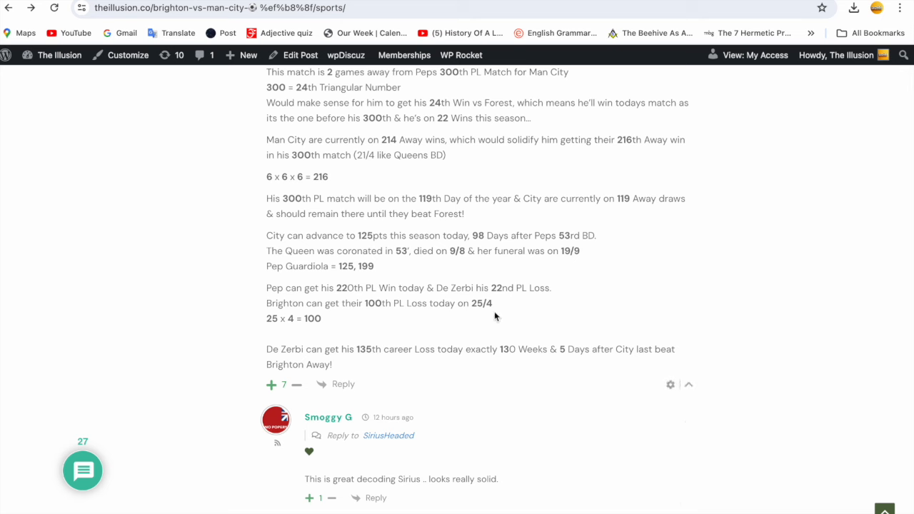
pyautogui.moveTo(326, 333)
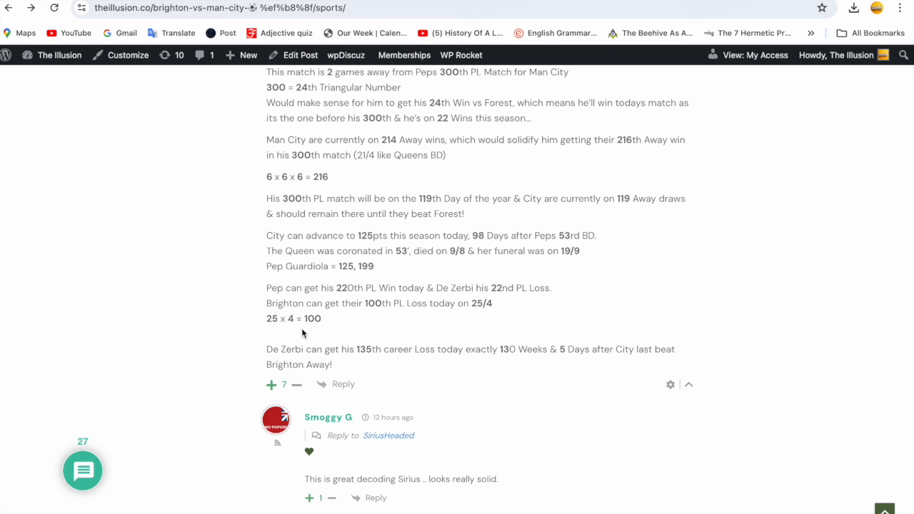
pyautogui.moveTo(271, 334)
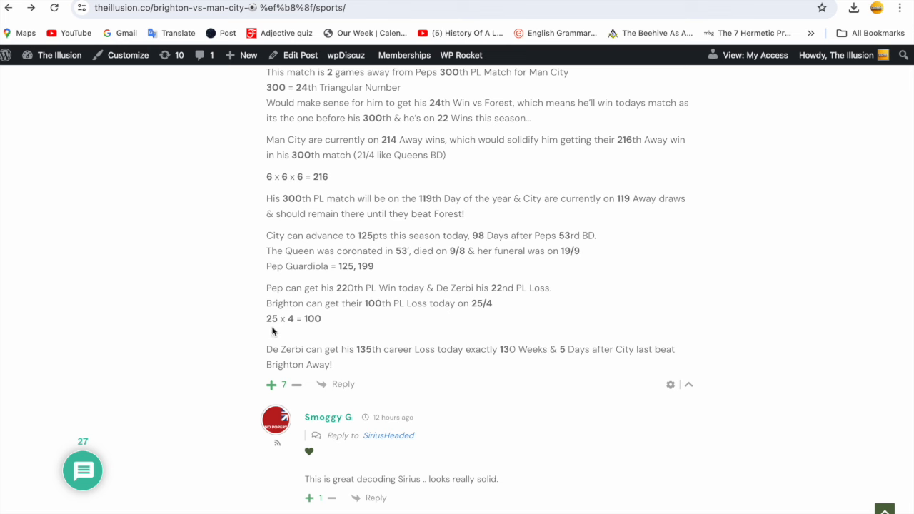
pyautogui.moveTo(336, 366)
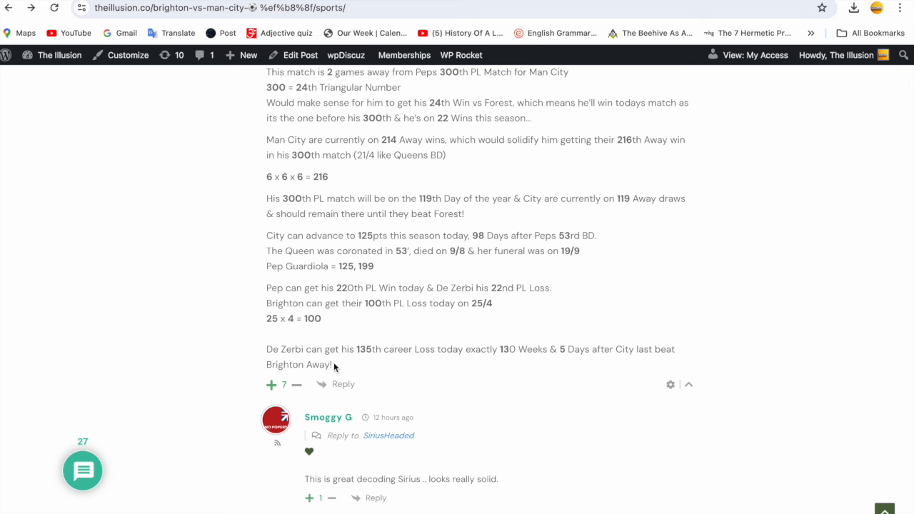
pyautogui.scroll(-3)
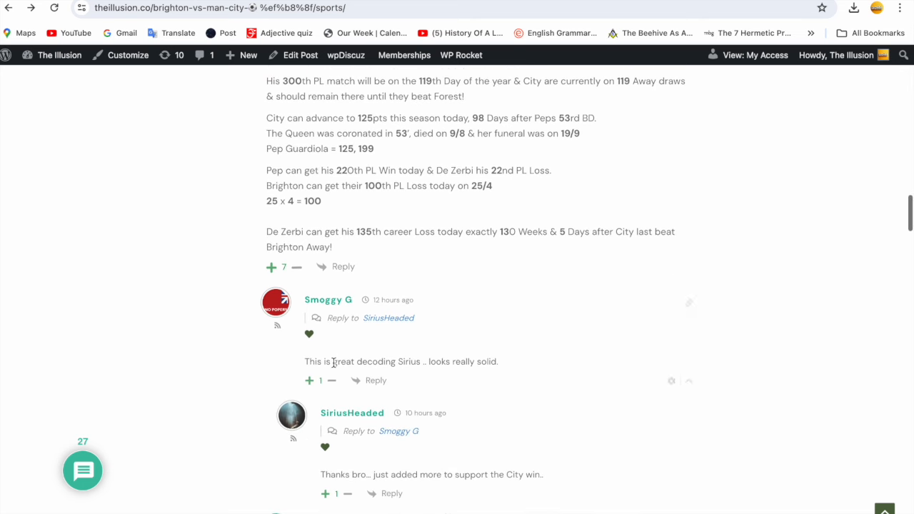
pyautogui.scroll(-3)
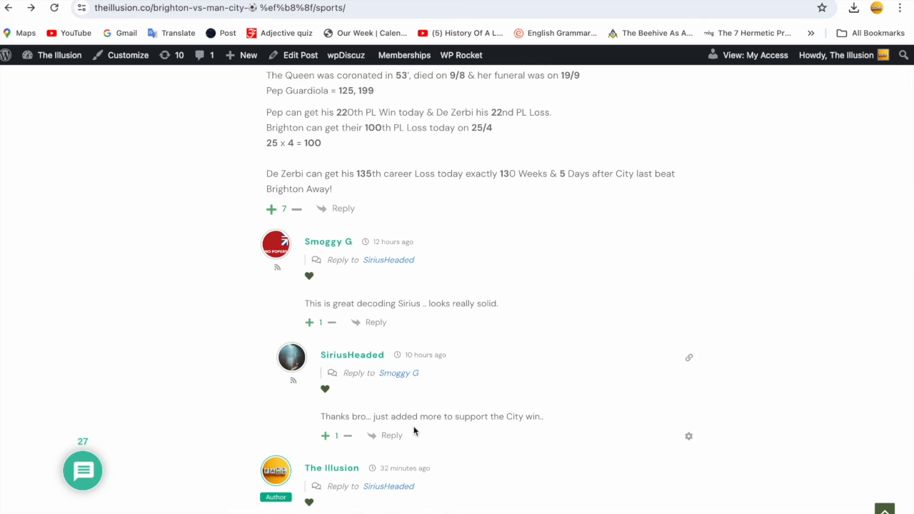
pyautogui.moveTo(538, 432)
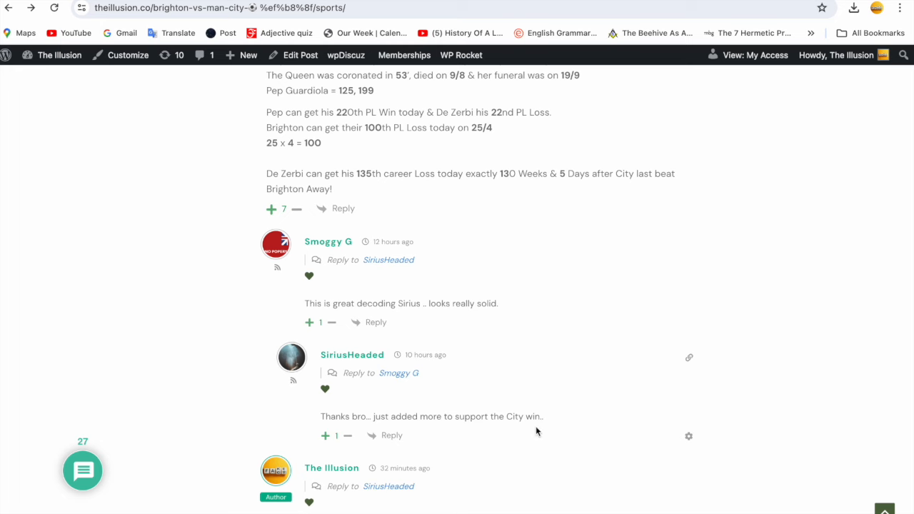
pyautogui.scroll(-3)
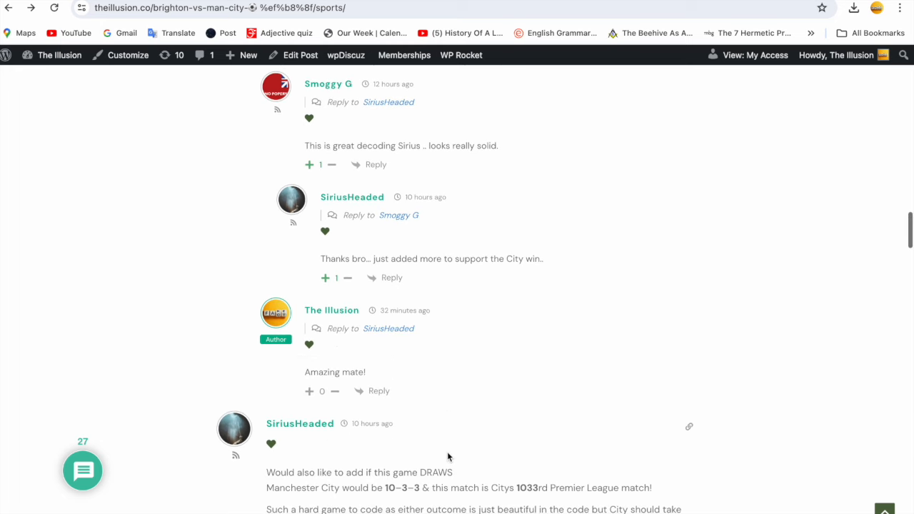
pyautogui.scroll(-3)
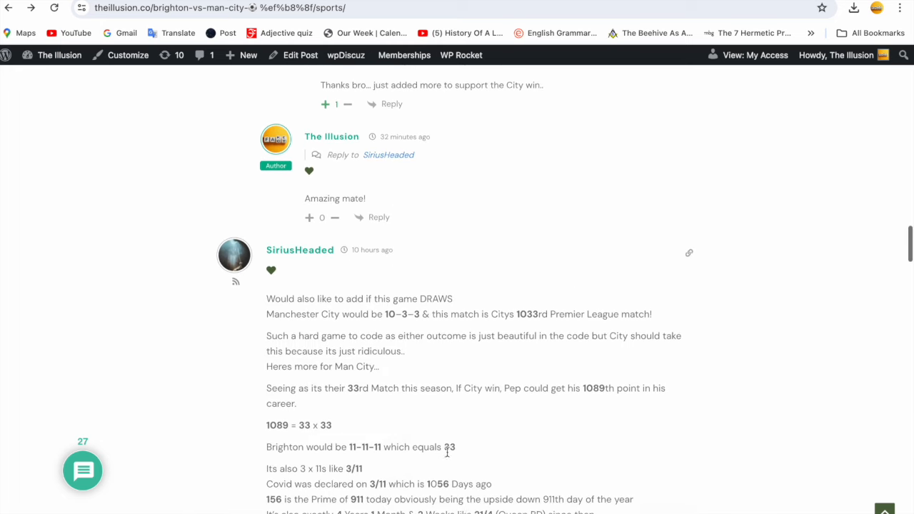
pyautogui.scroll(-3)
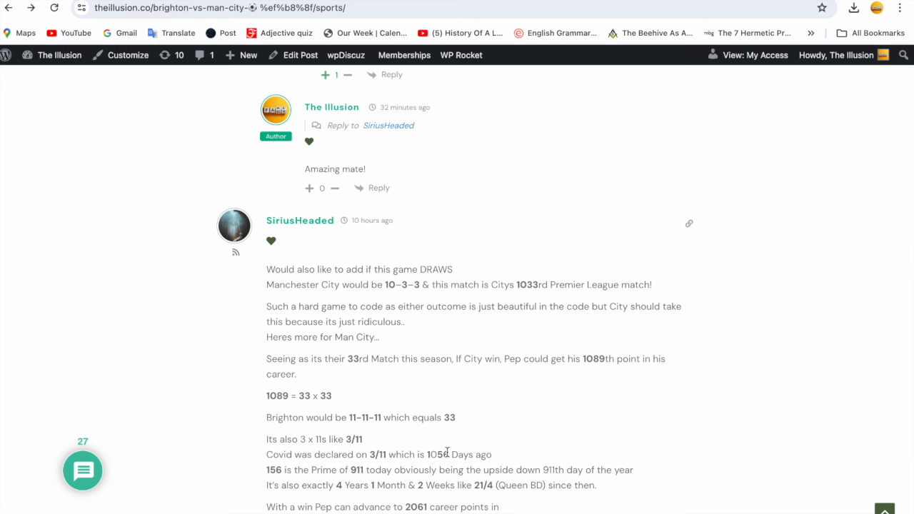
pyautogui.scroll(-3)
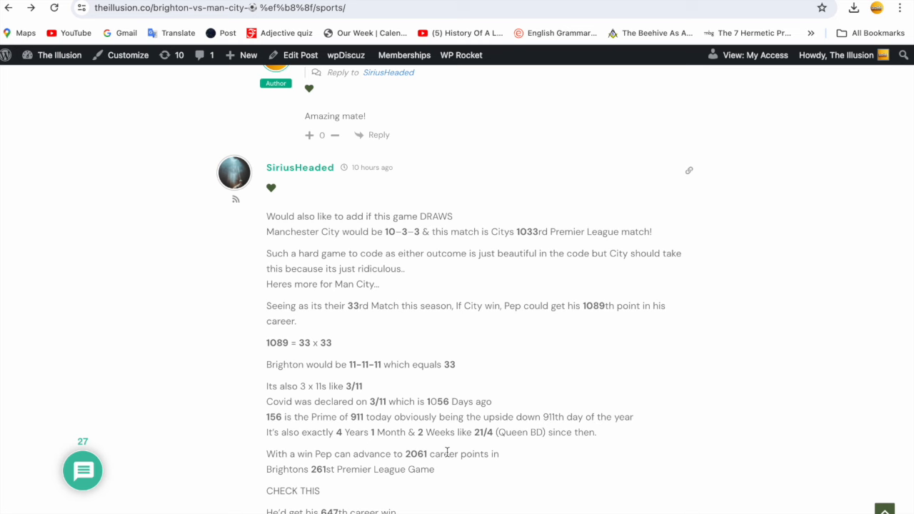
pyautogui.scroll(-3)
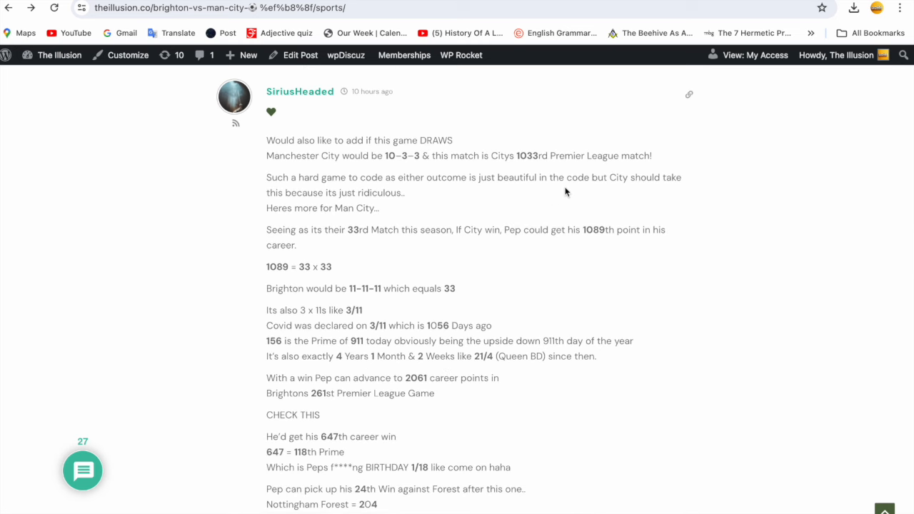
pyautogui.moveTo(392, 187)
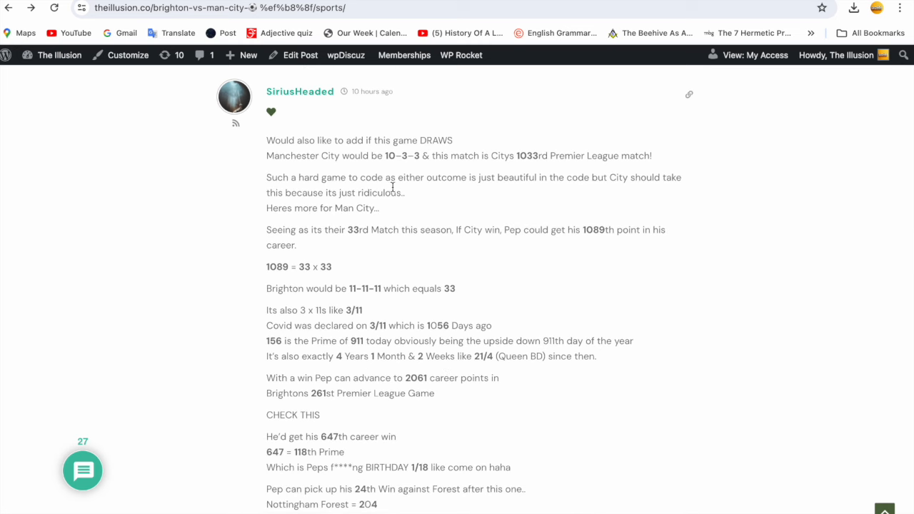
pyautogui.moveTo(514, 192)
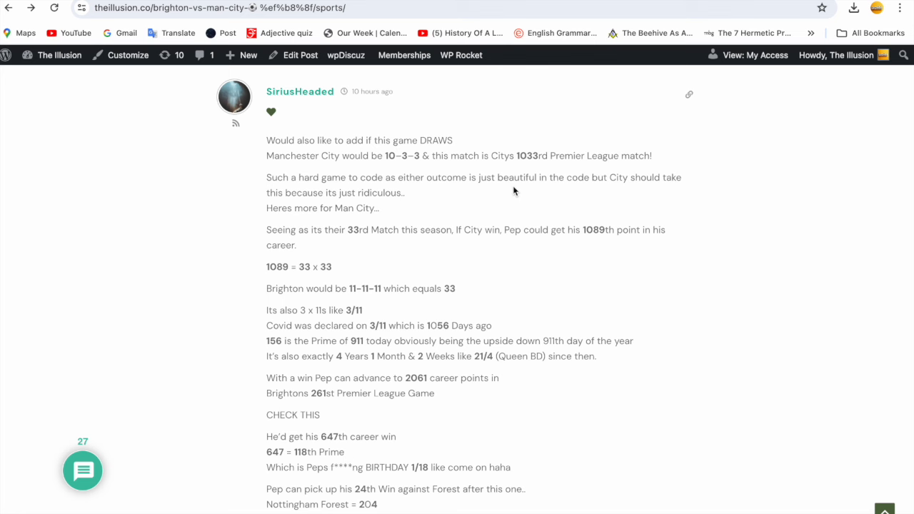
pyautogui.moveTo(584, 202)
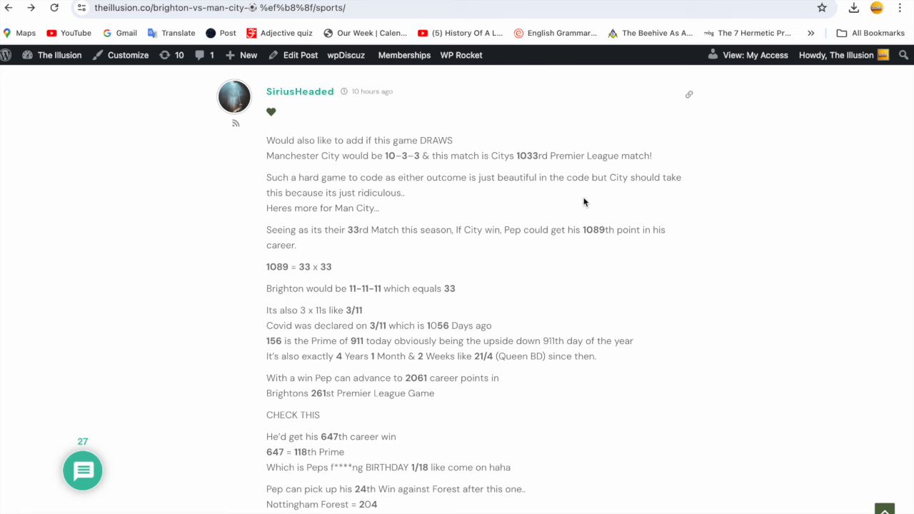
pyautogui.moveTo(378, 203)
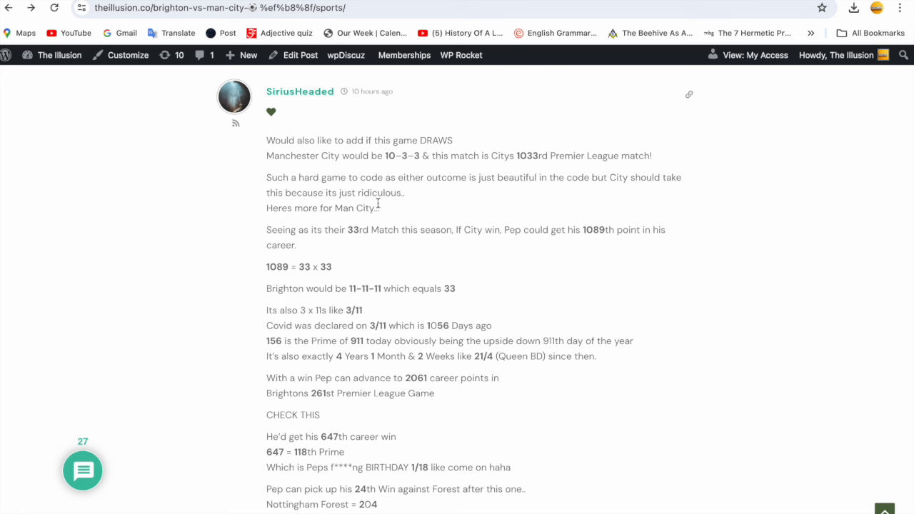
pyautogui.moveTo(385, 224)
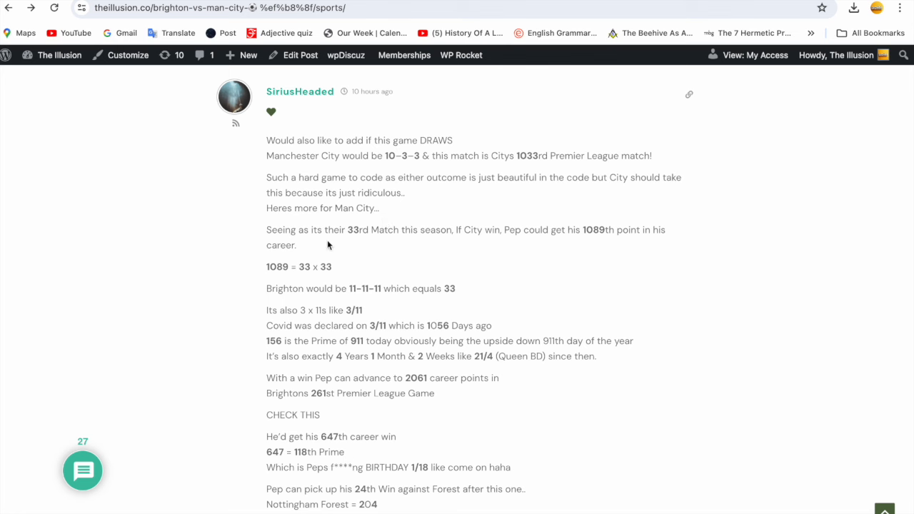
pyautogui.moveTo(457, 250)
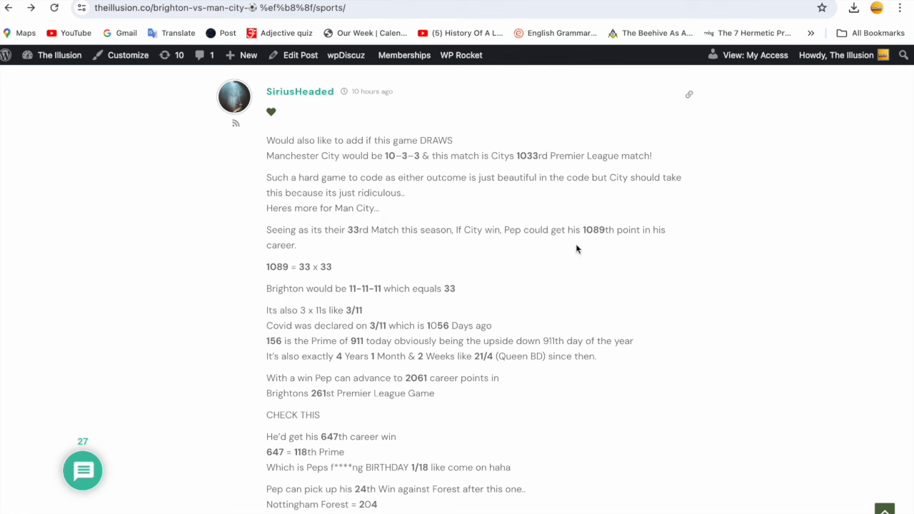
pyautogui.moveTo(640, 250)
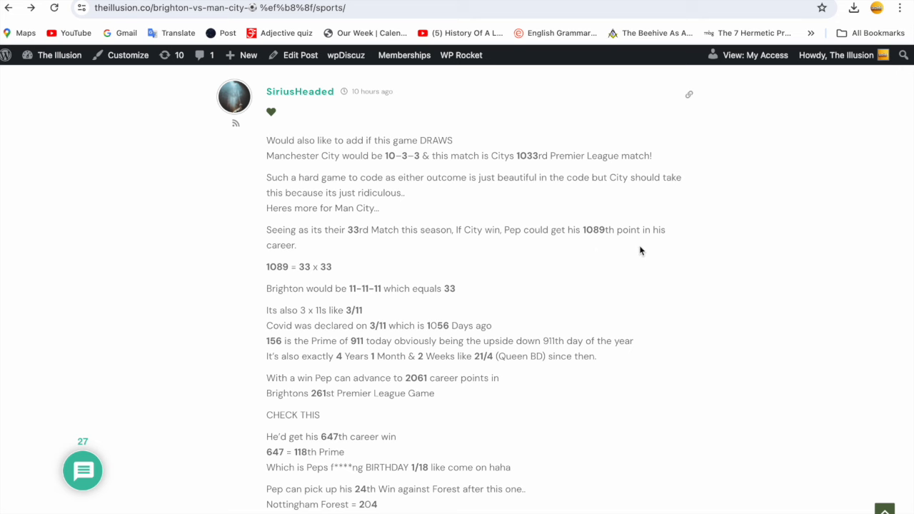
pyautogui.moveTo(313, 283)
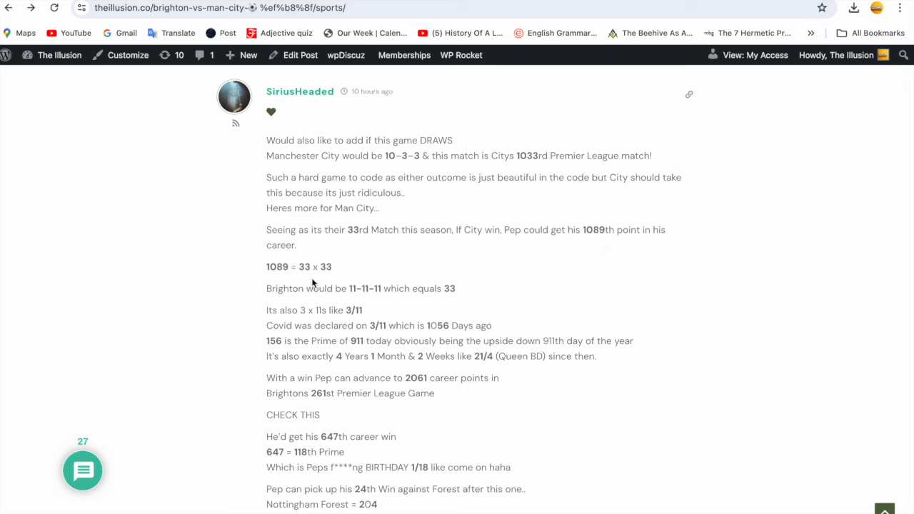
pyautogui.moveTo(337, 279)
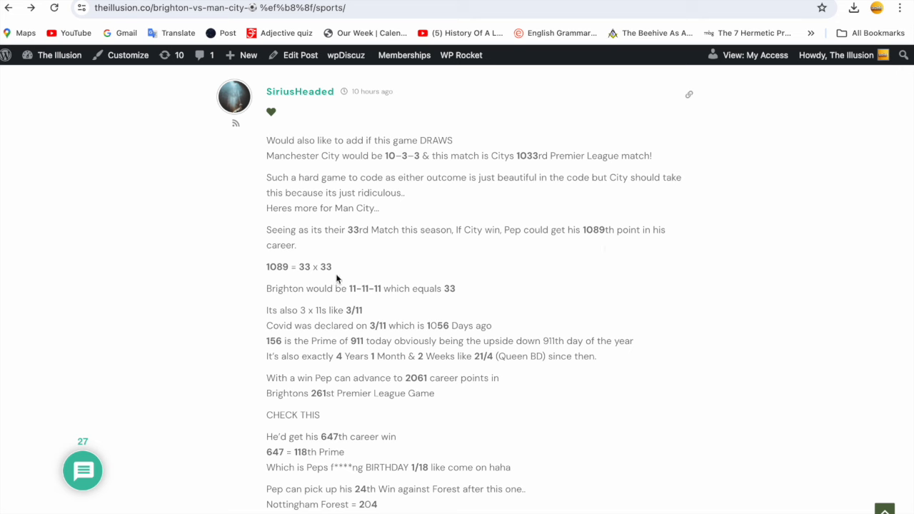
pyautogui.moveTo(286, 279)
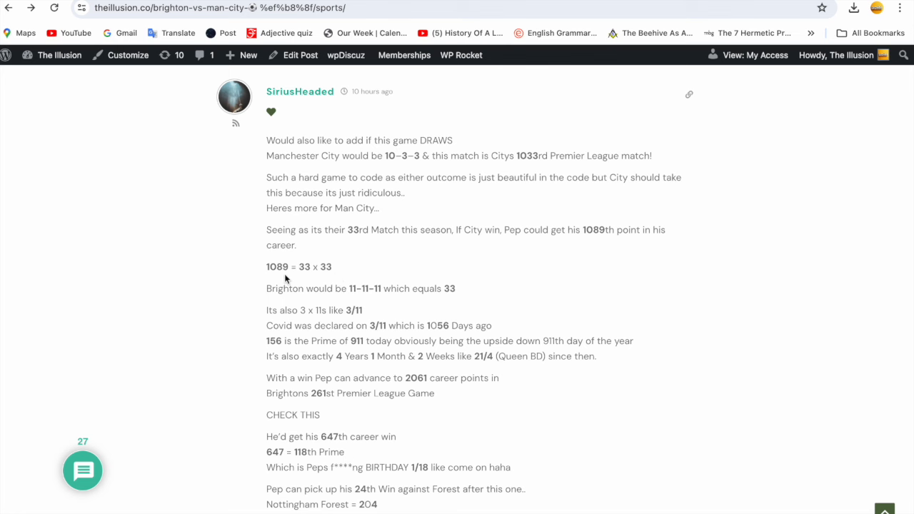
pyautogui.moveTo(309, 293)
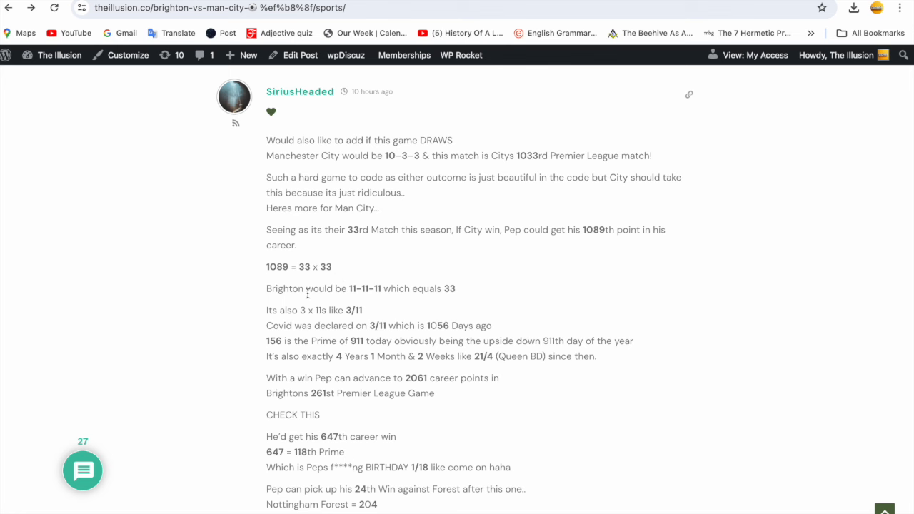
pyautogui.moveTo(356, 304)
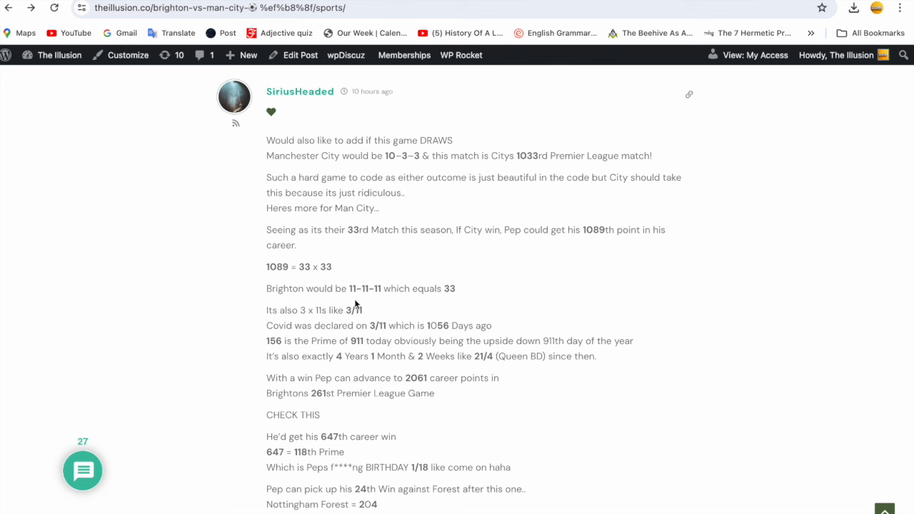
pyautogui.moveTo(468, 309)
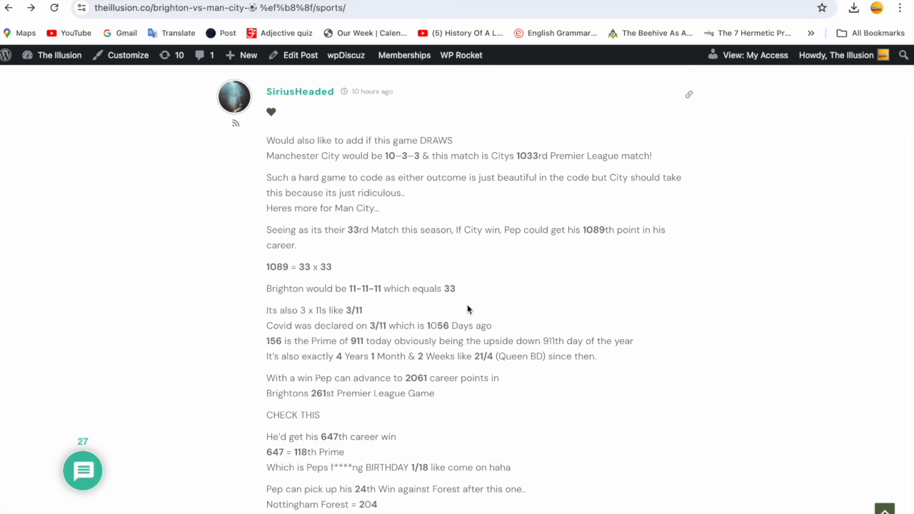
pyautogui.scroll(-3)
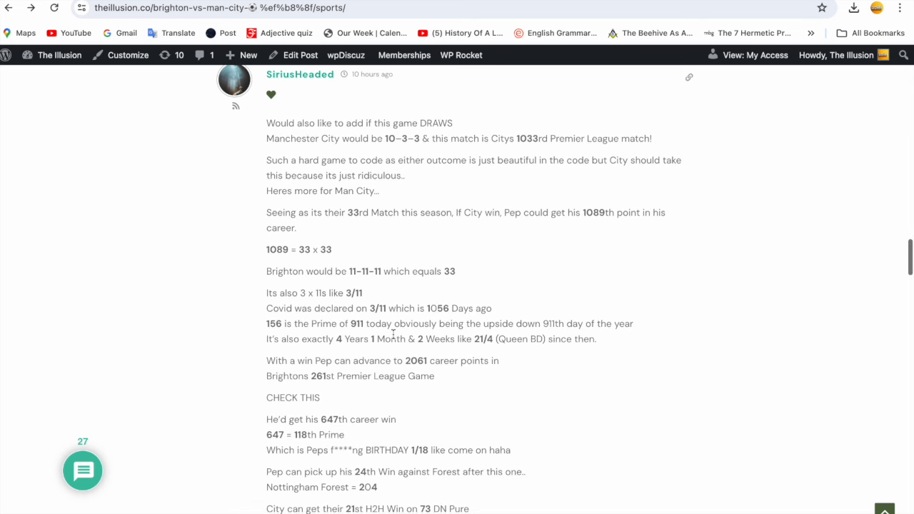
pyautogui.moveTo(396, 320)
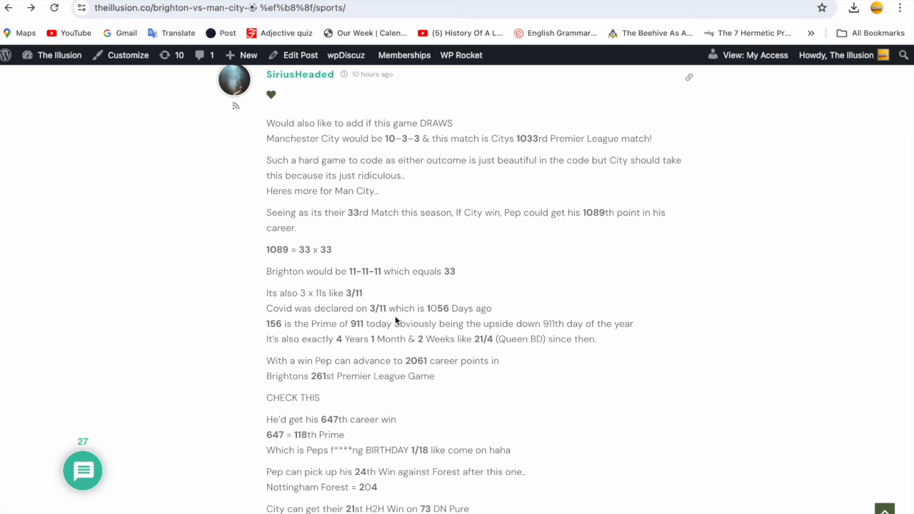
pyautogui.moveTo(452, 318)
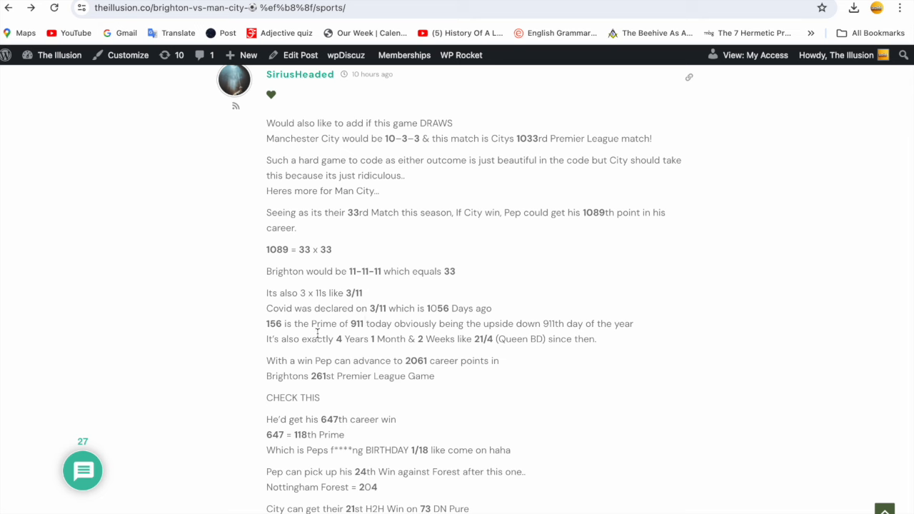
pyautogui.moveTo(369, 338)
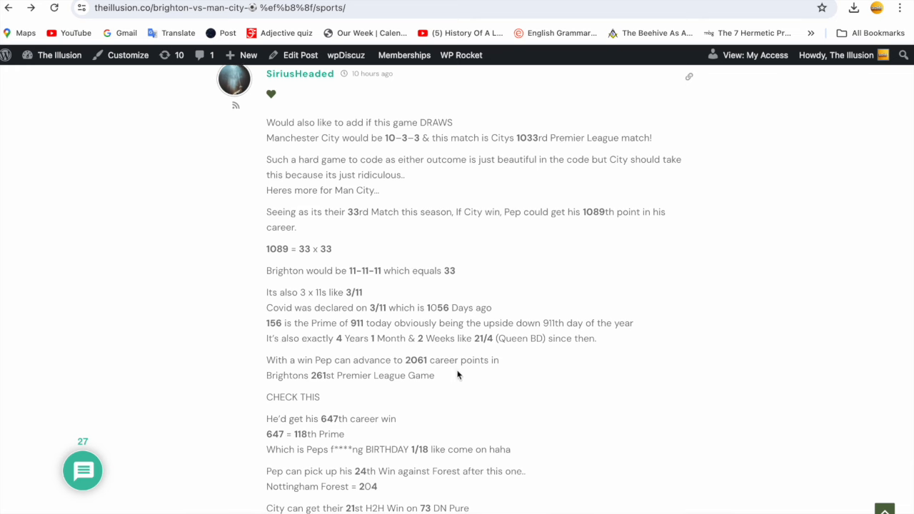
pyautogui.scroll(-3)
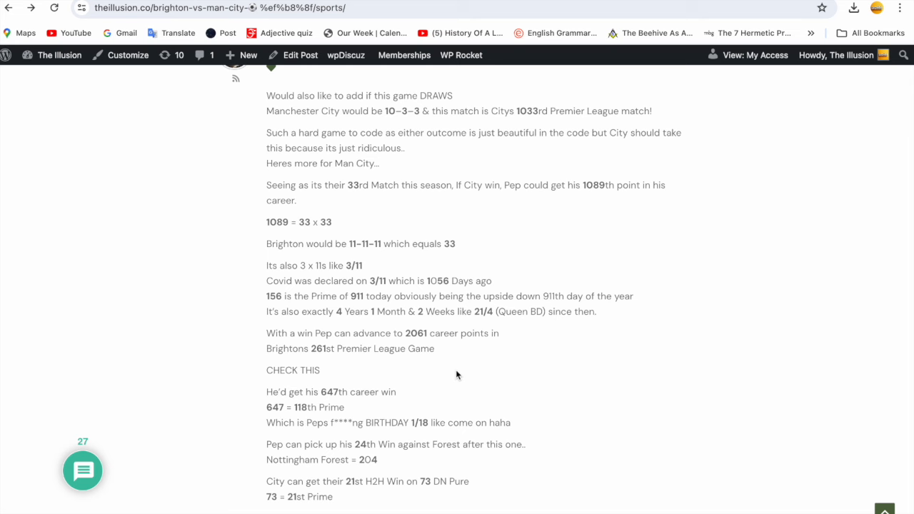
pyautogui.moveTo(440, 349)
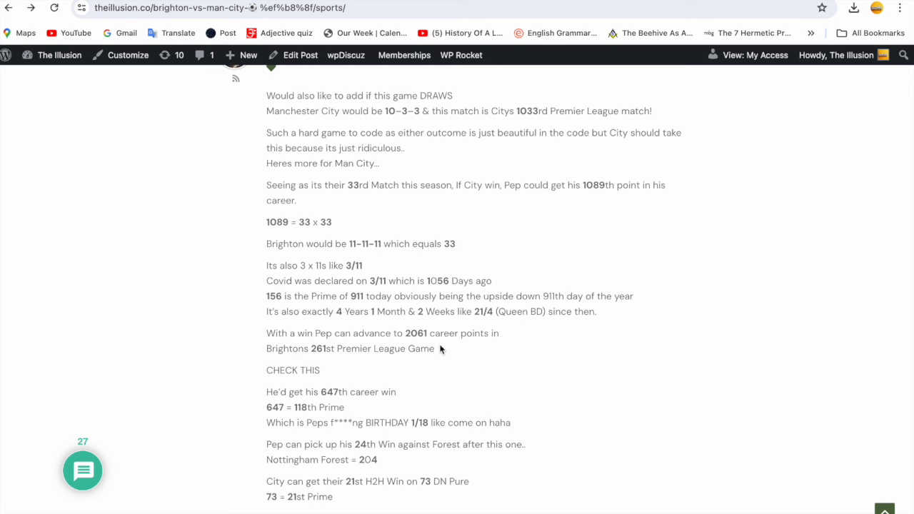
pyautogui.moveTo(350, 369)
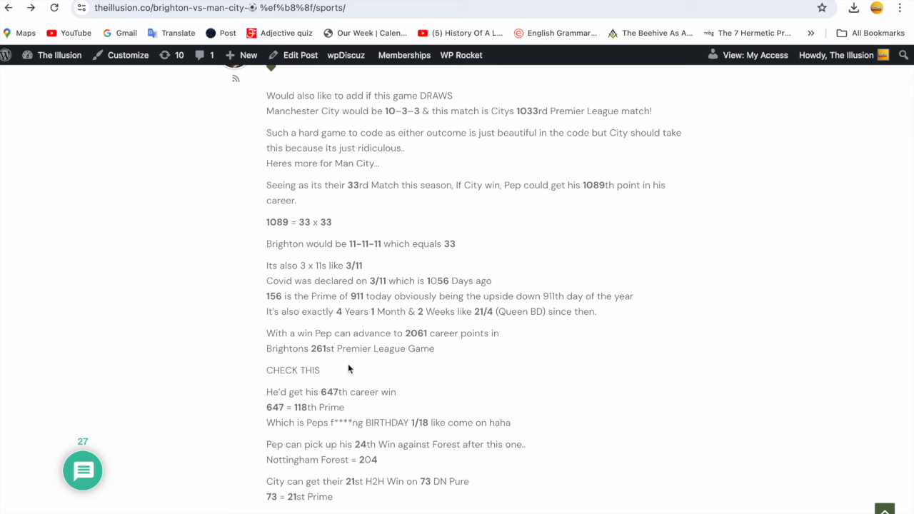
pyautogui.moveTo(411, 368)
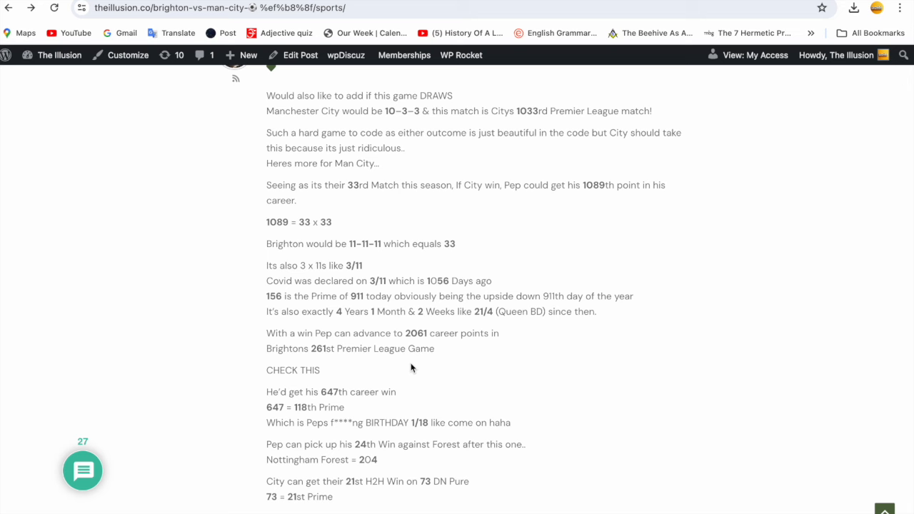
pyautogui.scroll(-3)
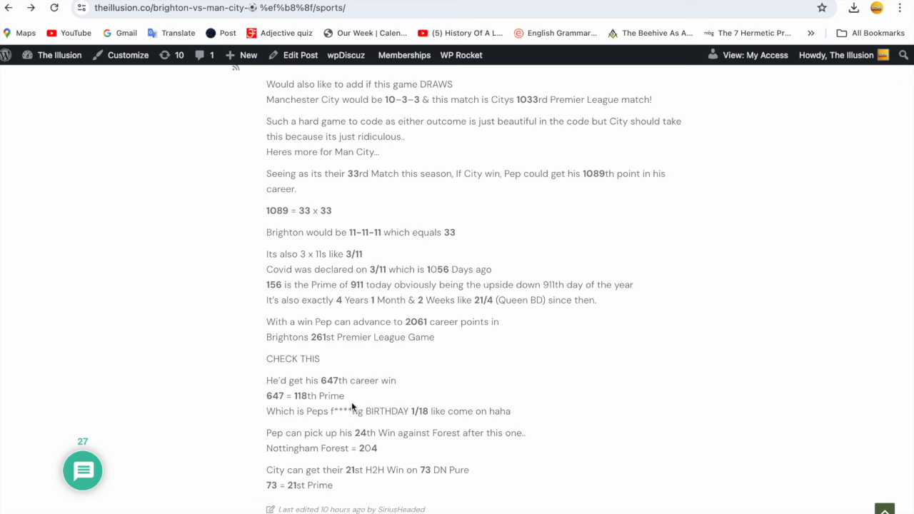
pyautogui.moveTo(393, 396)
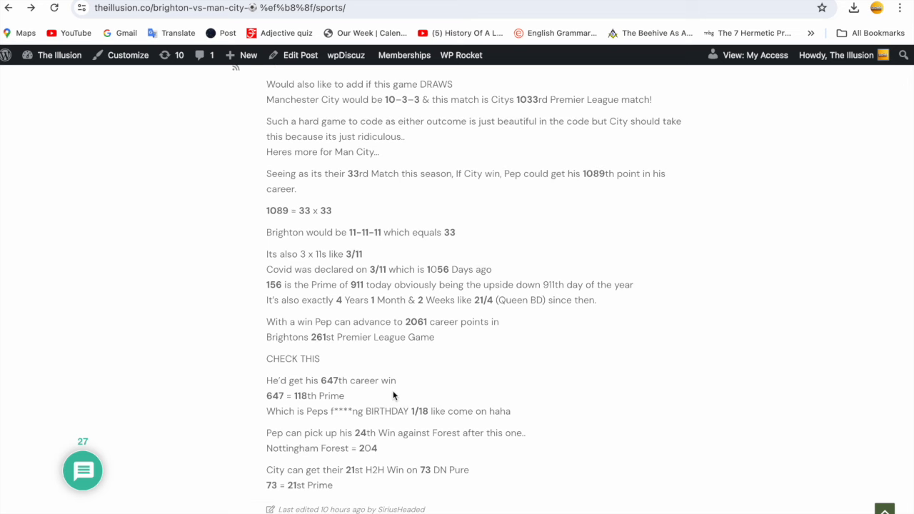
pyautogui.moveTo(341, 400)
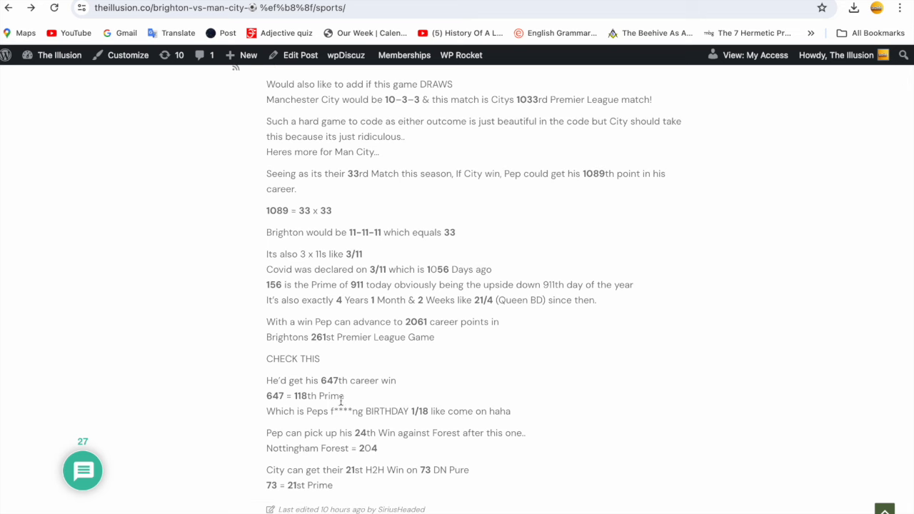
pyautogui.moveTo(417, 425)
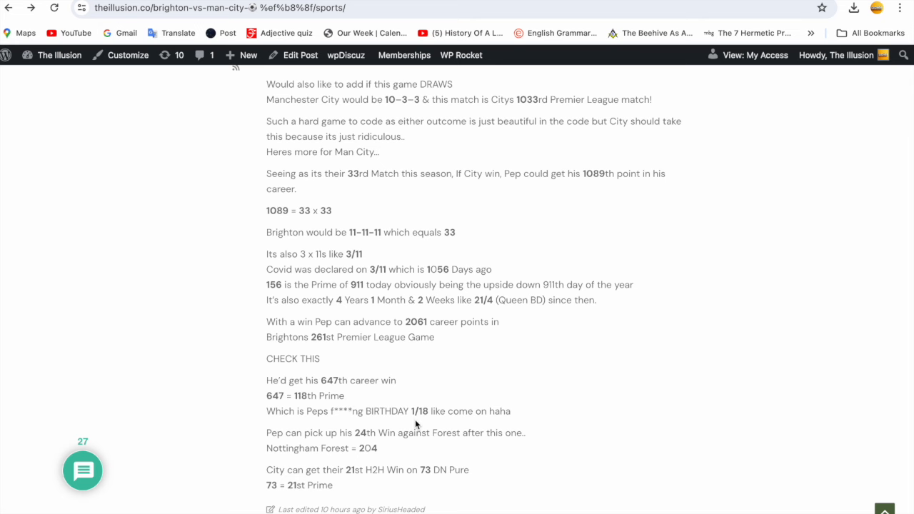
pyautogui.moveTo(496, 413)
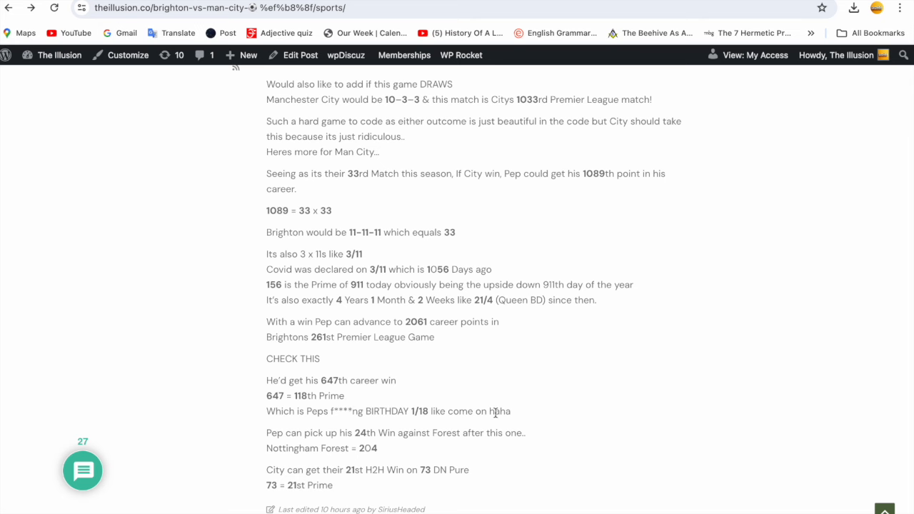
pyautogui.scroll(-3)
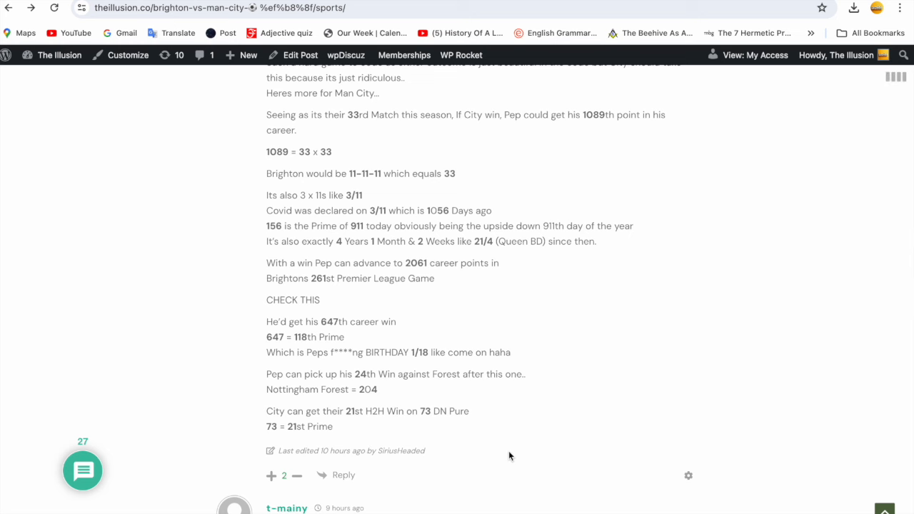
# - Scroll past t-mainy's comment to WifiMogul's comments about #20 Bernardo Silva
pyautogui.scroll(-3)
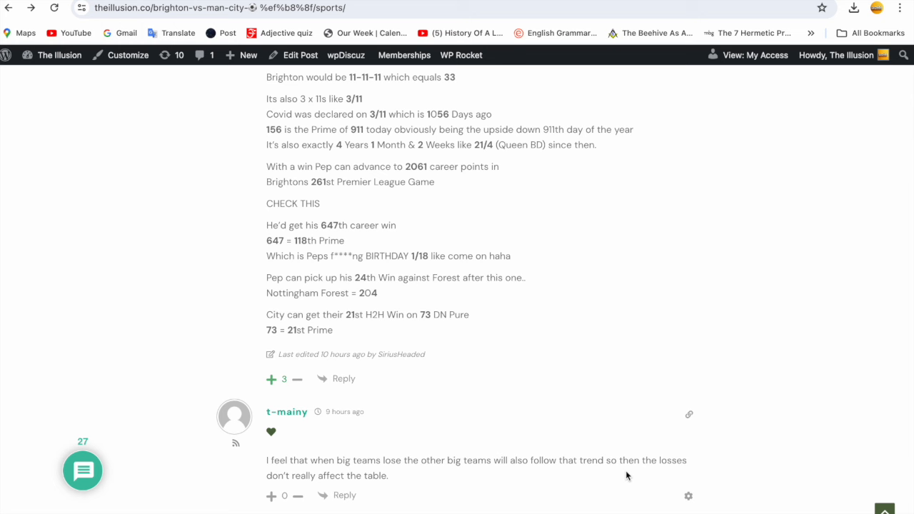
pyautogui.scroll(-3)
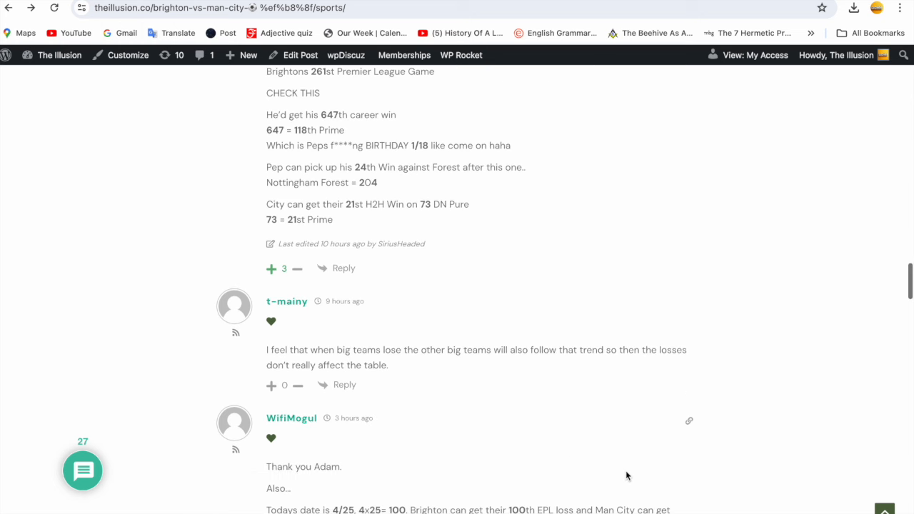
pyautogui.scroll(-3)
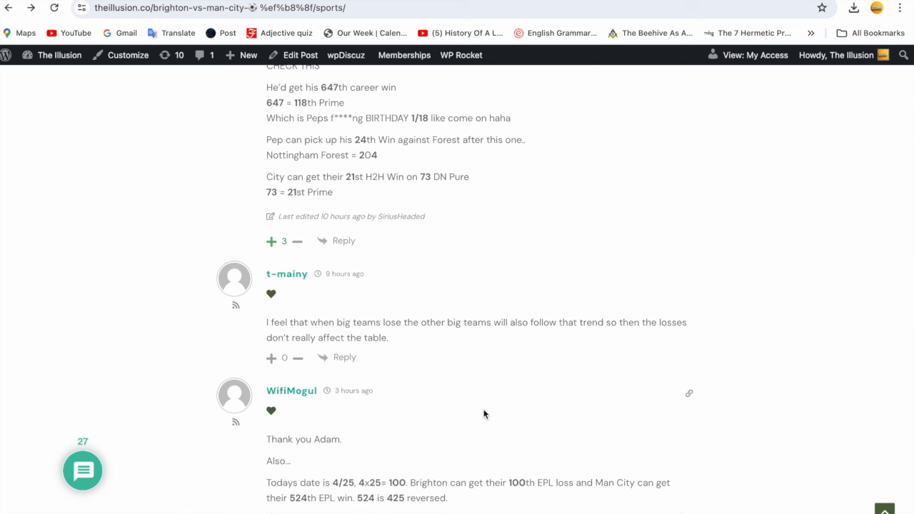
pyautogui.moveTo(349, 477)
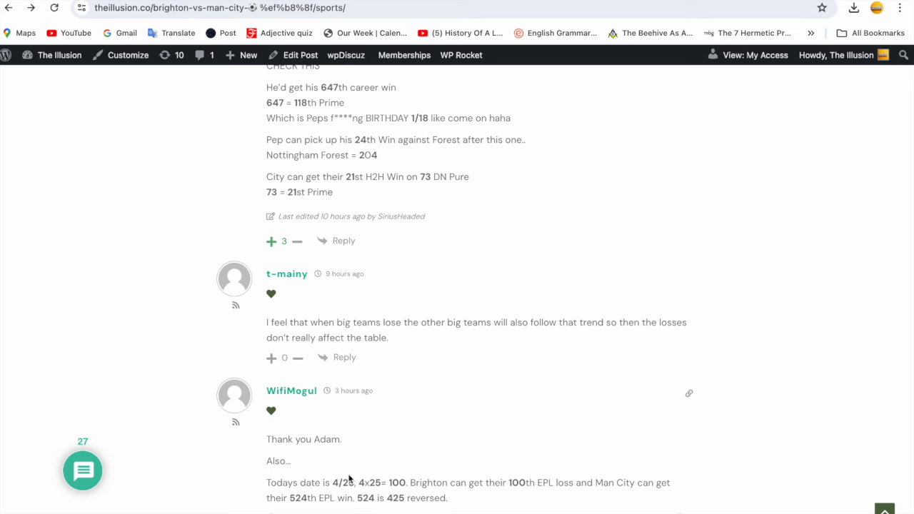
pyautogui.moveTo(347, 493)
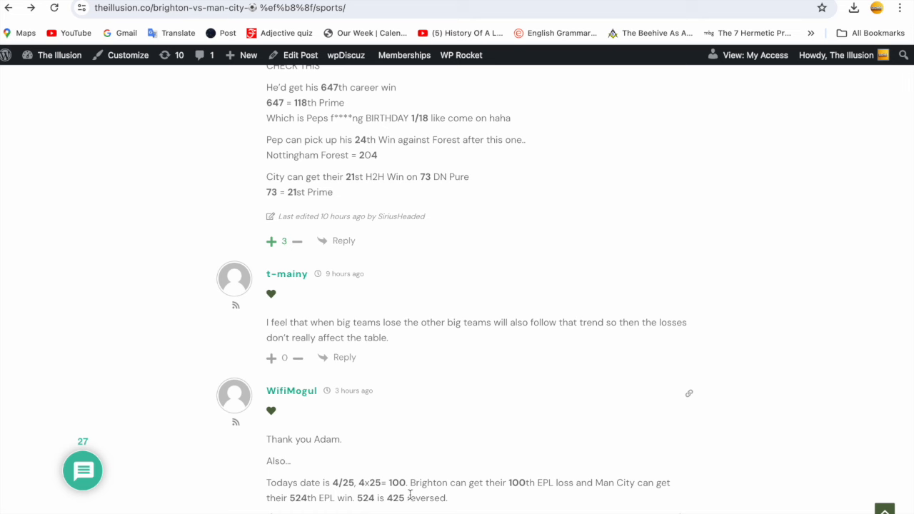
pyautogui.moveTo(565, 502)
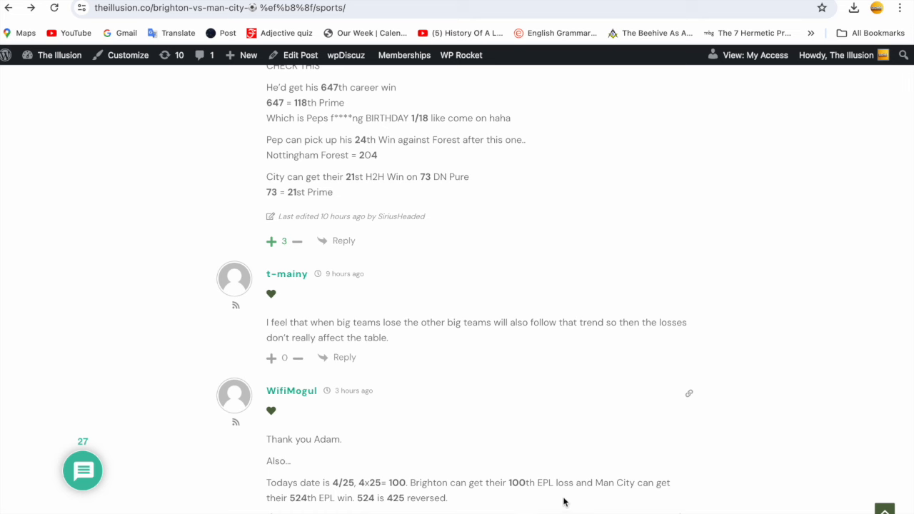
pyautogui.moveTo(475, 500)
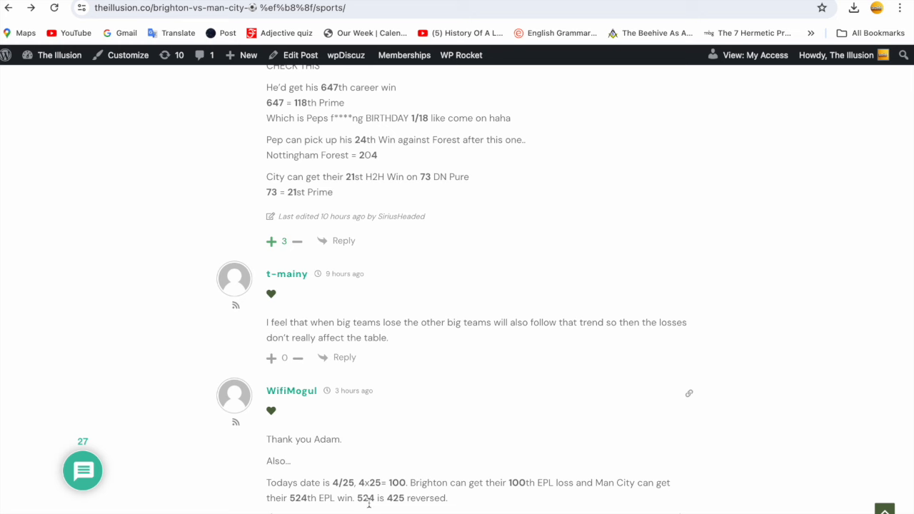
pyautogui.moveTo(504, 500)
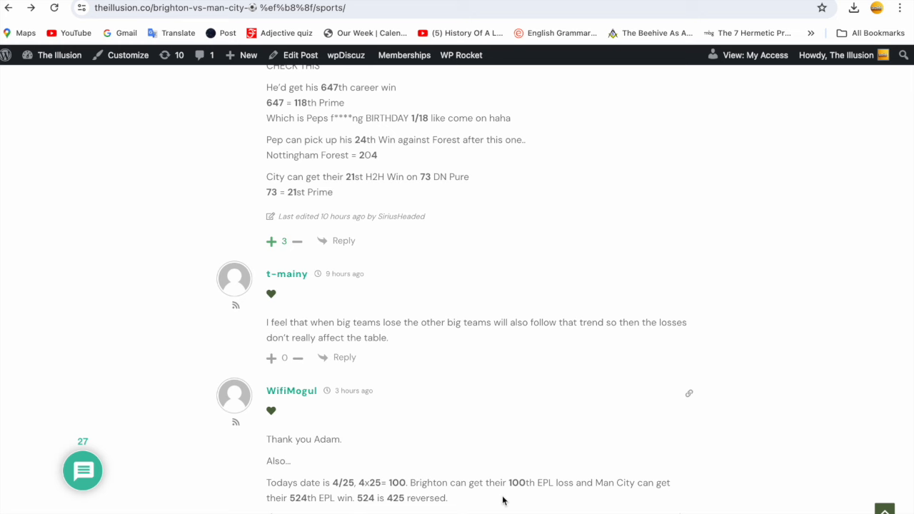
pyautogui.scroll(-3)
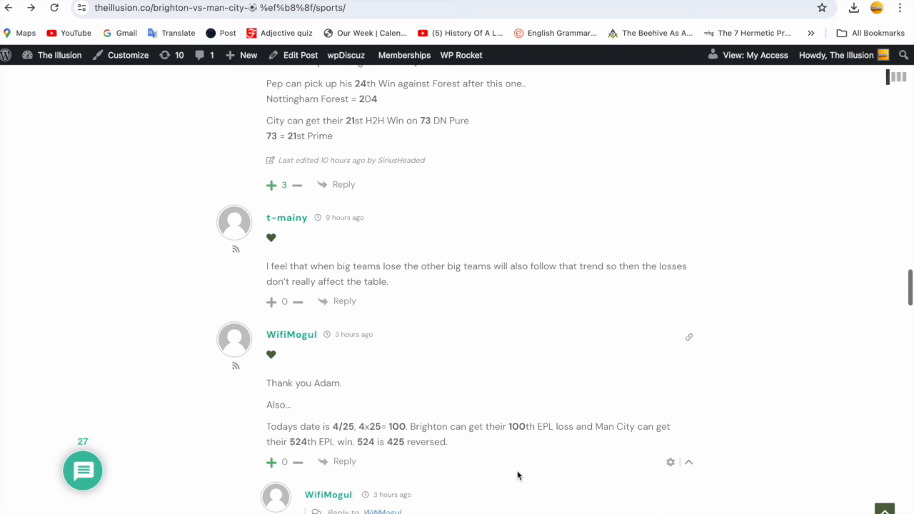
pyautogui.scroll(-3)
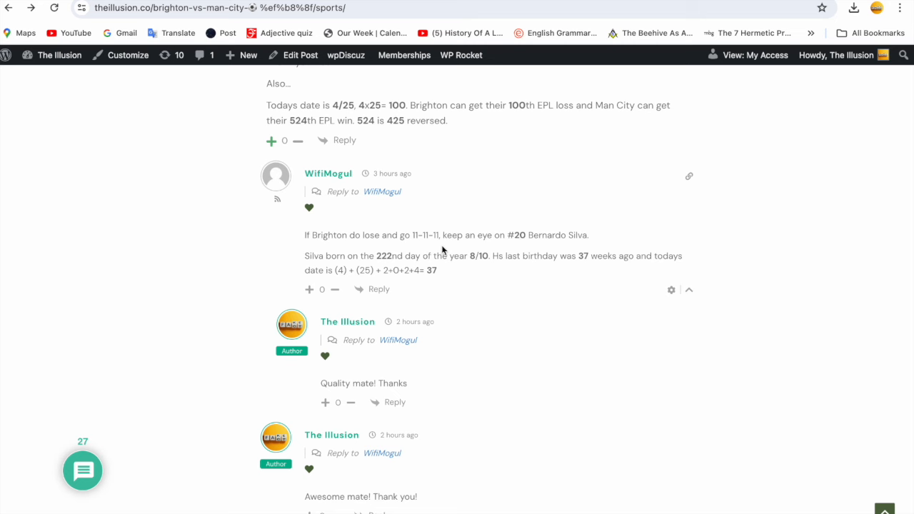
pyautogui.moveTo(563, 248)
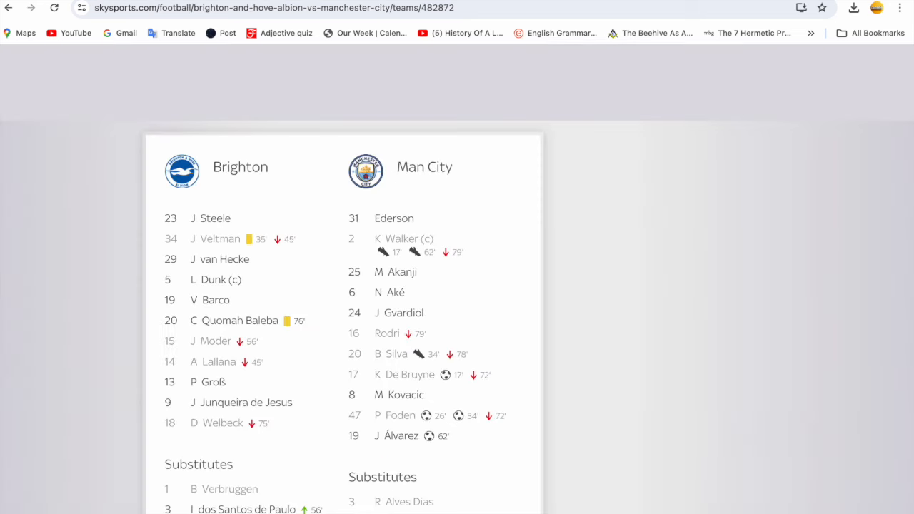
pyautogui.moveTo(414, 366)
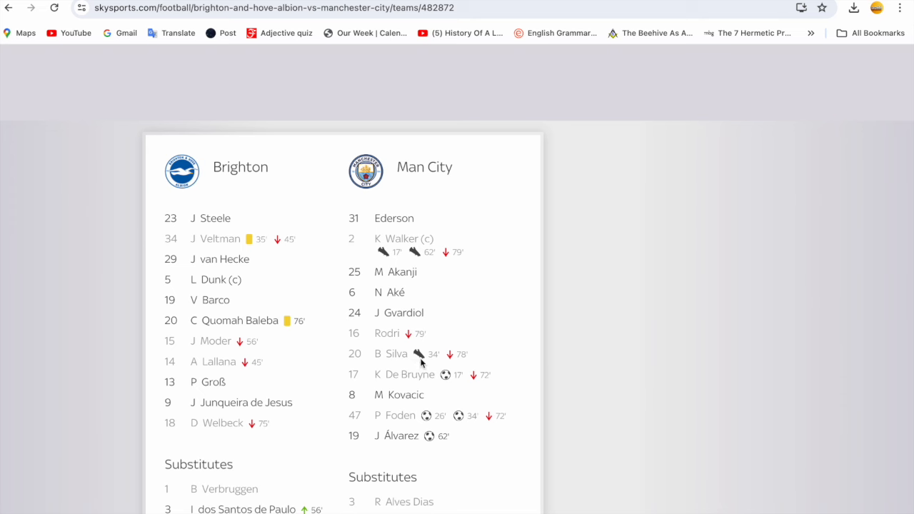
pyautogui.moveTo(420, 355)
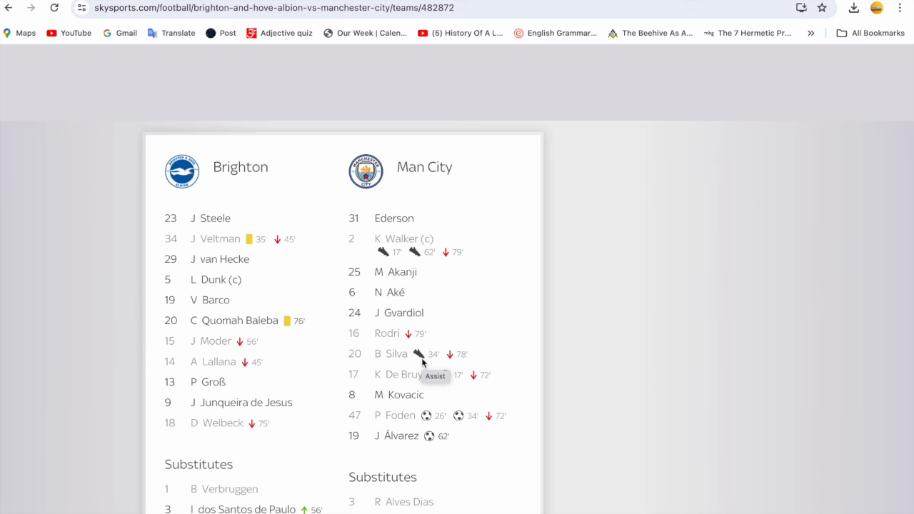
pyautogui.click(278, 8)
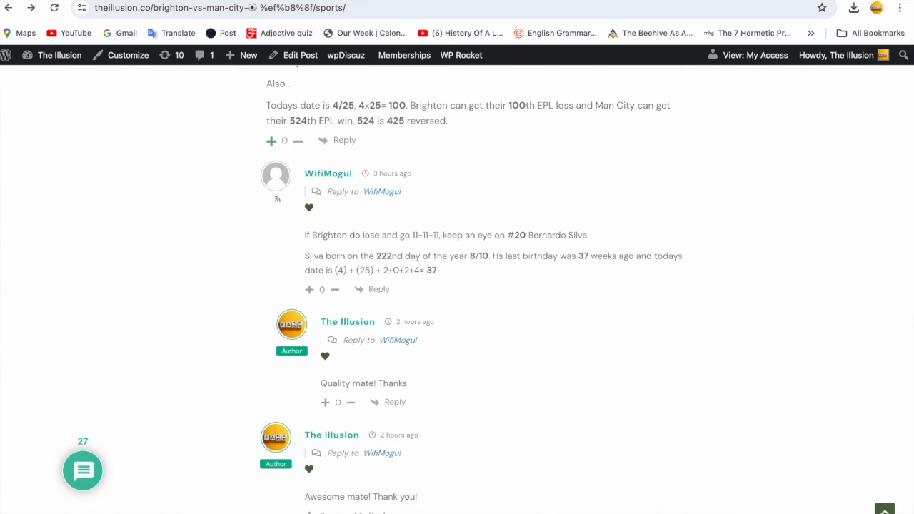
pyautogui.moveTo(535, 281)
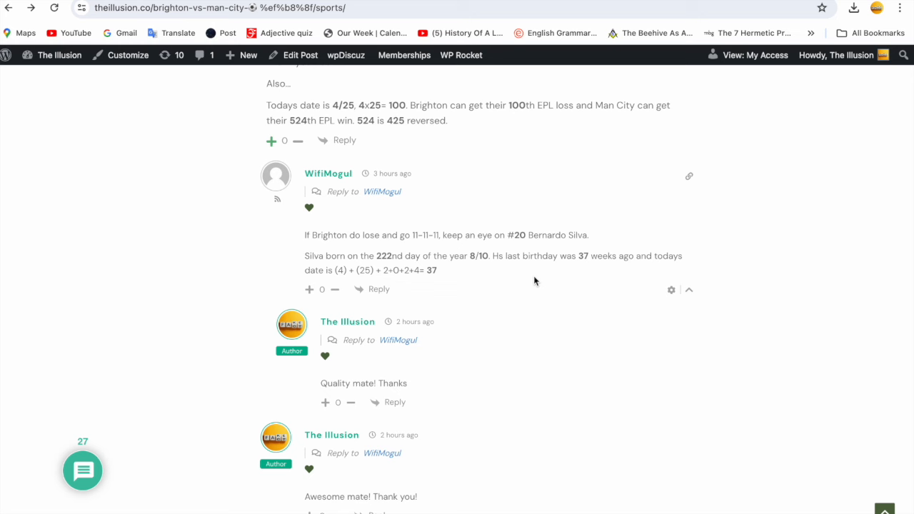
pyautogui.scroll(-3)
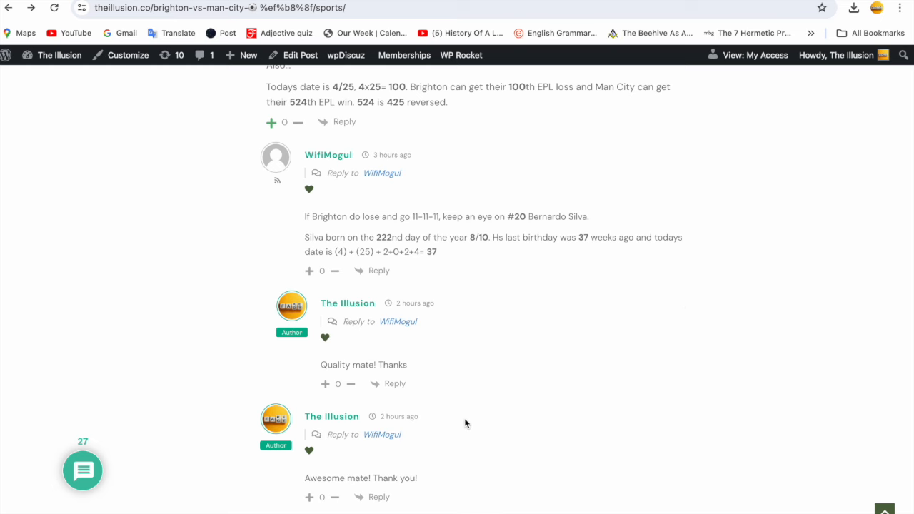
pyautogui.scroll(-3)
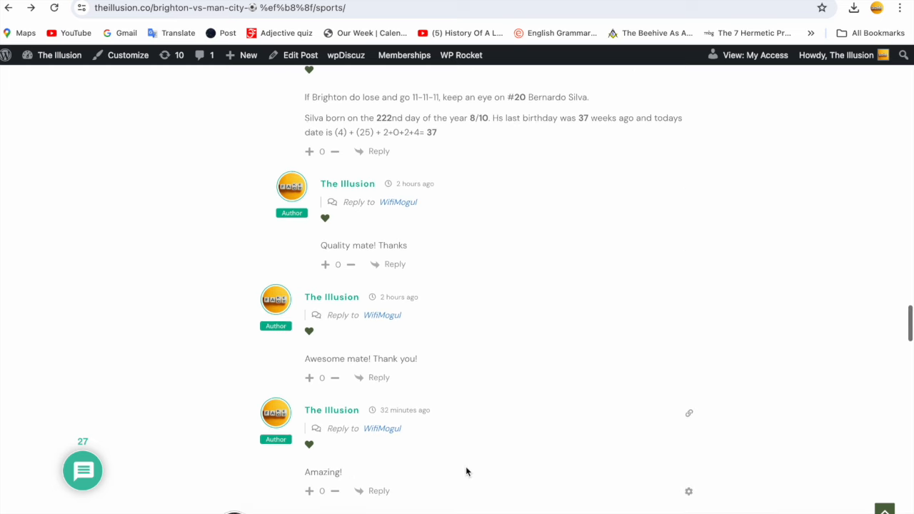
pyautogui.scroll(-3)
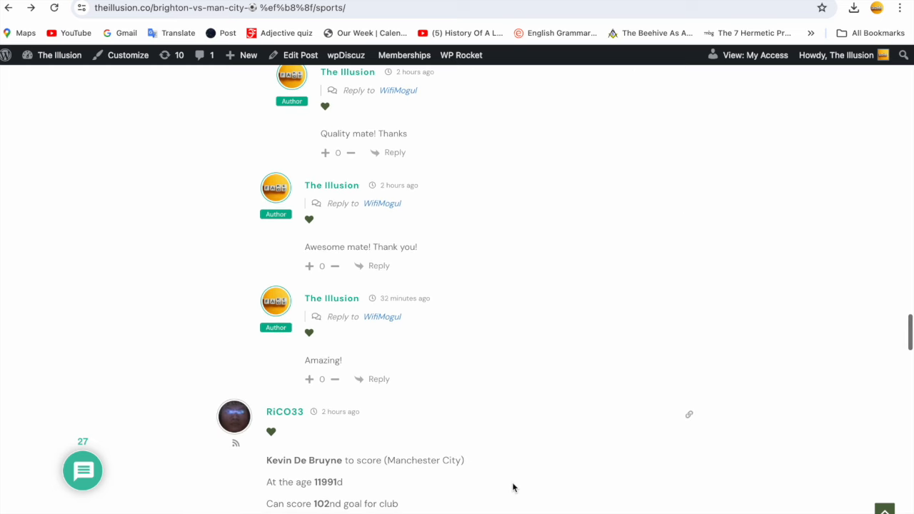
pyautogui.scroll(-3)
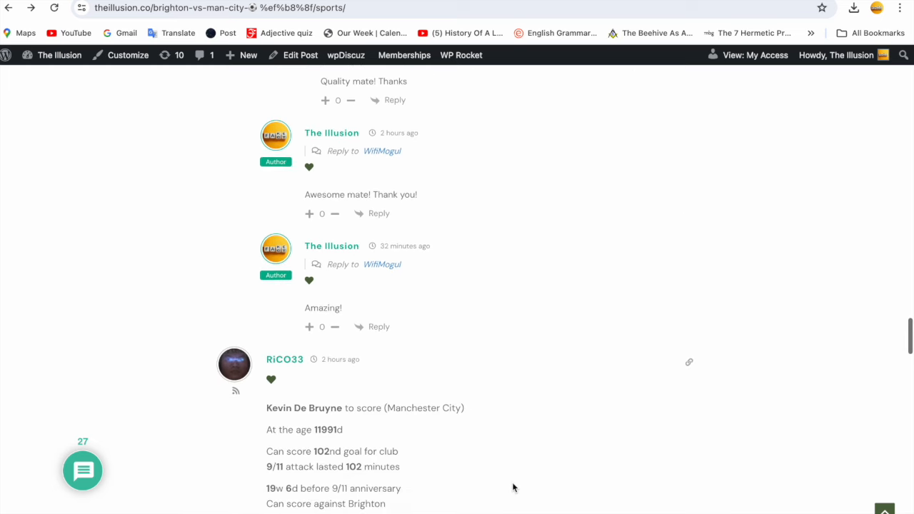
pyautogui.scroll(-3)
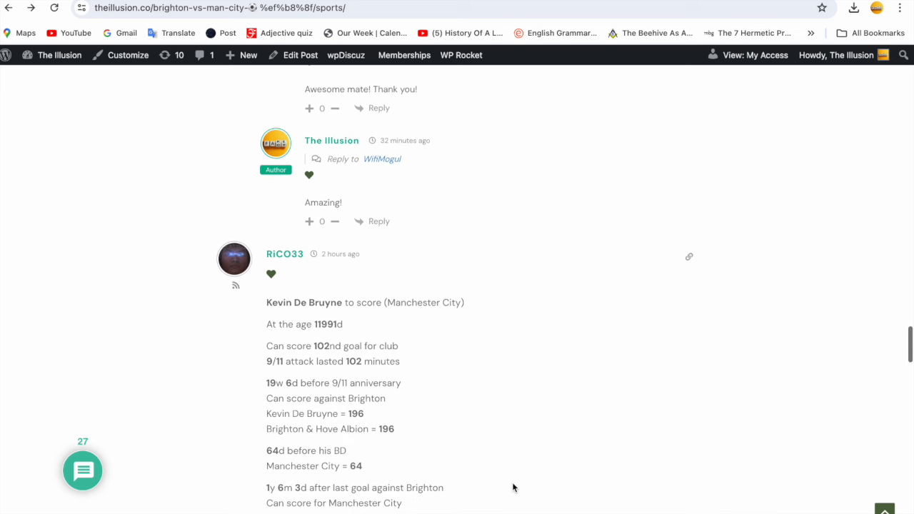
pyautogui.scroll(-3)
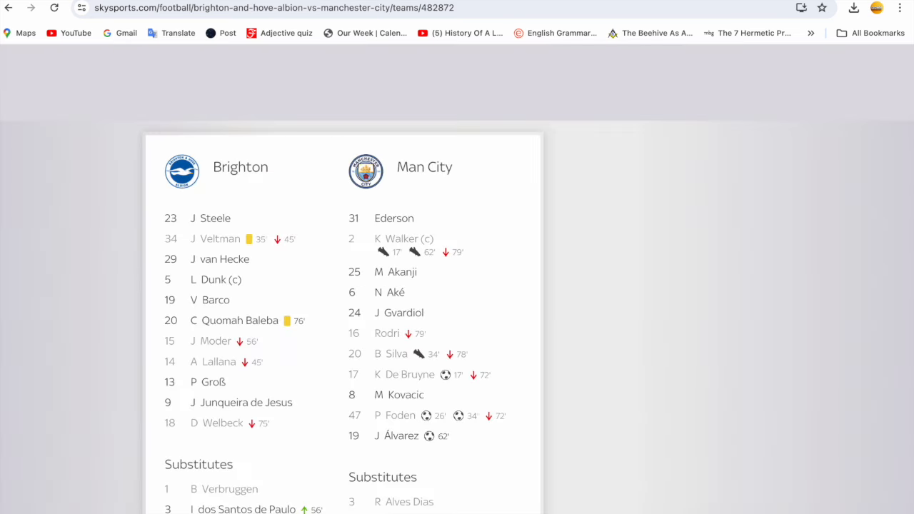
pyautogui.moveTo(460, 385)
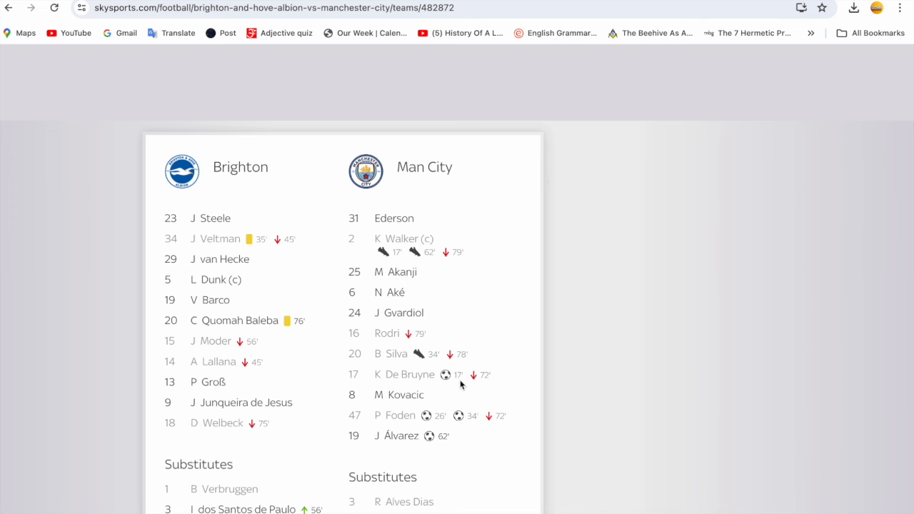
pyautogui.moveTo(458, 379)
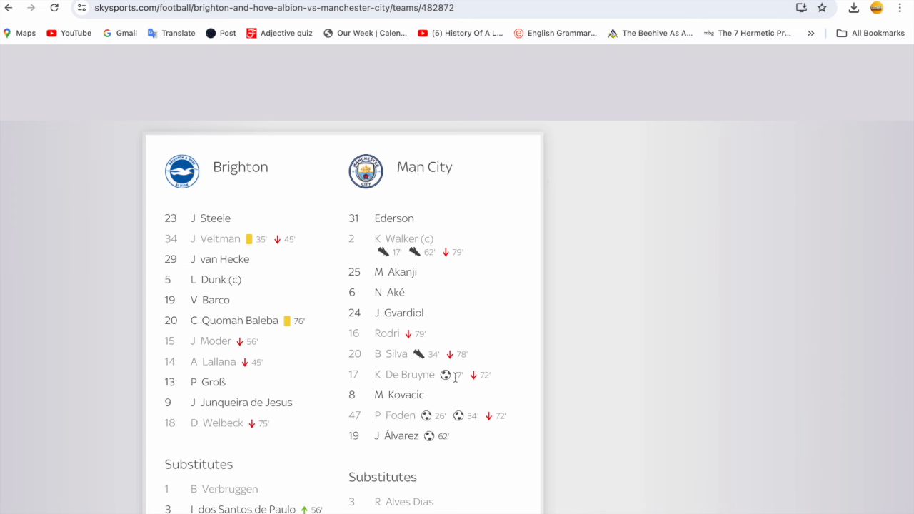
pyautogui.moveTo(657, 320)
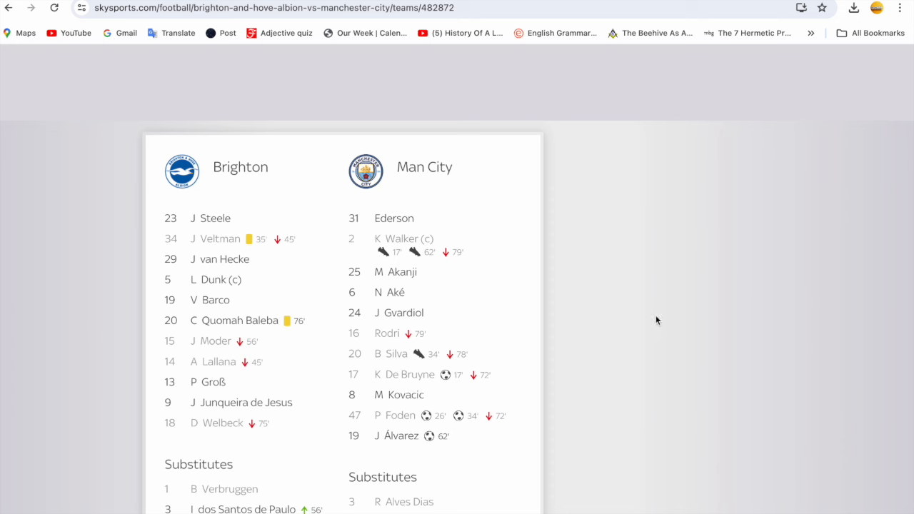
pyautogui.moveTo(461, 390)
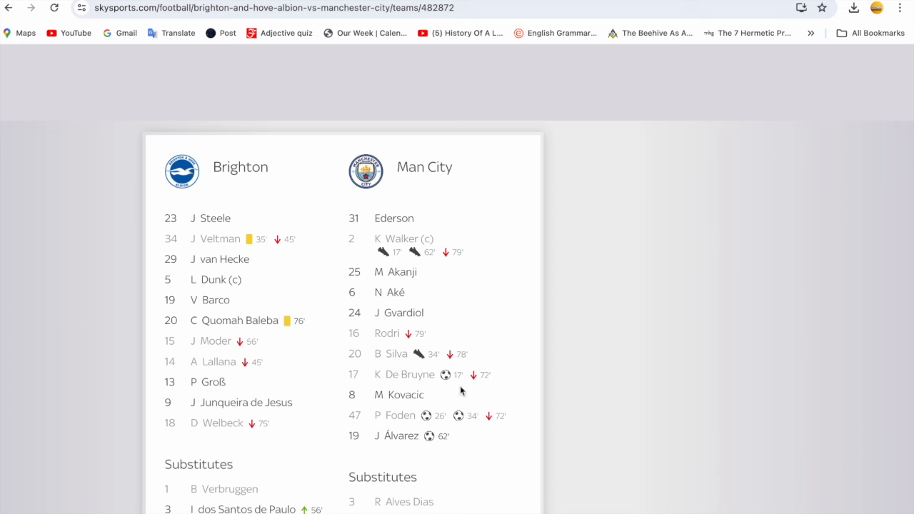
pyautogui.moveTo(468, 20)
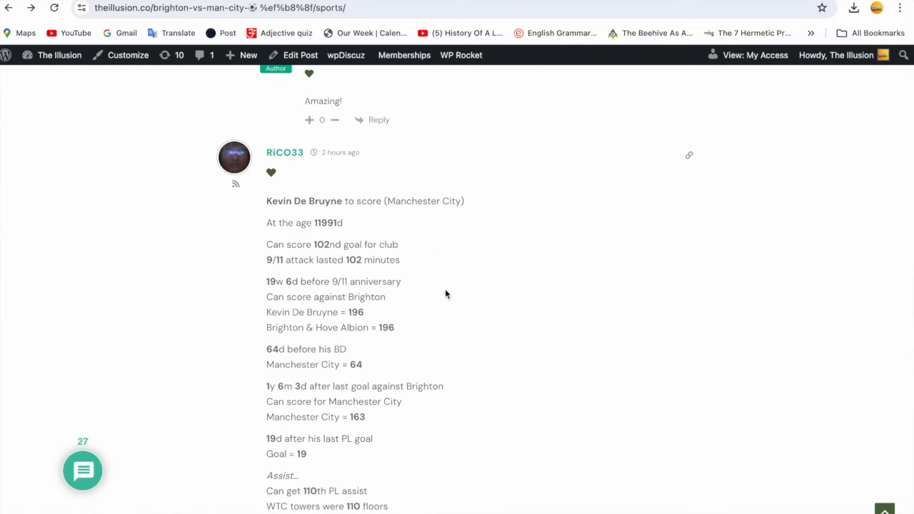
pyautogui.moveTo(320, 239)
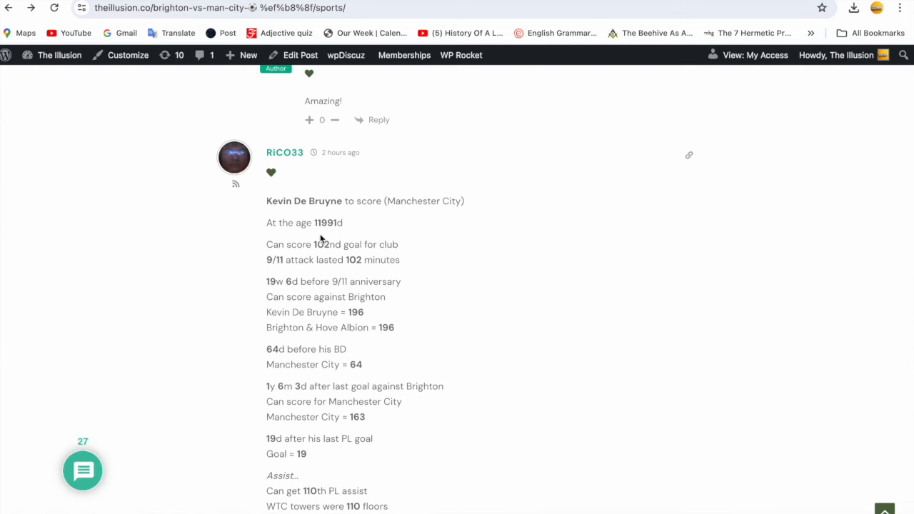
pyautogui.moveTo(343, 235)
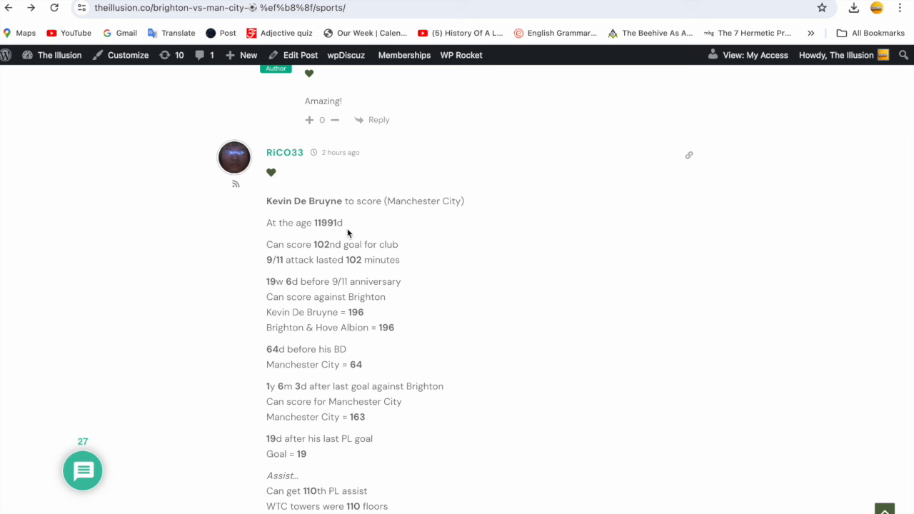
pyautogui.moveTo(375, 256)
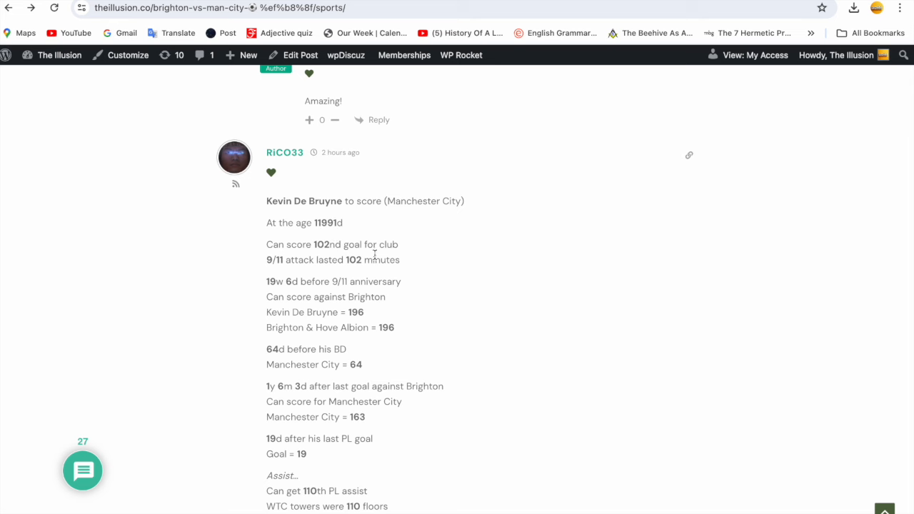
pyautogui.moveTo(342, 273)
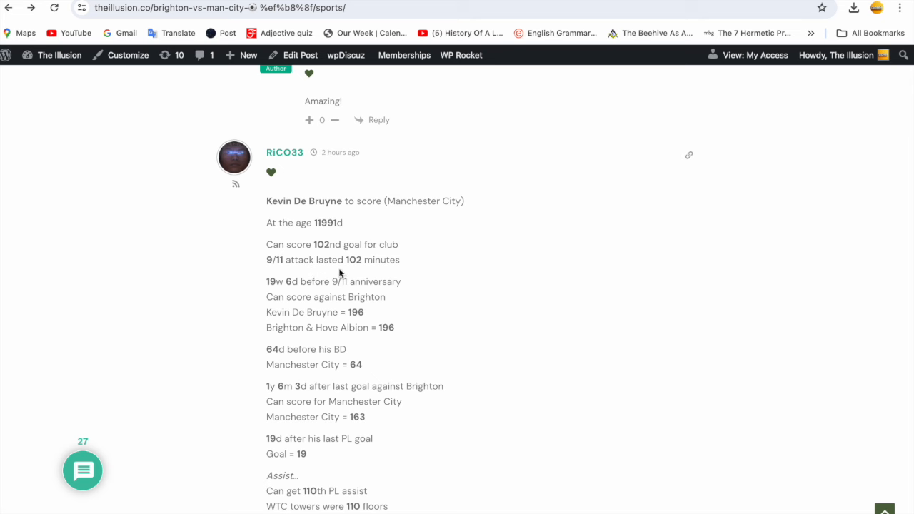
pyautogui.moveTo(422, 276)
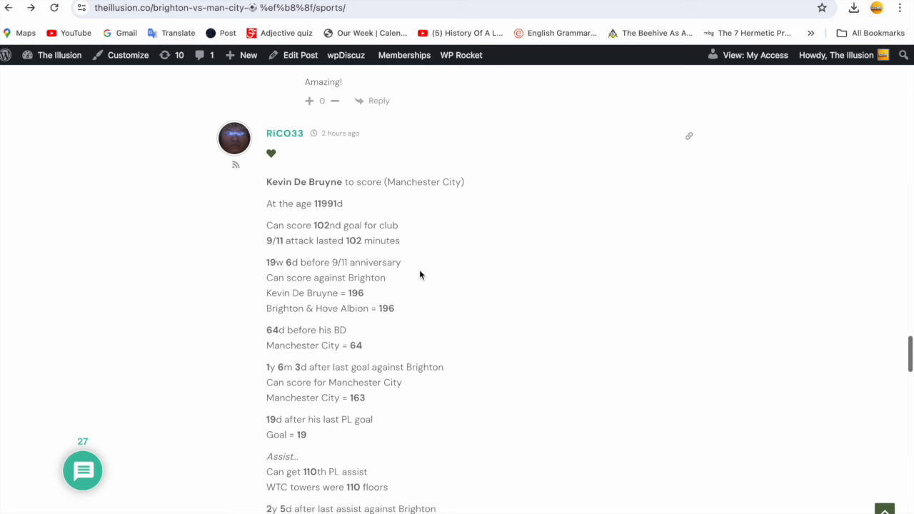
pyautogui.moveTo(373, 272)
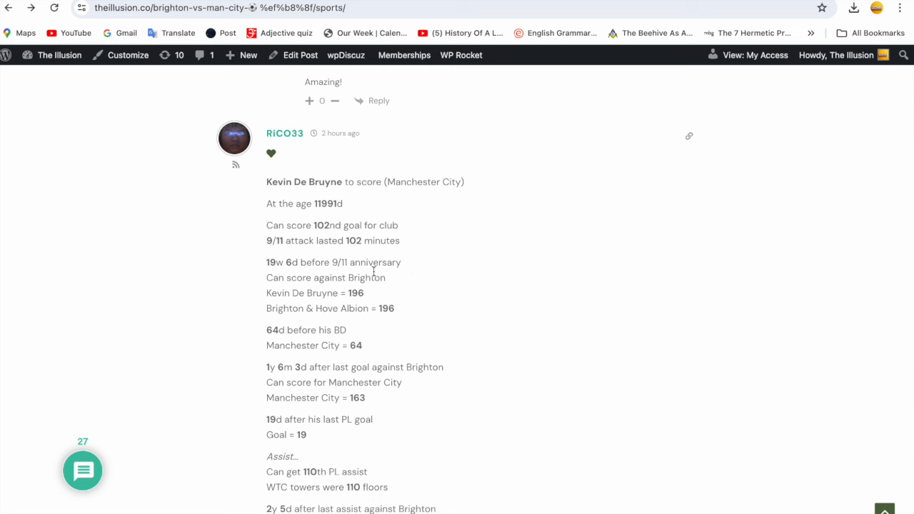
pyautogui.moveTo(405, 287)
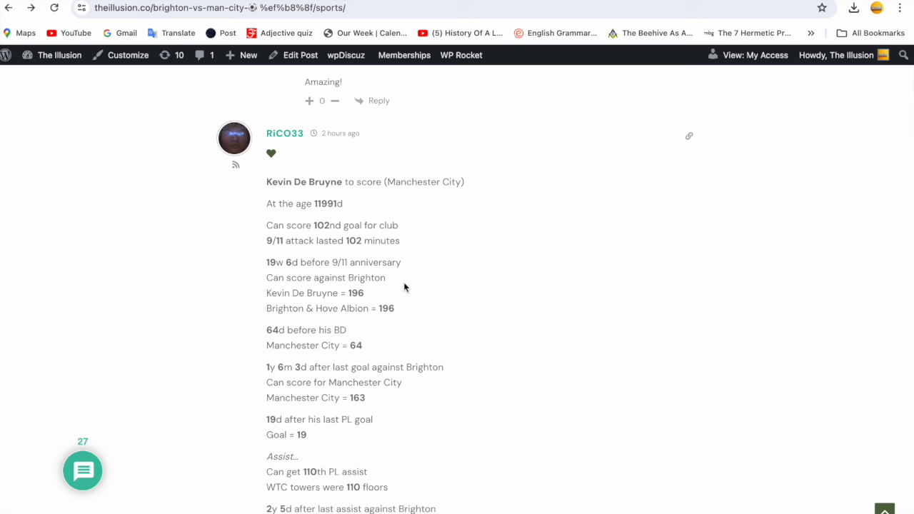
pyautogui.moveTo(378, 304)
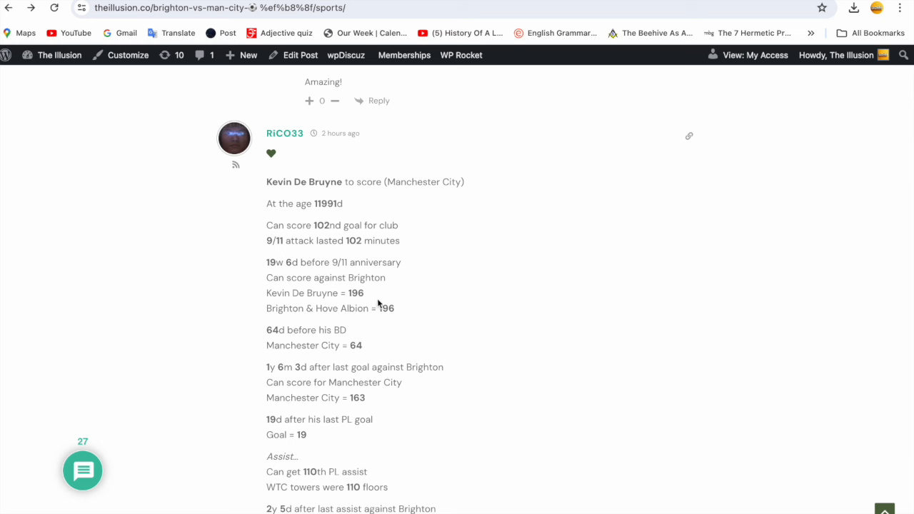
pyautogui.moveTo(376, 322)
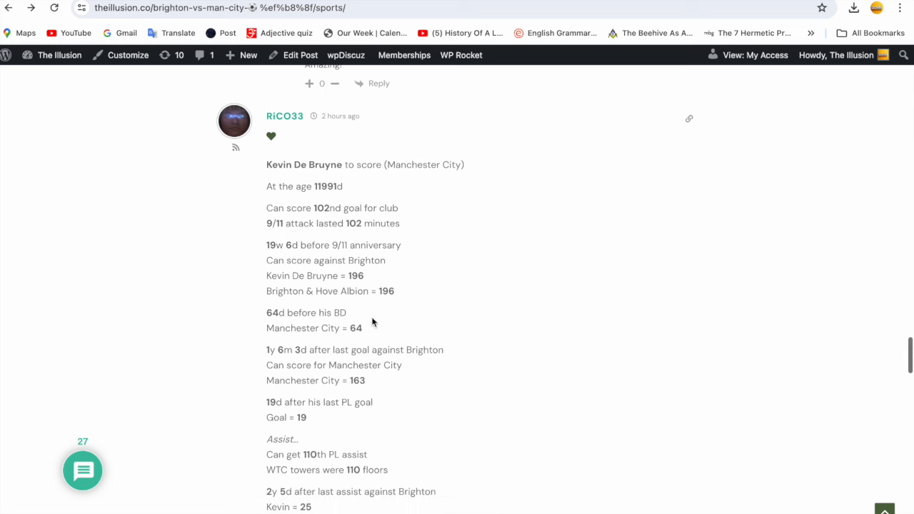
pyautogui.moveTo(326, 330)
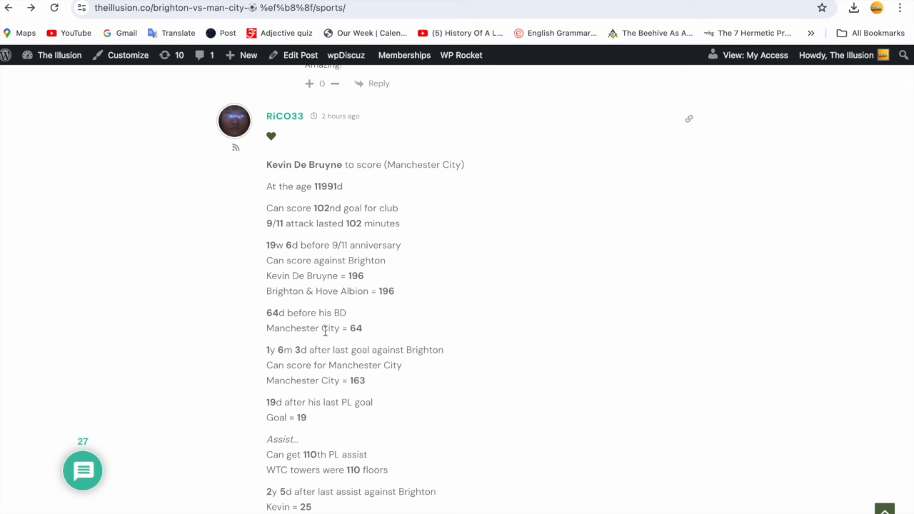
pyautogui.moveTo(374, 338)
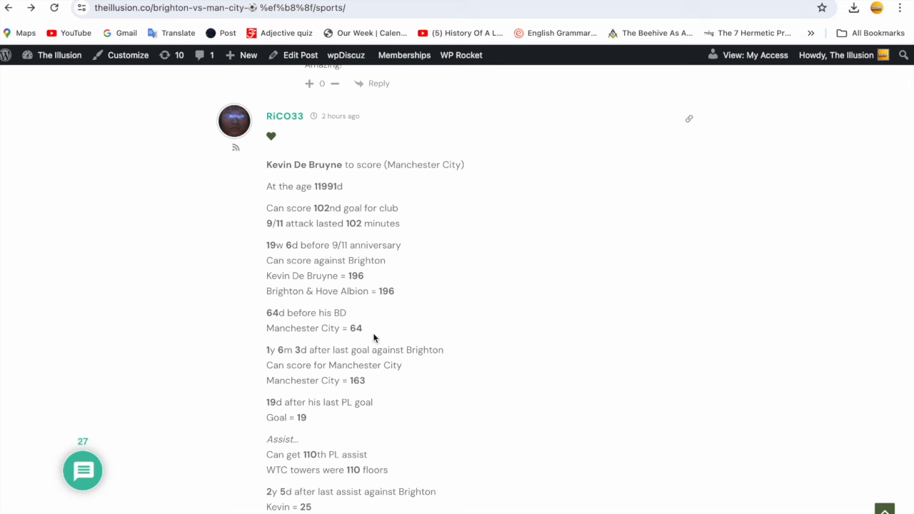
pyautogui.moveTo(398, 331)
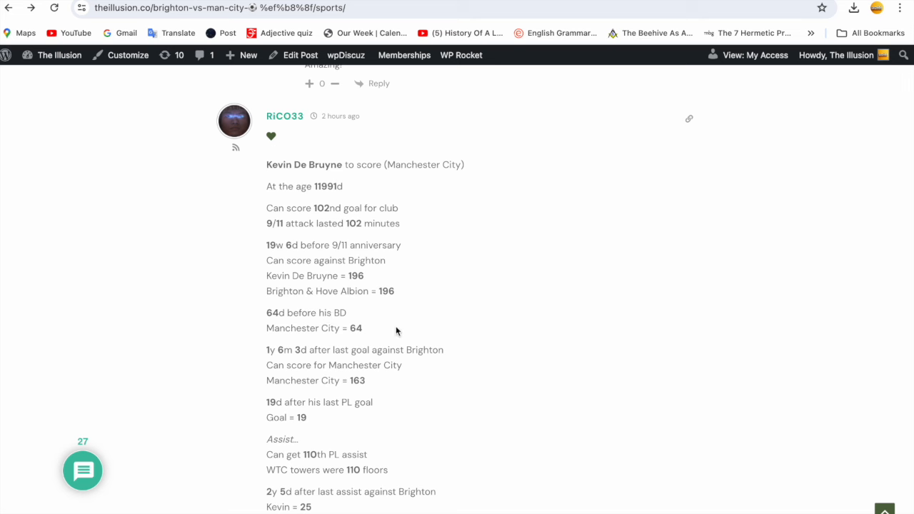
pyautogui.moveTo(375, 339)
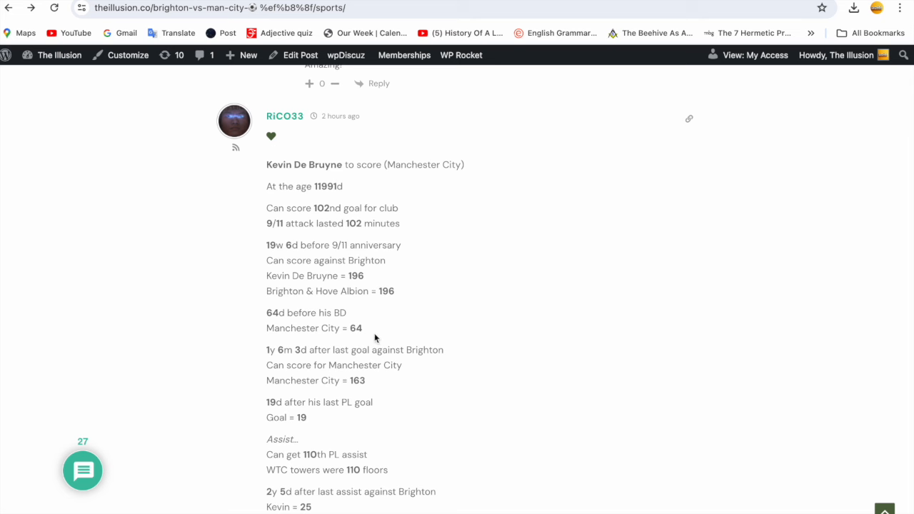
pyautogui.moveTo(293, 359)
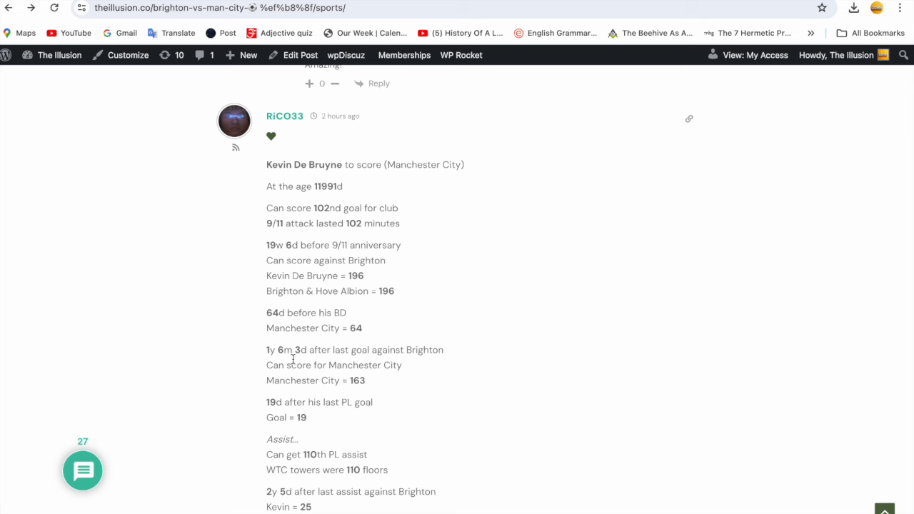
pyautogui.moveTo(427, 373)
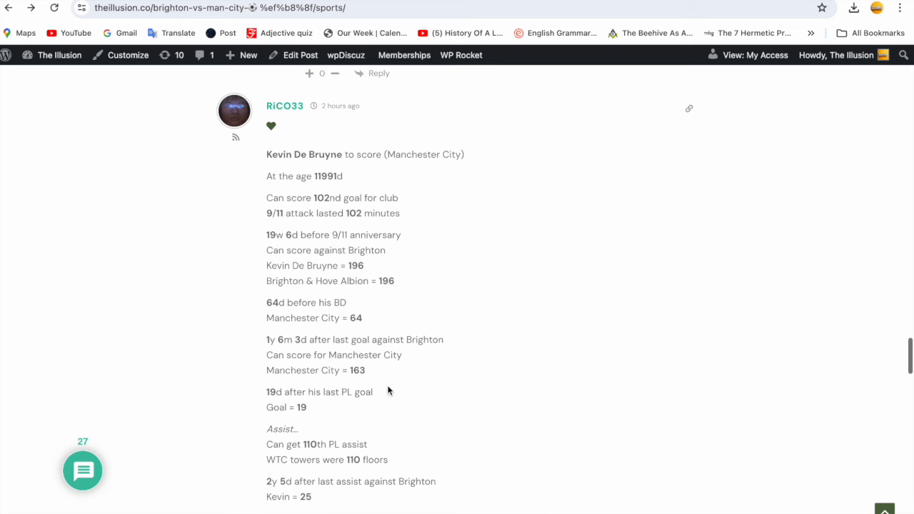
pyautogui.scroll(-3)
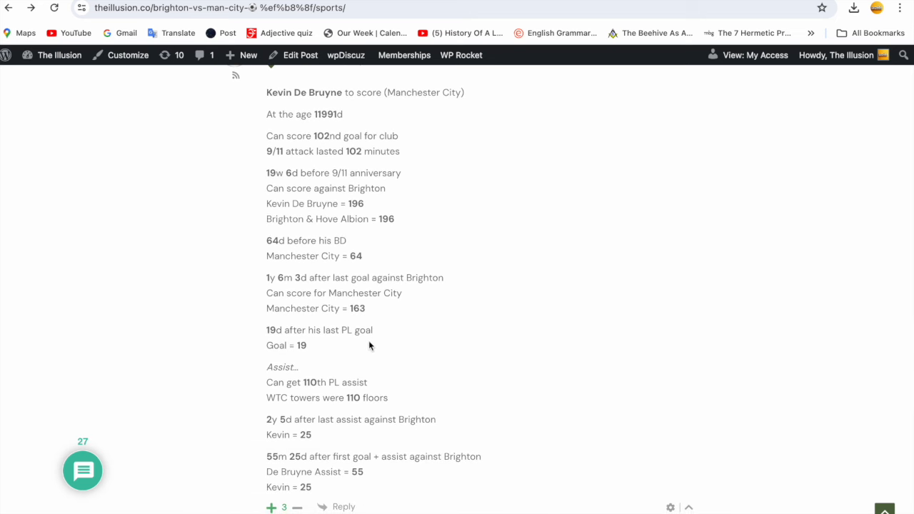
pyautogui.moveTo(384, 363)
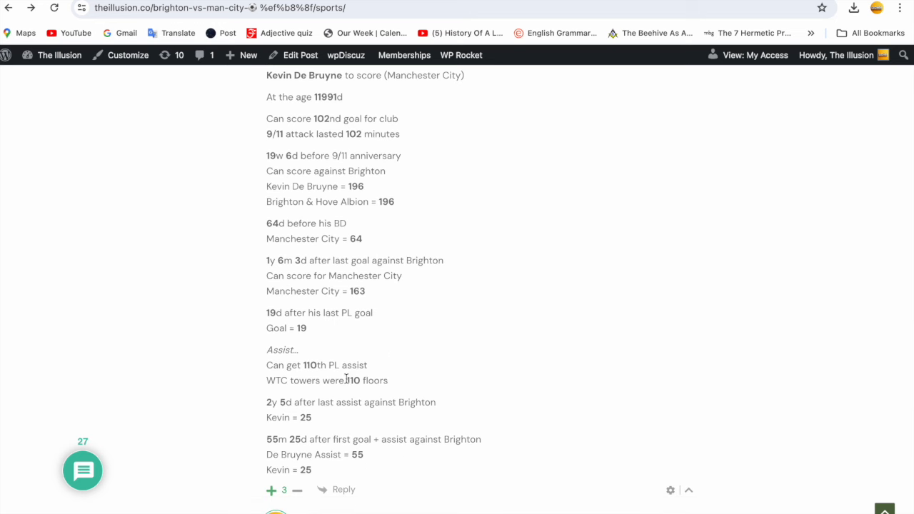
pyautogui.moveTo(303, 397)
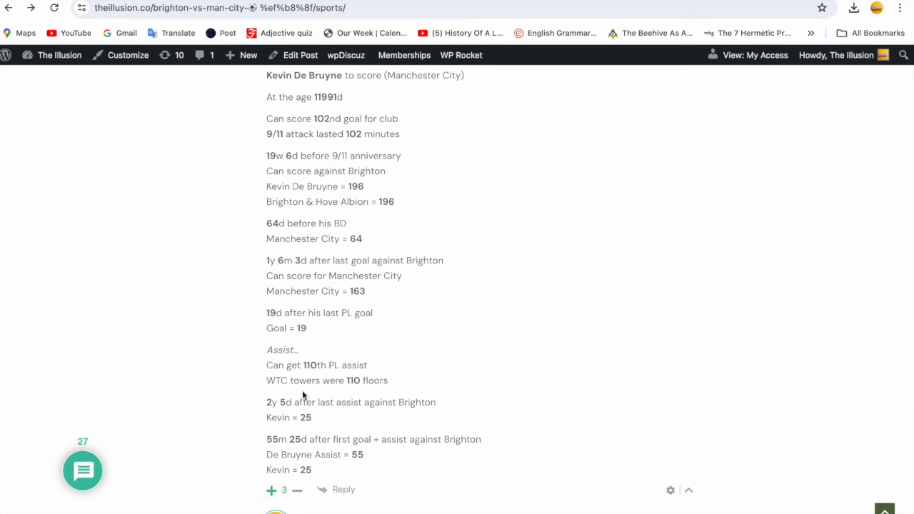
pyautogui.moveTo(400, 394)
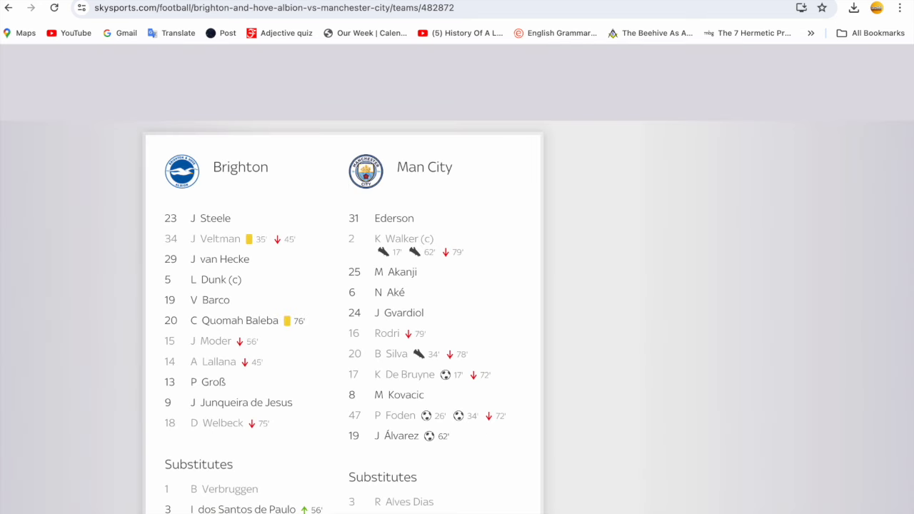
pyautogui.moveTo(602, 167)
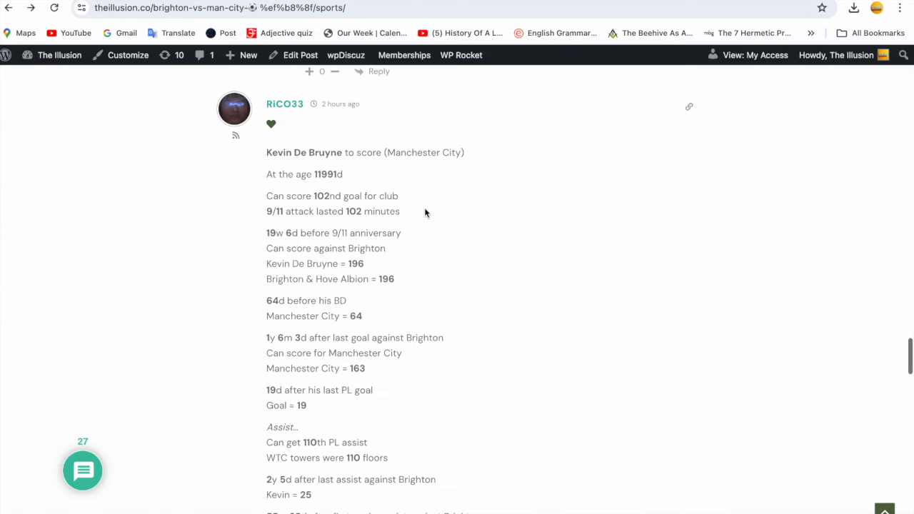
pyautogui.scroll(-3)
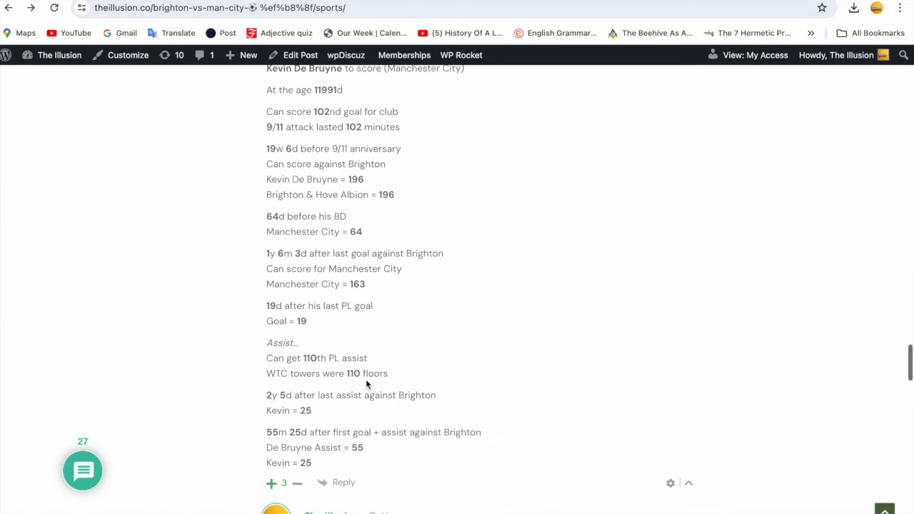
pyautogui.scroll(3)
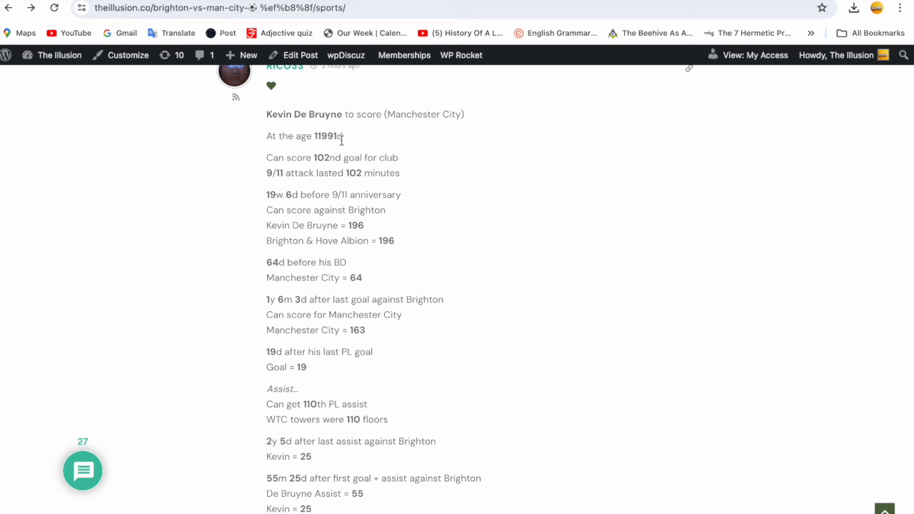
pyautogui.scroll(-3)
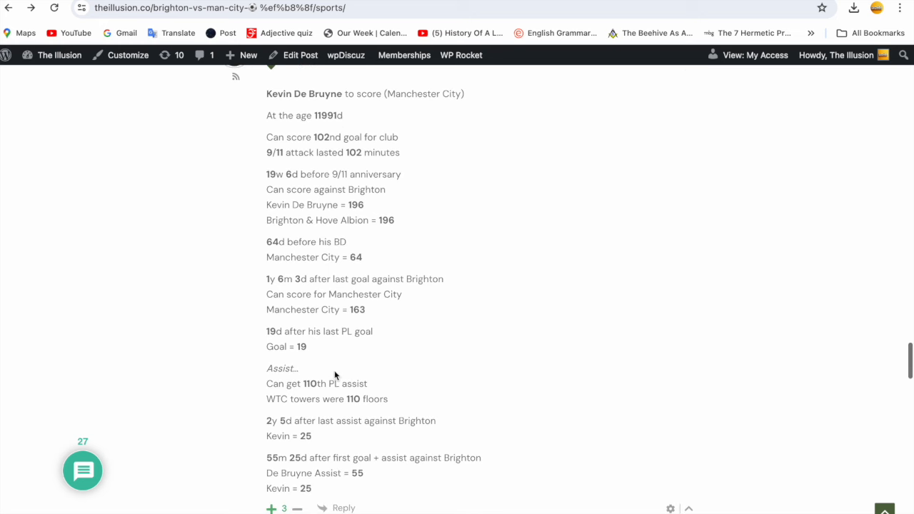
pyautogui.scroll(-3)
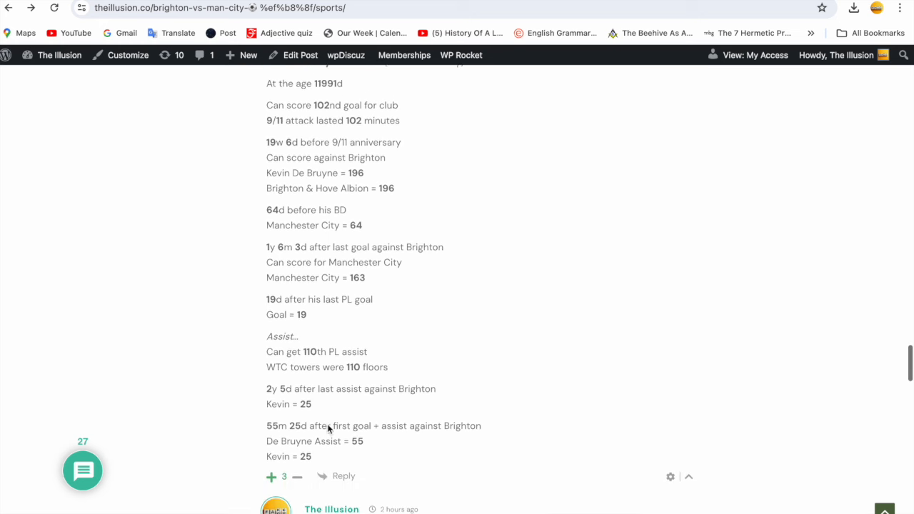
pyautogui.scroll(3)
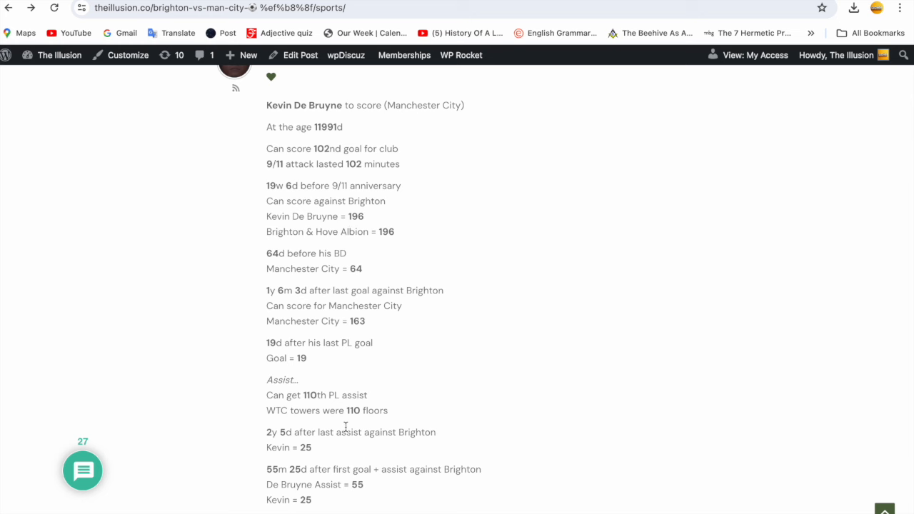
pyautogui.moveTo(376, 234)
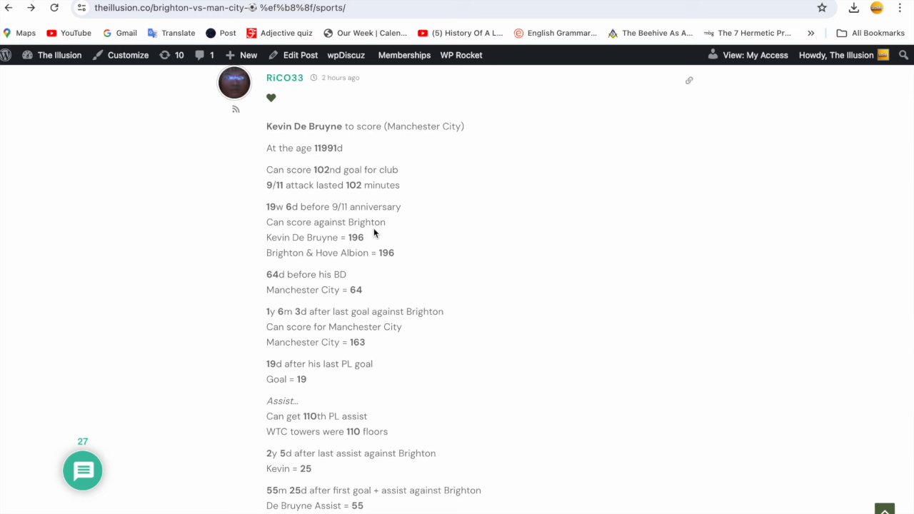
pyautogui.scroll(-3)
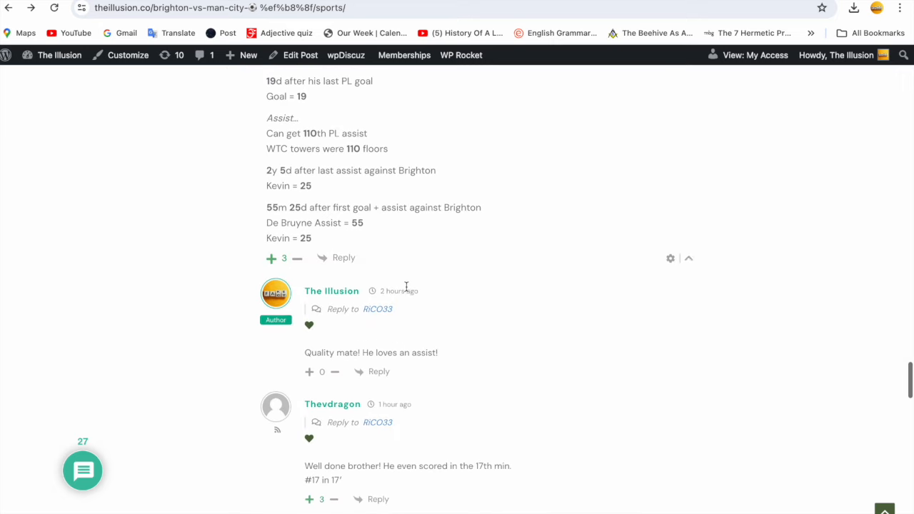
pyautogui.scroll(-3)
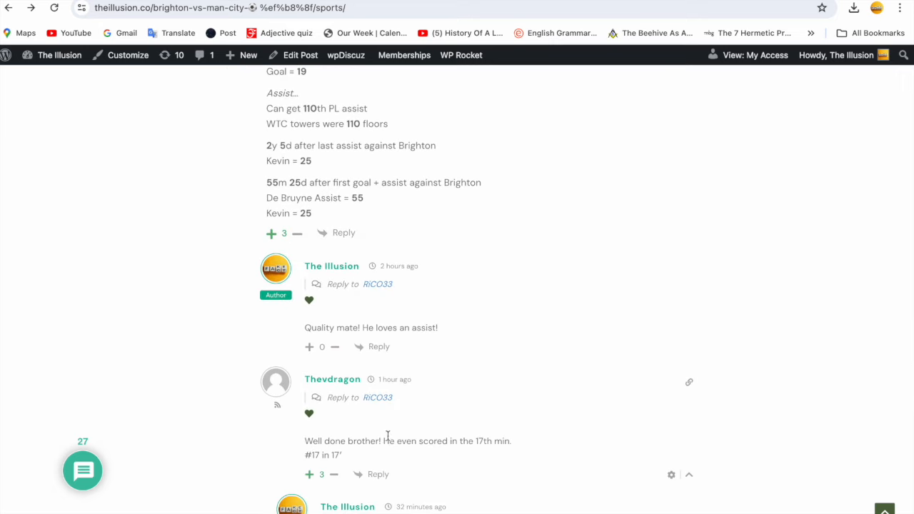
pyautogui.moveTo(431, 461)
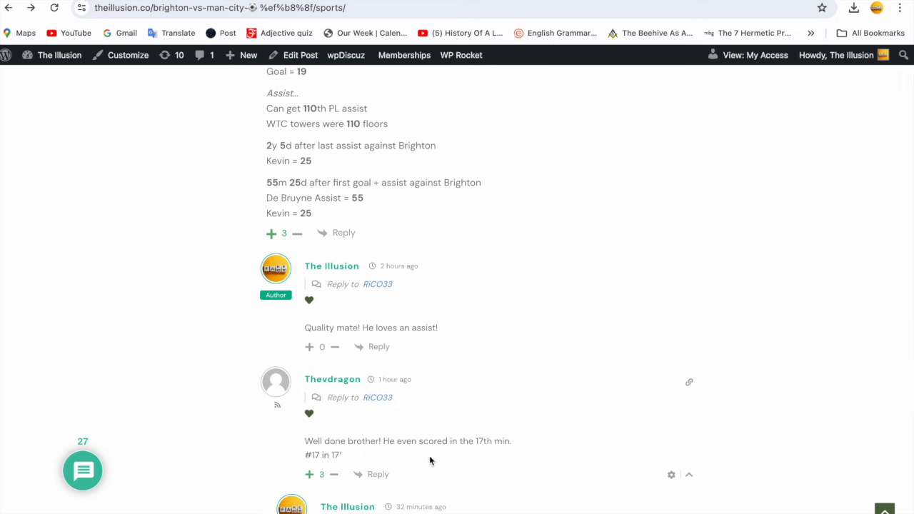
pyautogui.moveTo(359, 459)
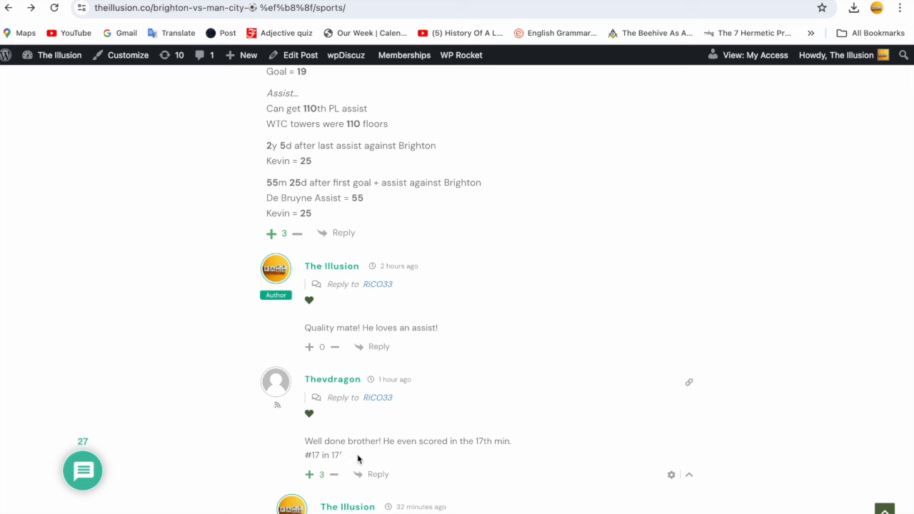
pyautogui.scroll(-3)
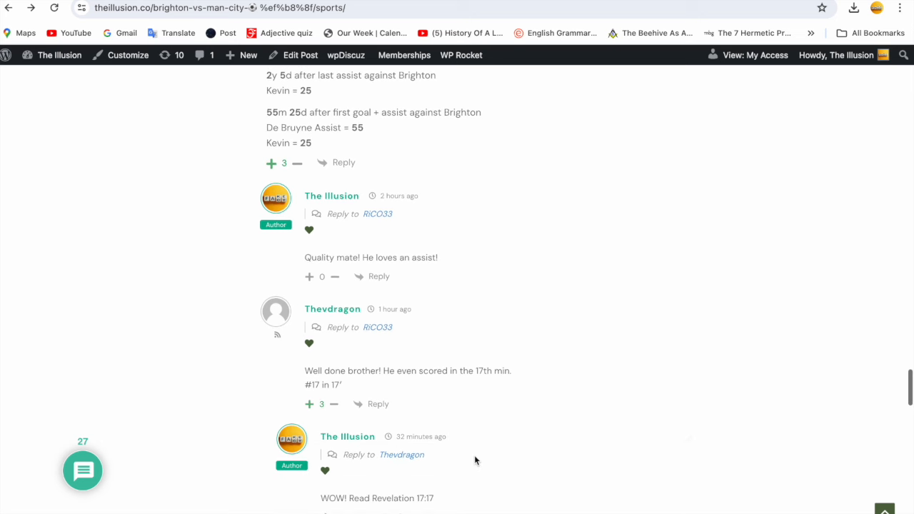
pyautogui.scroll(-3)
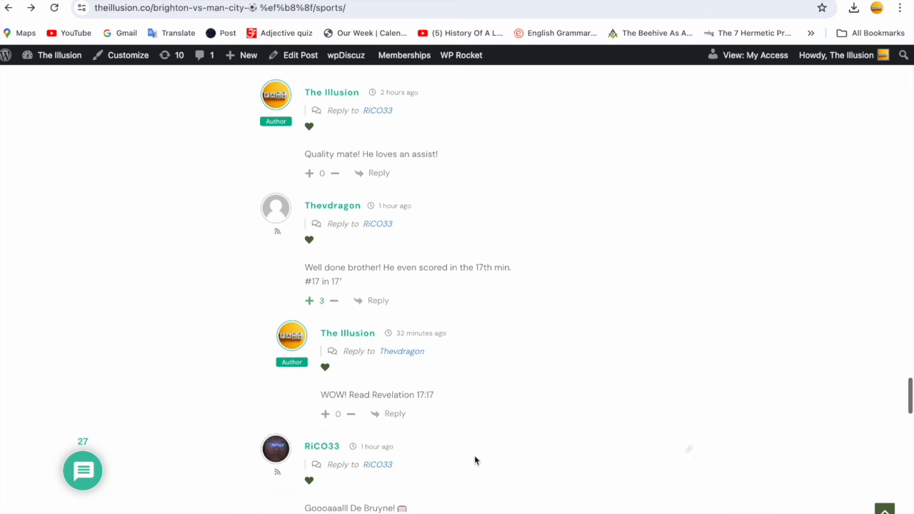
pyautogui.scroll(-3)
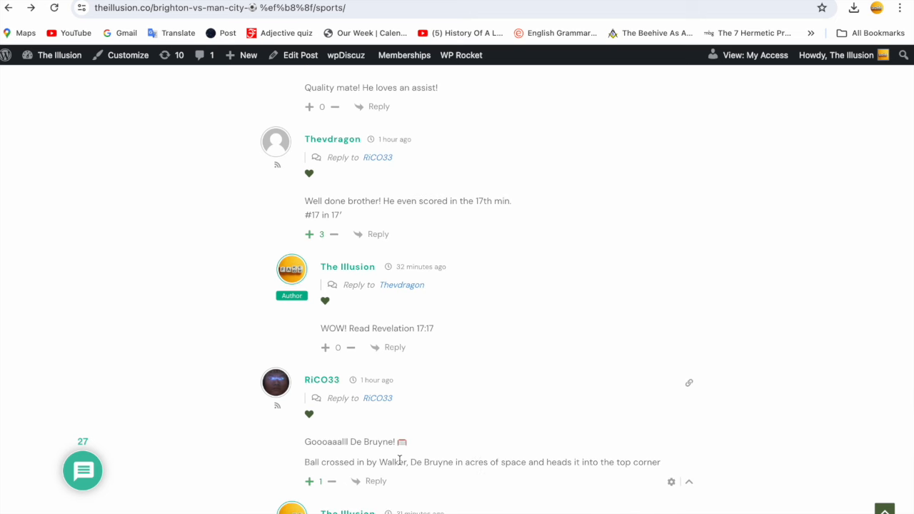
pyautogui.moveTo(336, 475)
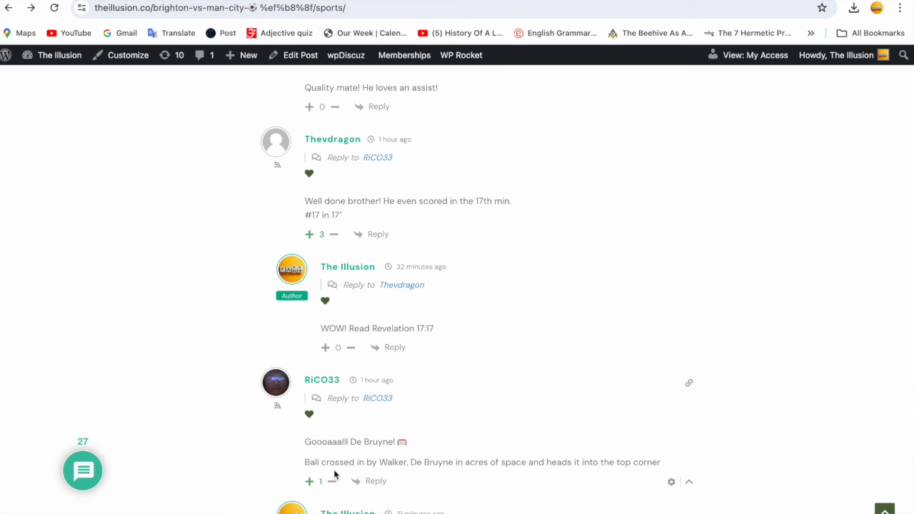
pyautogui.moveTo(450, 480)
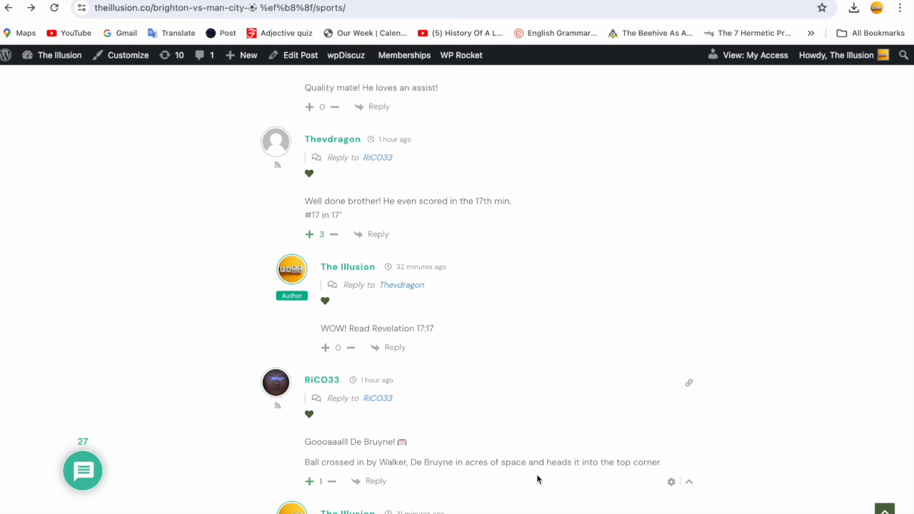
pyautogui.scroll(-3)
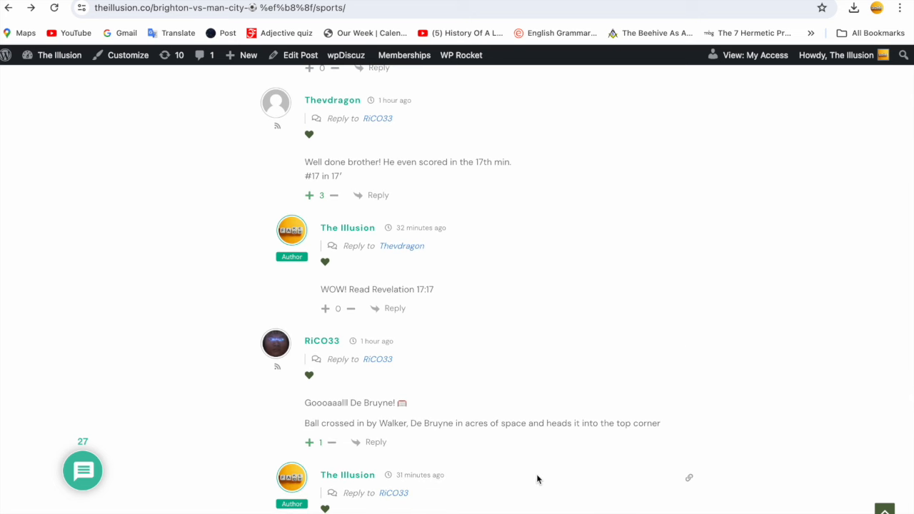
pyautogui.scroll(-3)
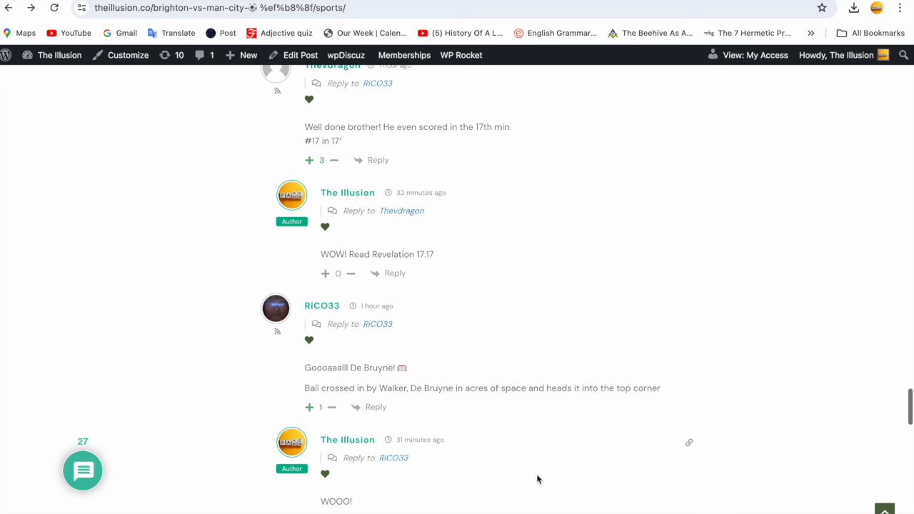
pyautogui.scroll(-3)
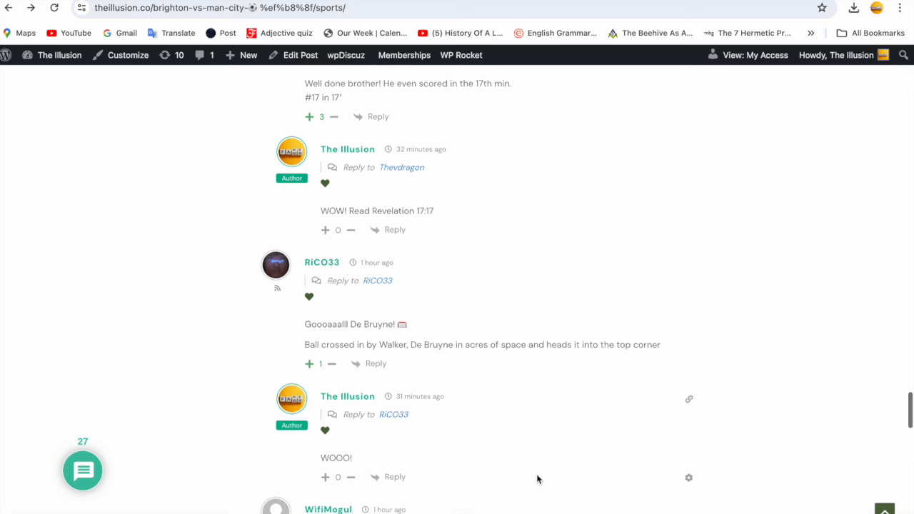
pyautogui.scroll(-3)
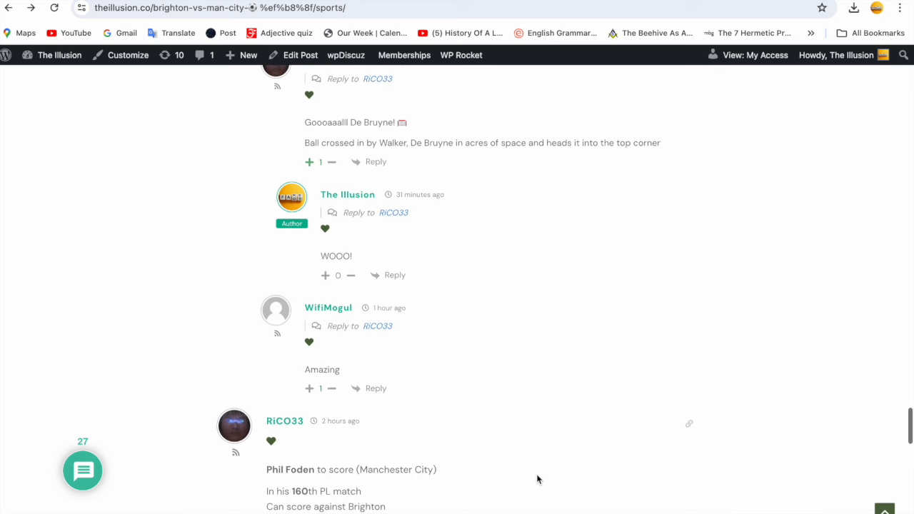
pyautogui.scroll(-3)
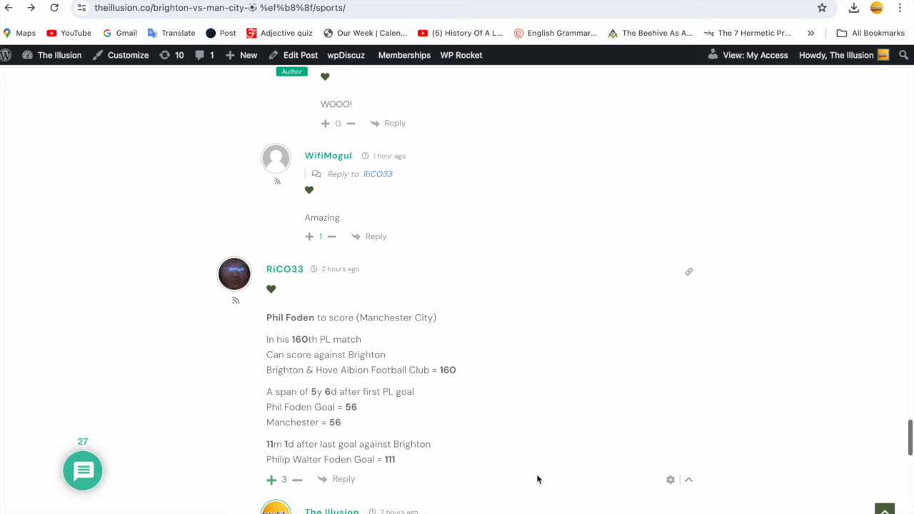
pyautogui.moveTo(295, 352)
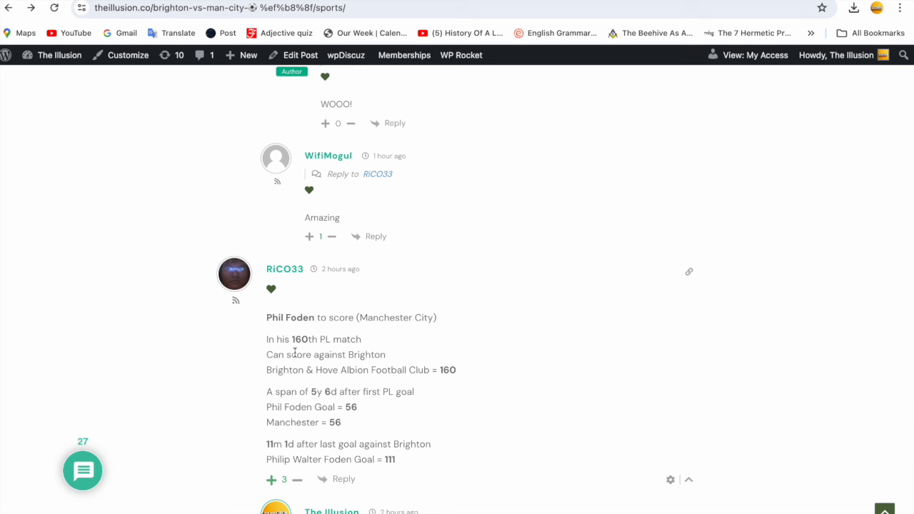
pyautogui.moveTo(325, 364)
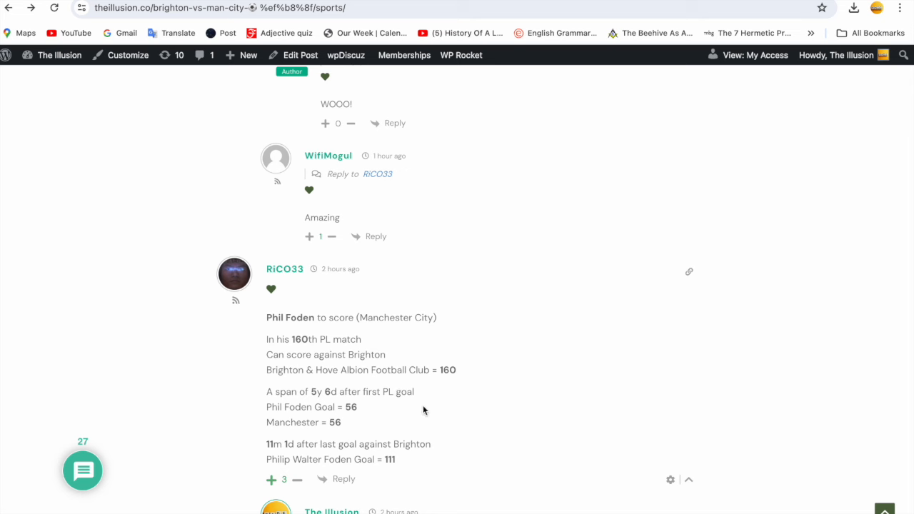
pyautogui.moveTo(374, 409)
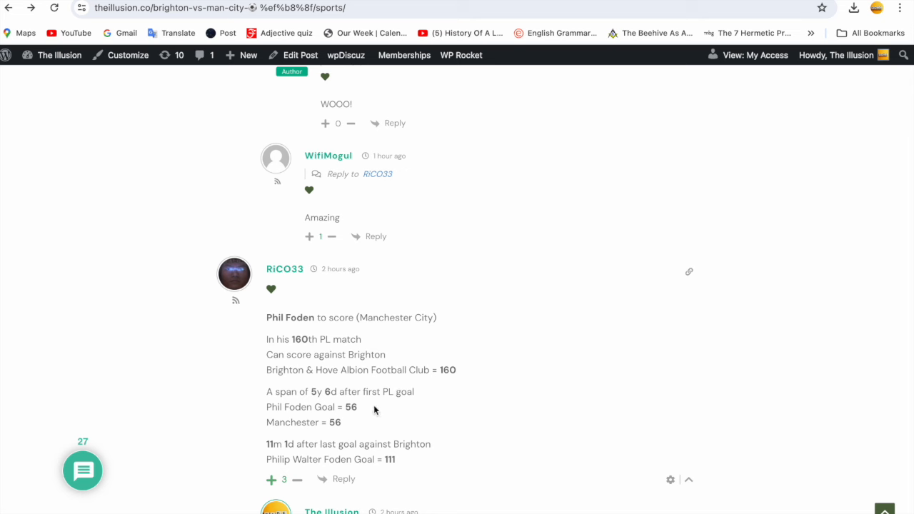
pyautogui.moveTo(352, 429)
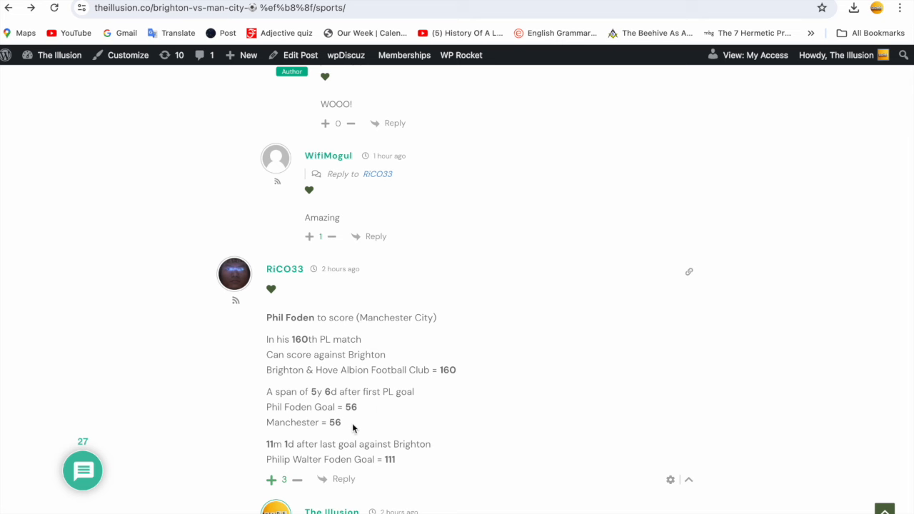
pyautogui.moveTo(339, 402)
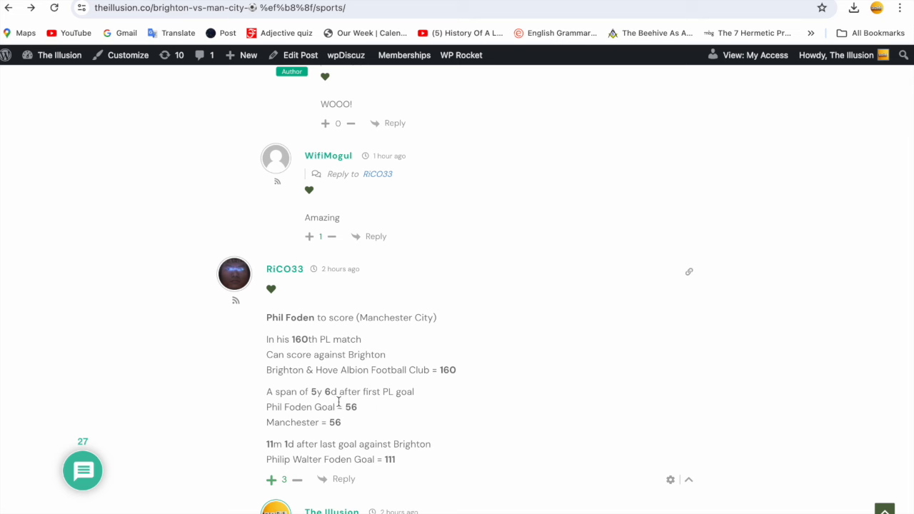
pyautogui.moveTo(389, 421)
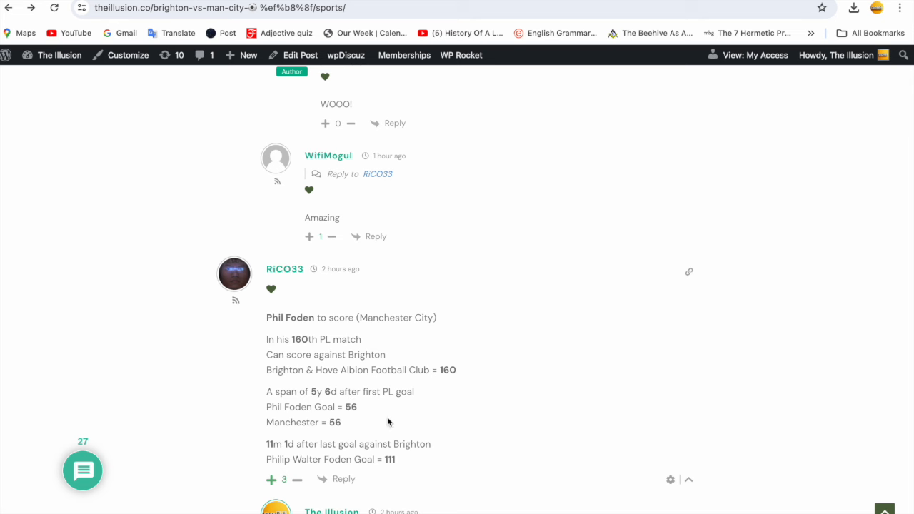
pyautogui.moveTo(357, 419)
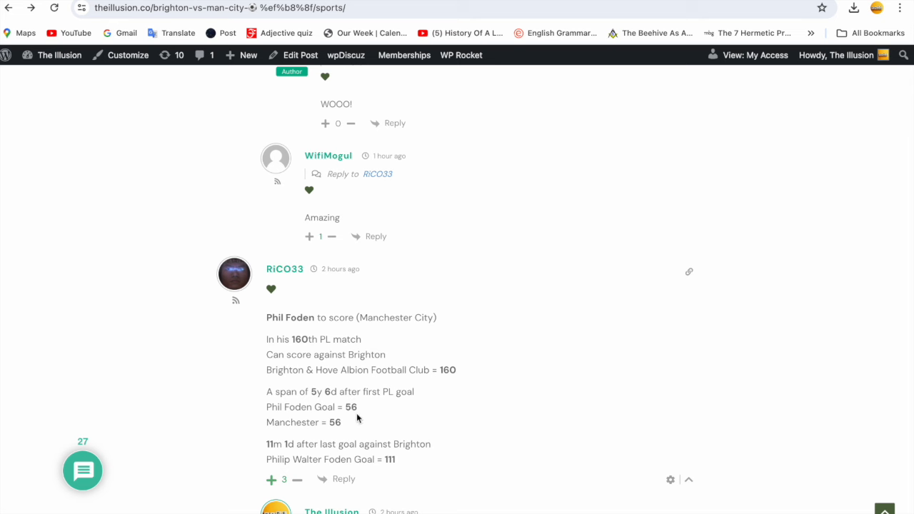
pyautogui.moveTo(278, 418)
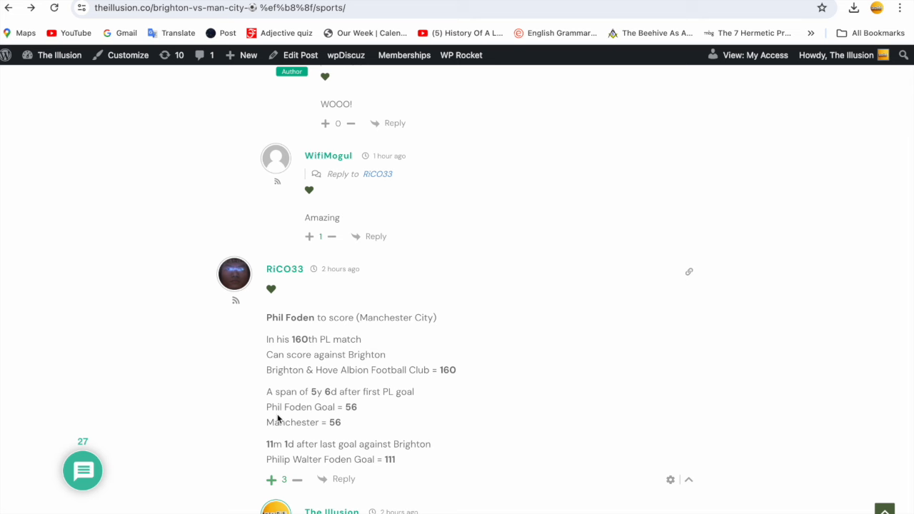
pyautogui.moveTo(377, 422)
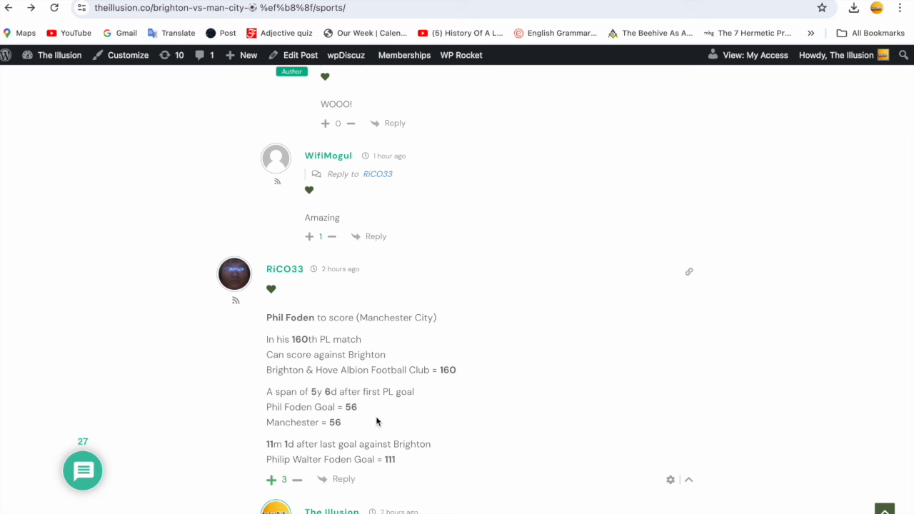
pyautogui.moveTo(313, 453)
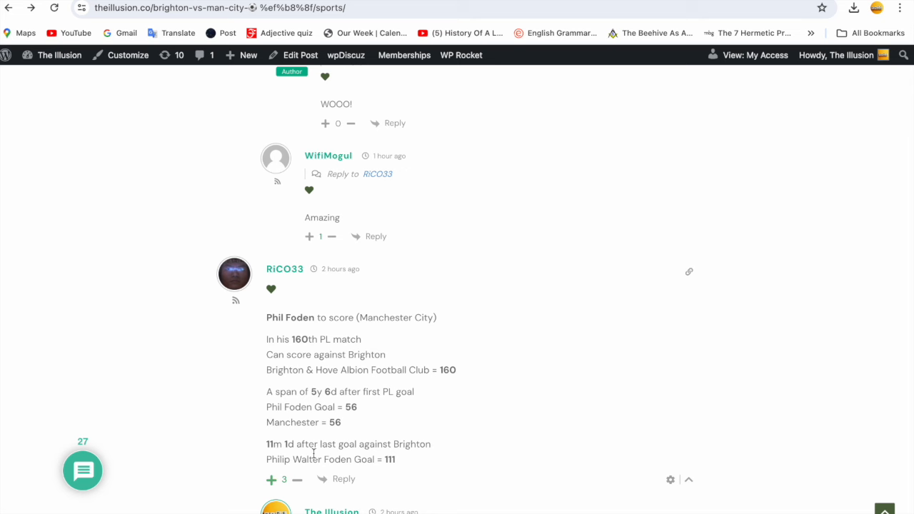
pyautogui.moveTo(303, 472)
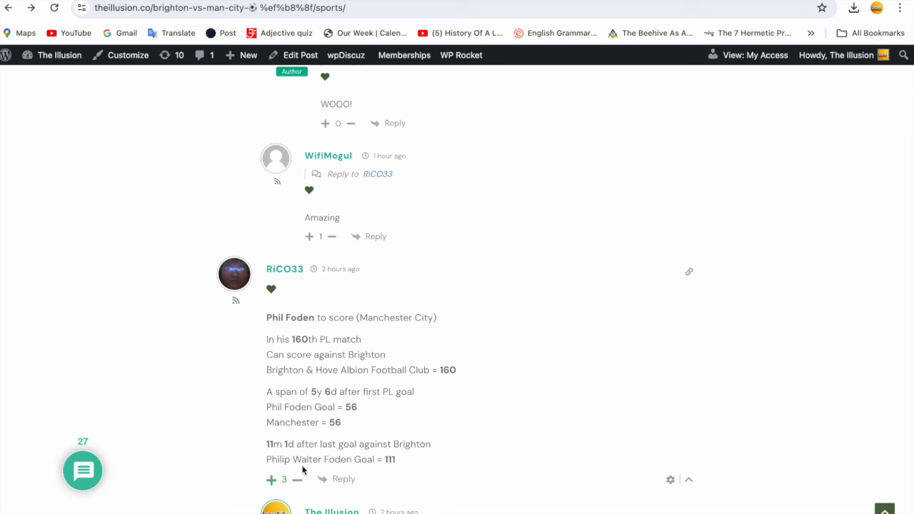
pyautogui.moveTo(418, 467)
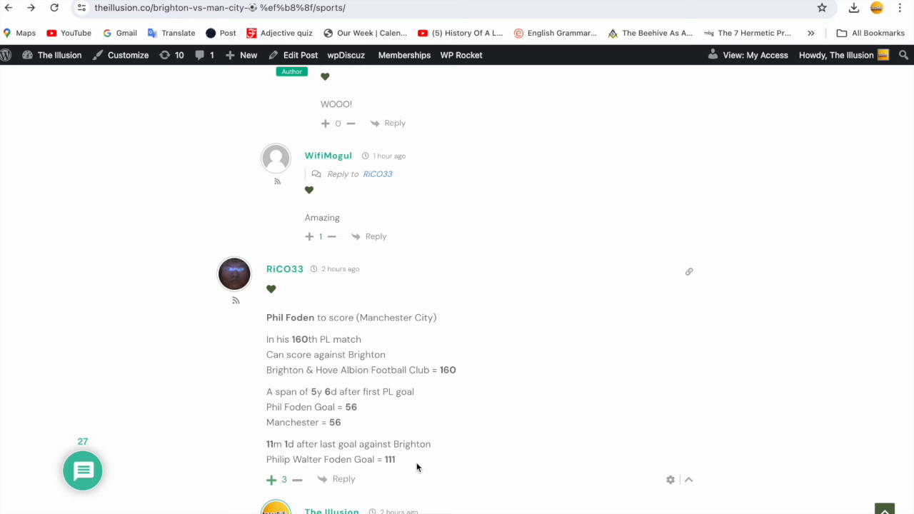
pyautogui.scroll(-3)
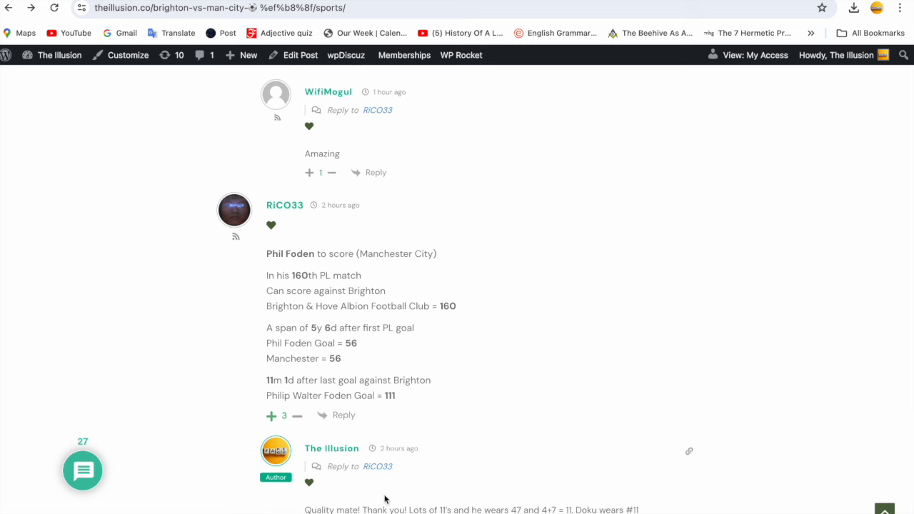
pyautogui.moveTo(385, 500)
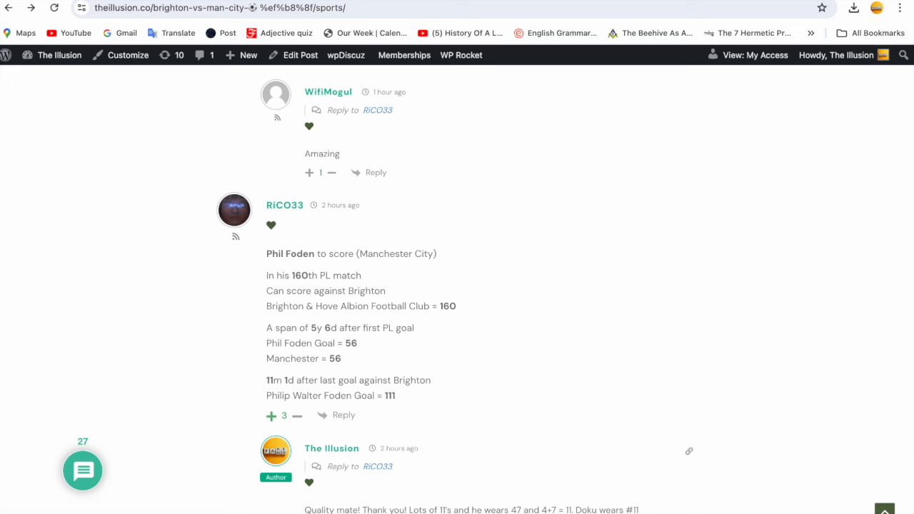
pyautogui.scroll(-3)
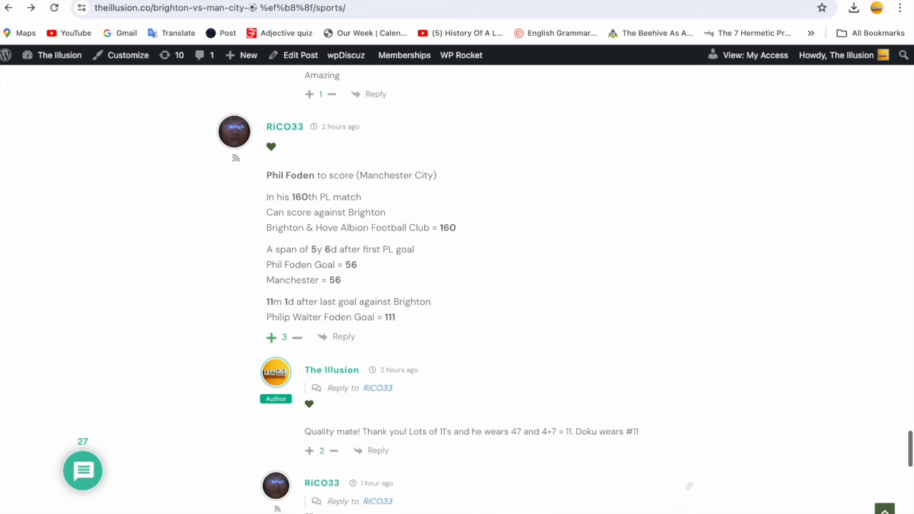
pyautogui.scroll(-3)
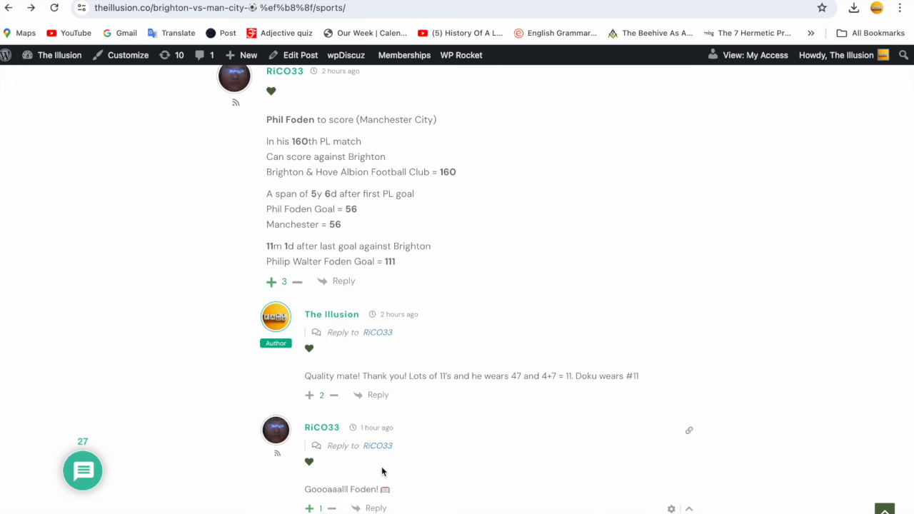
pyautogui.scroll(-3)
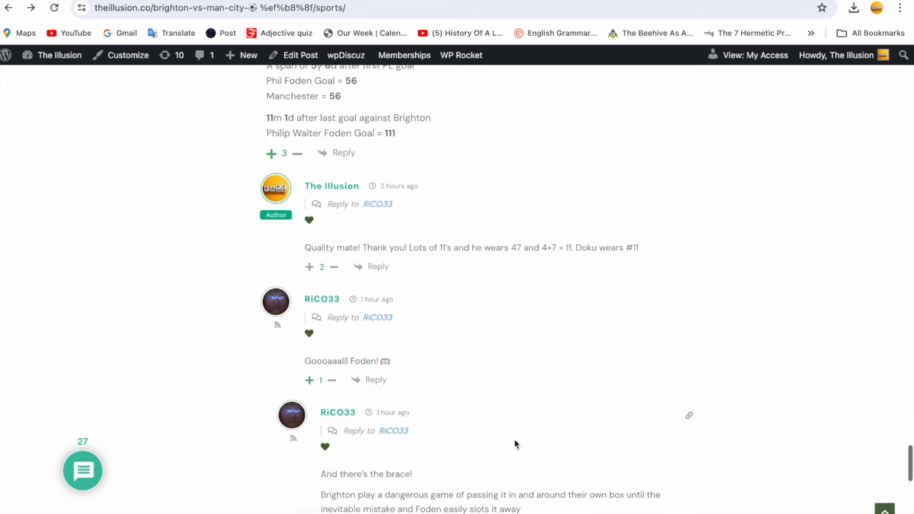
pyautogui.scroll(-3)
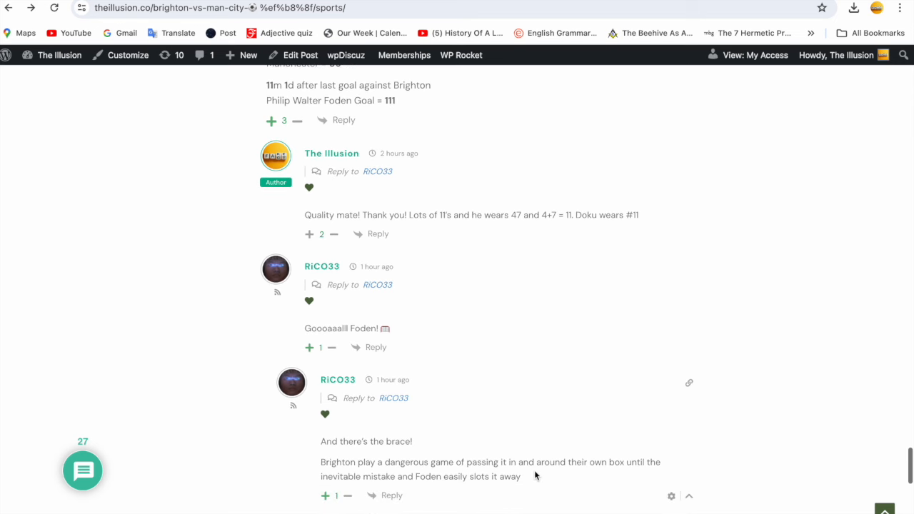
pyautogui.scroll(-3)
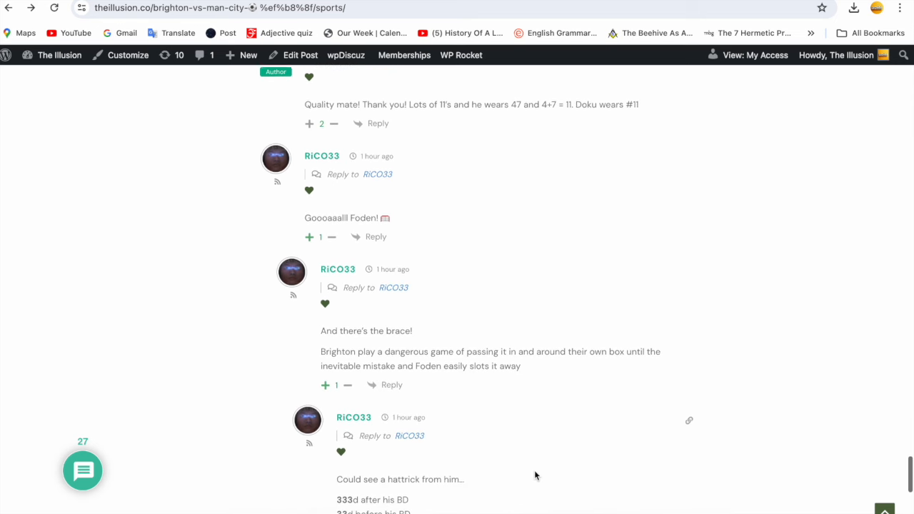
pyautogui.scroll(-3)
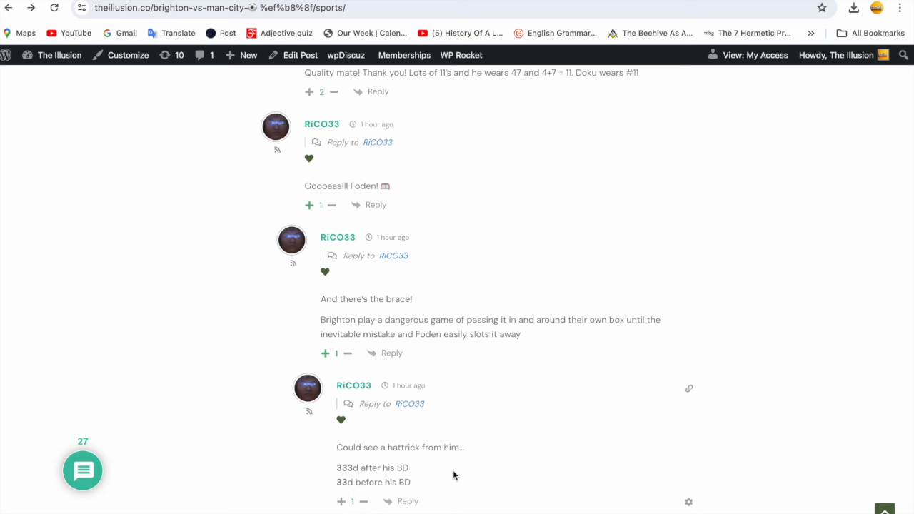
pyautogui.scroll(-3)
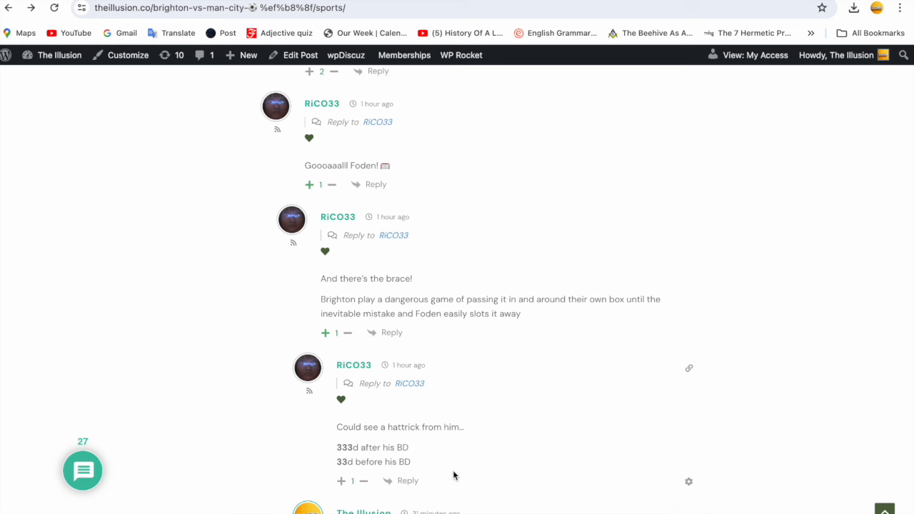
pyautogui.moveTo(464, 465)
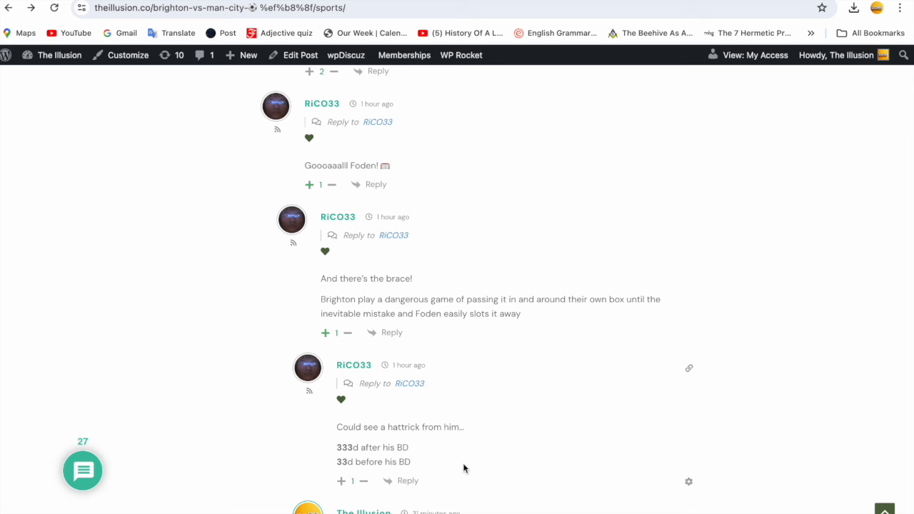
pyautogui.moveTo(427, 473)
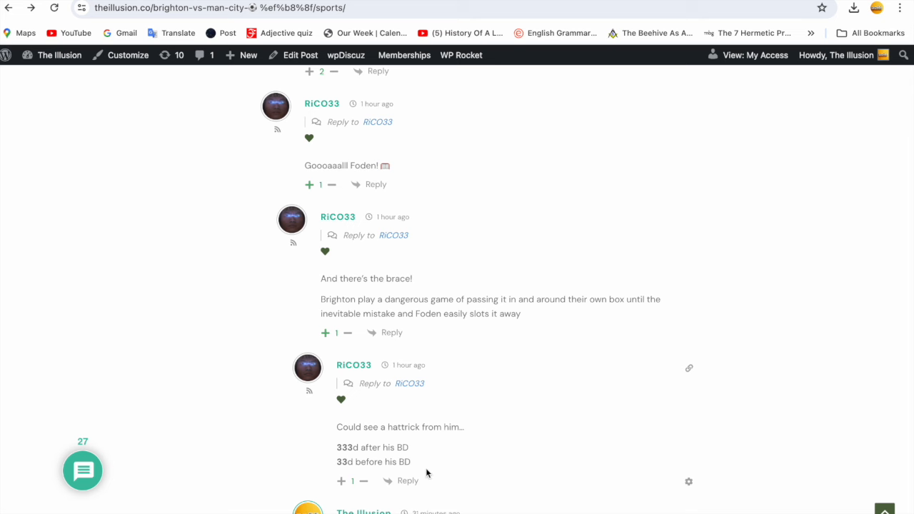
pyautogui.moveTo(412, 470)
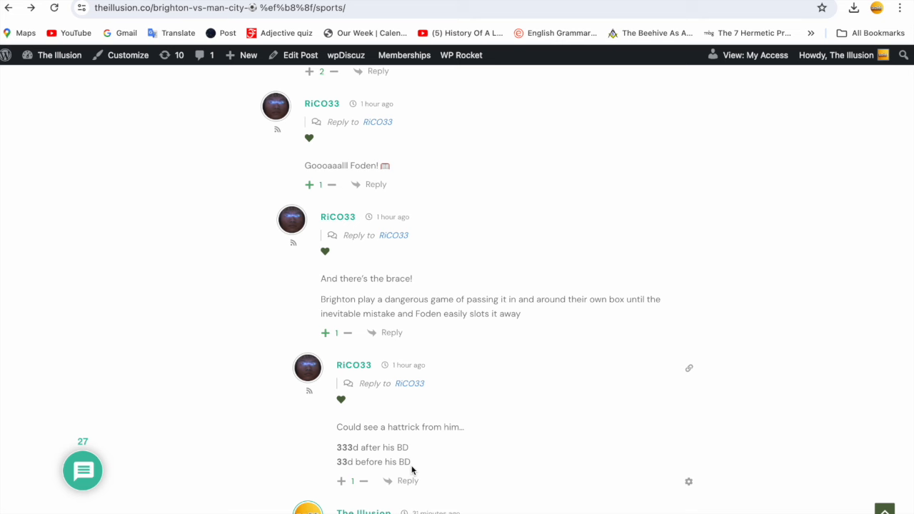
pyautogui.moveTo(350, 468)
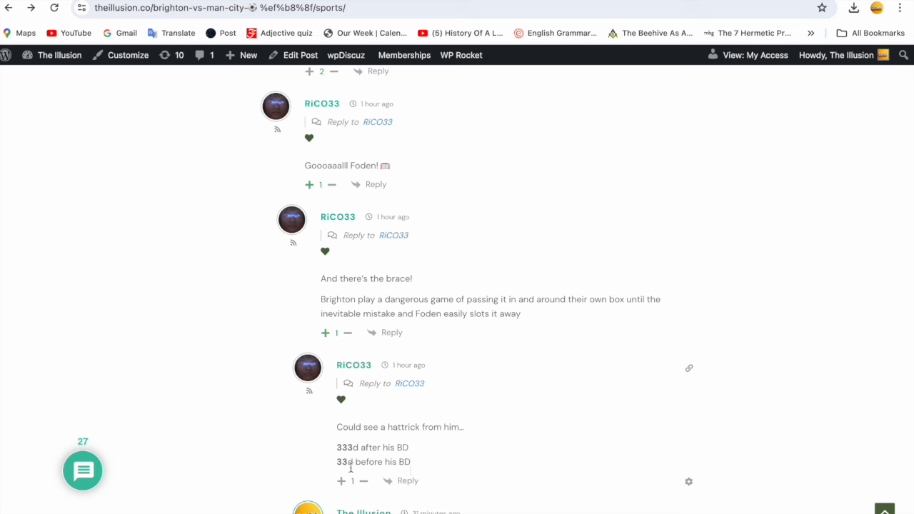
pyautogui.moveTo(447, 470)
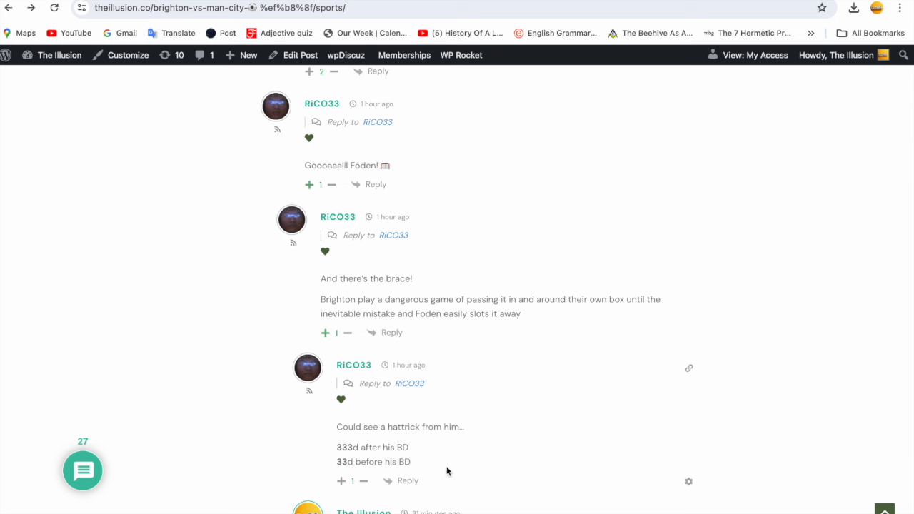
pyautogui.moveTo(420, 471)
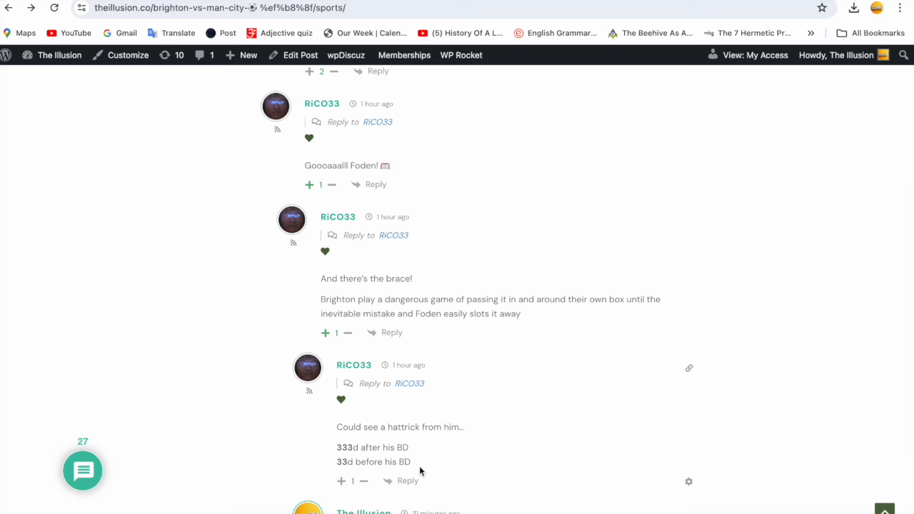
# - Read the final author and Thevdragon replies, then return to the post's title and betting paragraph
pyautogui.scroll(-3)
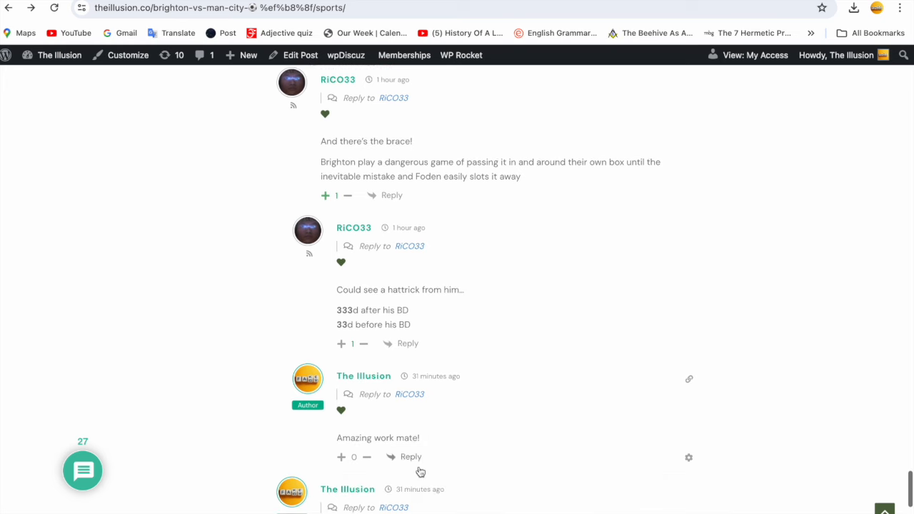
pyautogui.scroll(-3)
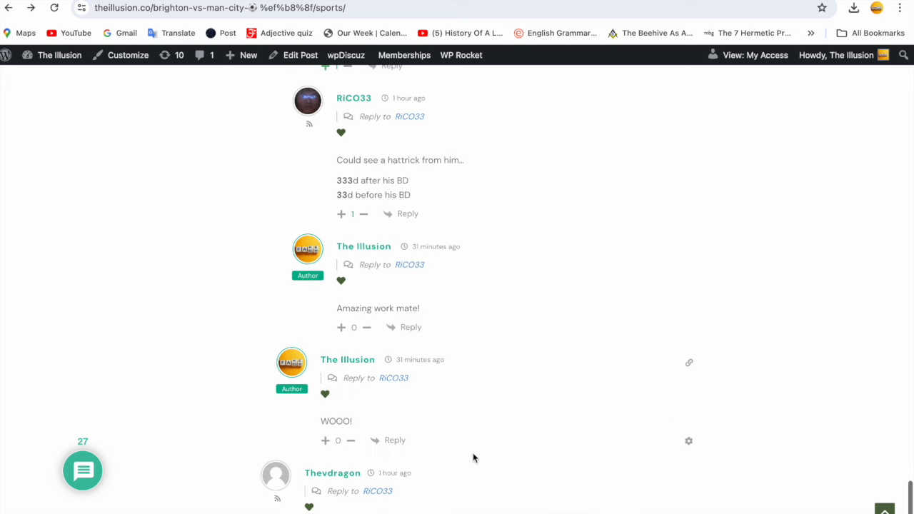
pyautogui.scroll(-3)
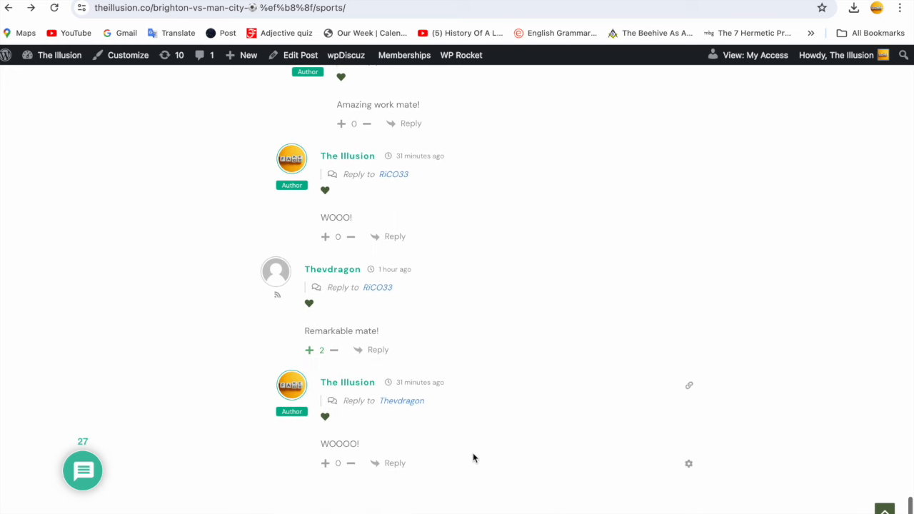
pyautogui.scroll(-3)
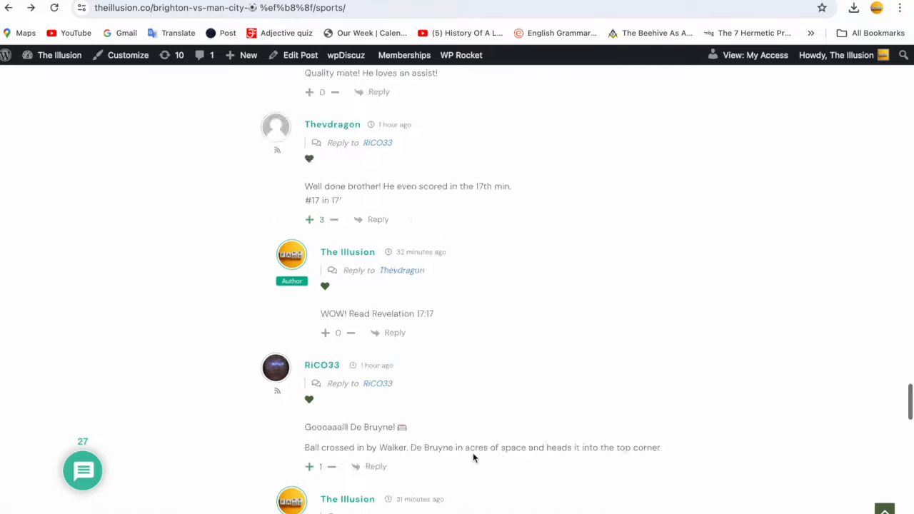
pyautogui.scroll(3)
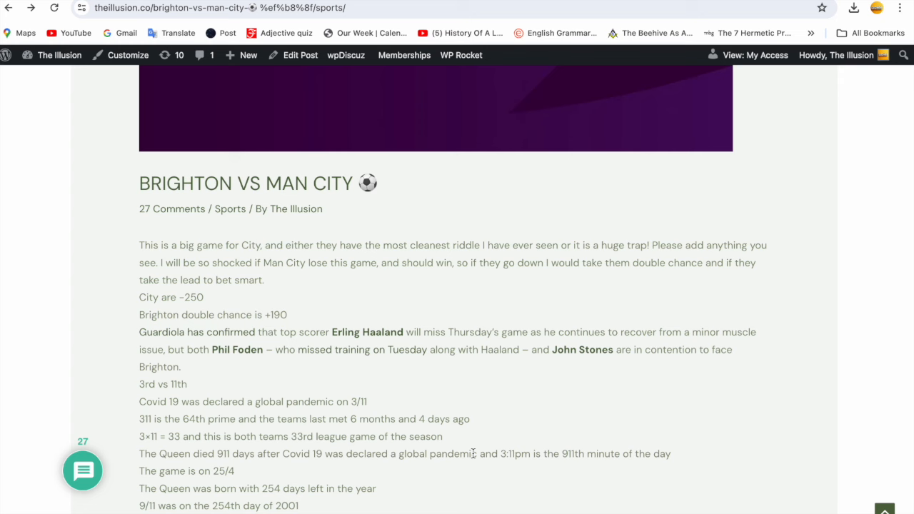
# - Scroll the article to the 73DN Pure calculation and Man City notes, then back up
pyautogui.scroll(-3)
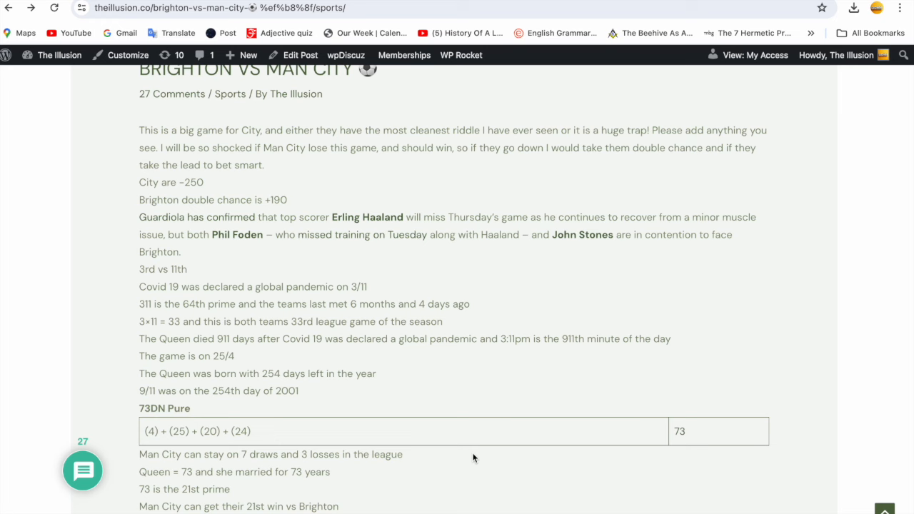
pyautogui.scroll(3)
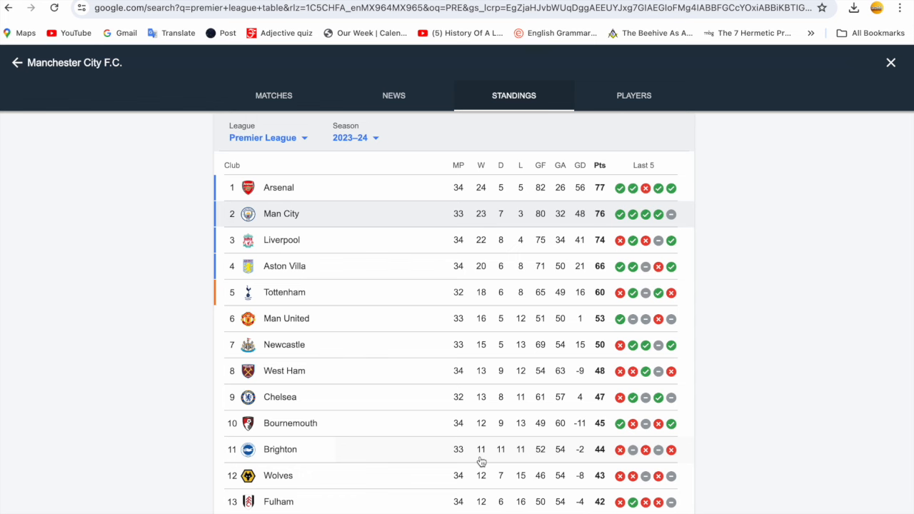
pyautogui.moveTo(530, 459)
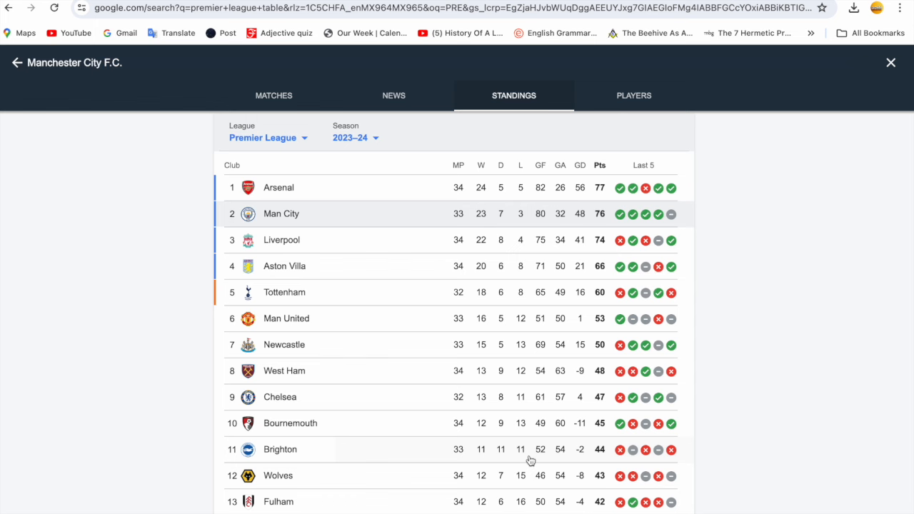
pyautogui.moveTo(312, 207)
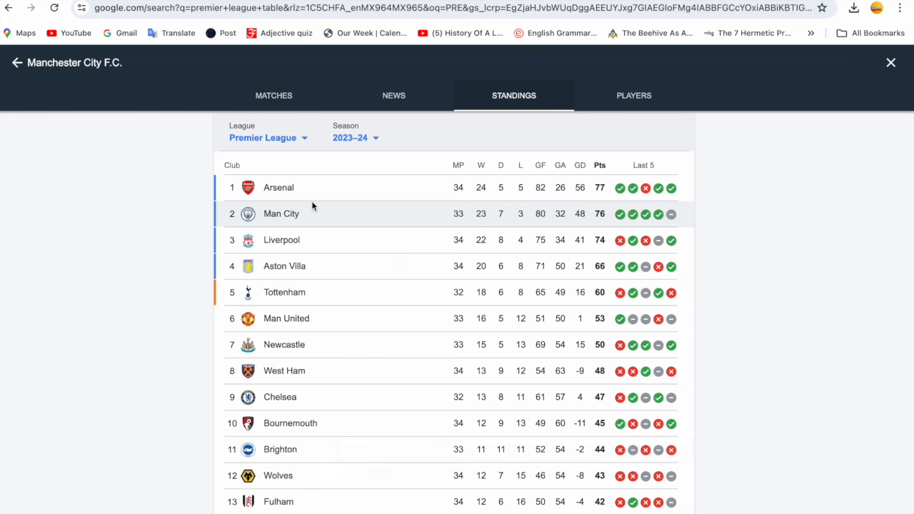
pyautogui.moveTo(311, 244)
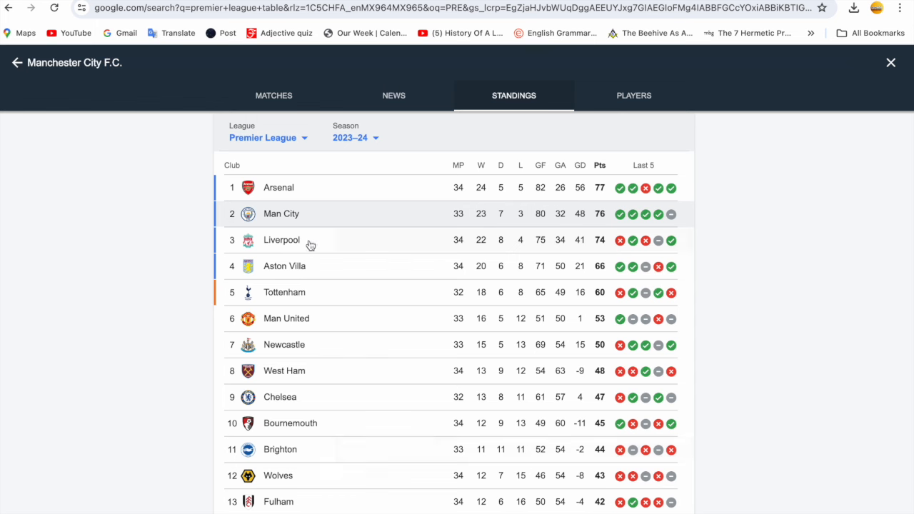
pyautogui.moveTo(619, 216)
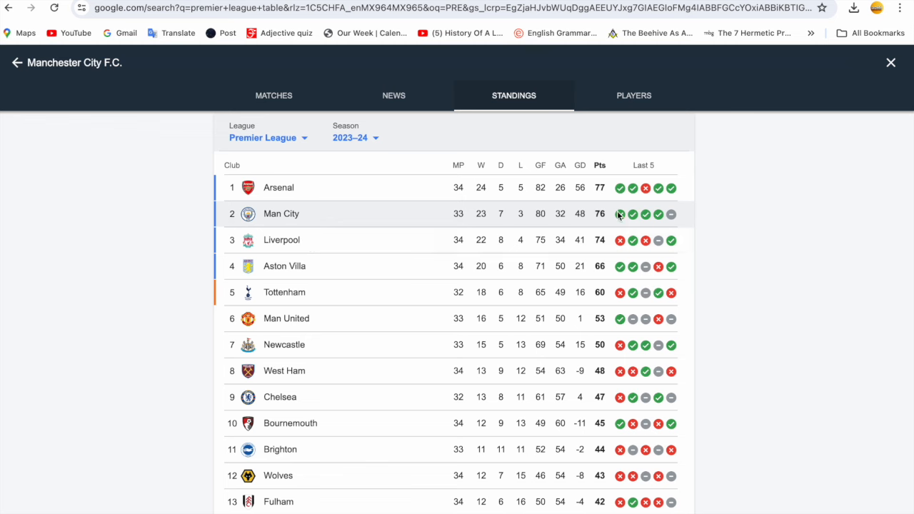
pyautogui.moveTo(608, 251)
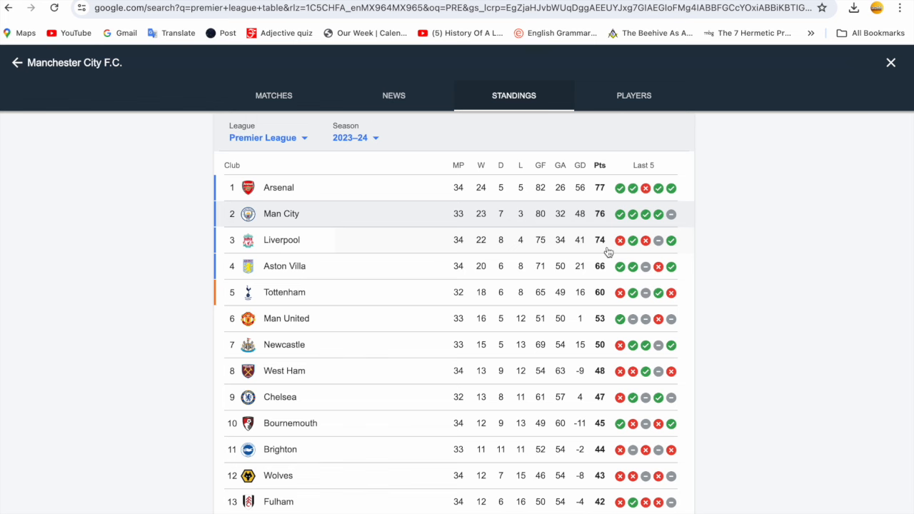
pyautogui.moveTo(600, 228)
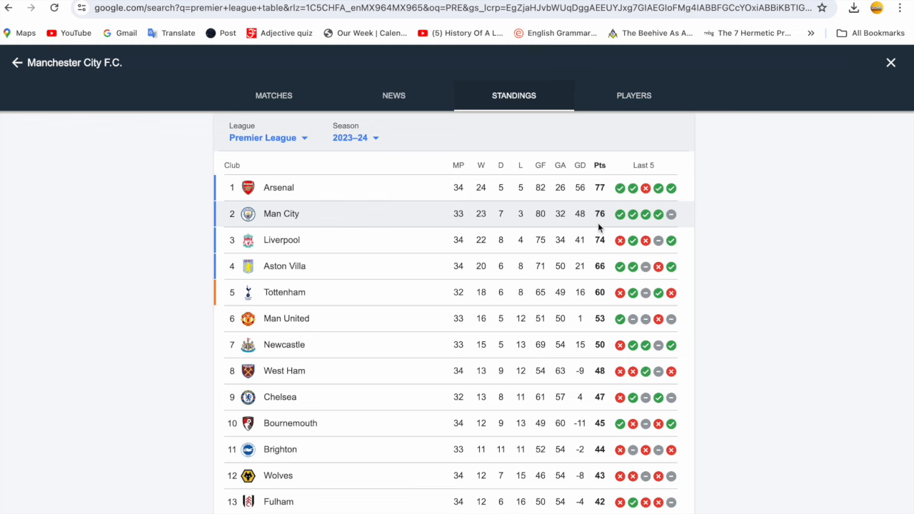
# - Scroll the Premier League standings down to Nottm Forest 17th and Luton Town 18th, then back to the top
pyautogui.scroll(-3)
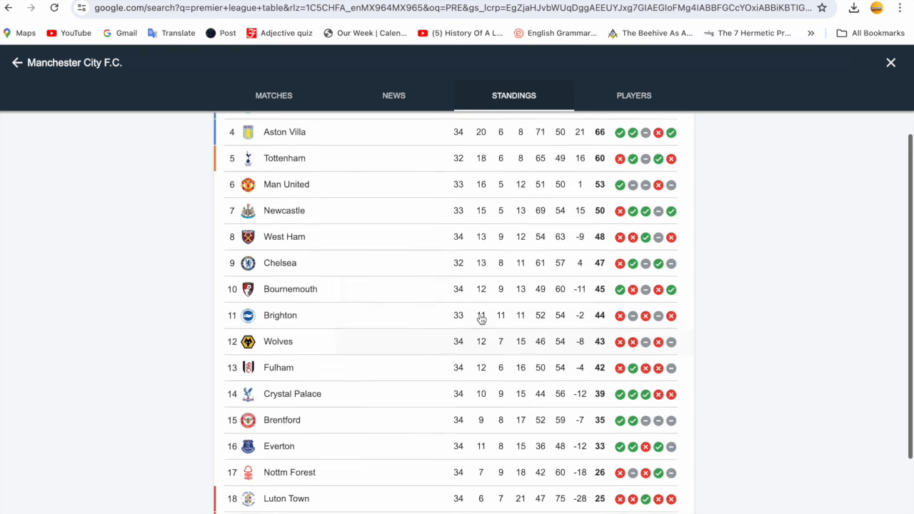
pyautogui.moveTo(600, 485)
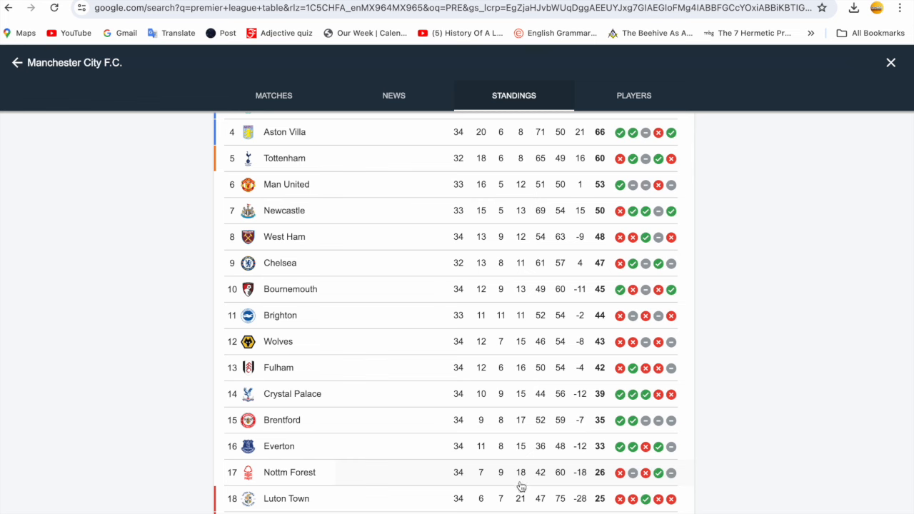
pyautogui.moveTo(607, 482)
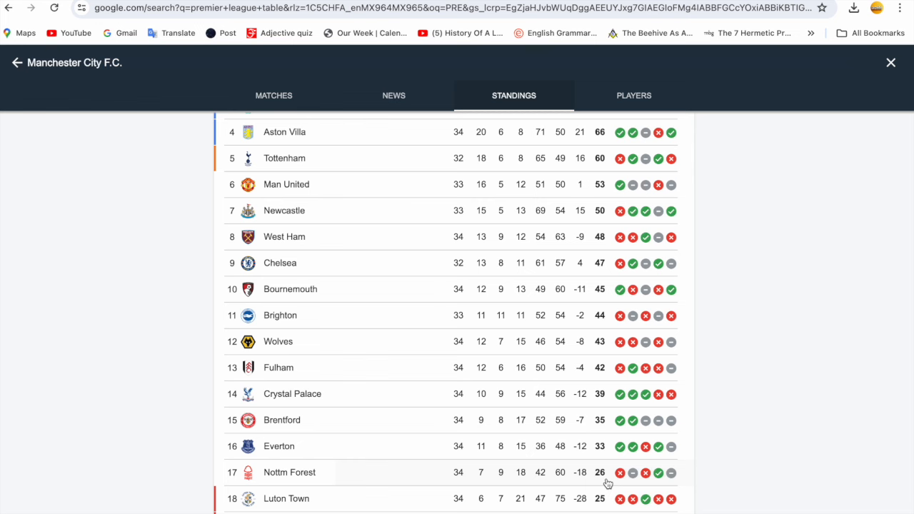
pyautogui.moveTo(486, 489)
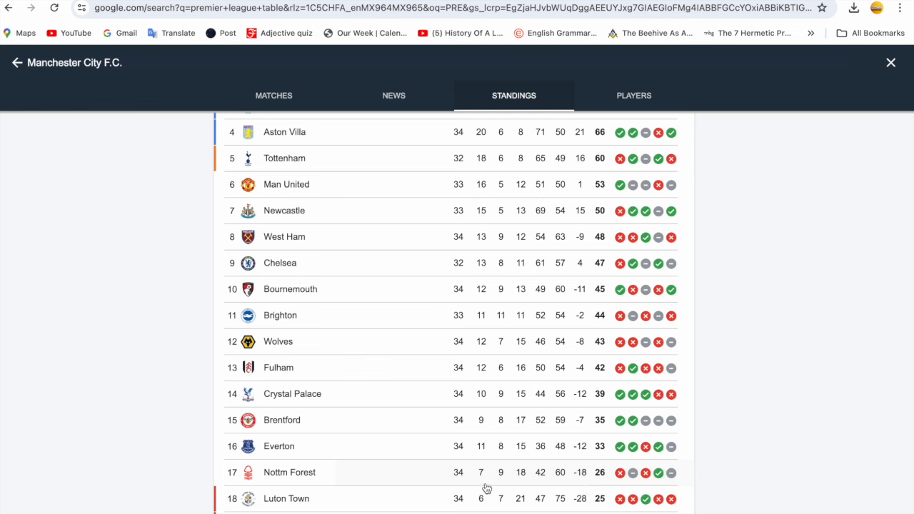
pyautogui.moveTo(482, 484)
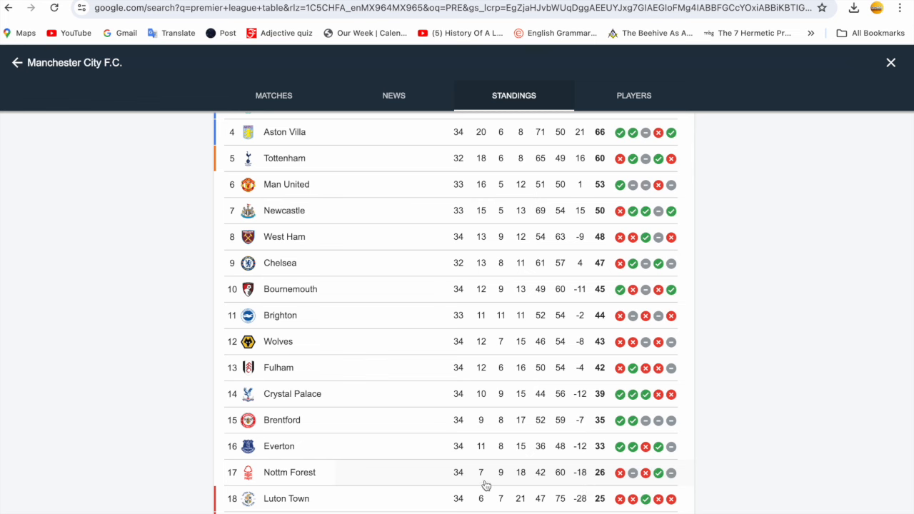
pyautogui.moveTo(500, 484)
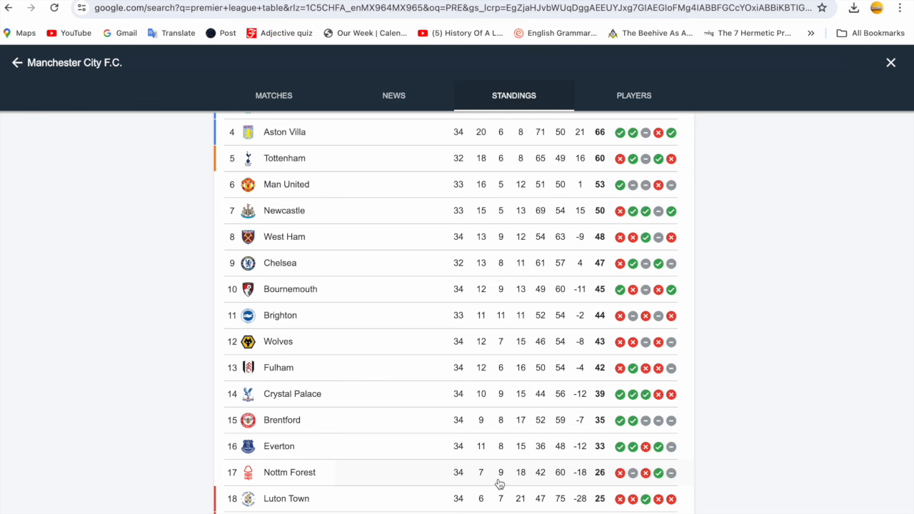
pyautogui.moveTo(528, 483)
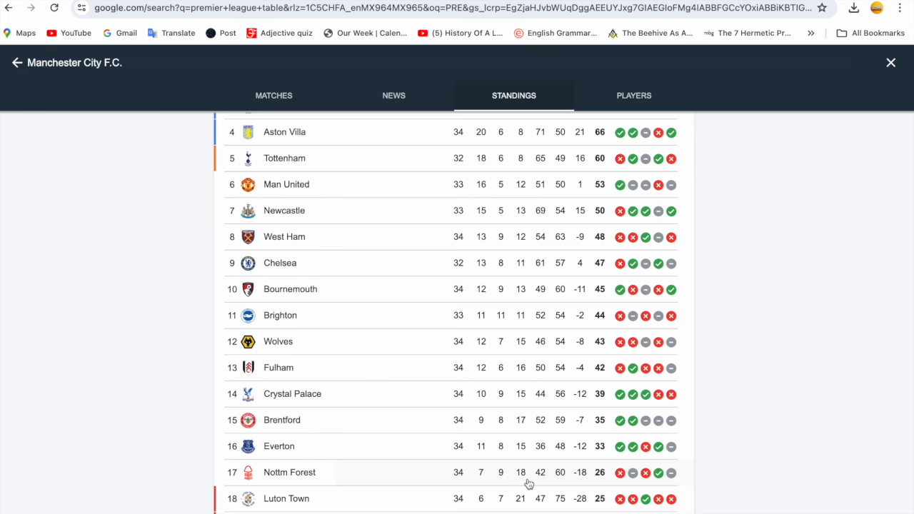
pyautogui.moveTo(506, 484)
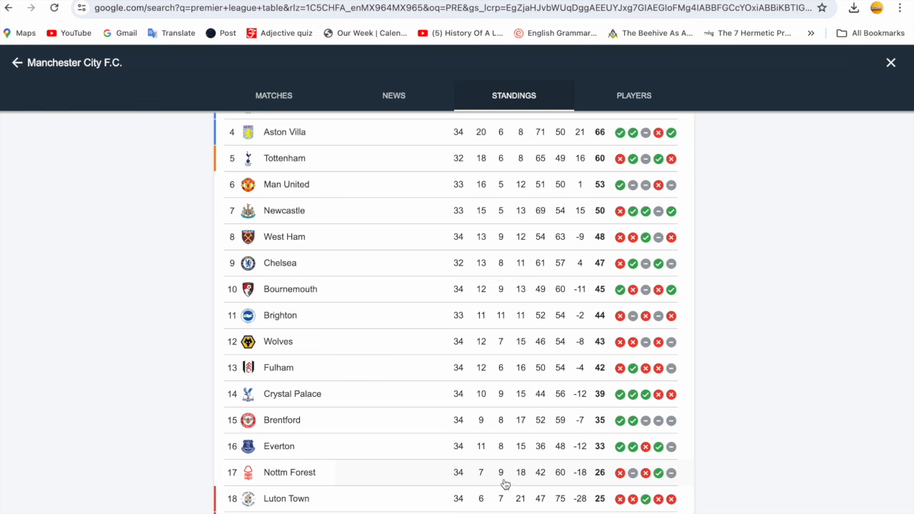
pyautogui.moveTo(527, 485)
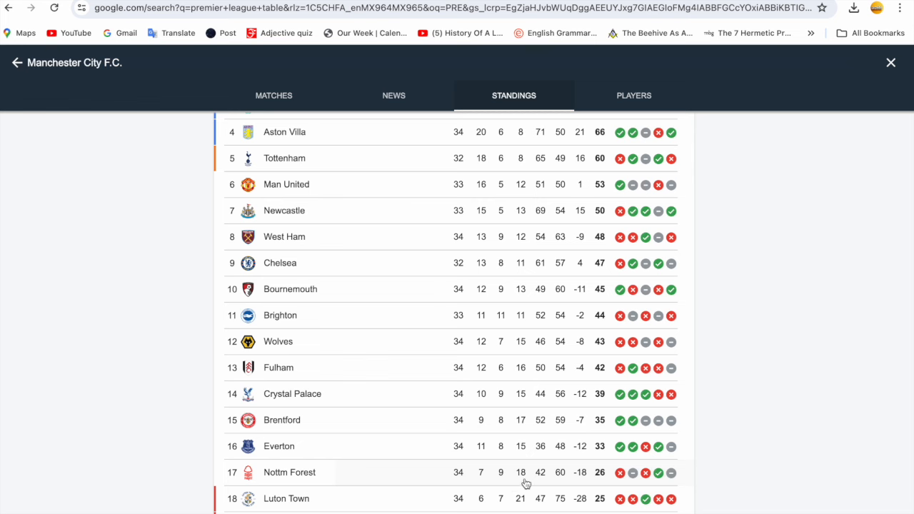
pyautogui.moveTo(504, 486)
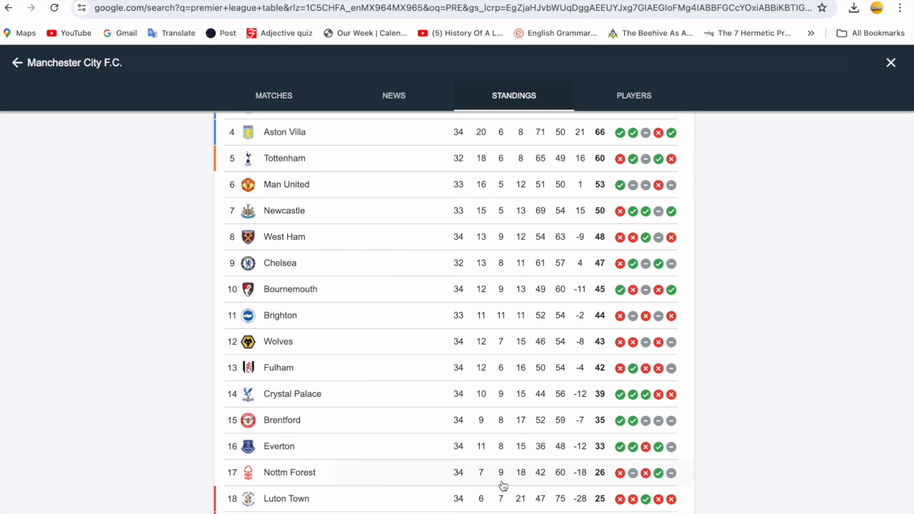
pyautogui.moveTo(543, 487)
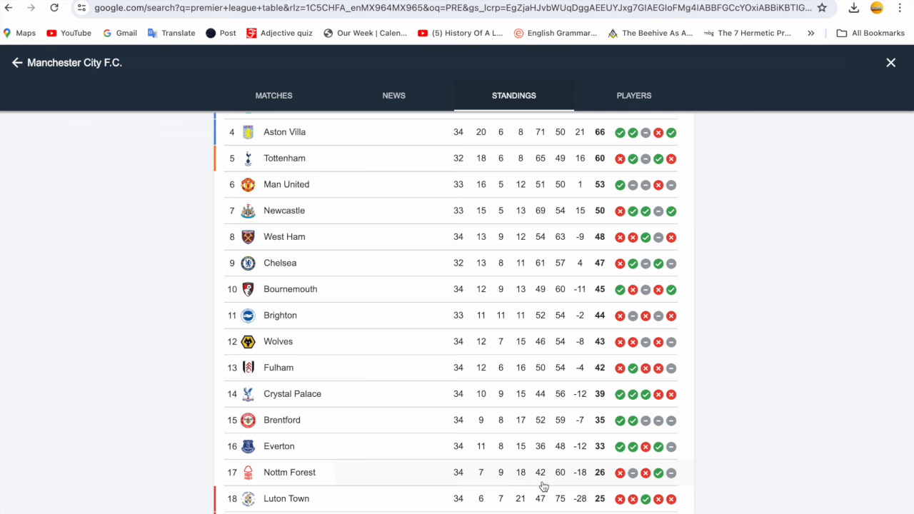
pyautogui.scroll(3)
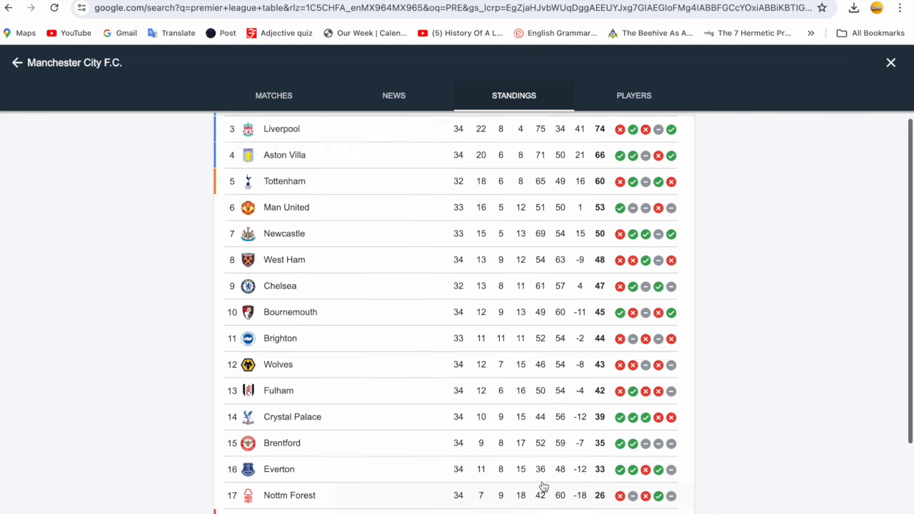
pyautogui.scroll(3)
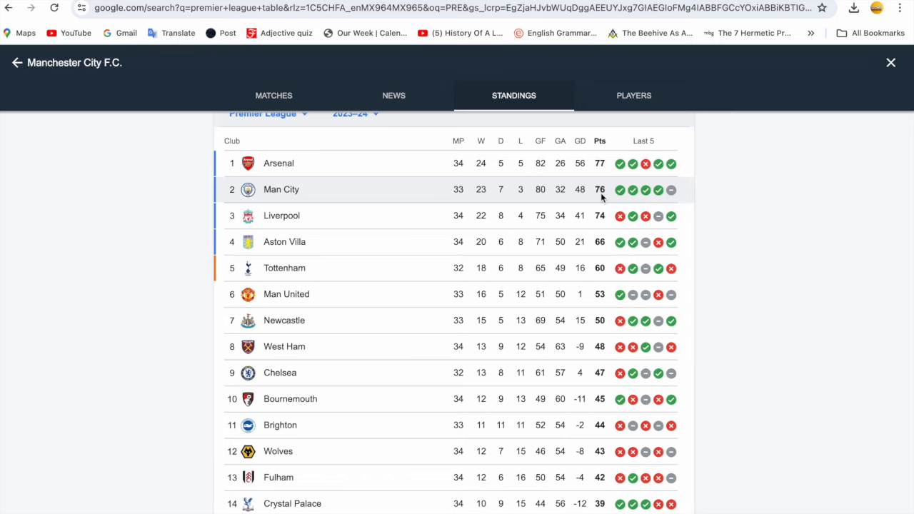
pyautogui.scroll(-3)
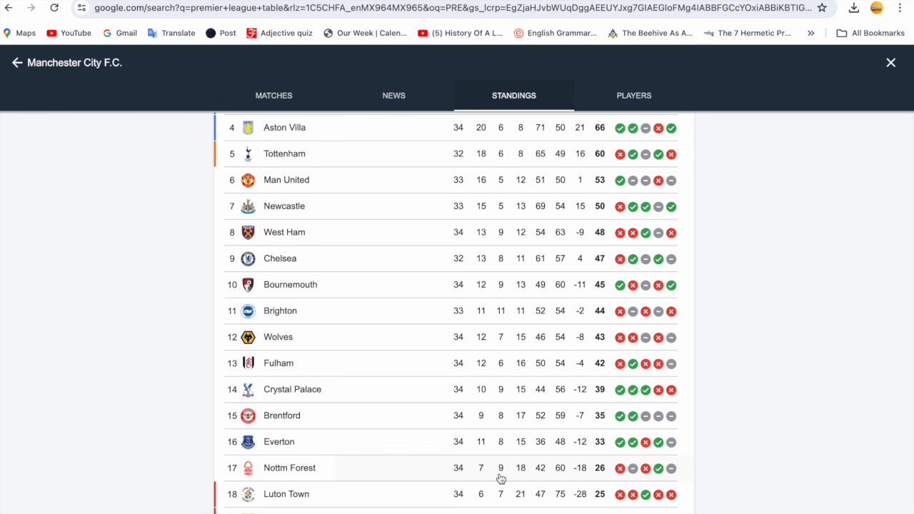
pyautogui.scroll(3)
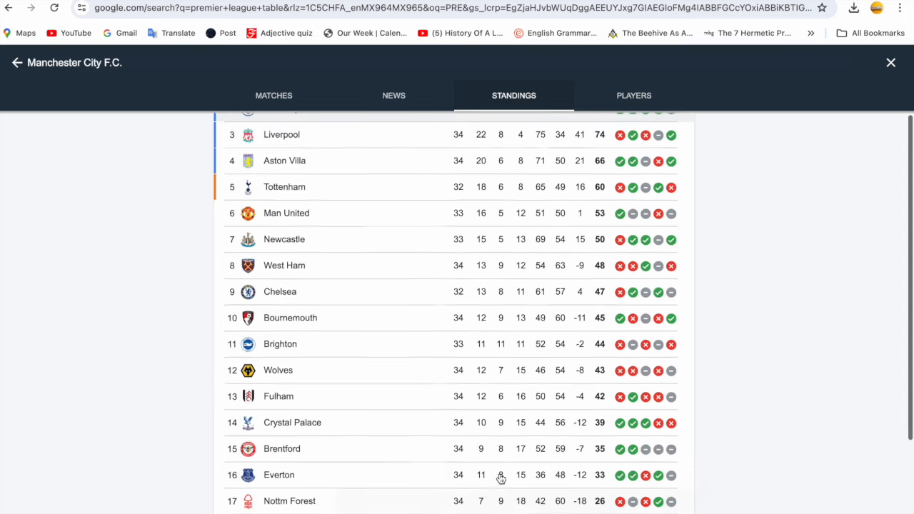
pyautogui.scroll(3)
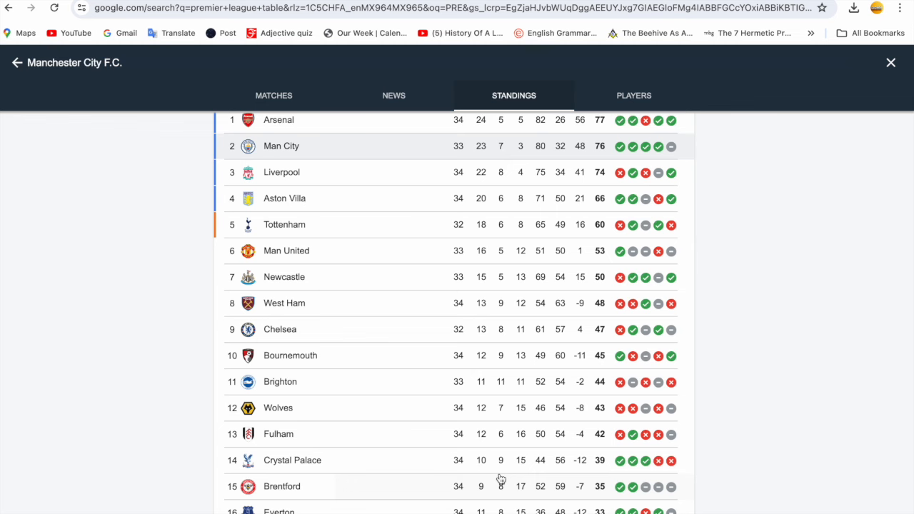
pyautogui.moveTo(504, 62)
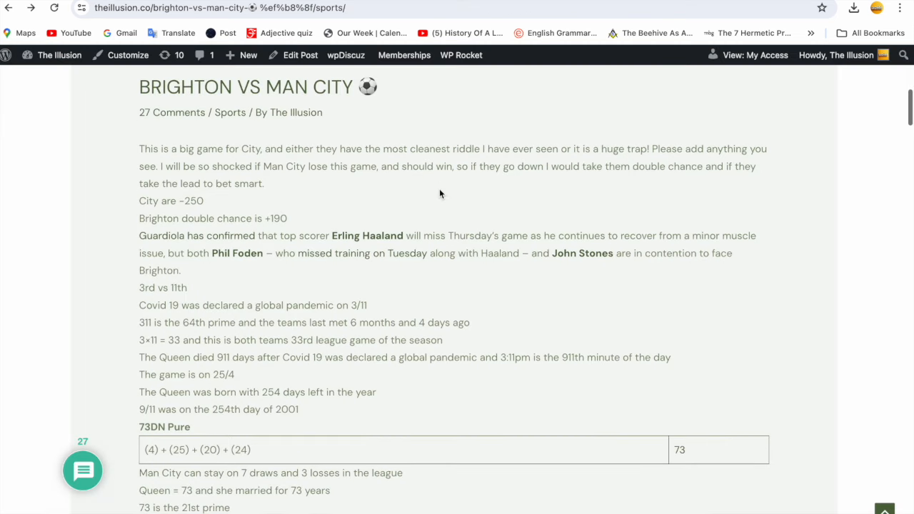
pyautogui.scroll(-3)
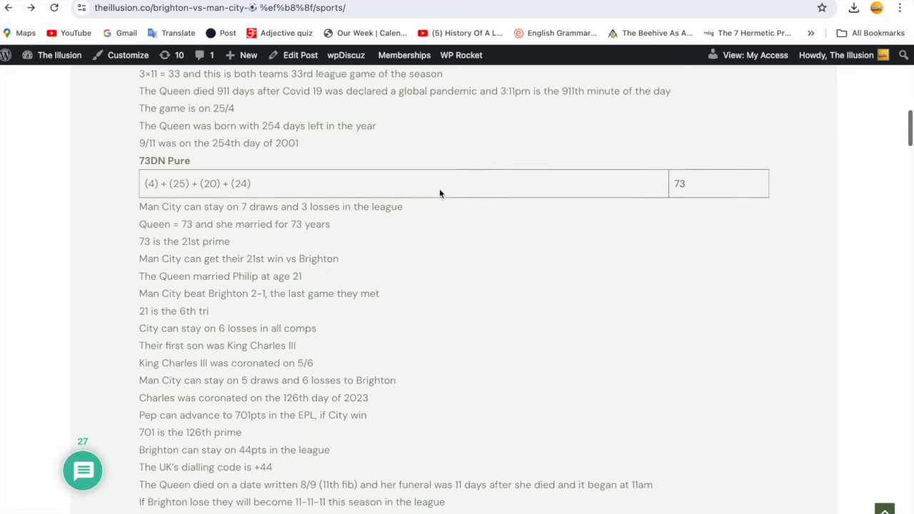
pyautogui.scroll(-3)
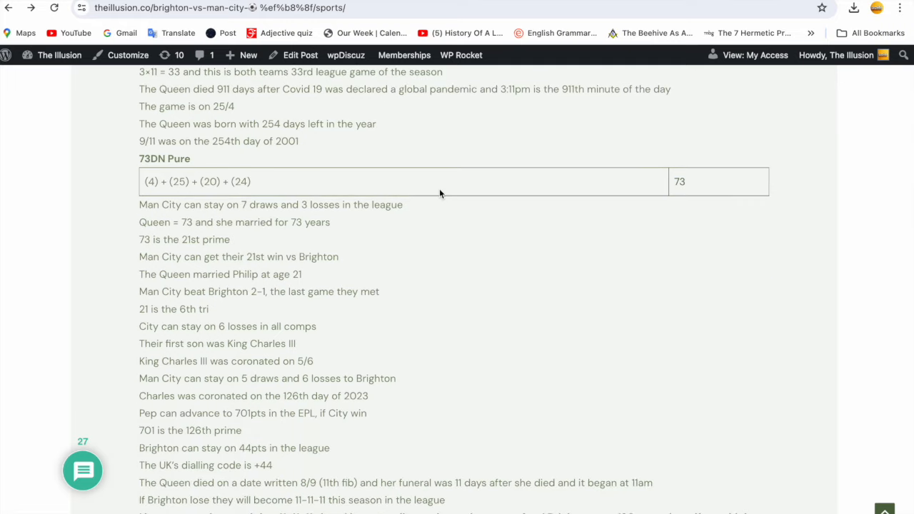
pyautogui.scroll(-3)
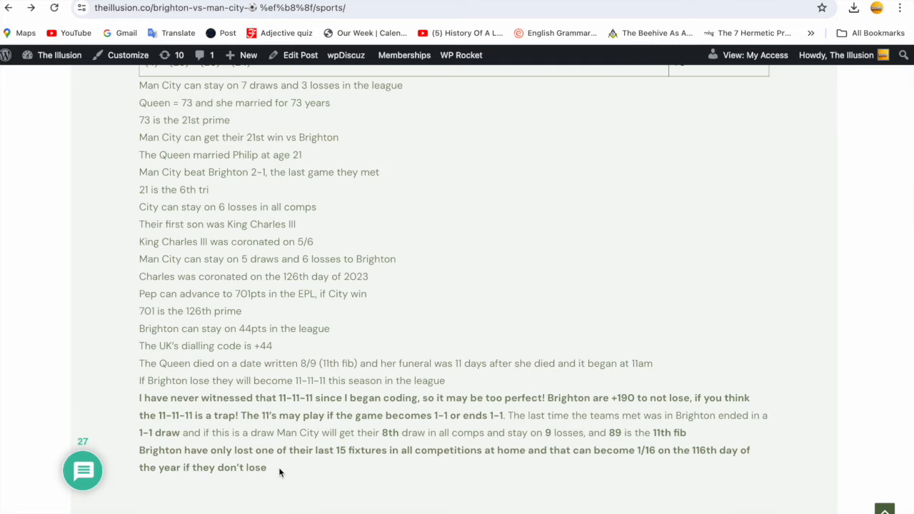
pyautogui.moveTo(293, 451)
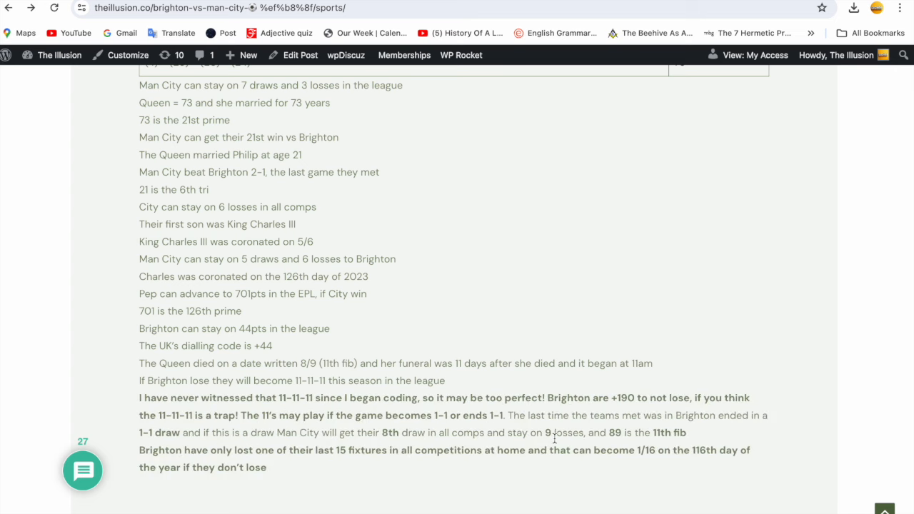
pyautogui.scroll(3)
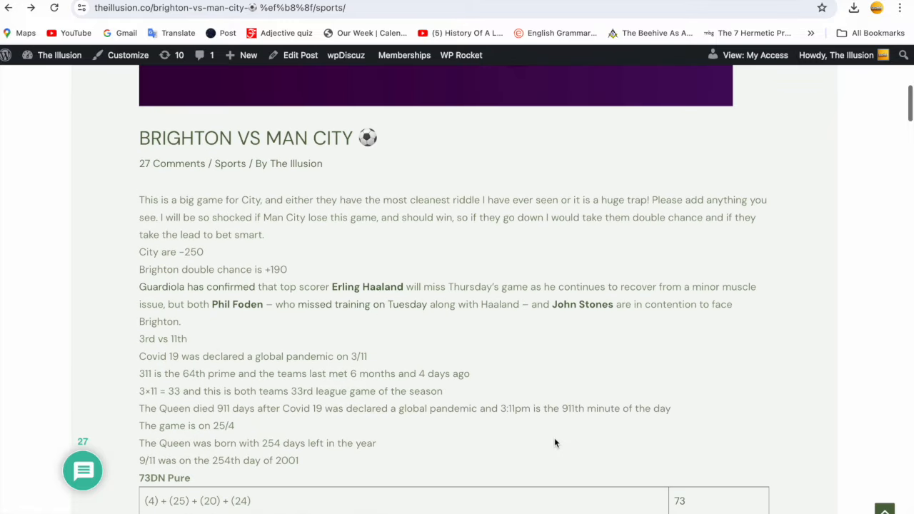
pyautogui.scroll(3)
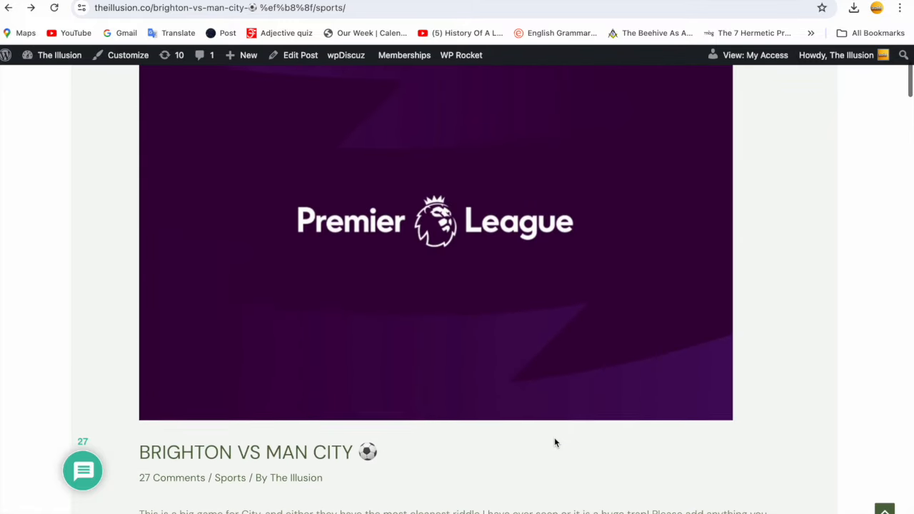
pyautogui.scroll(-3)
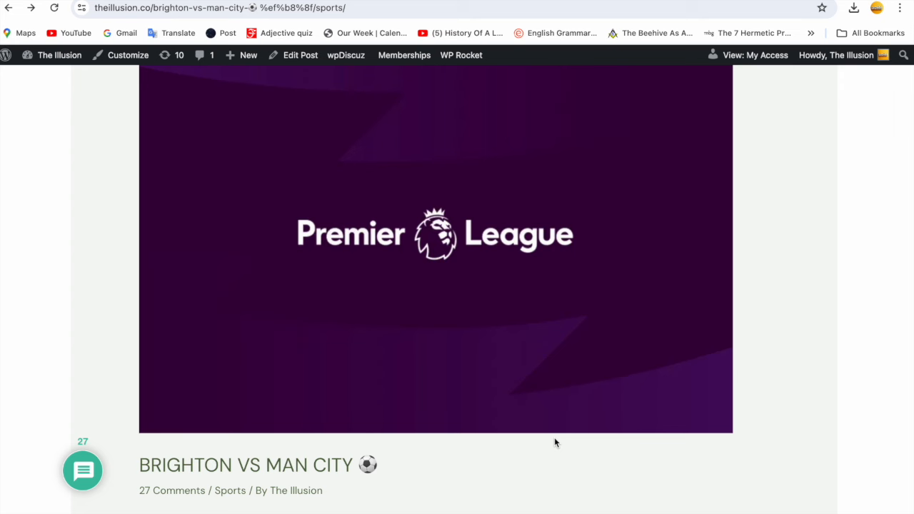
pyautogui.scroll(-3)
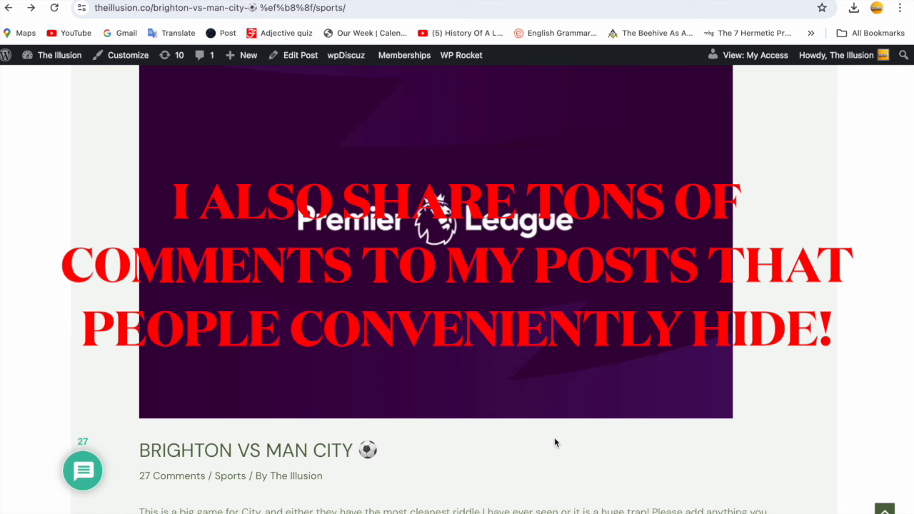
pyautogui.scroll(-3)
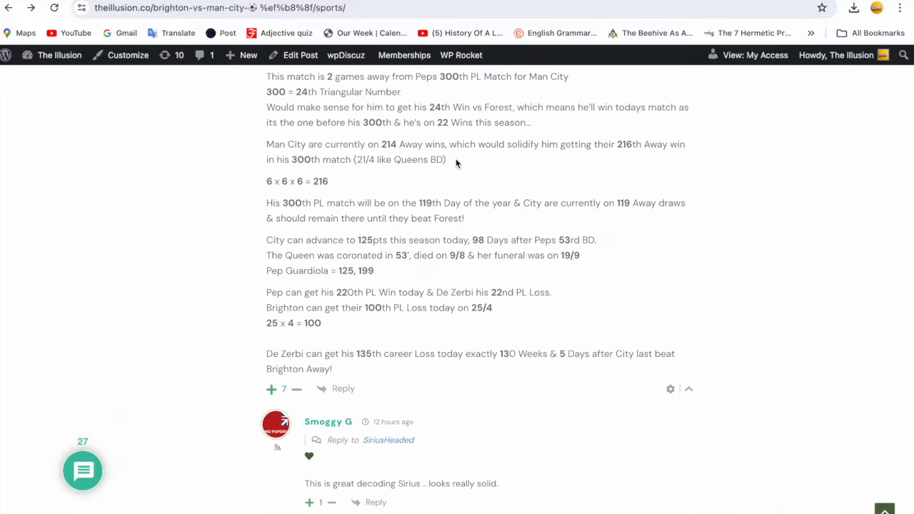
pyautogui.moveTo(389, 278)
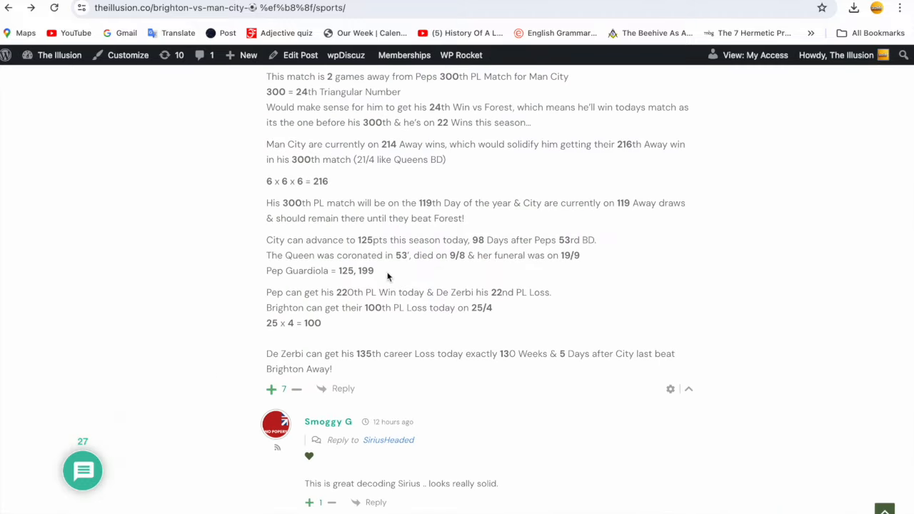
pyautogui.moveTo(387, 319)
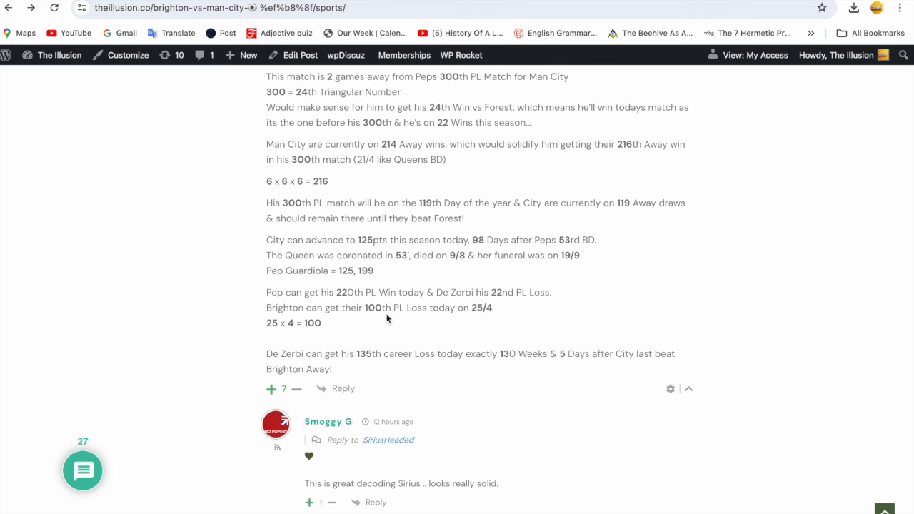
pyautogui.moveTo(411, 155)
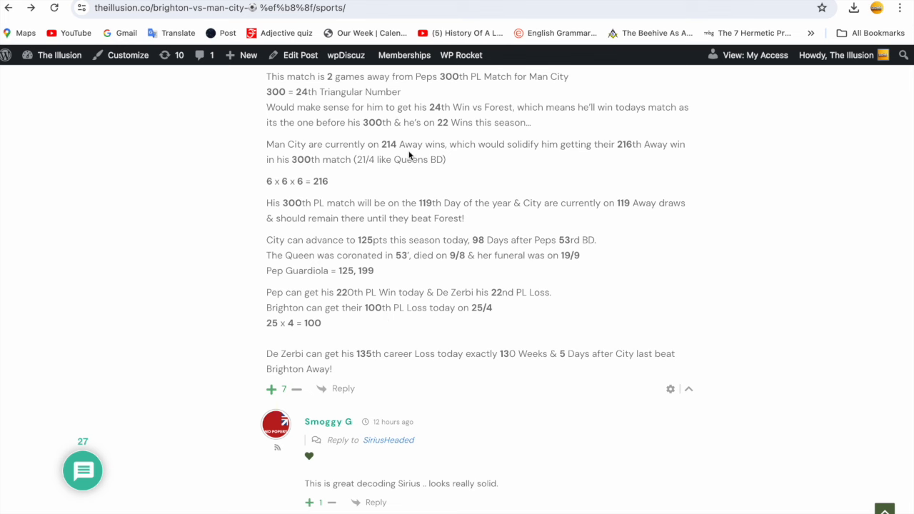
pyautogui.moveTo(449, 149)
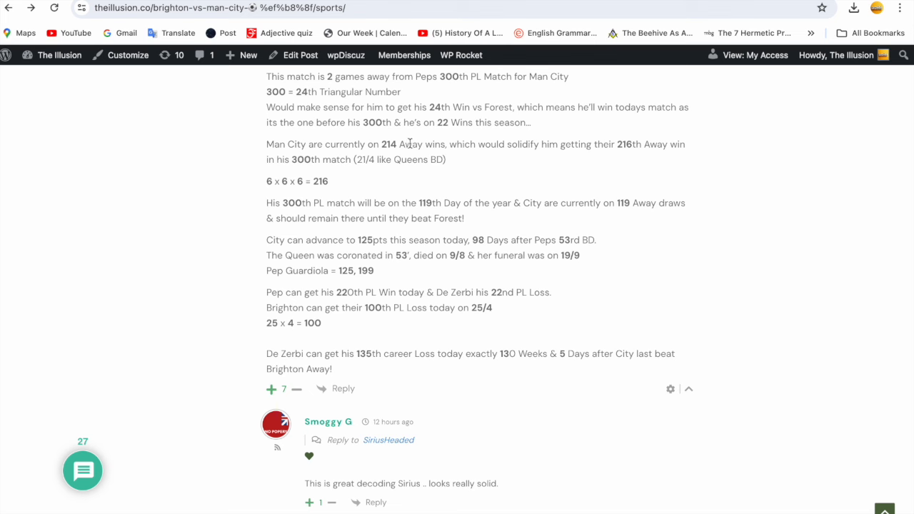
pyautogui.moveTo(472, 168)
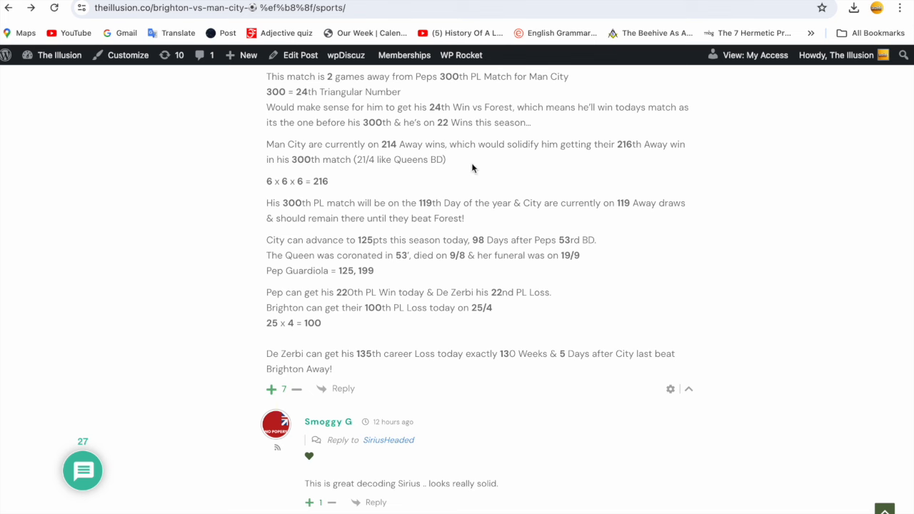
pyautogui.moveTo(502, 161)
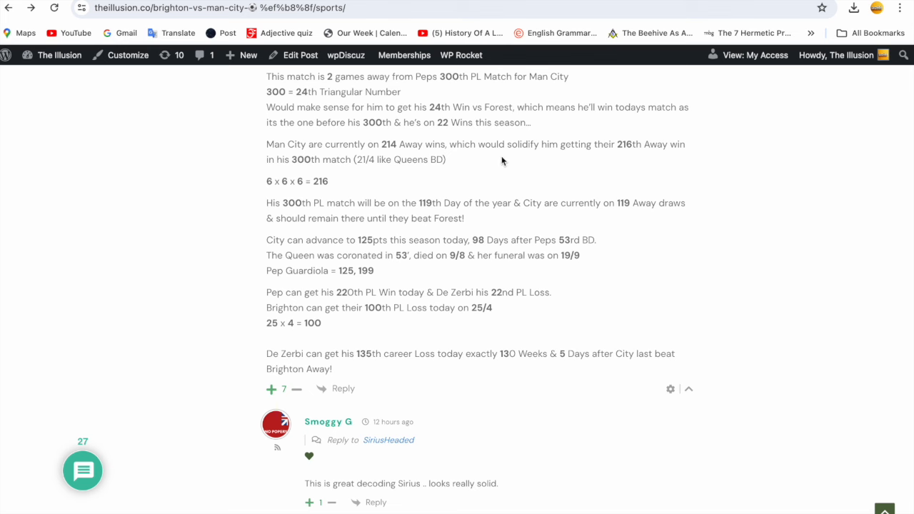
pyautogui.moveTo(594, 160)
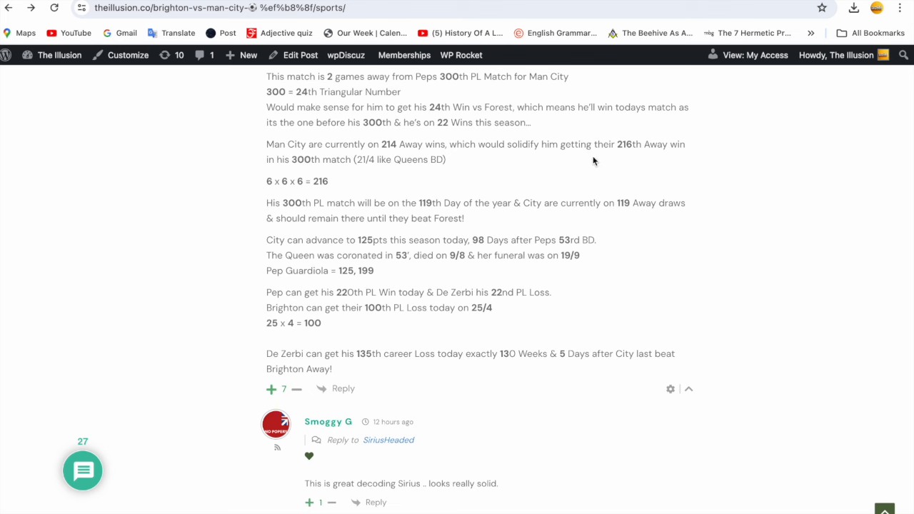
pyautogui.moveTo(569, 168)
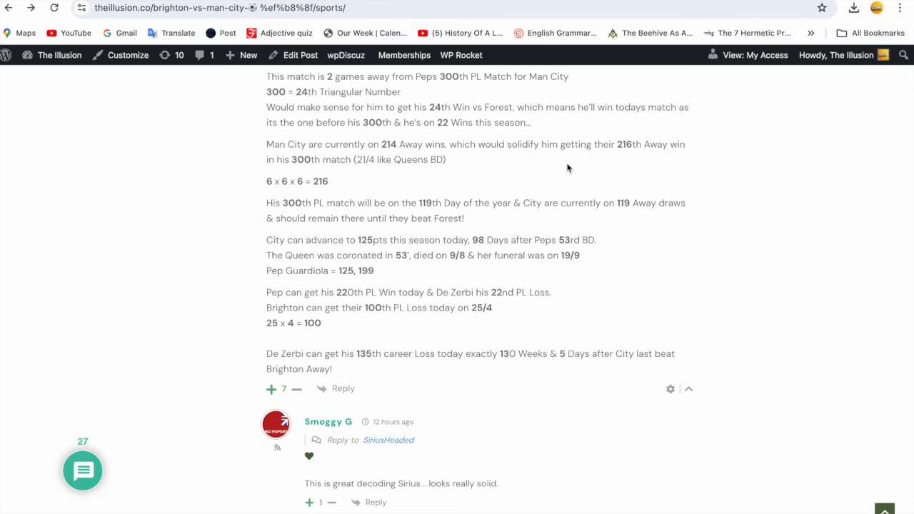
pyautogui.moveTo(633, 163)
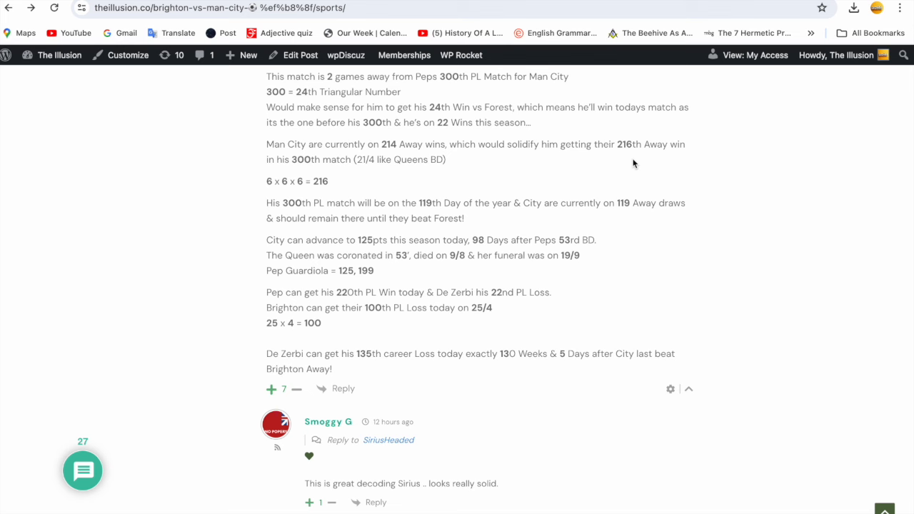
pyautogui.moveTo(332, 178)
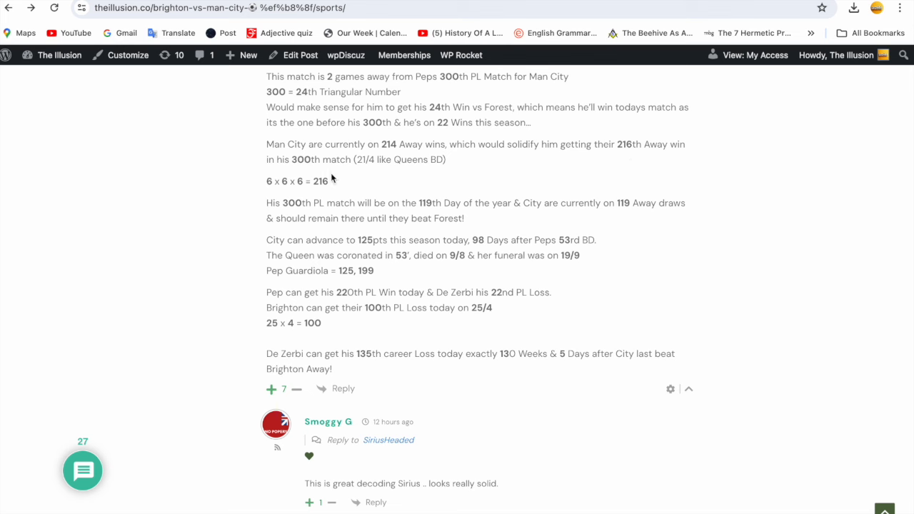
pyautogui.moveTo(345, 171)
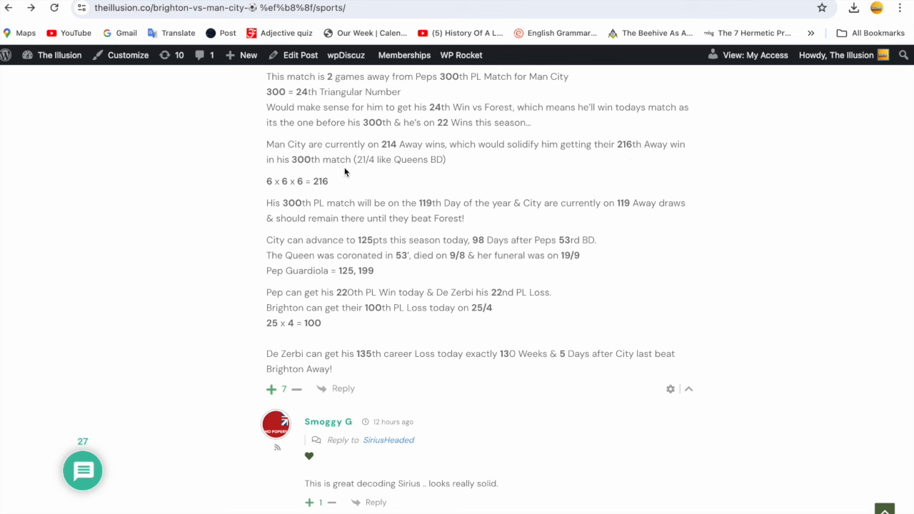
pyautogui.moveTo(341, 173)
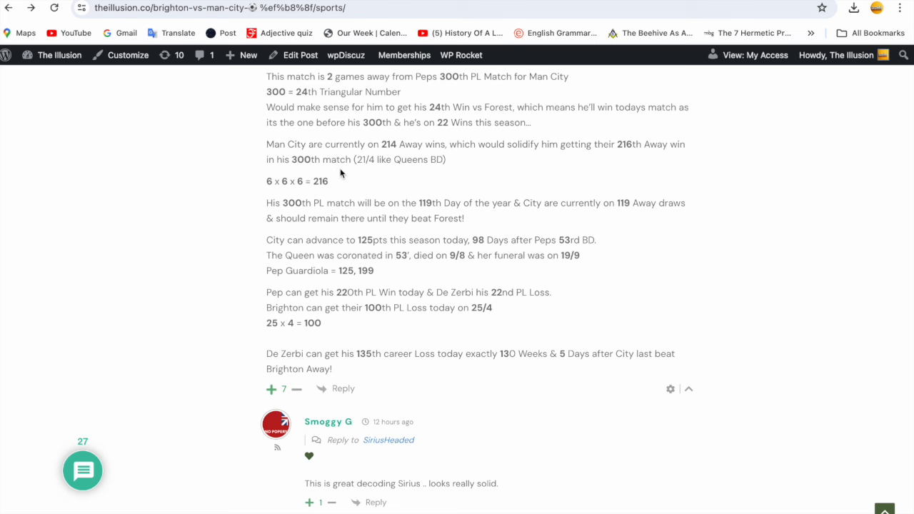
pyautogui.moveTo(349, 177)
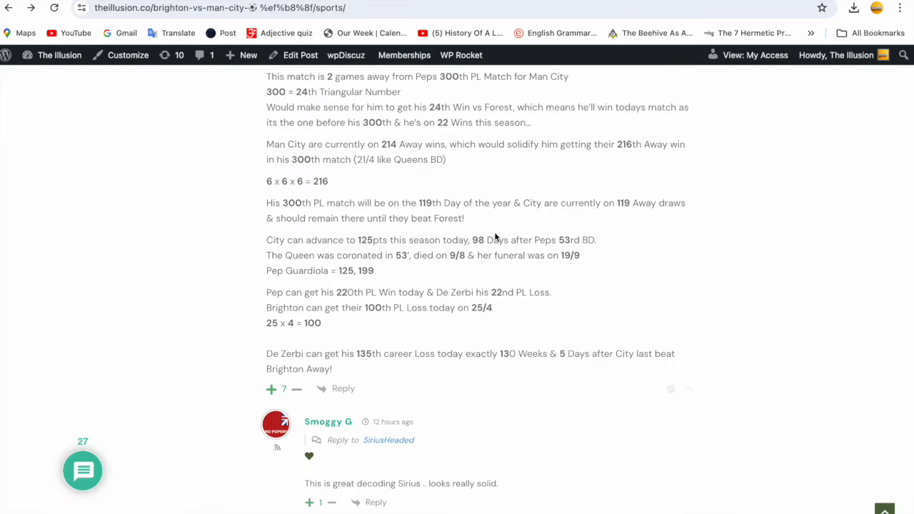
pyautogui.scroll(3)
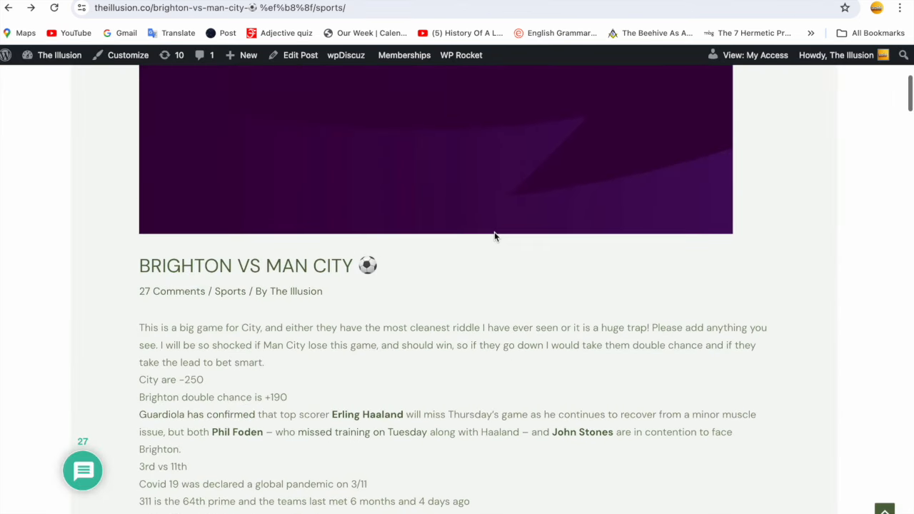